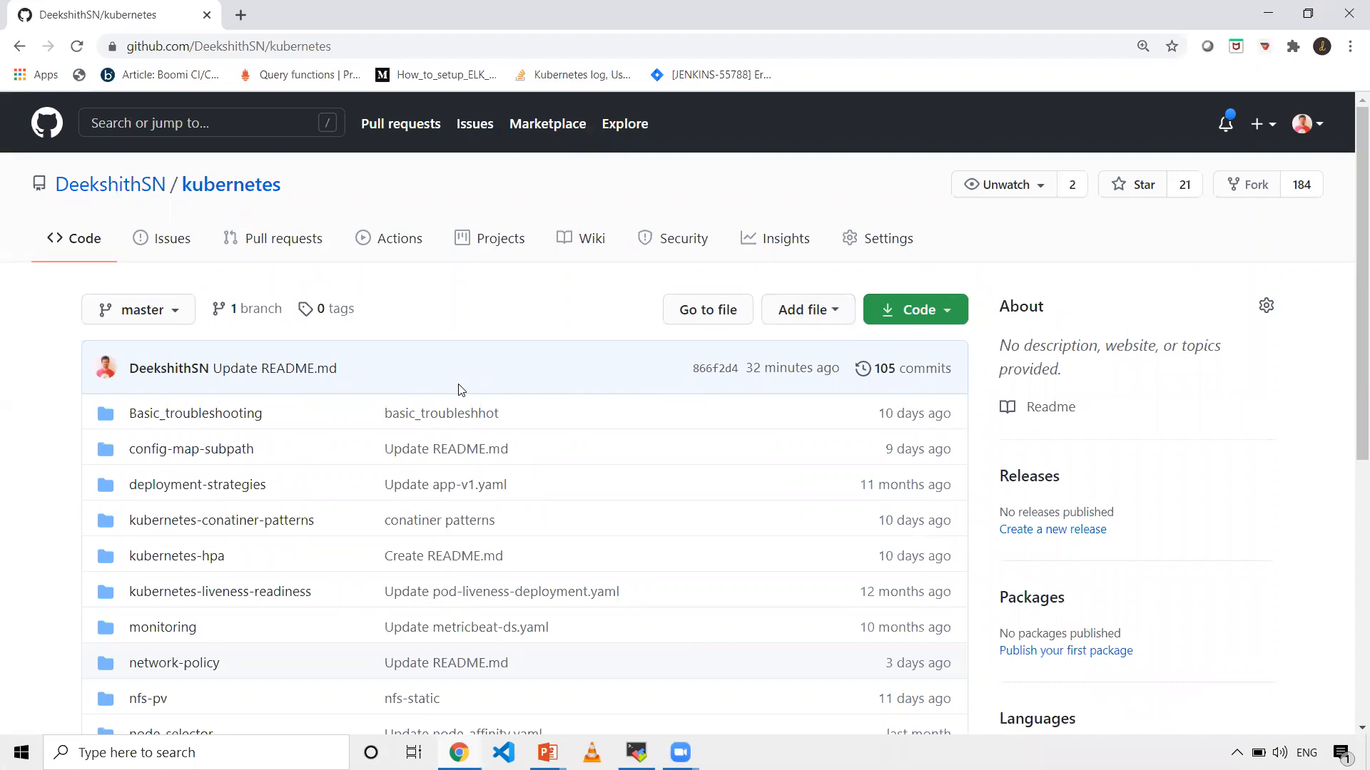
Open the scalling-jenkins folder in the kubernetes GitHub repository.
{"action": "scroll", "scroll_direction": "down", "scroll_amount": 3}
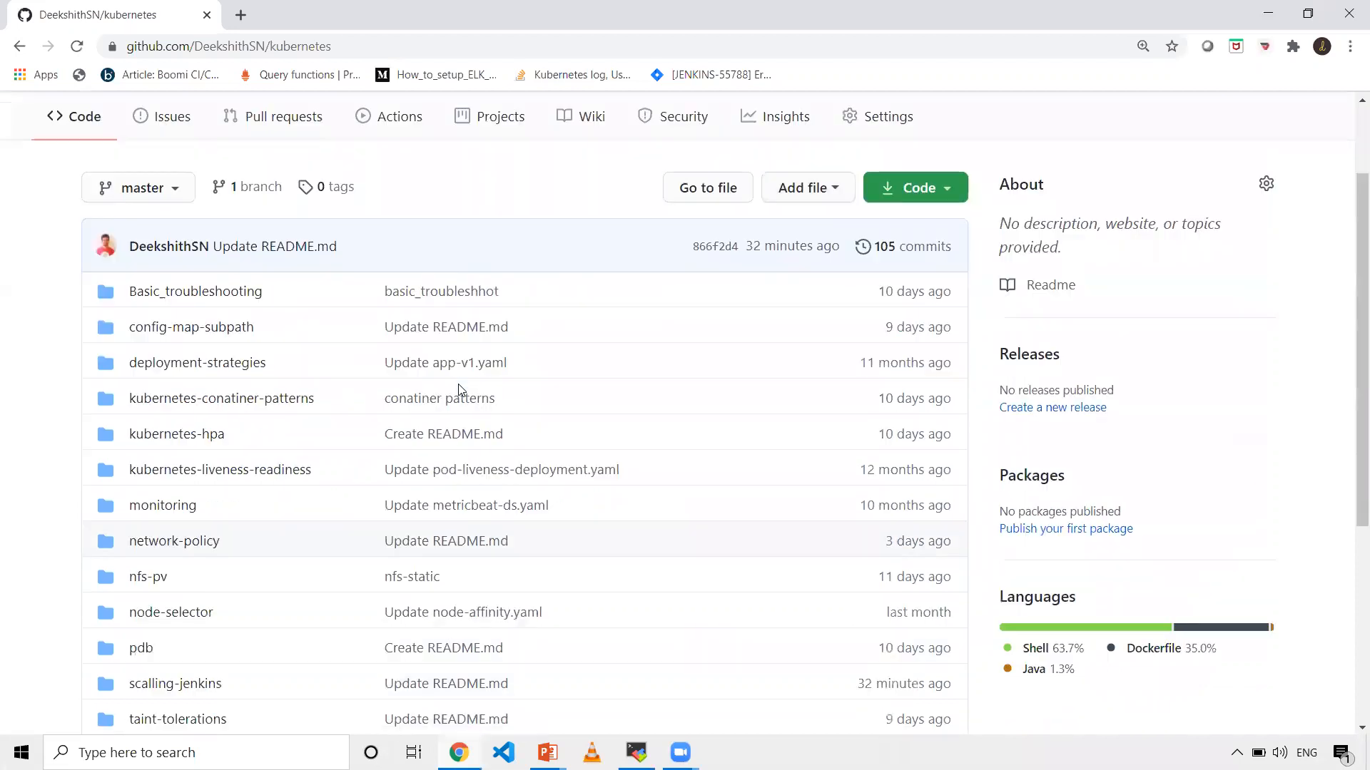
{"action": "scroll", "scroll_direction": "up", "scroll_amount": 3}
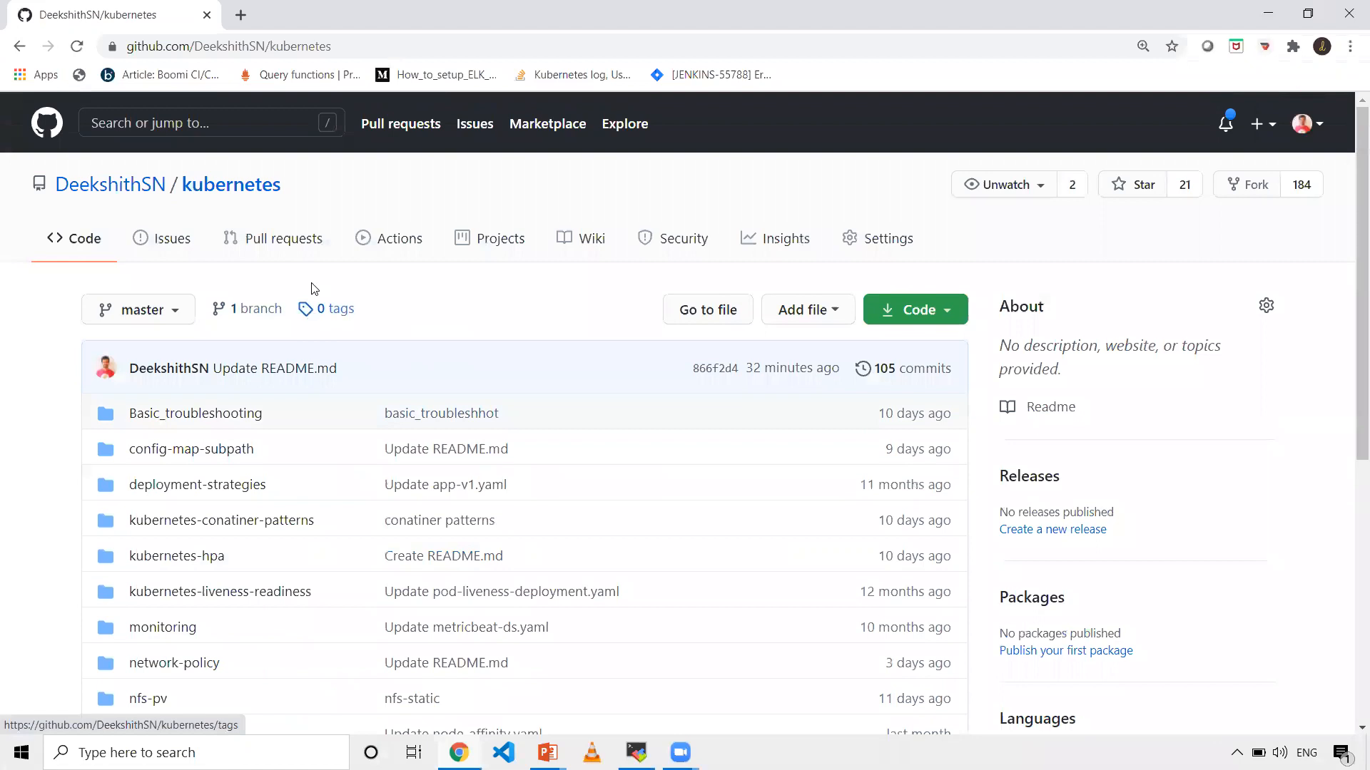
{"action": "scroll", "scroll_direction": "down", "scroll_amount": 3}
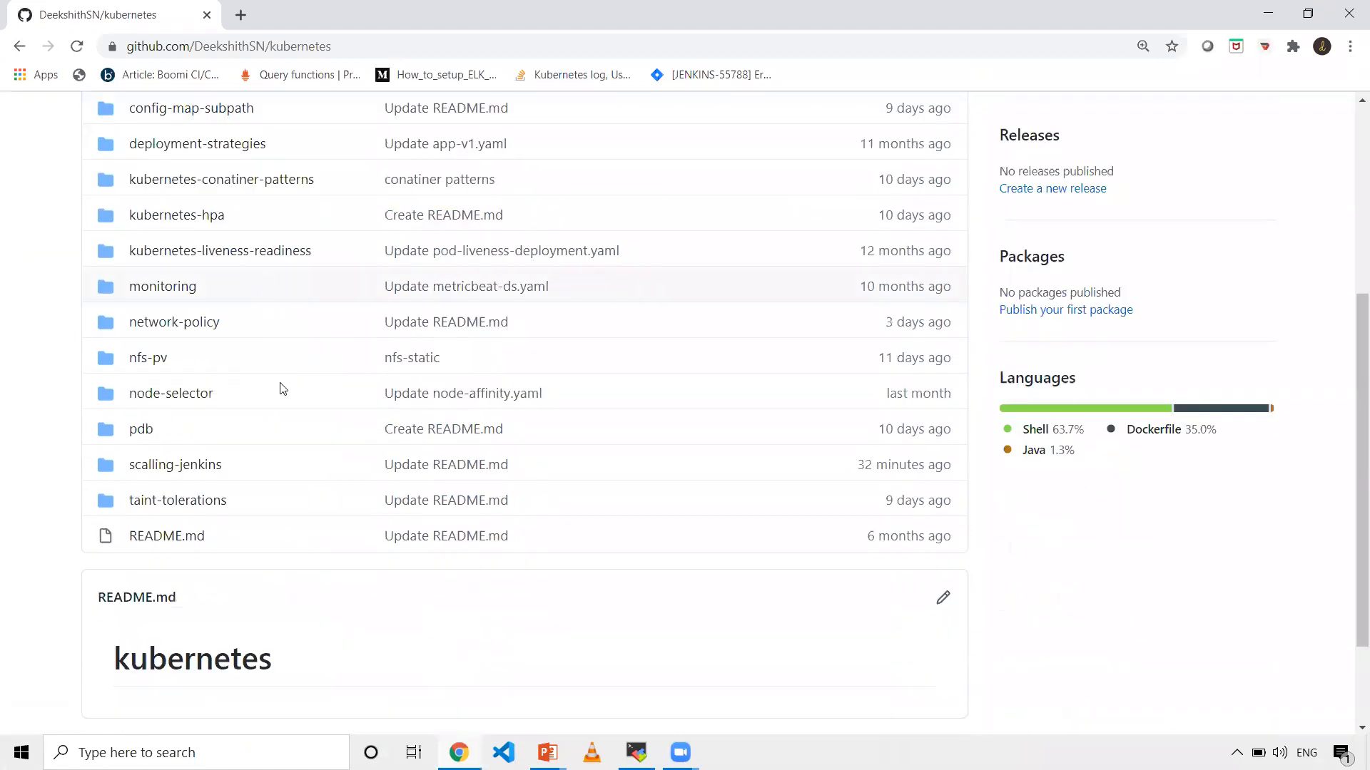
{"action": "mouse_move", "coordinate": [175, 464]}
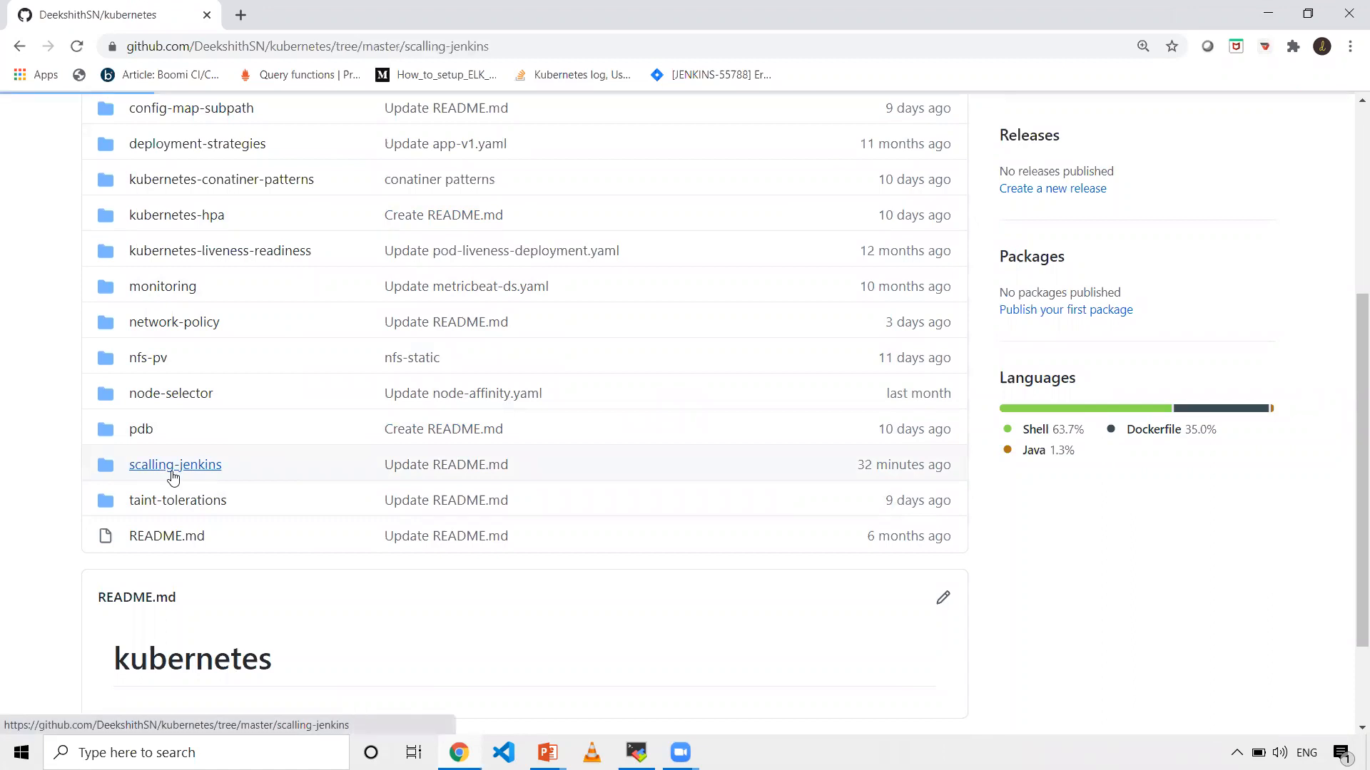
{"action": "left_click", "coordinate": [174, 464]}
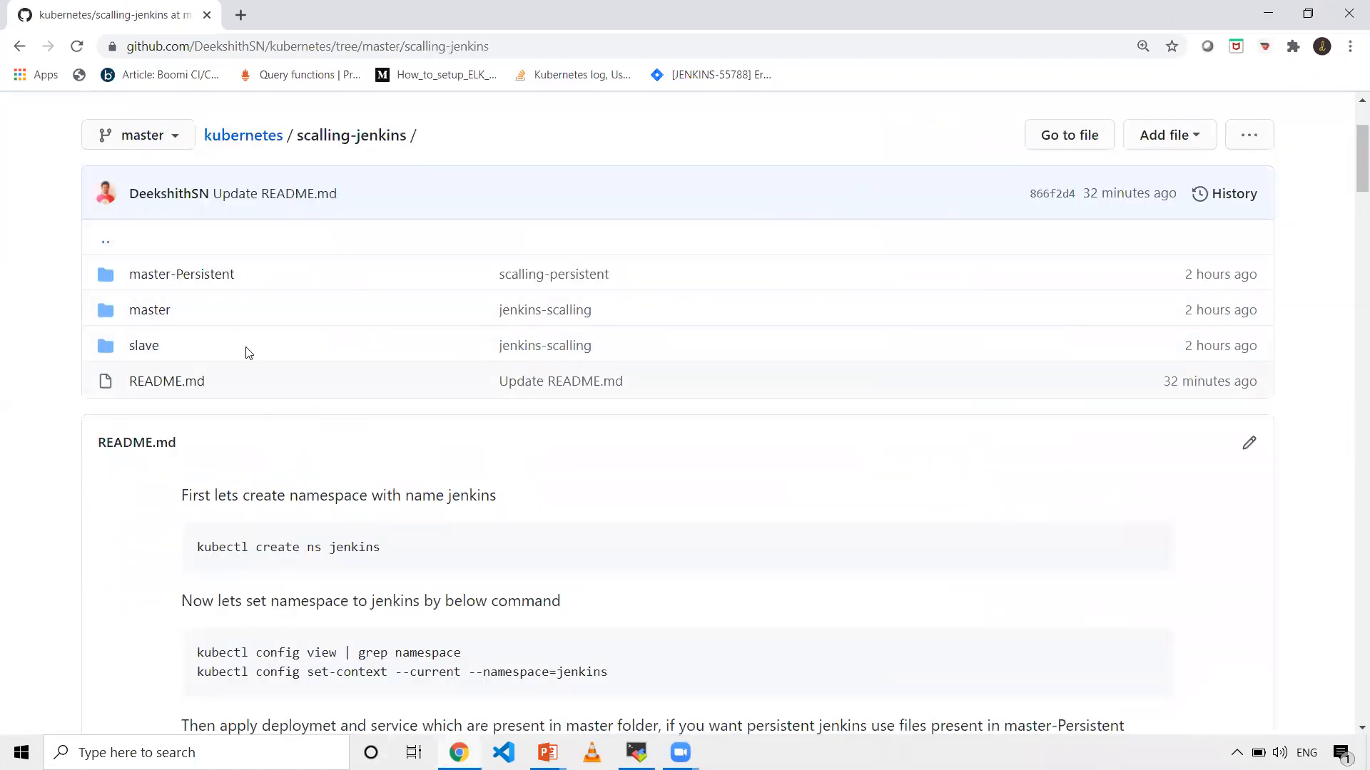
{"action": "mouse_move", "coordinate": [144, 345]}
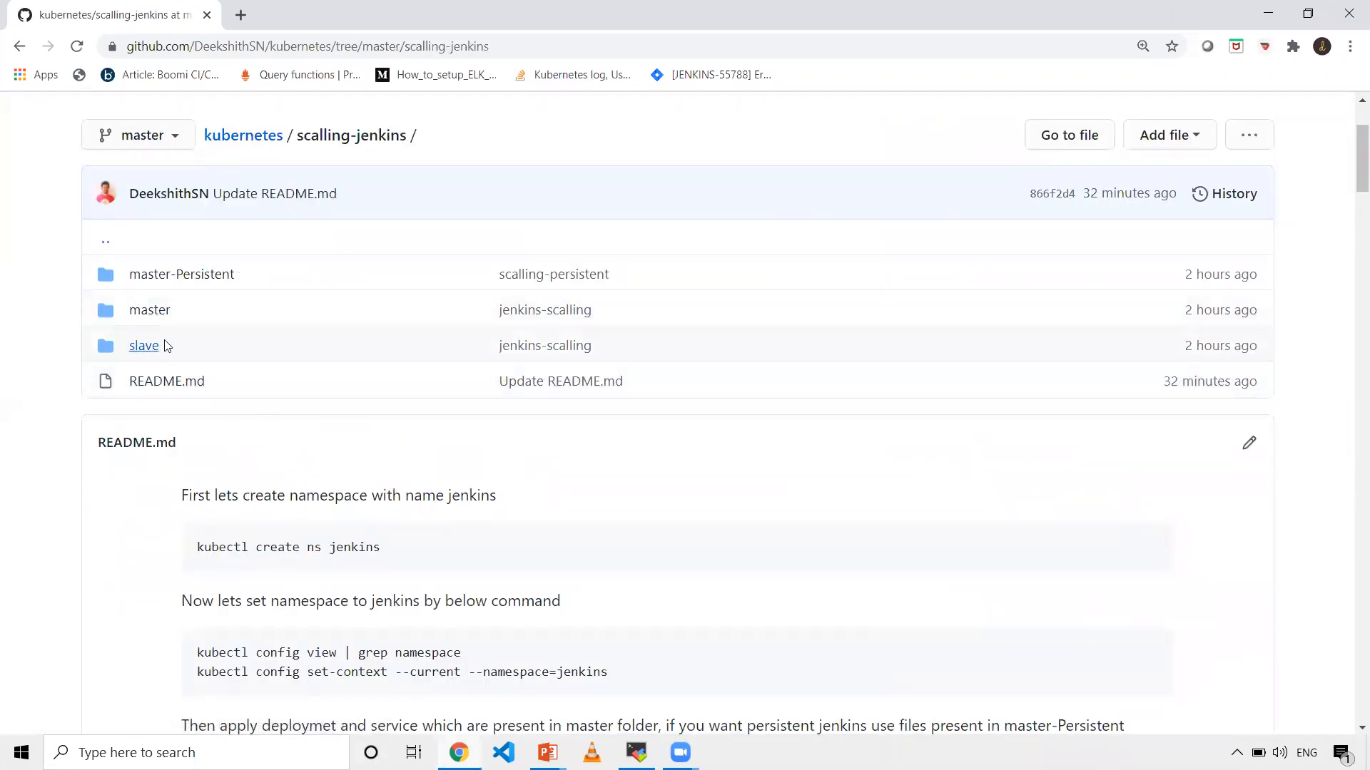
{"action": "mouse_move", "coordinate": [201, 644]}
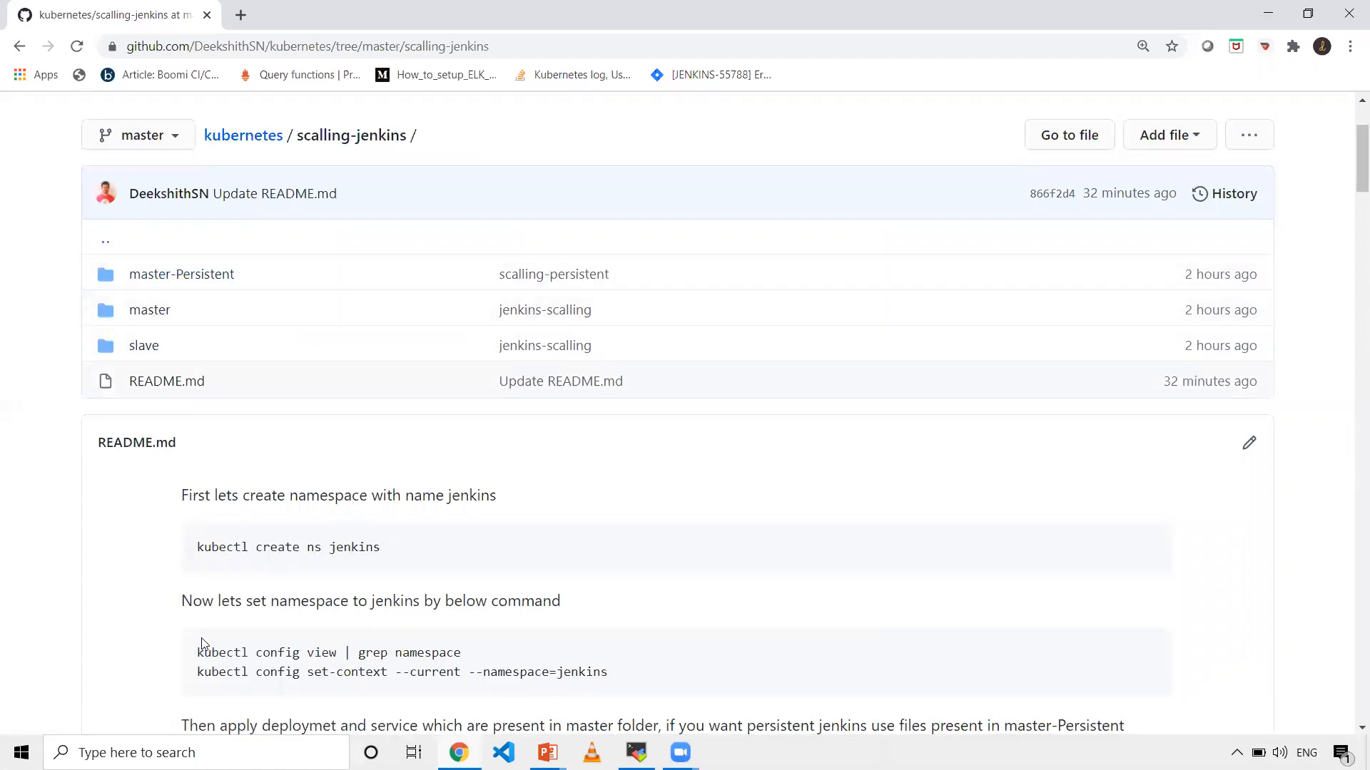
Scroll through the README setup steps to the Configure Clouds screenshots.
{"action": "scroll", "scroll_direction": "down", "scroll_amount": 3}
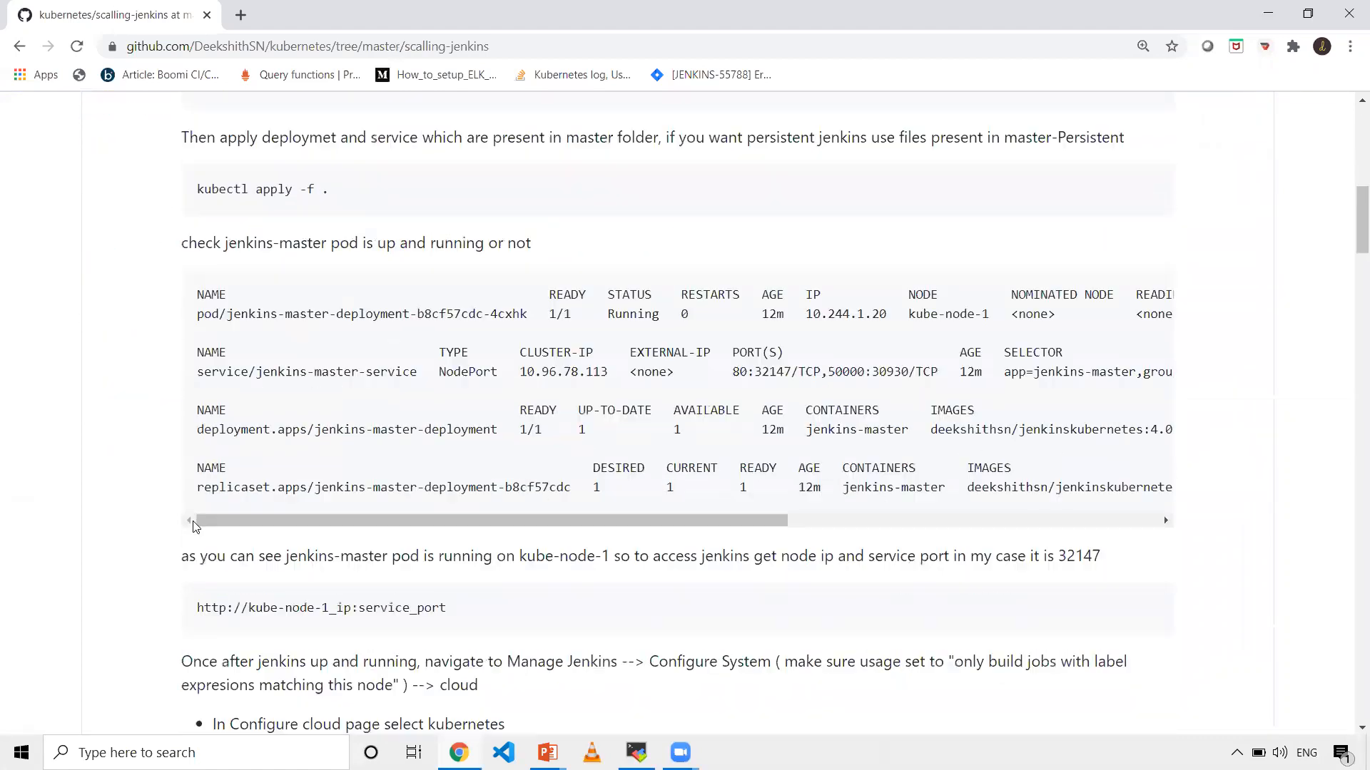
{"action": "scroll", "scroll_direction": "down", "scroll_amount": 3}
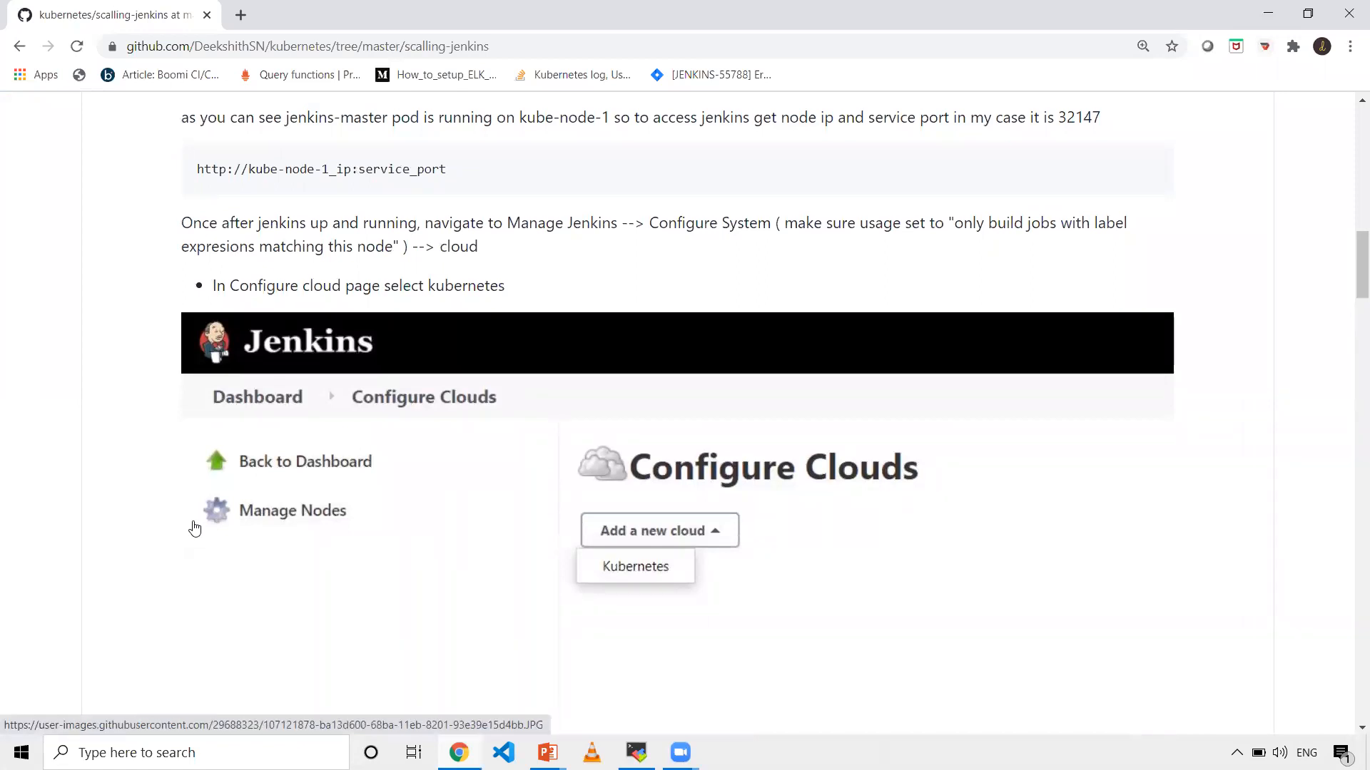
{"action": "scroll", "scroll_direction": "down", "scroll_amount": 3}
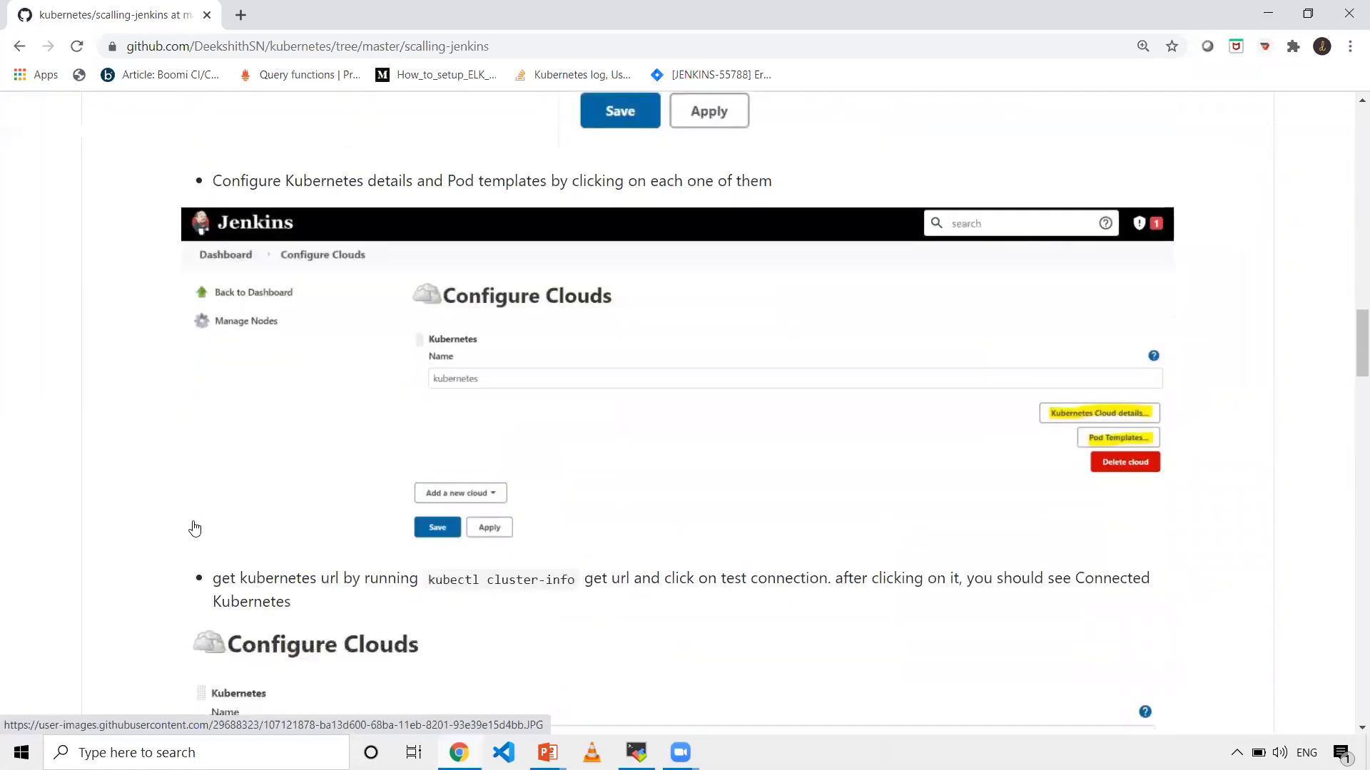
{"action": "scroll", "scroll_direction": "down", "scroll_amount": 3}
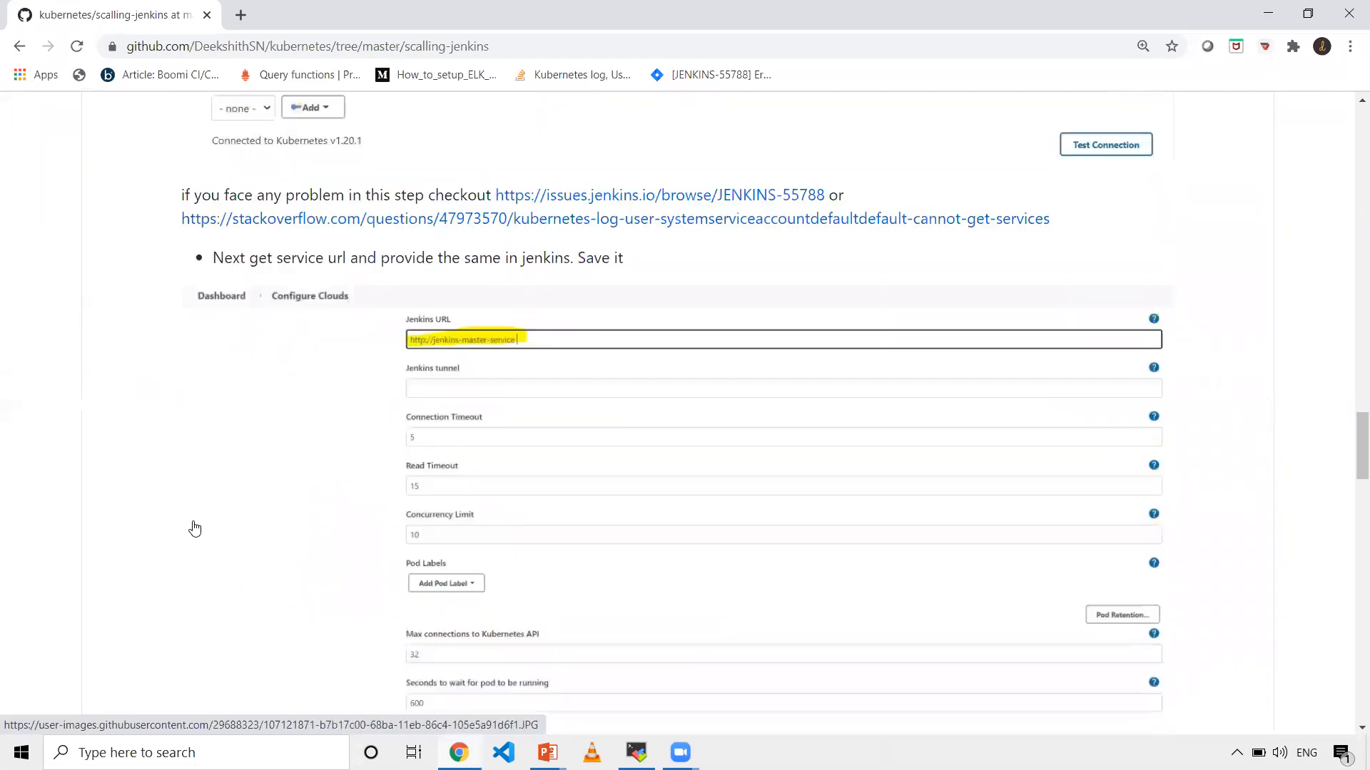
{"action": "scroll", "scroll_direction": "up", "scroll_amount": 3}
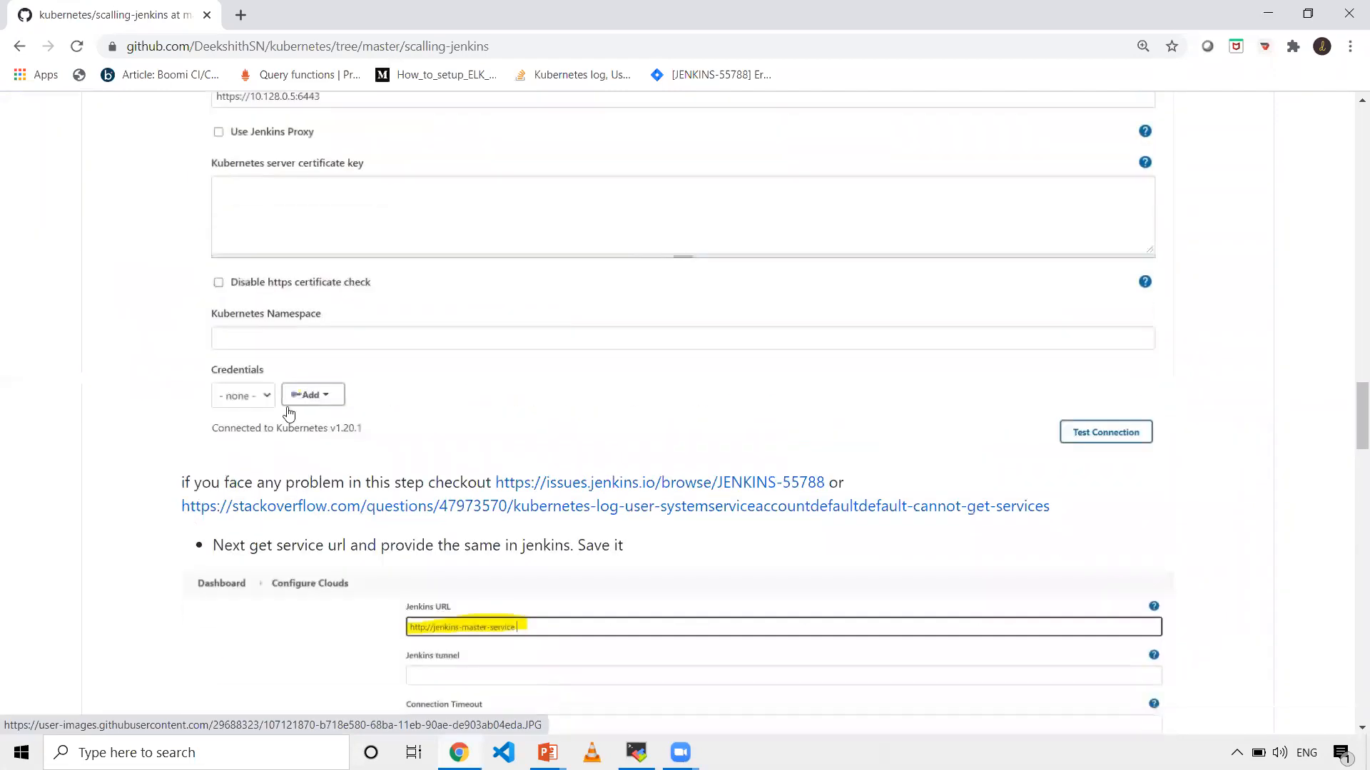
{"action": "scroll", "scroll_direction": "up", "scroll_amount": 3}
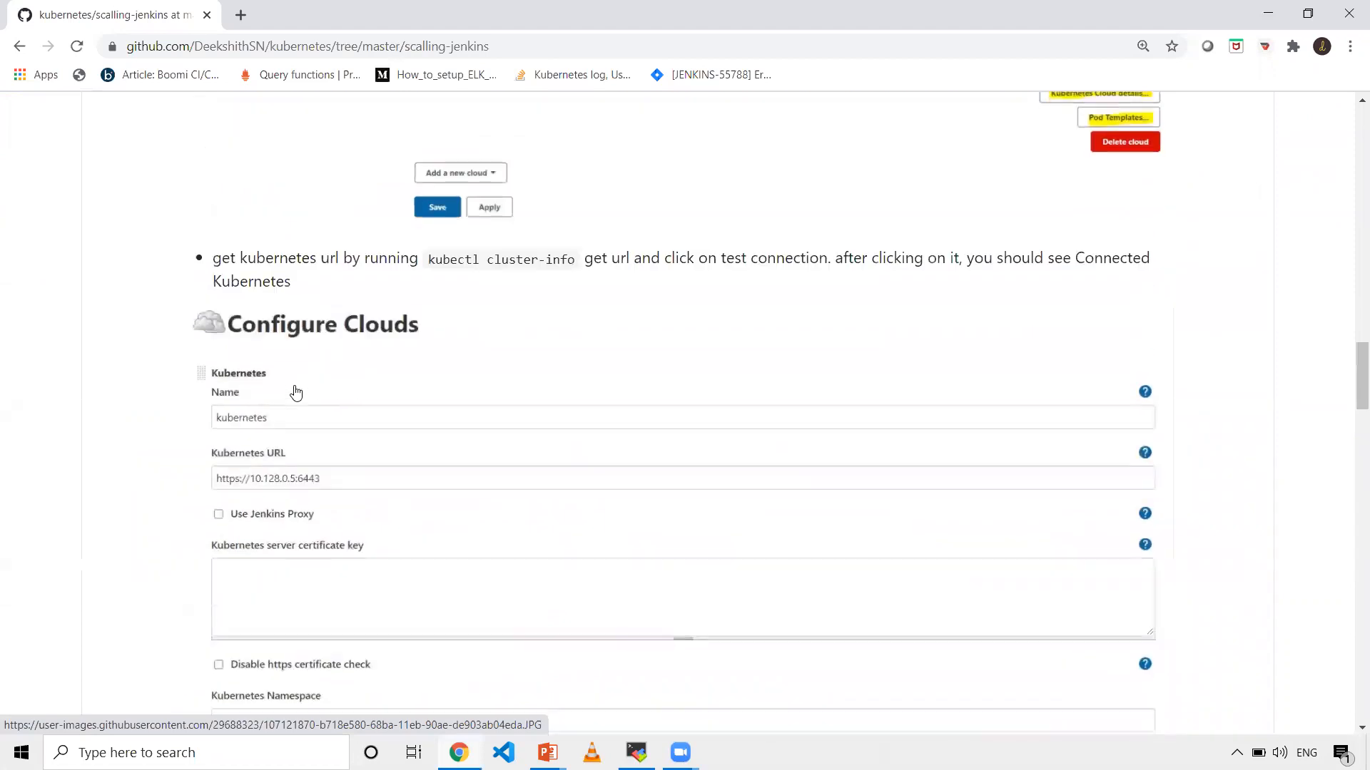
{"action": "scroll", "scroll_direction": "down", "scroll_amount": 3}
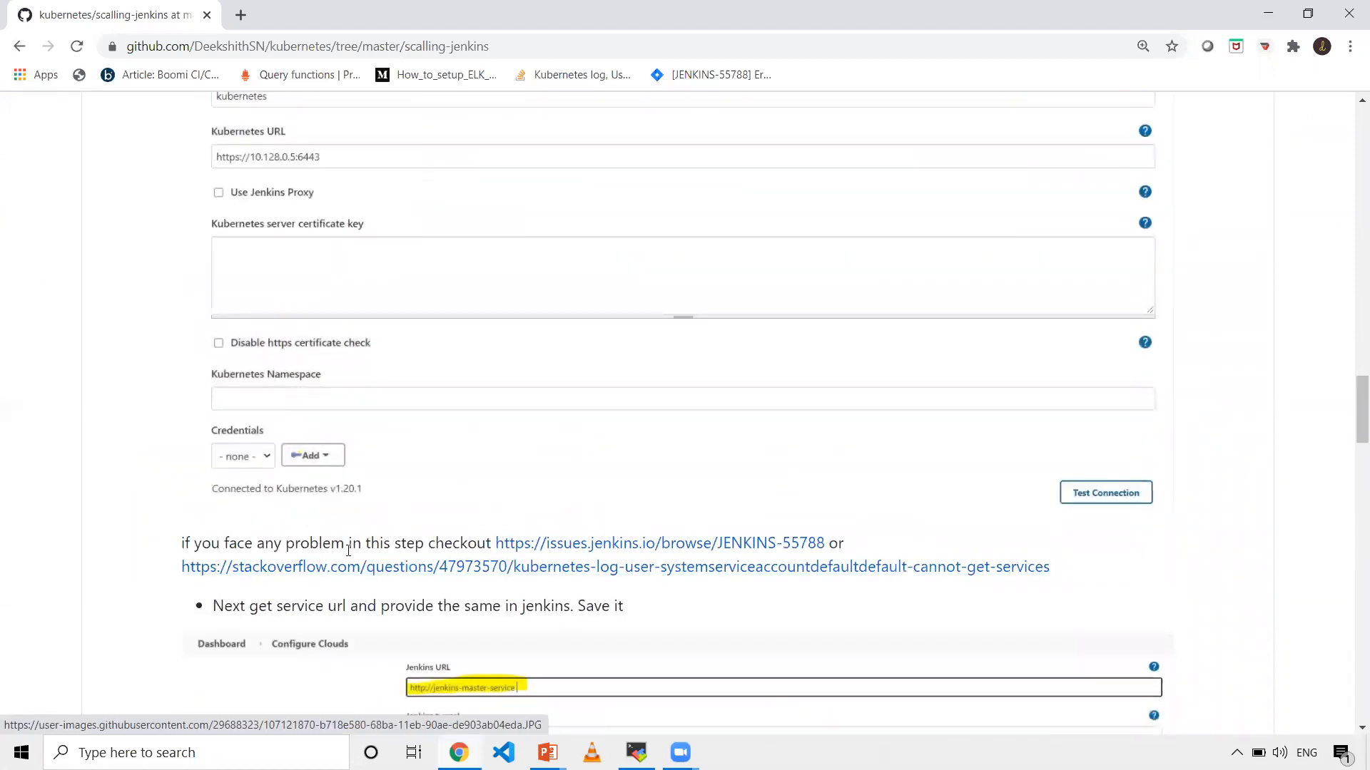
{"action": "mouse_move", "coordinate": [347, 561]}
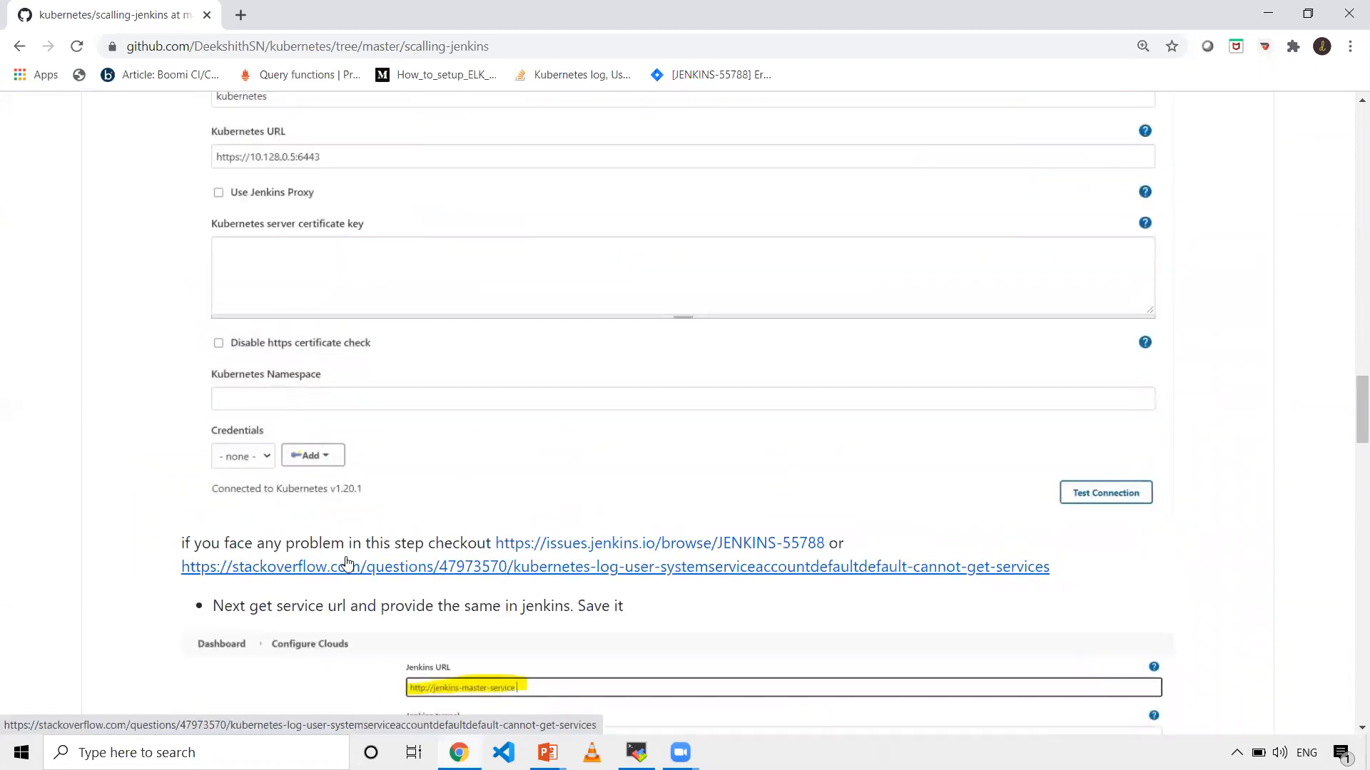
{"action": "mouse_move", "coordinate": [409, 516]}
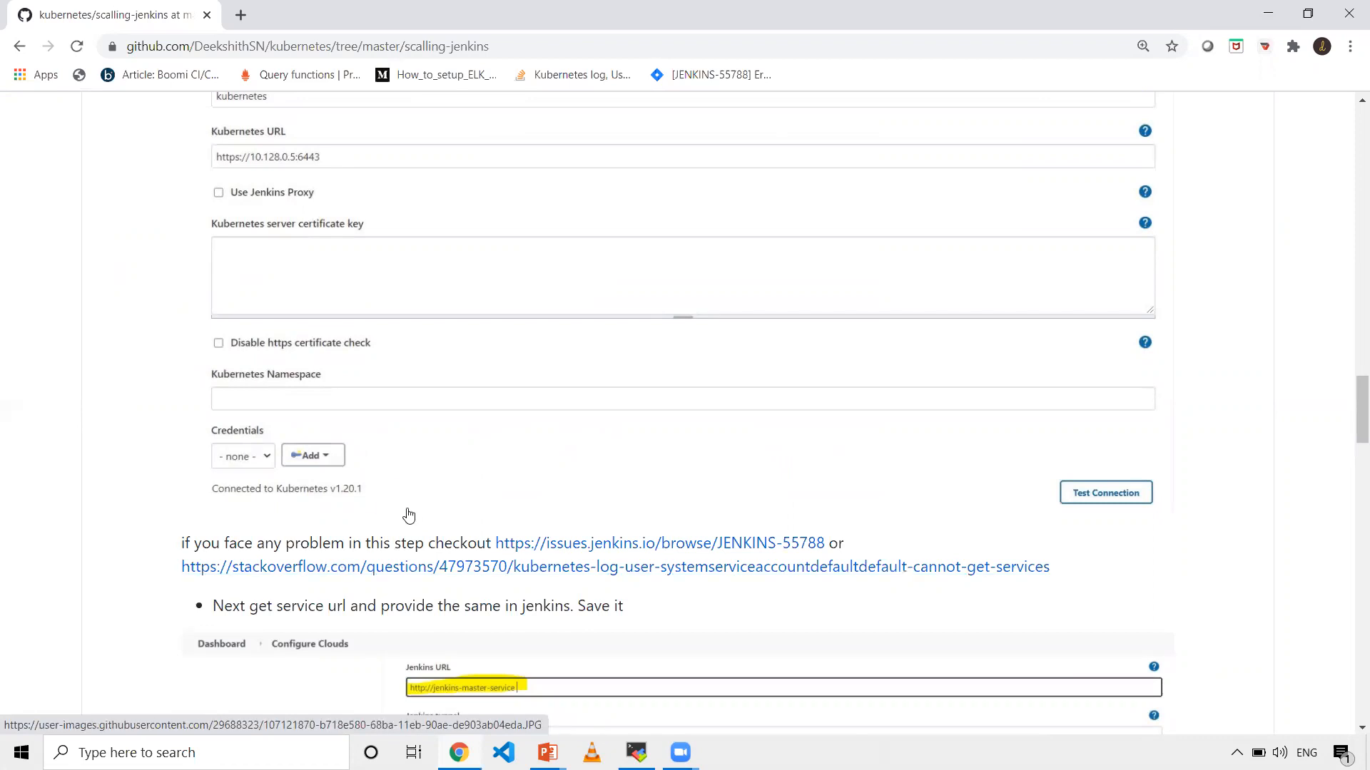
Clear the terminal and run git status to see uncommitted changes.
{"action": "left_click", "coordinate": [635, 752]}
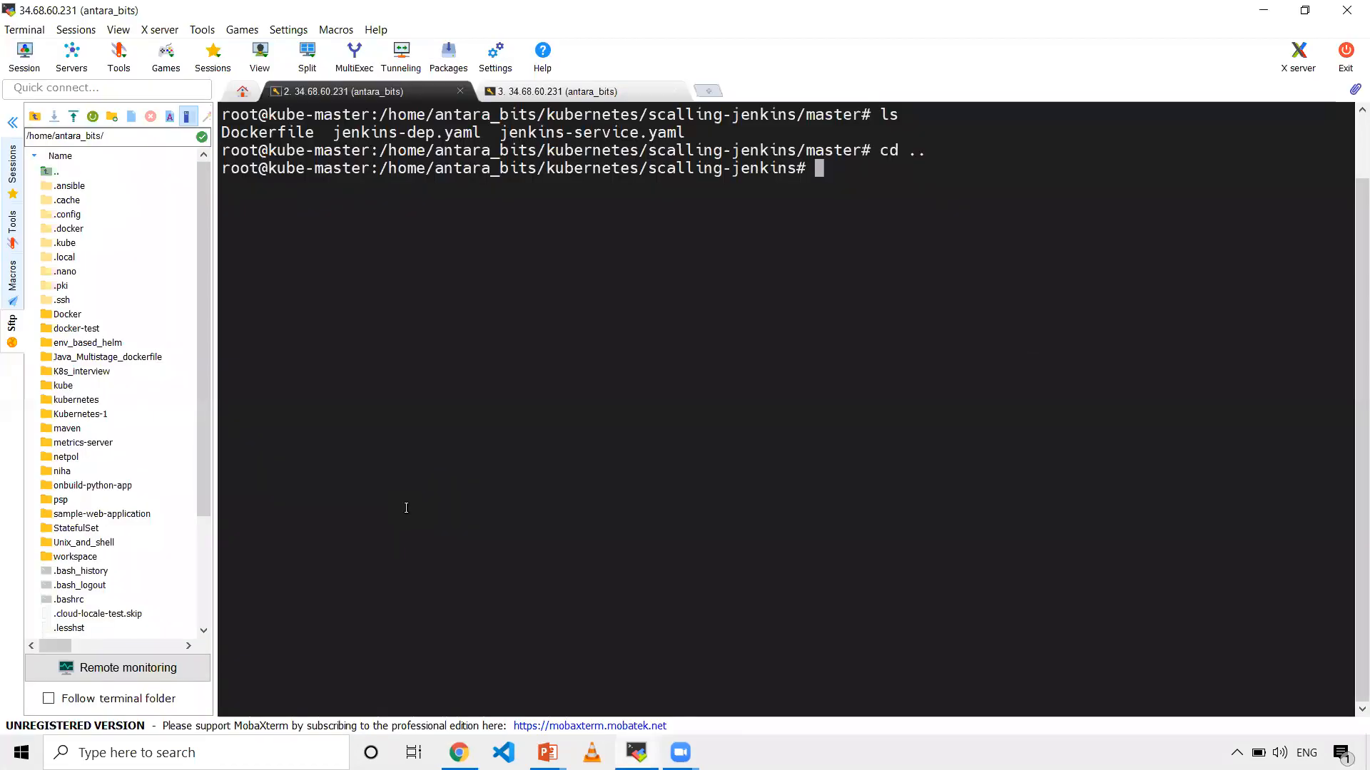
{"action": "type", "text": "clear"}
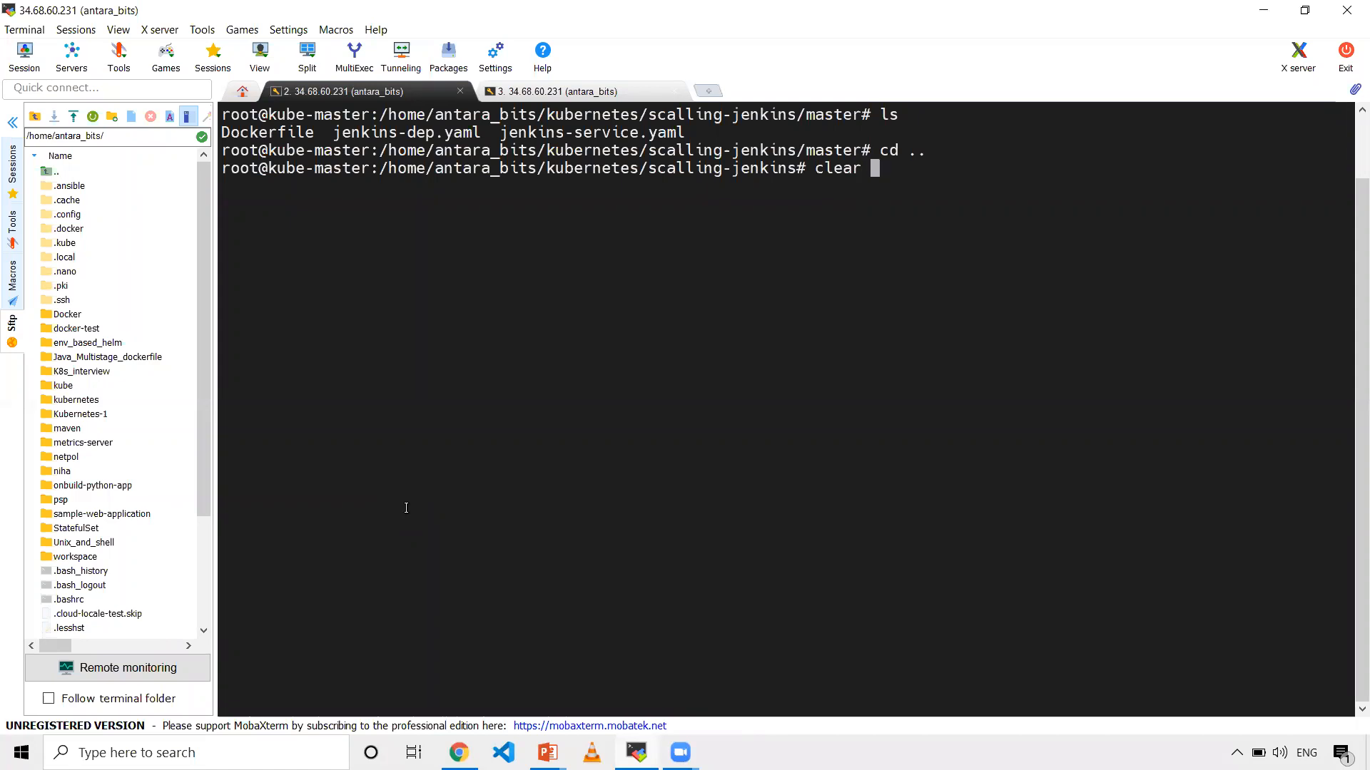
{"action": "key", "text": "Return"}
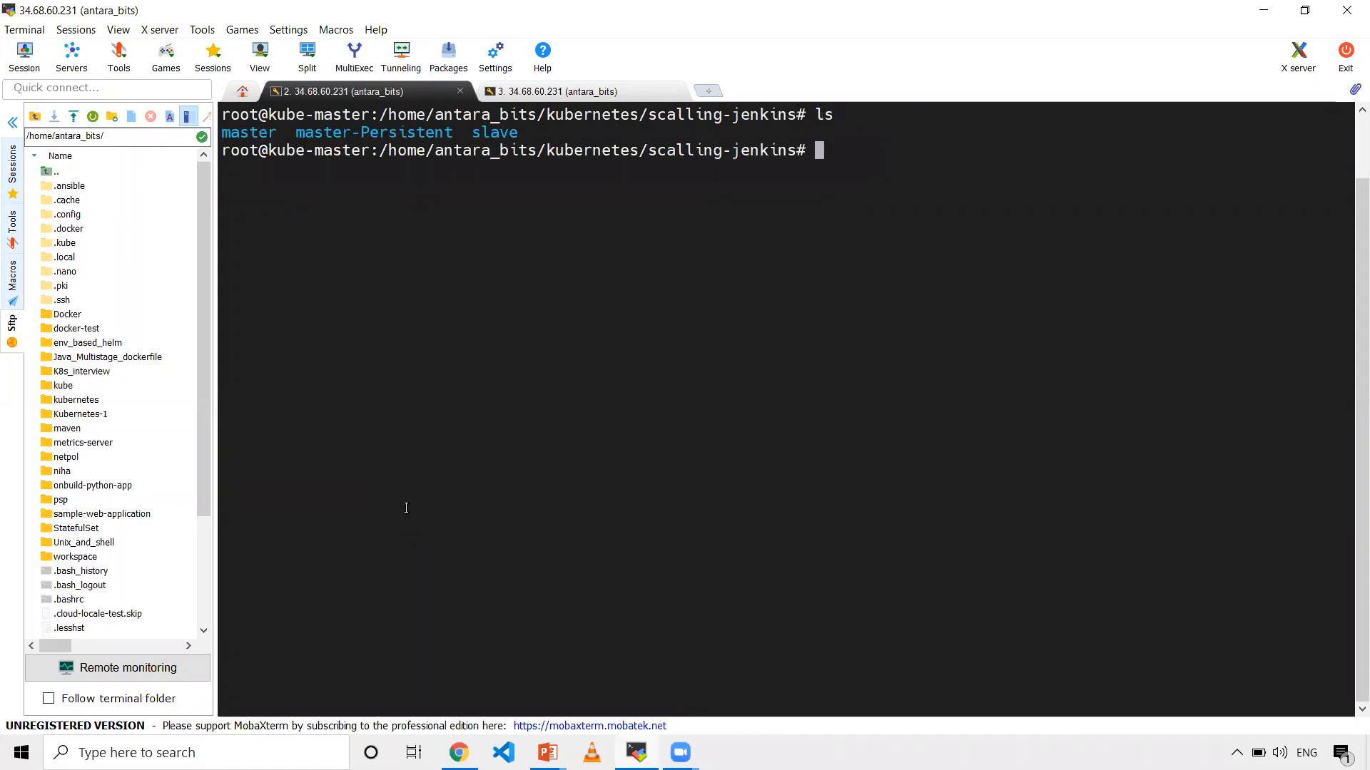
{"action": "type", "text": "g"}
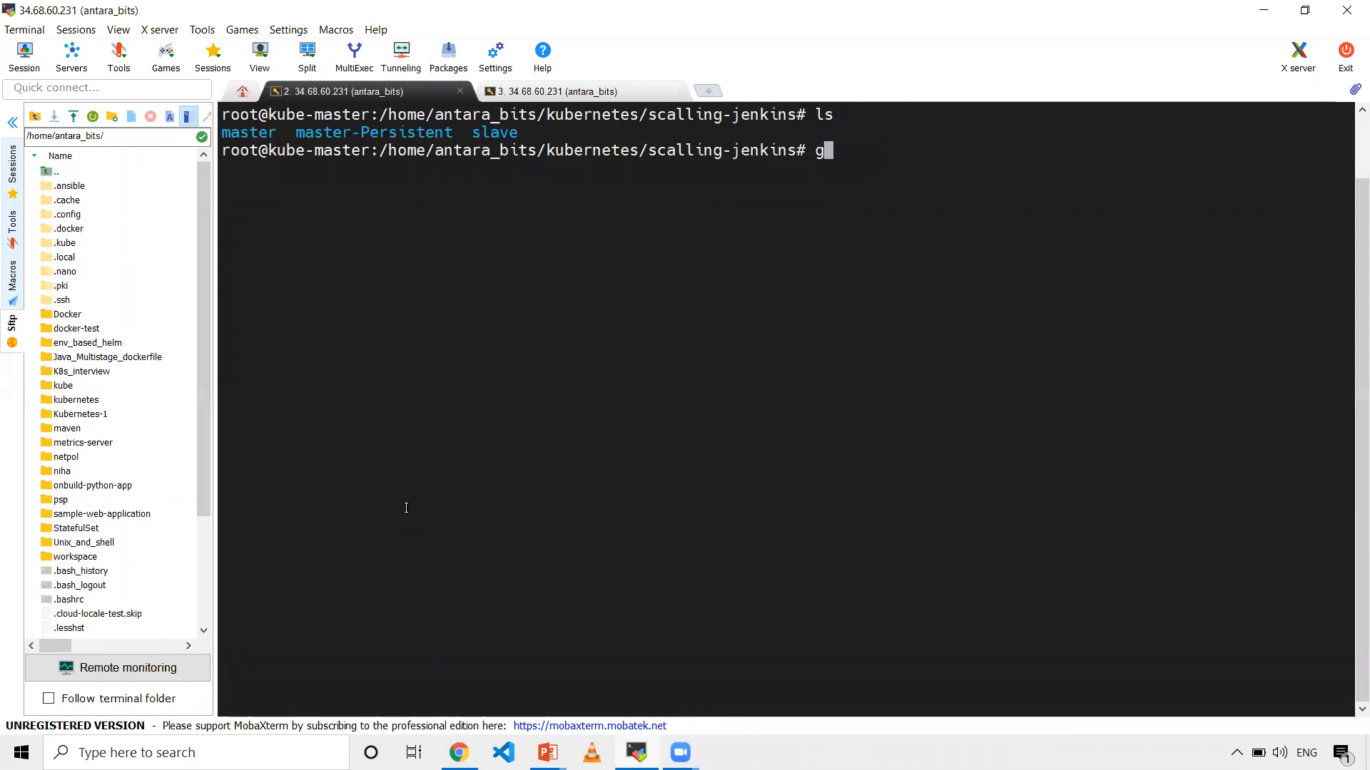
{"action": "type", "text": "it stat"}
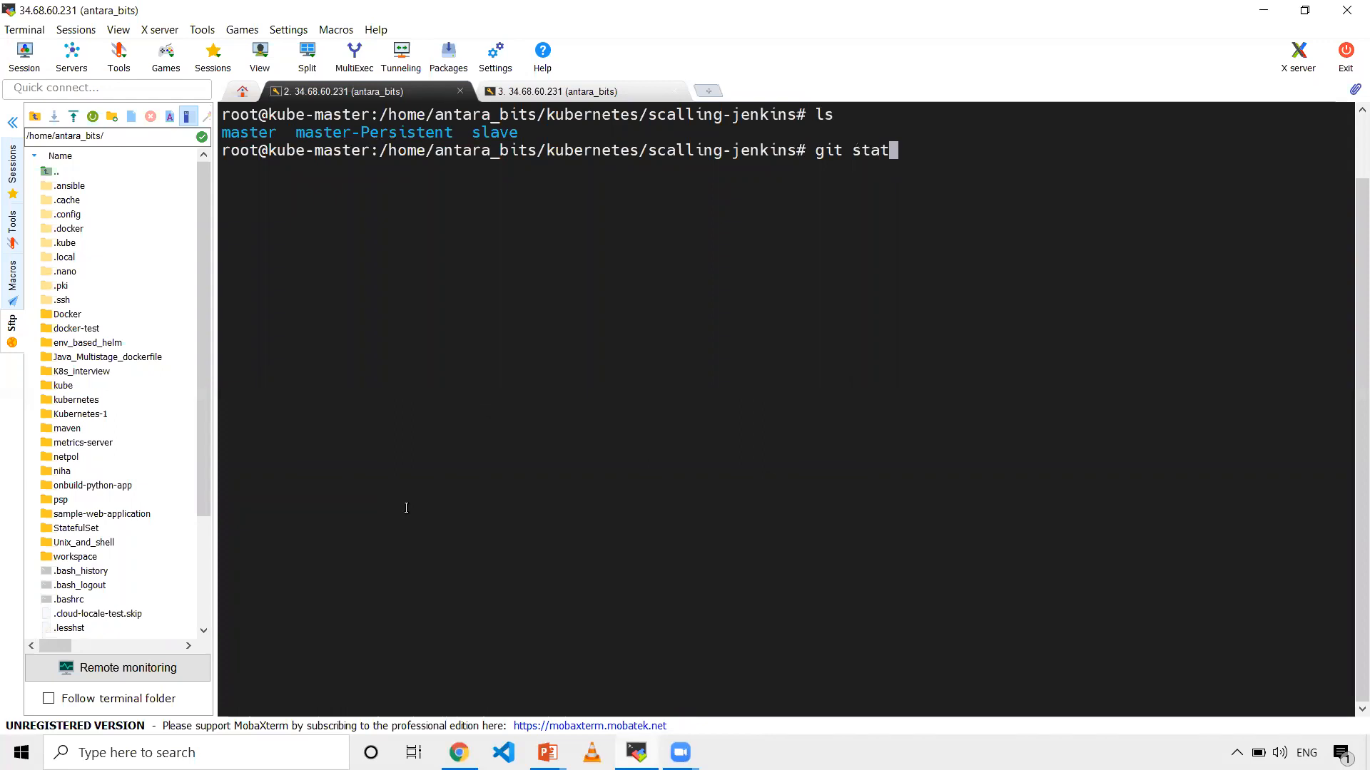
{"action": "key", "text": "Return"}
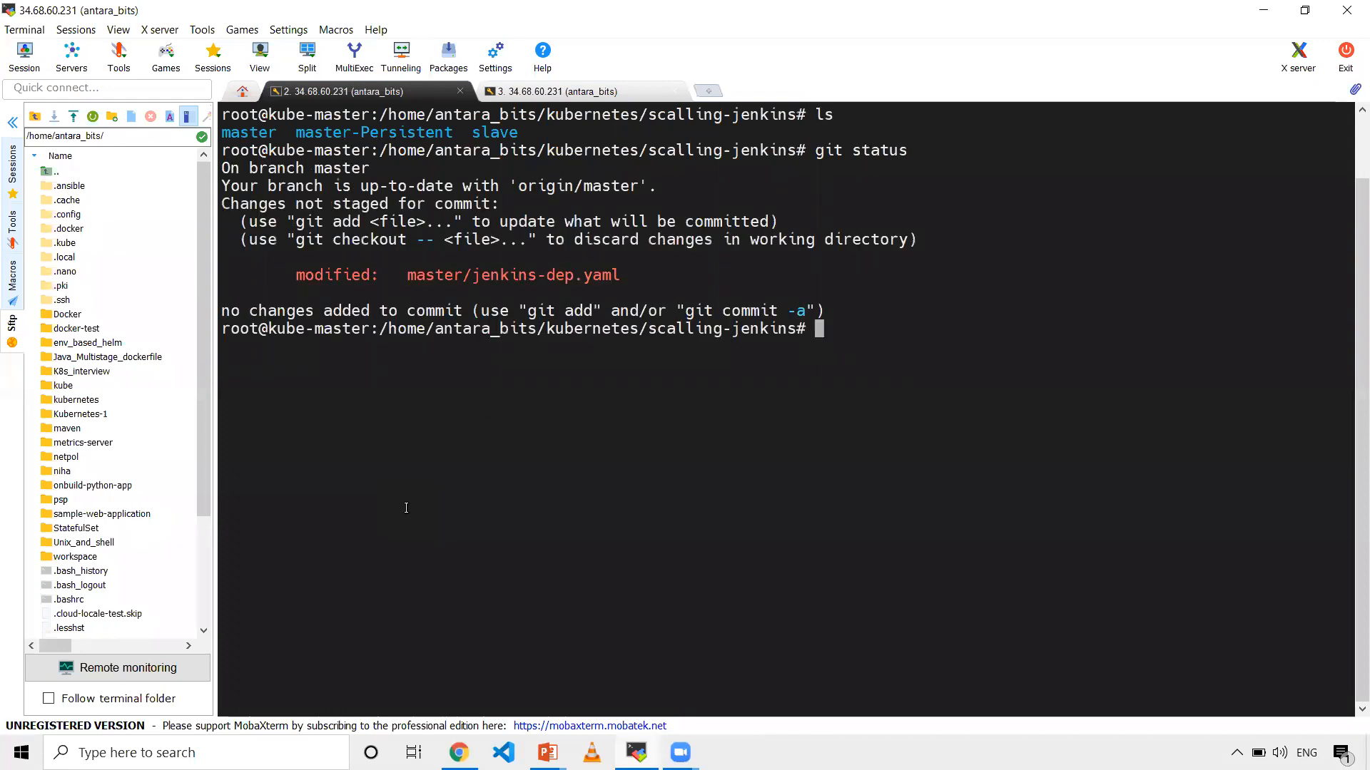
Stage all changes and commit the jenkins-dep.yaml change with a jenkins message.
{"action": "type", "text": "git"}
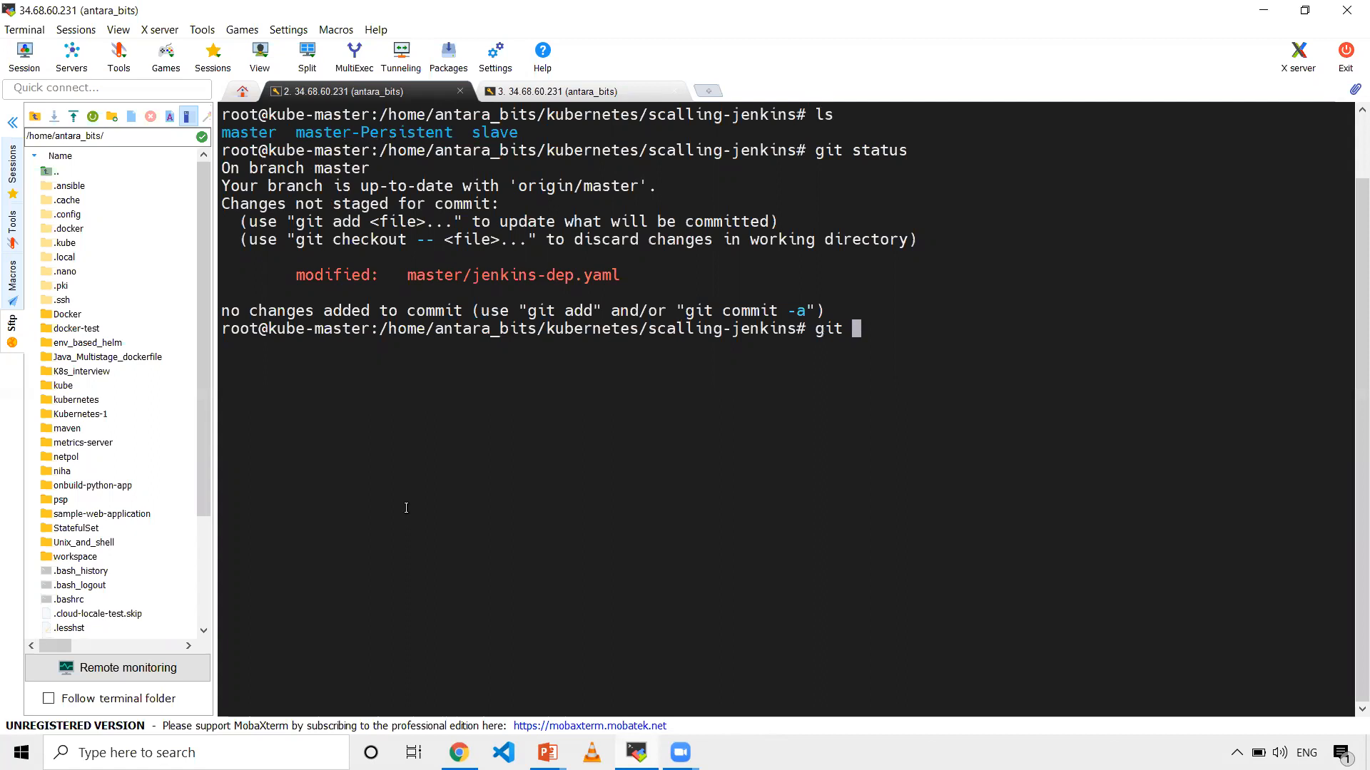
{"action": "key", "text": "Return"}
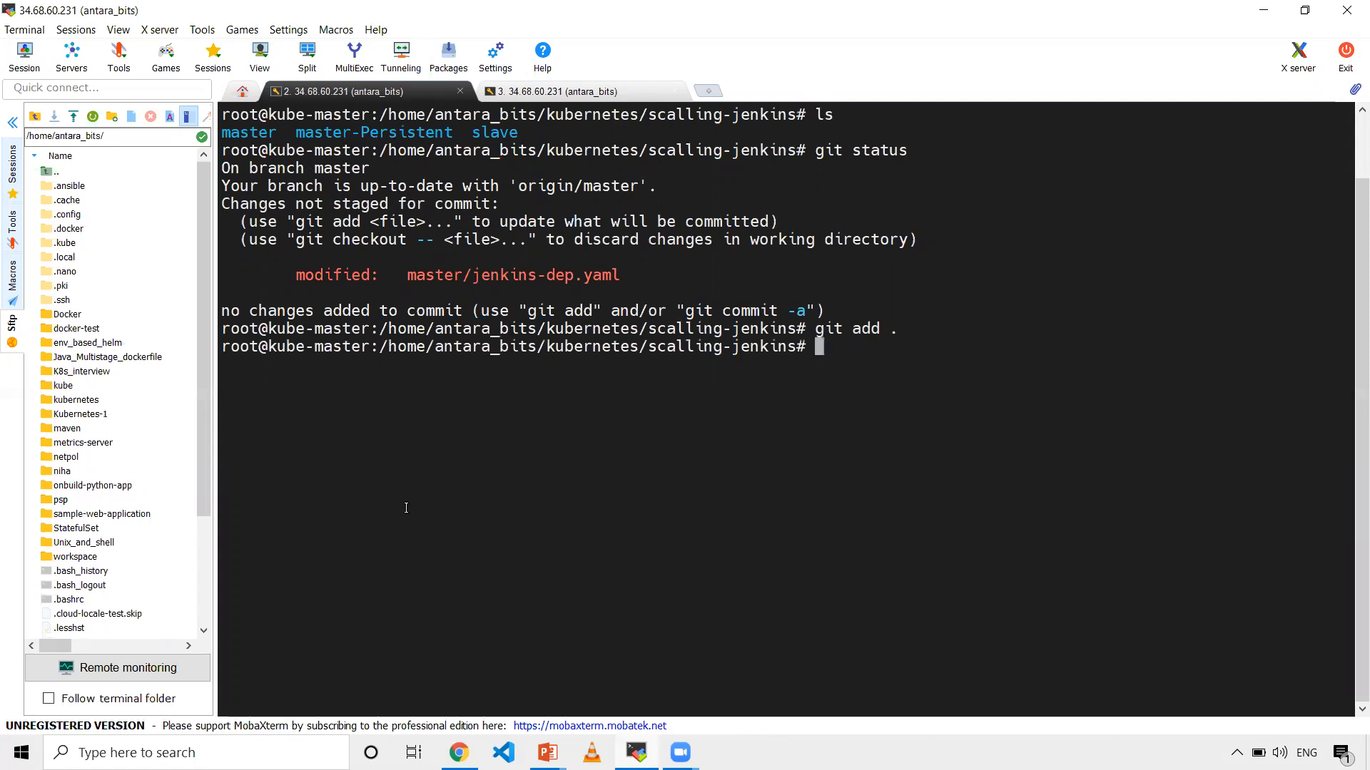
{"action": "type", "text": "git comm"}
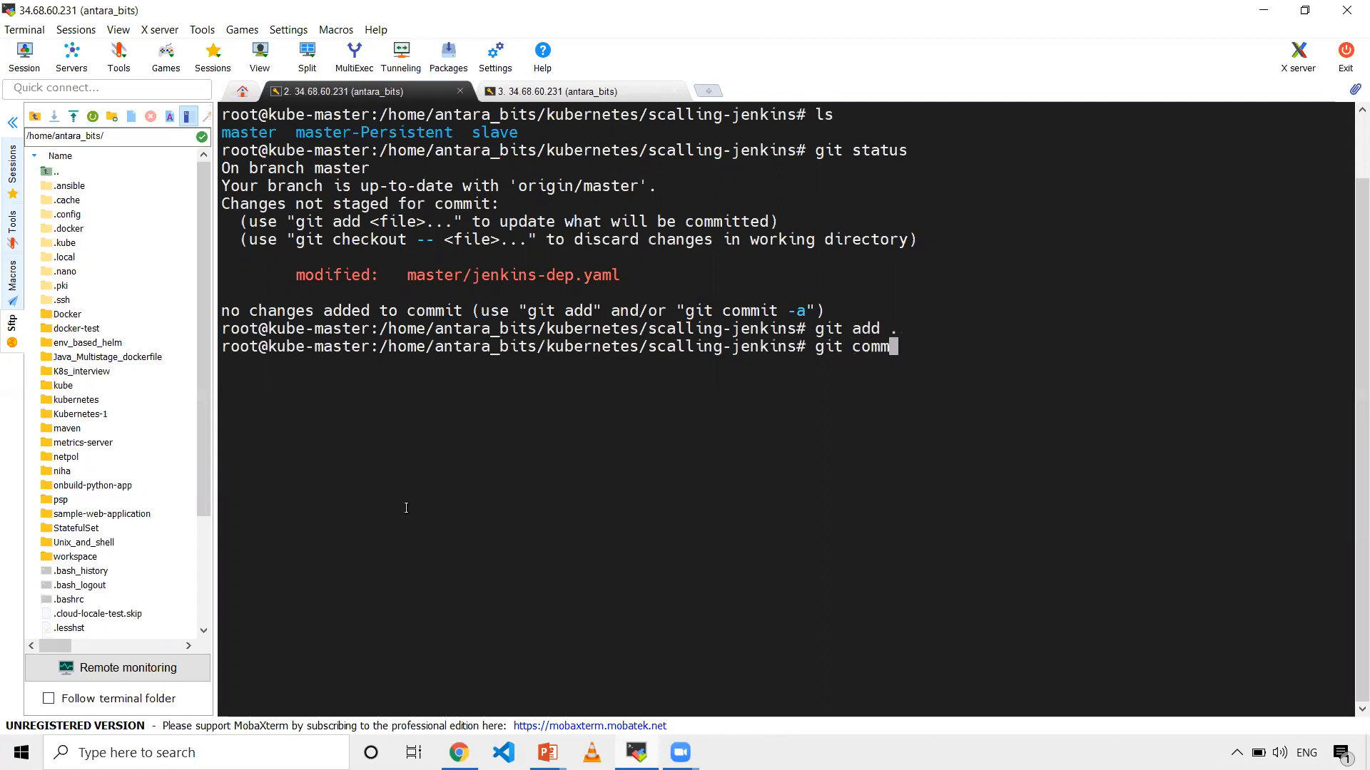
{"action": "type", "text": "it -m \"\""}
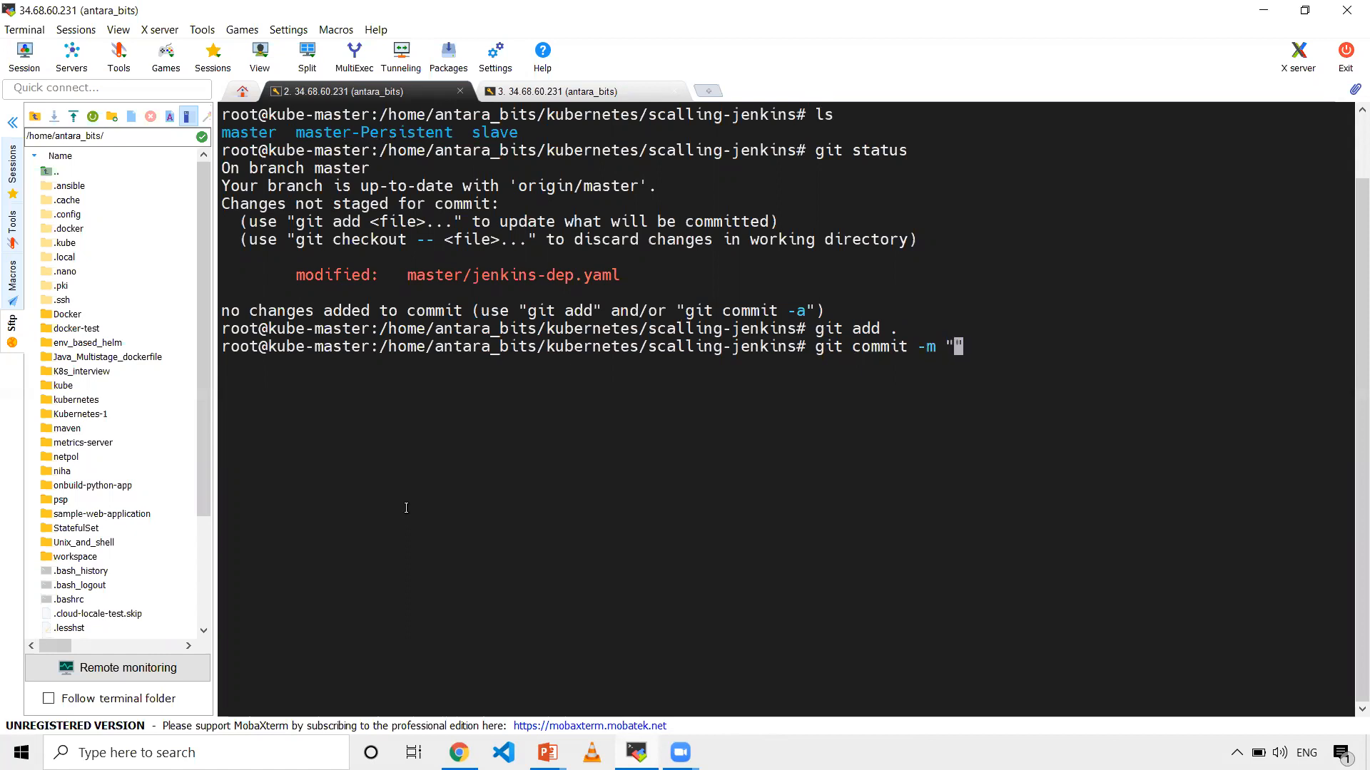
{"action": "type", "text": "h"}
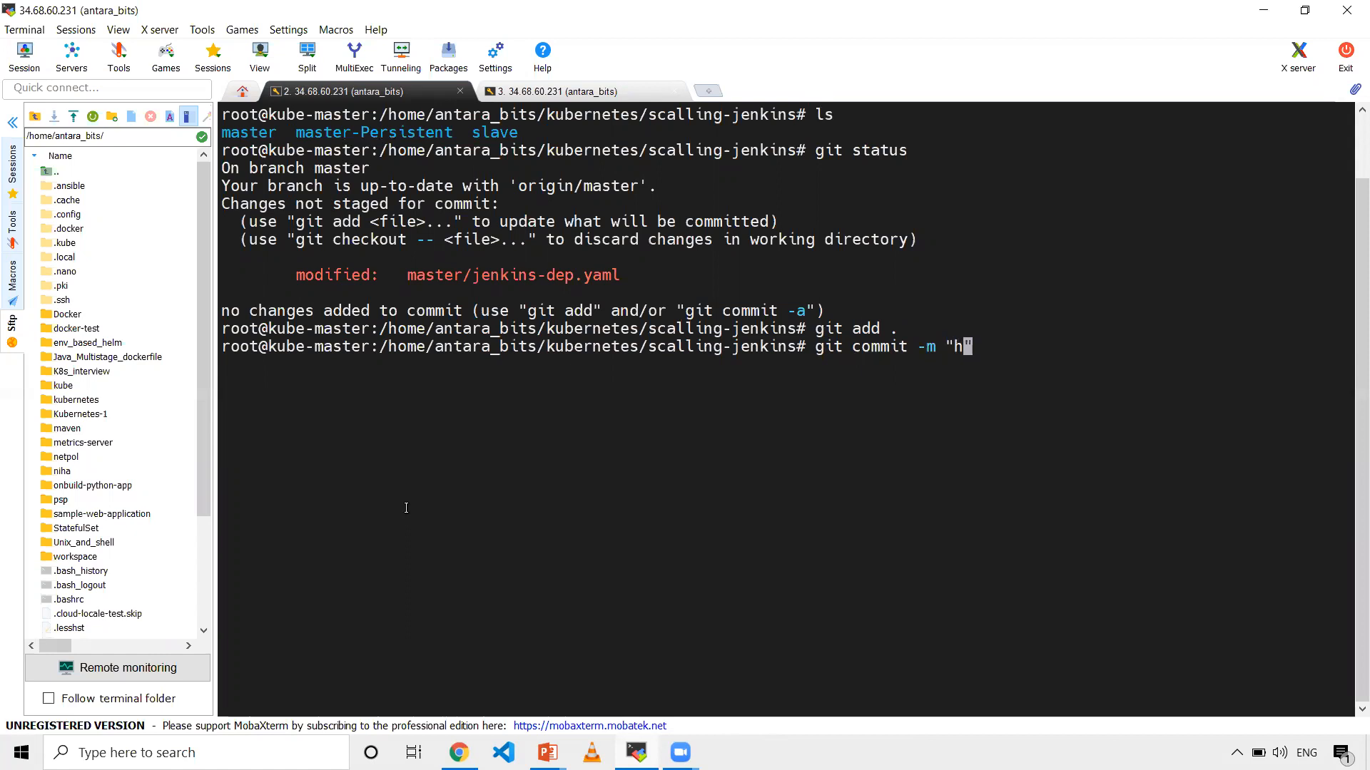
{"action": "type", "text": "enkins d"}
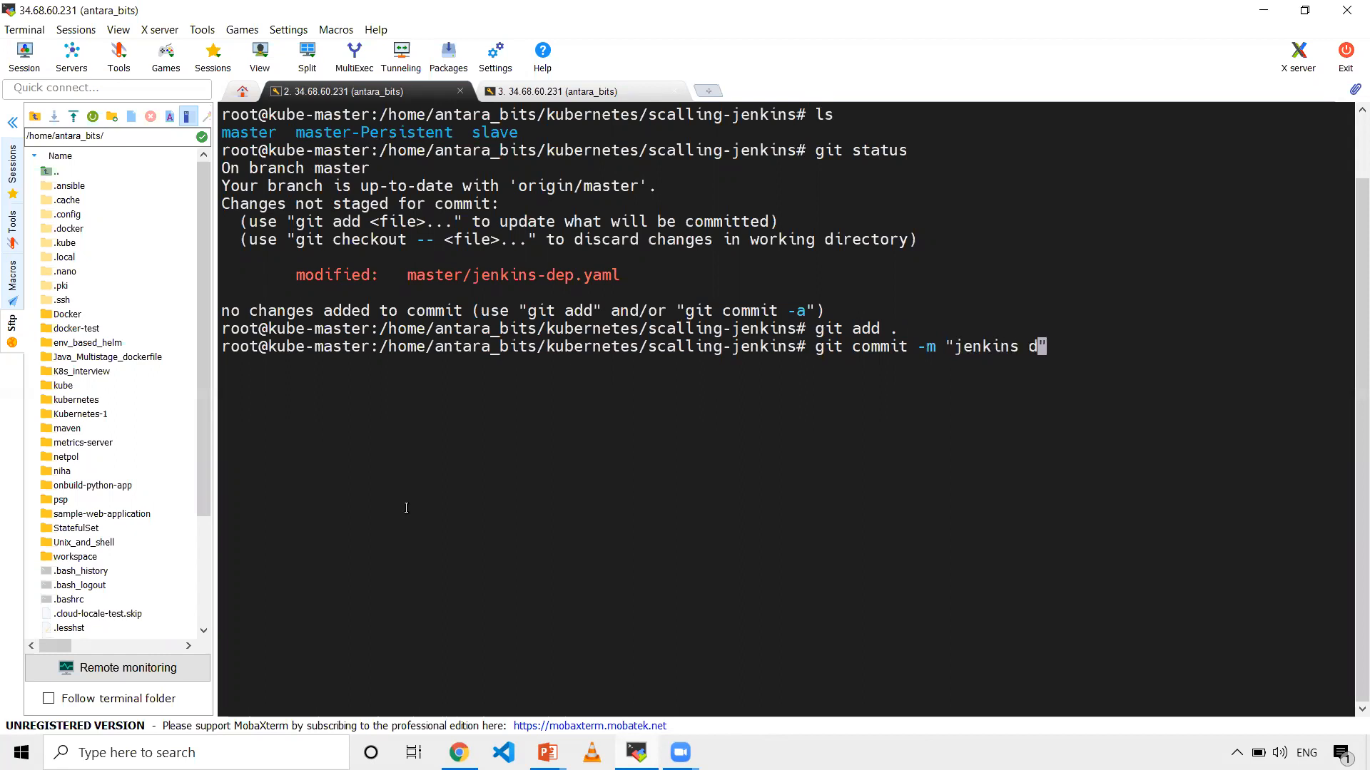
{"action": "key", "text": "Return"}
{"action": "type", "text": "git push"}
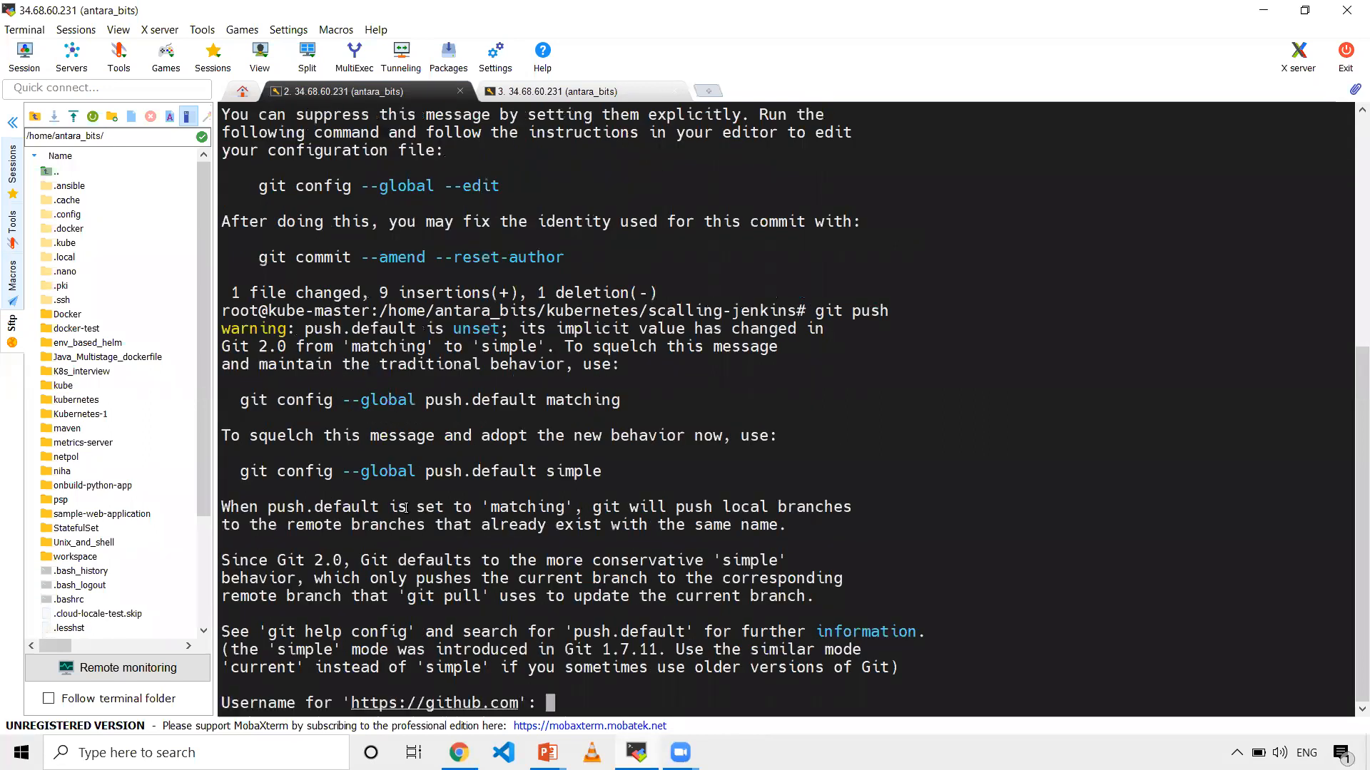
Push to GitHub, entering the username when prompted.
{"action": "type", "text": "dekks"}
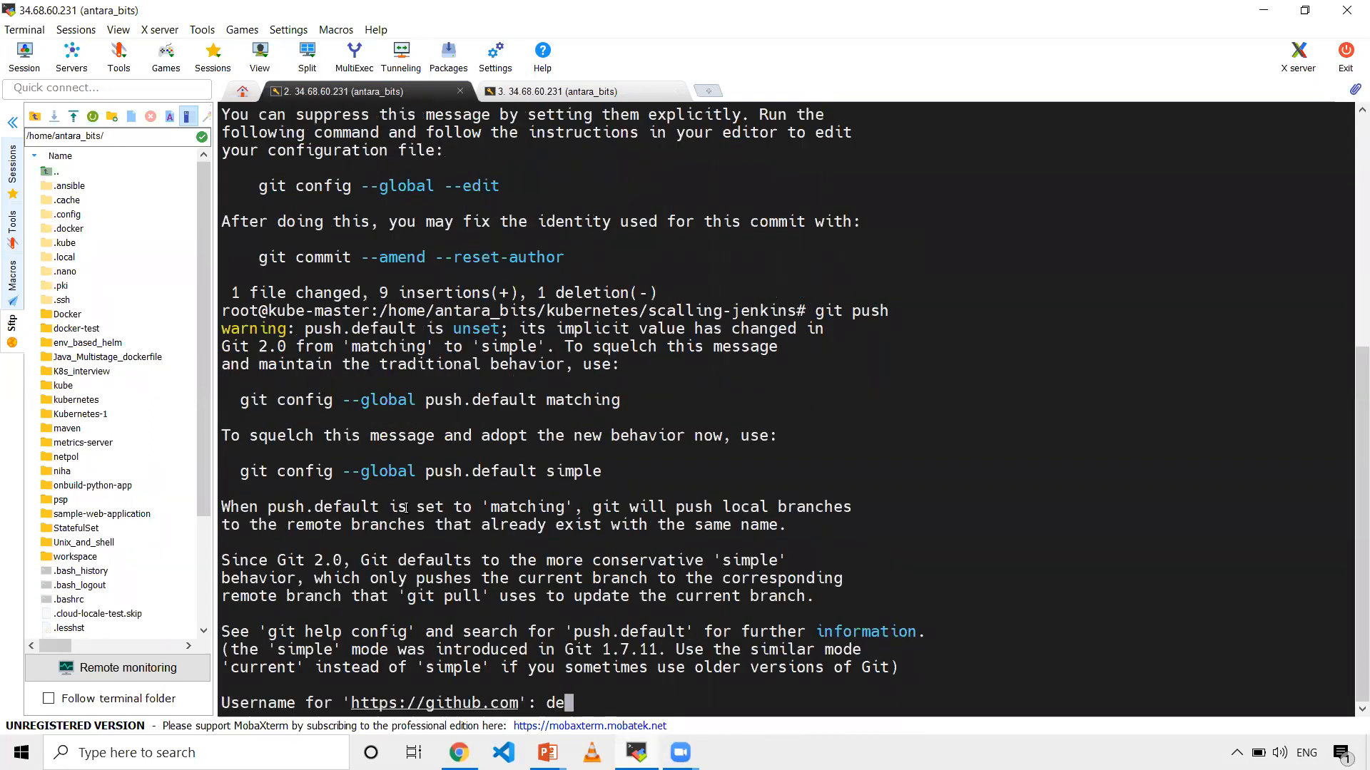
{"action": "type", "text": "ekshit"}
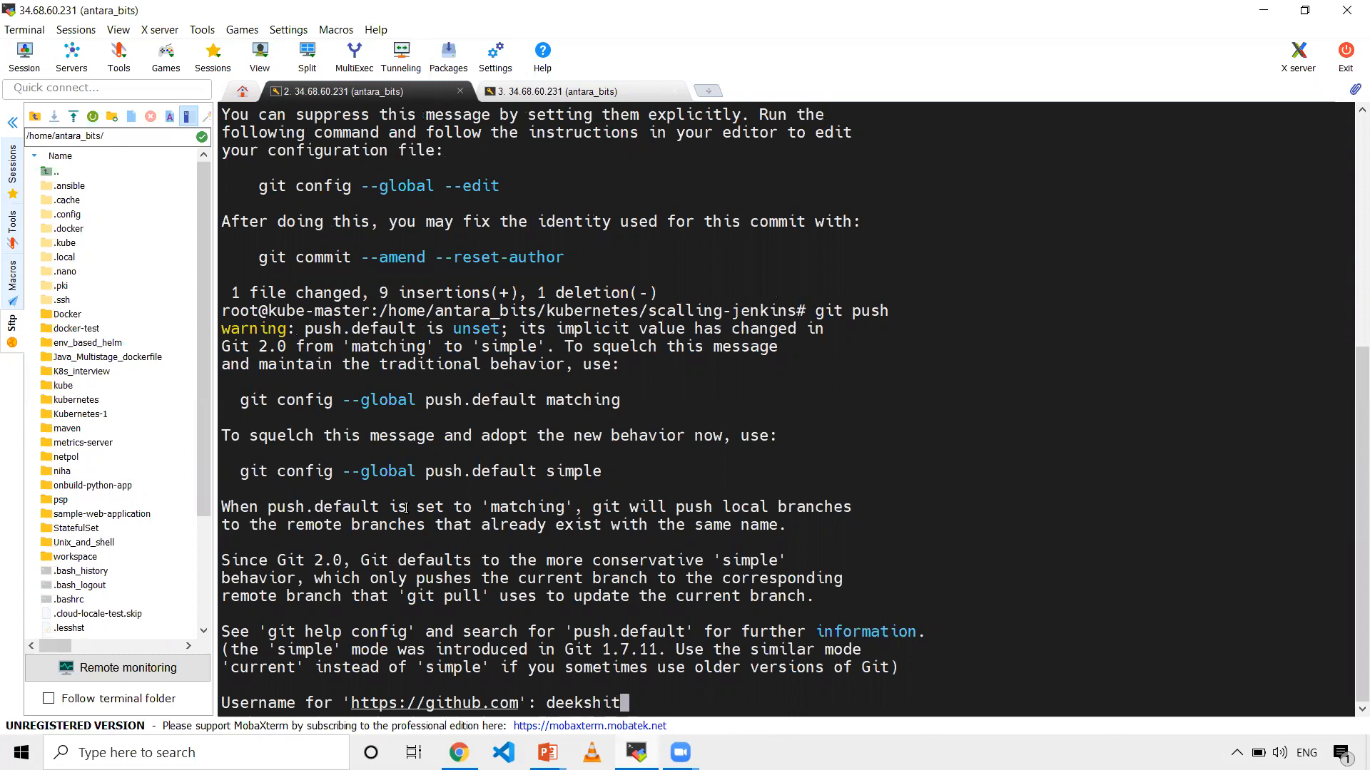
{"action": "key", "text": "Return"}
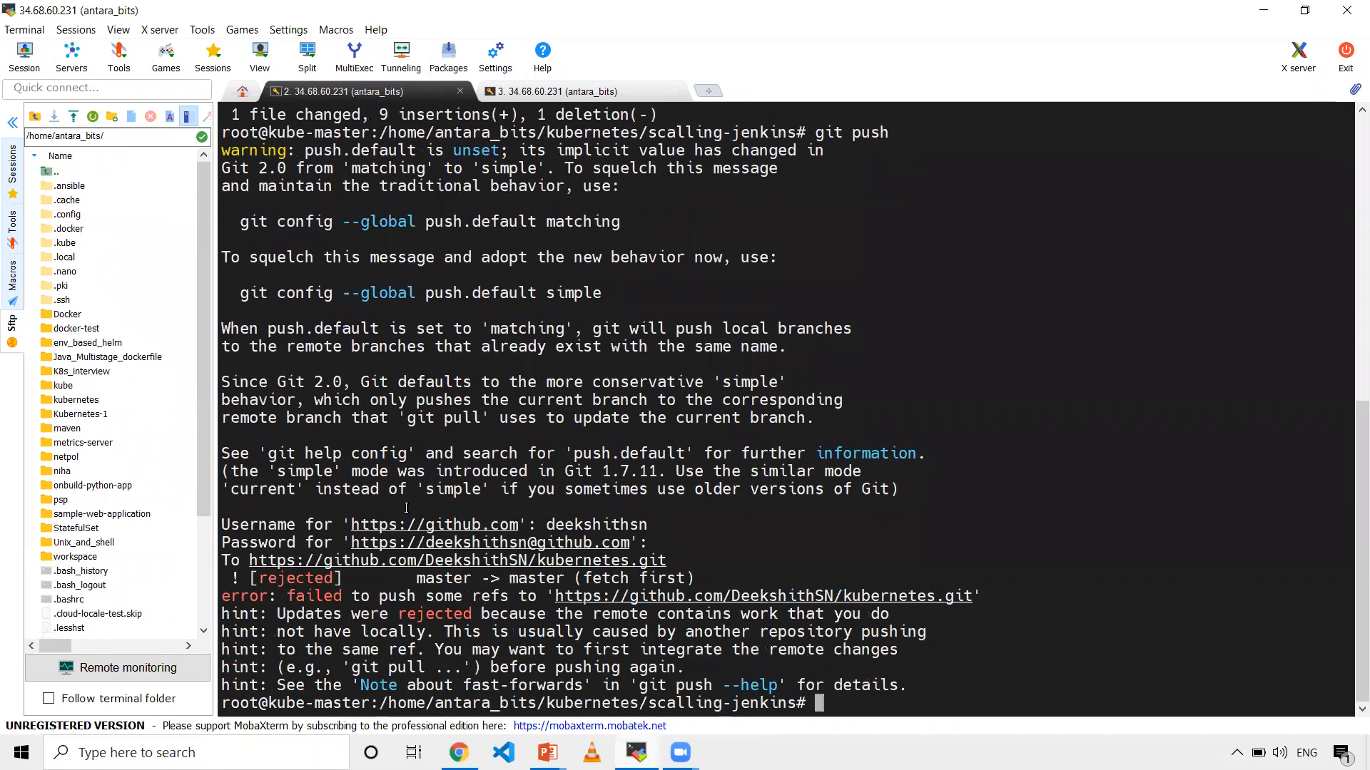
Discard the half-typed git push, clear the screen and list the scalling-jenkins folder.
{"action": "type", "text": "git pu"}
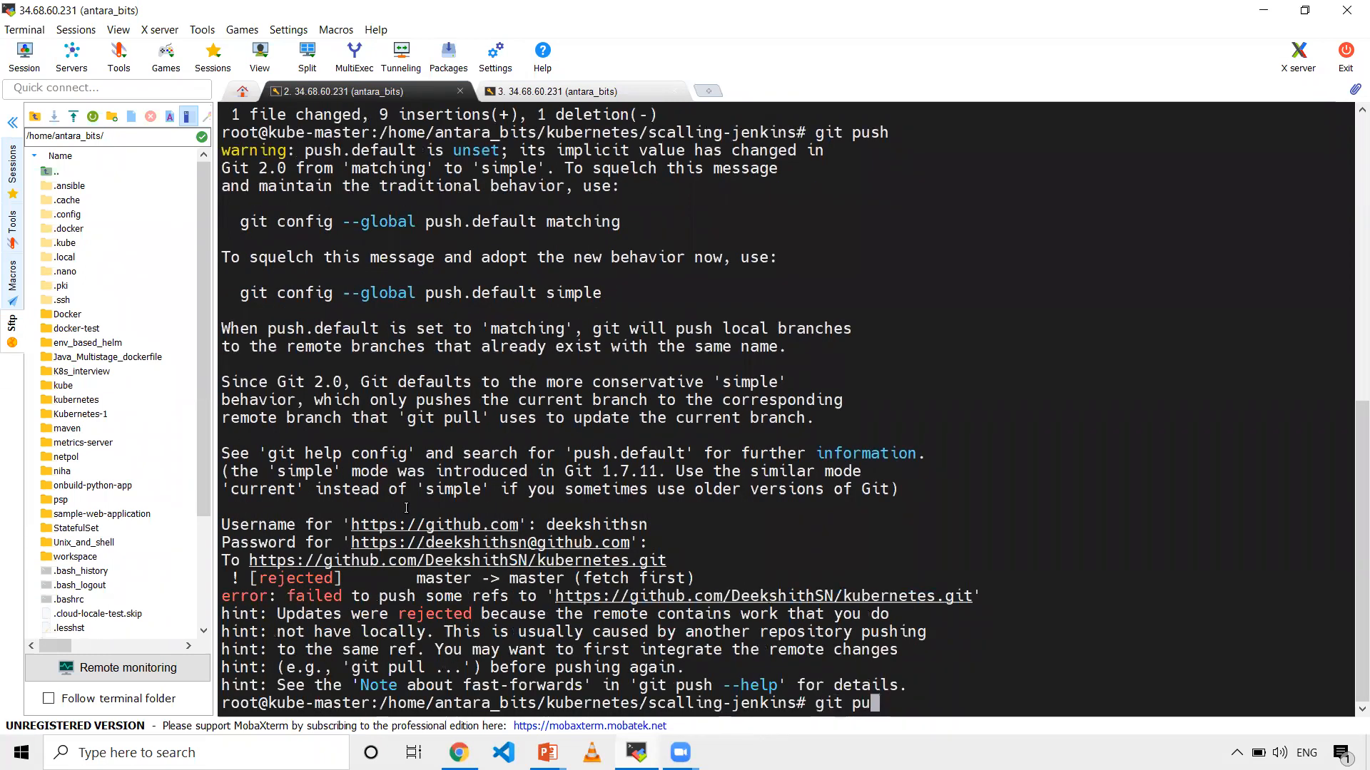
{"action": "key", "text": "BackSpace"}
{"action": "type", "text": "cle"}
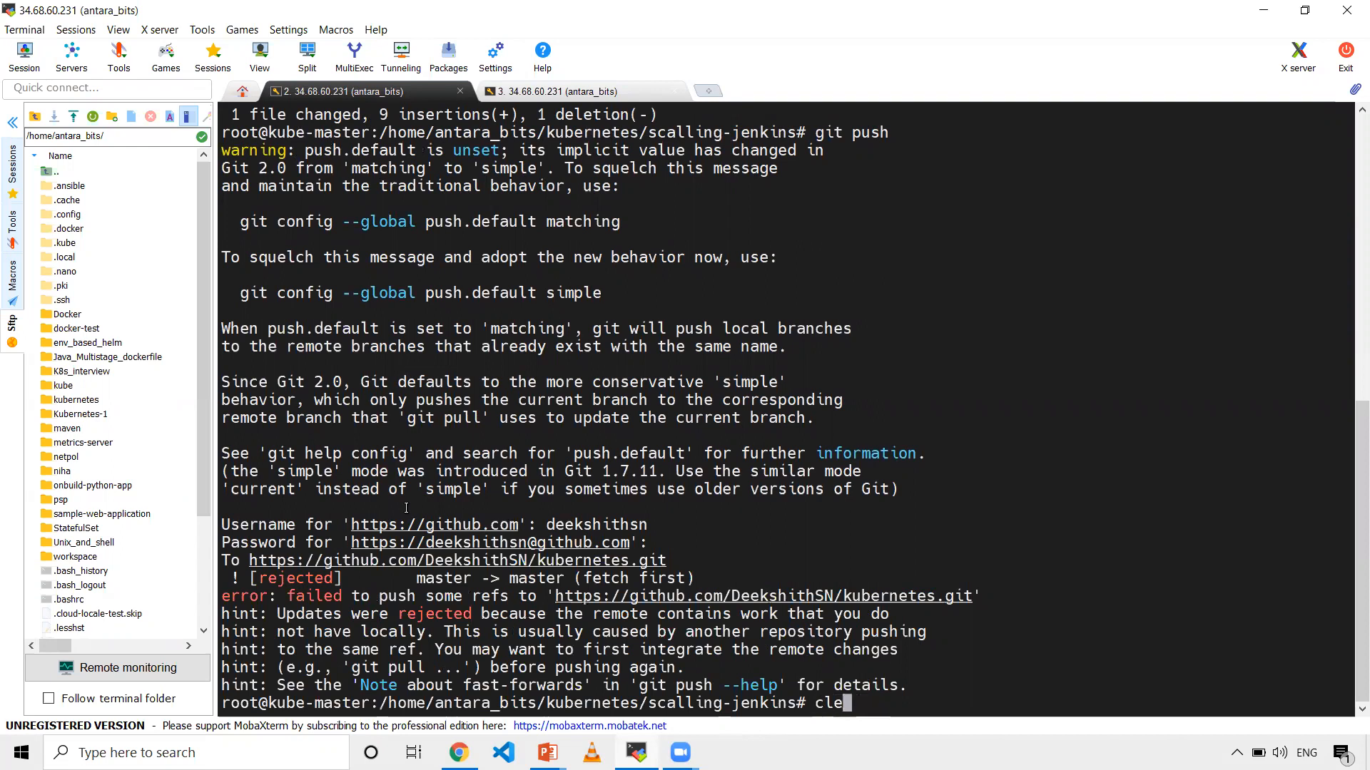
{"action": "key", "text": "Return"}
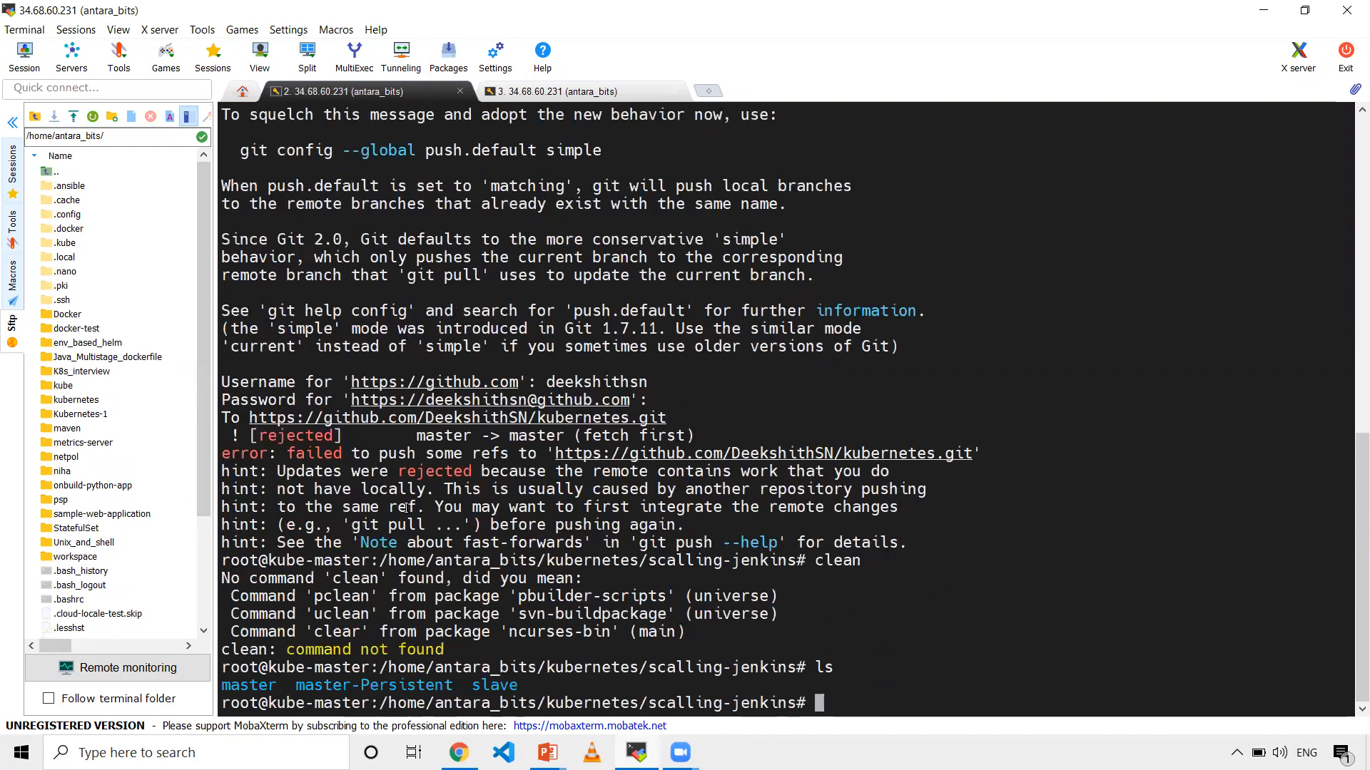
{"action": "type", "text": "cle"}
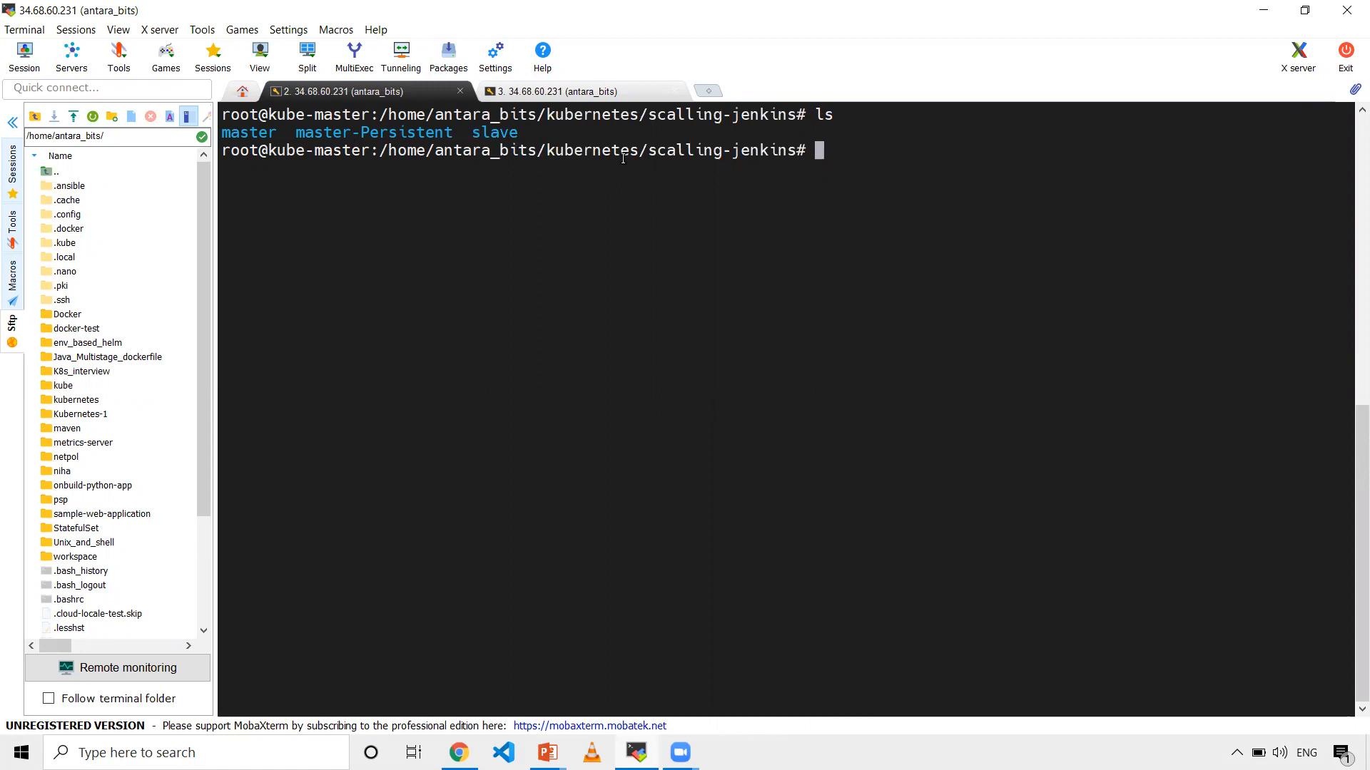
Enter the master folder and print its Dockerfile based on jenkins/jenkins:alpine.
{"action": "type", "text": "cd master"}
{"action": "type", "text": "ls"}
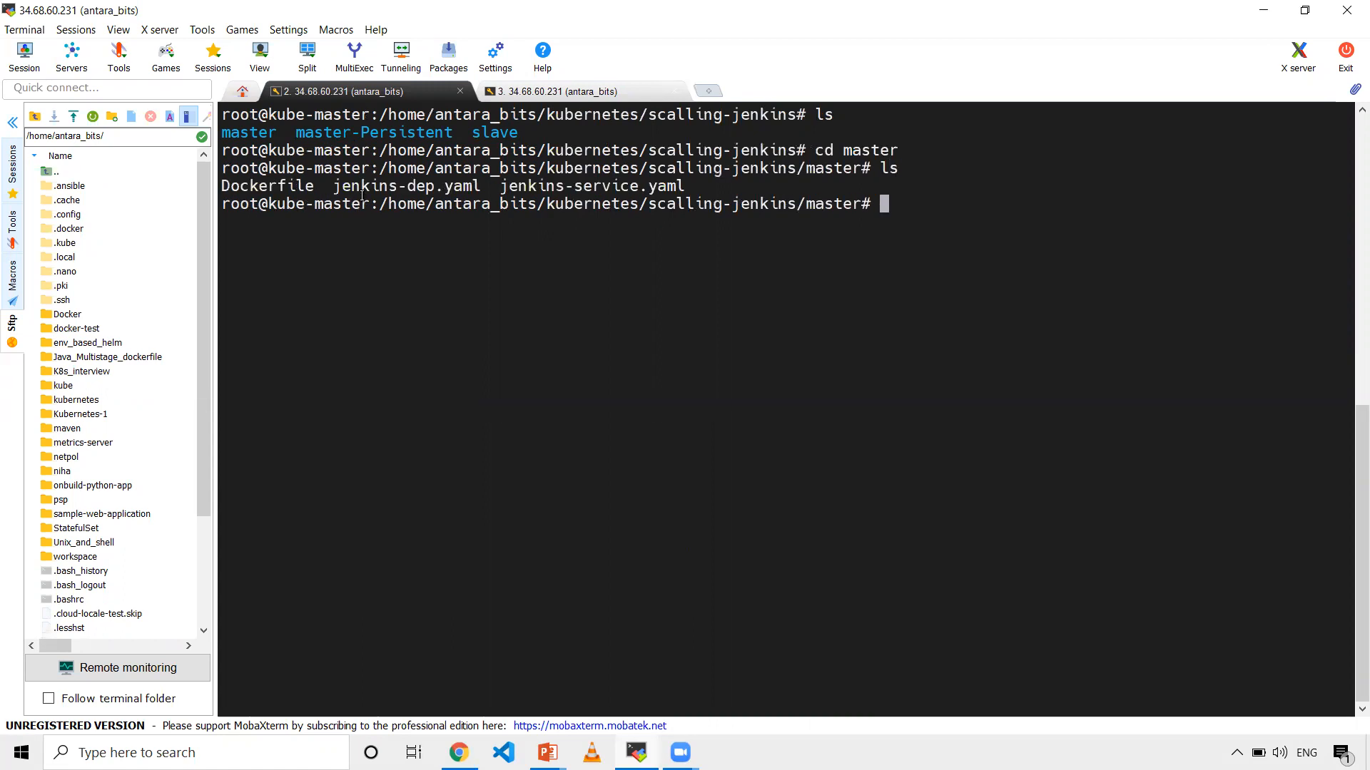
{"action": "type", "text": "cat D"}
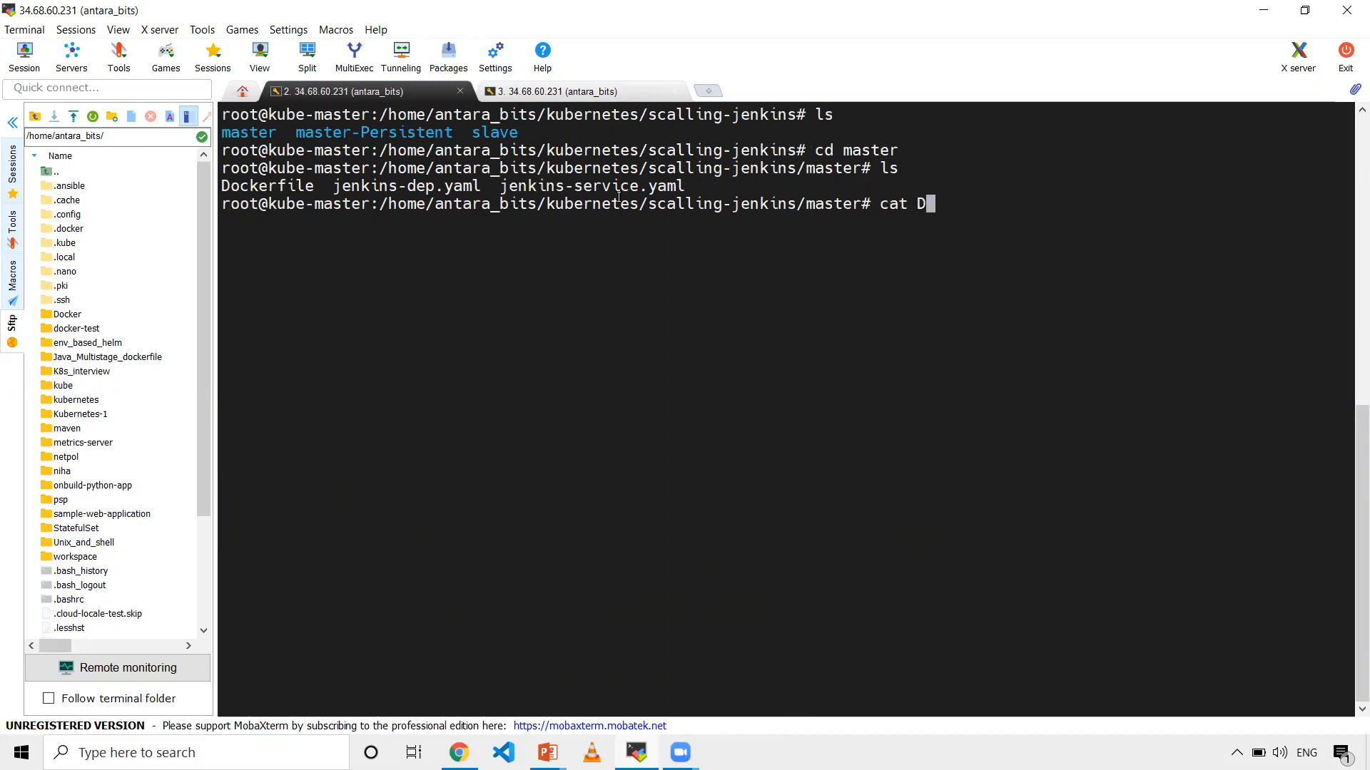
{"action": "key", "text": "Return"}
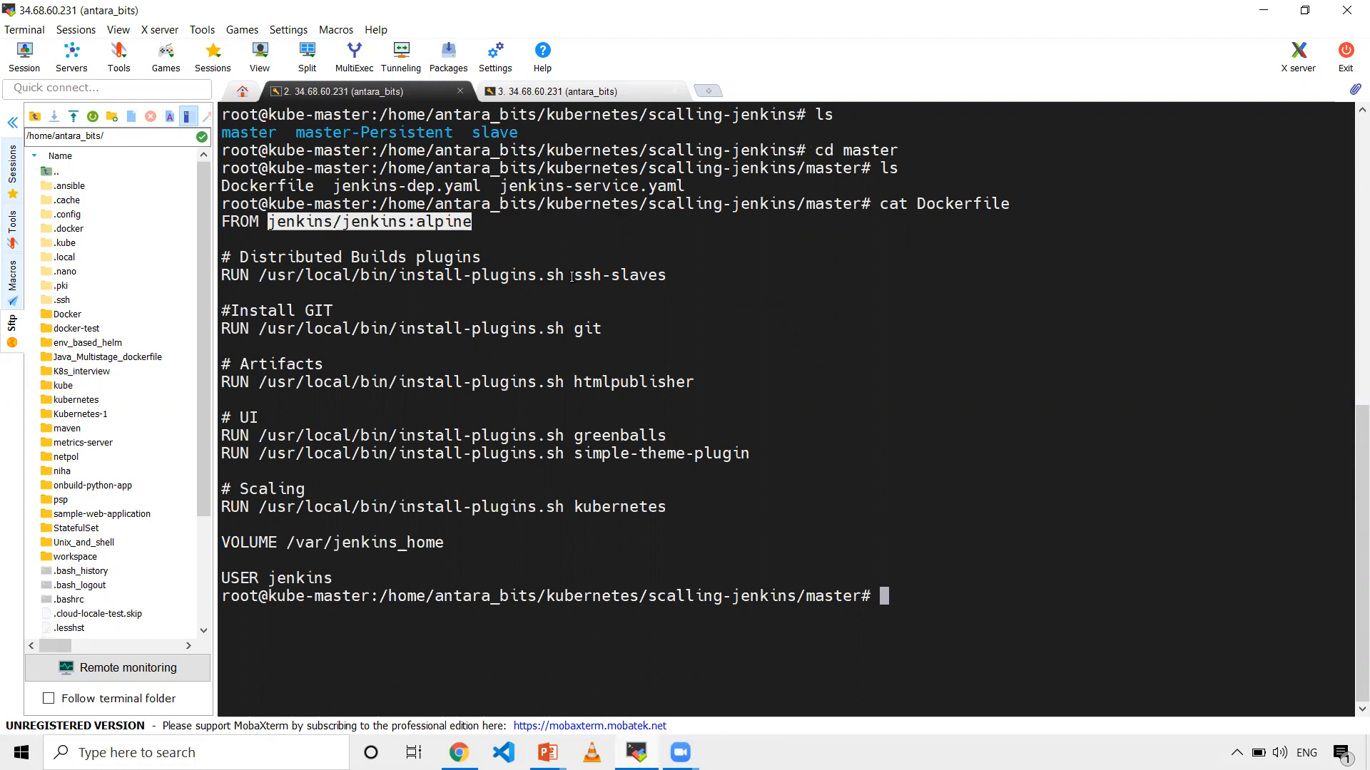
{"action": "mouse_move", "coordinate": [668, 281]}
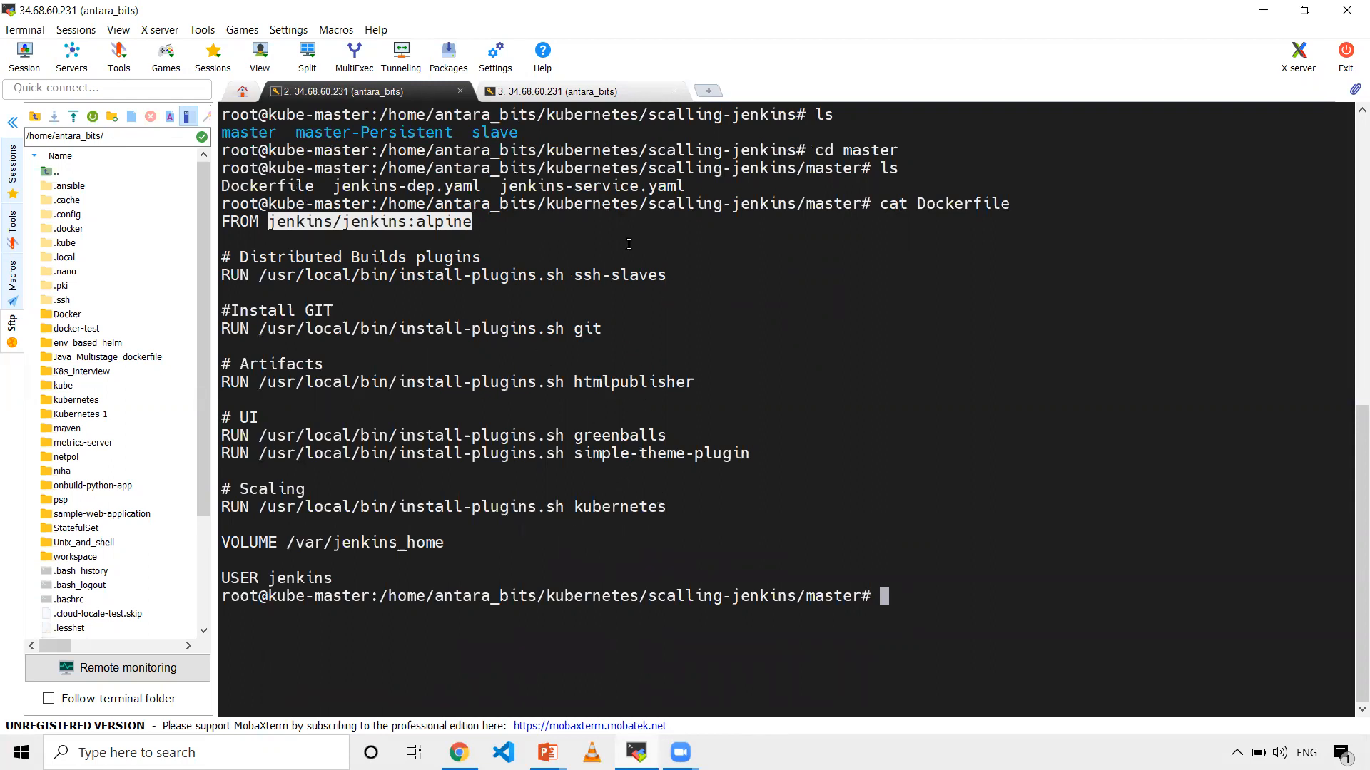
{"action": "mouse_move", "coordinate": [570, 558]}
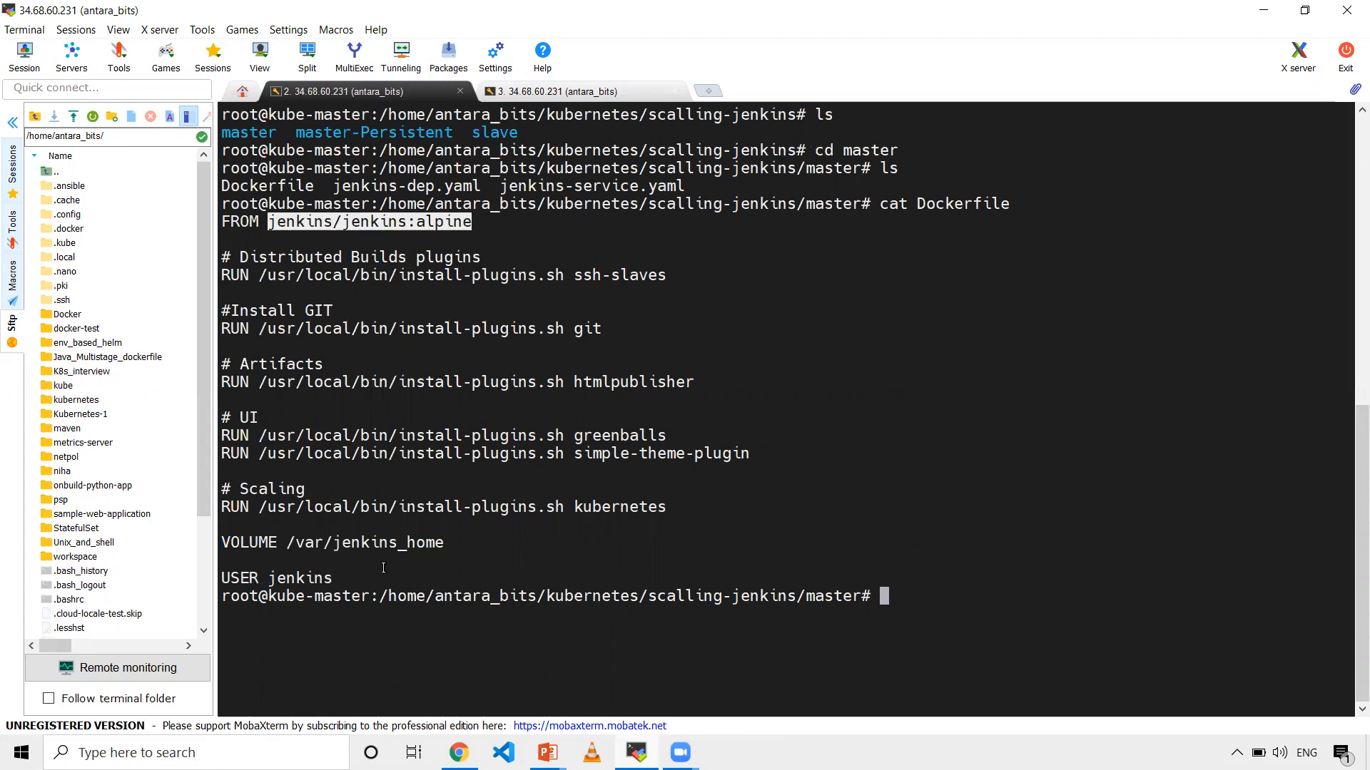
{"action": "mouse_move", "coordinate": [676, 478]}
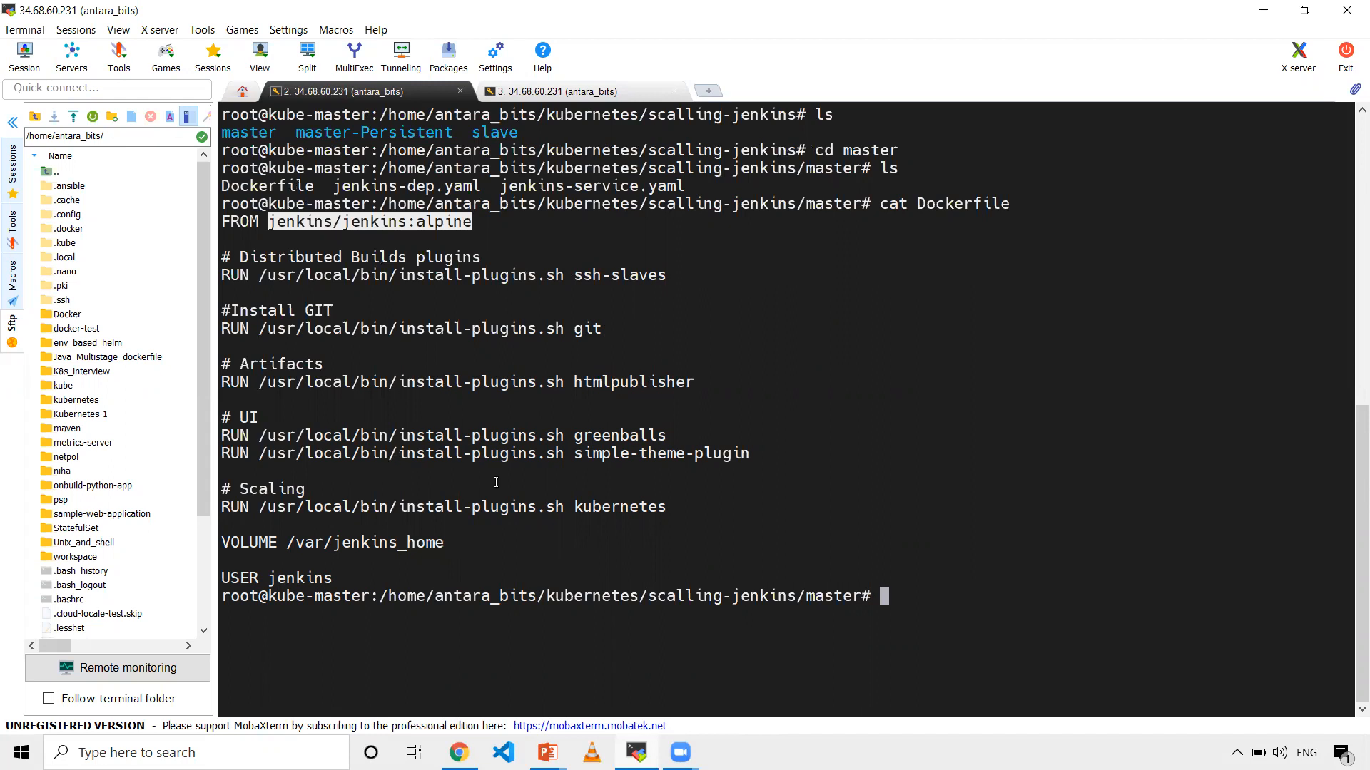
{"action": "mouse_move", "coordinate": [308, 577]}
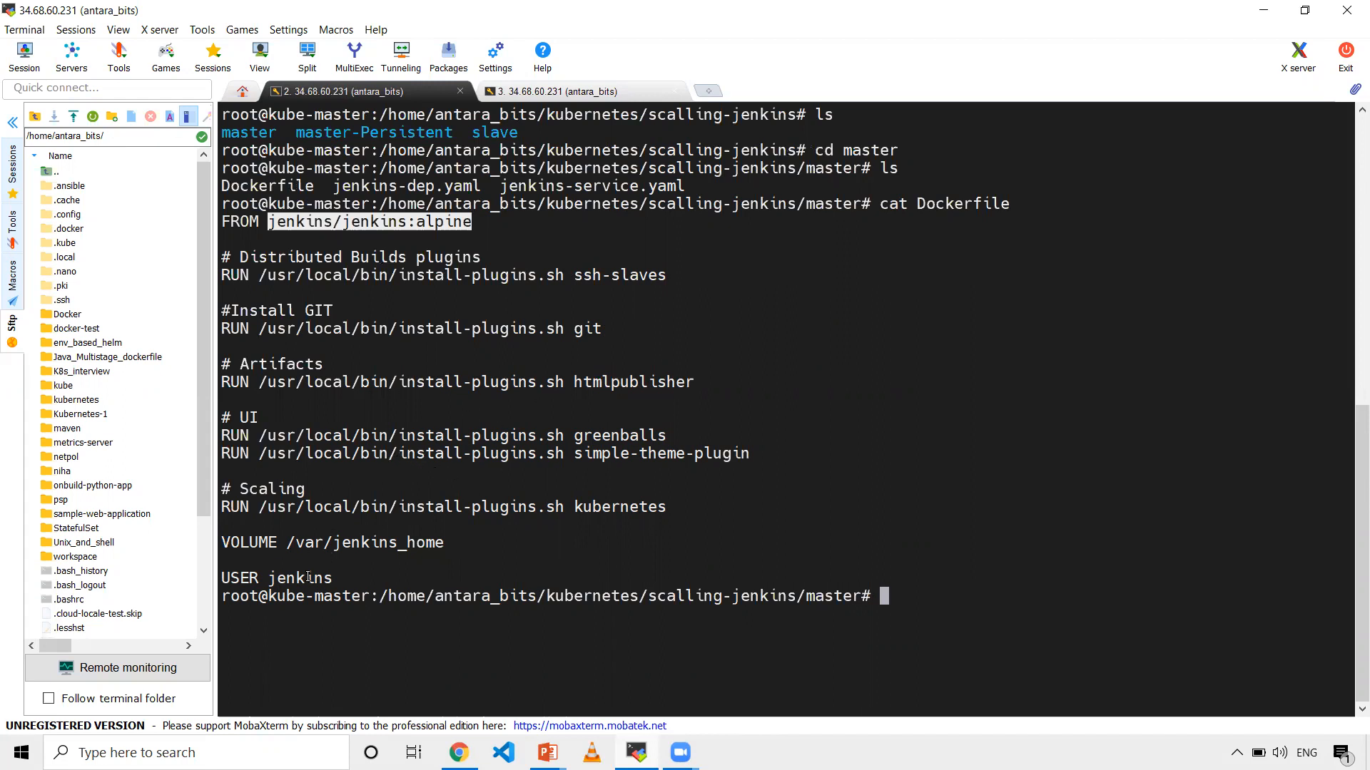
{"action": "mouse_move", "coordinate": [450, 466]}
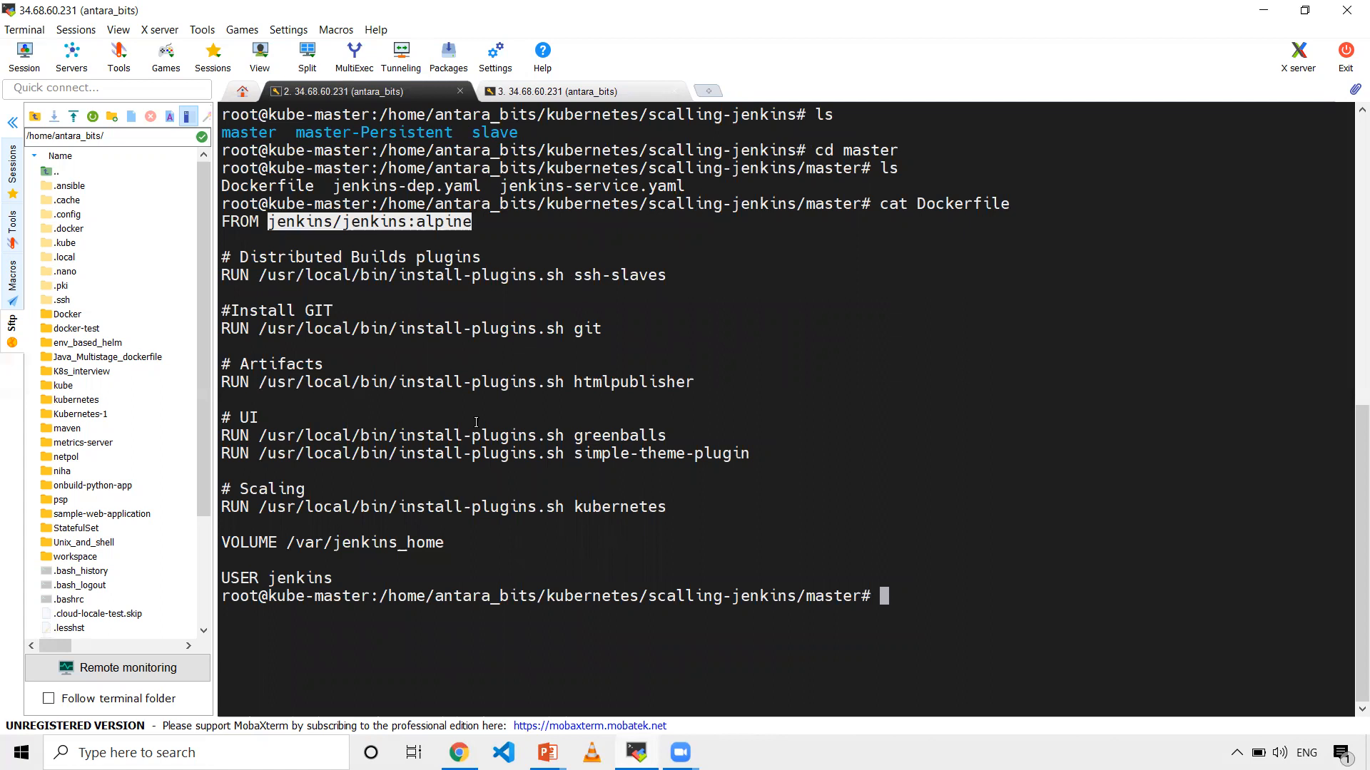
{"action": "type", "text": "cat"}
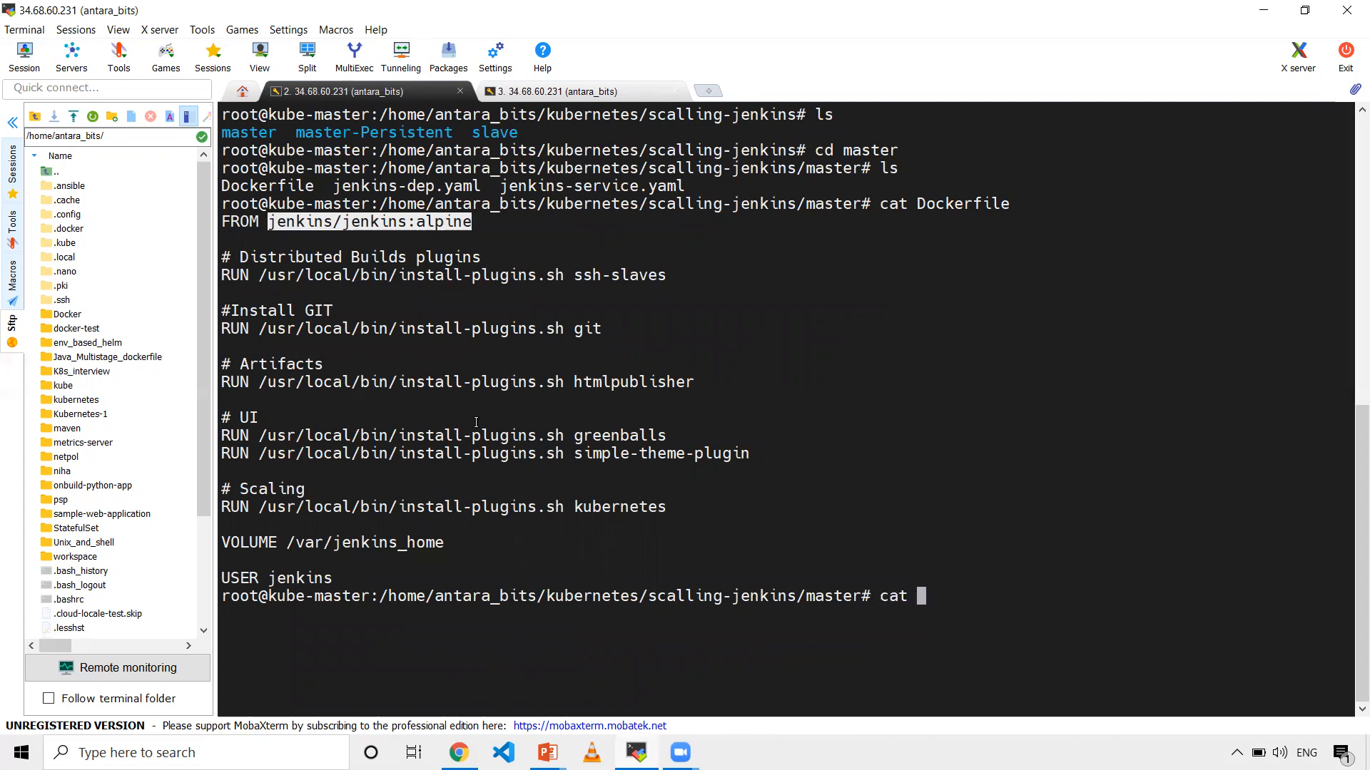
Print jenkins-dep.yaml, highlight the jenkins namespace value, and scroll through the manifest.
{"action": "type", "text": "jenkins-dep.yaml"}
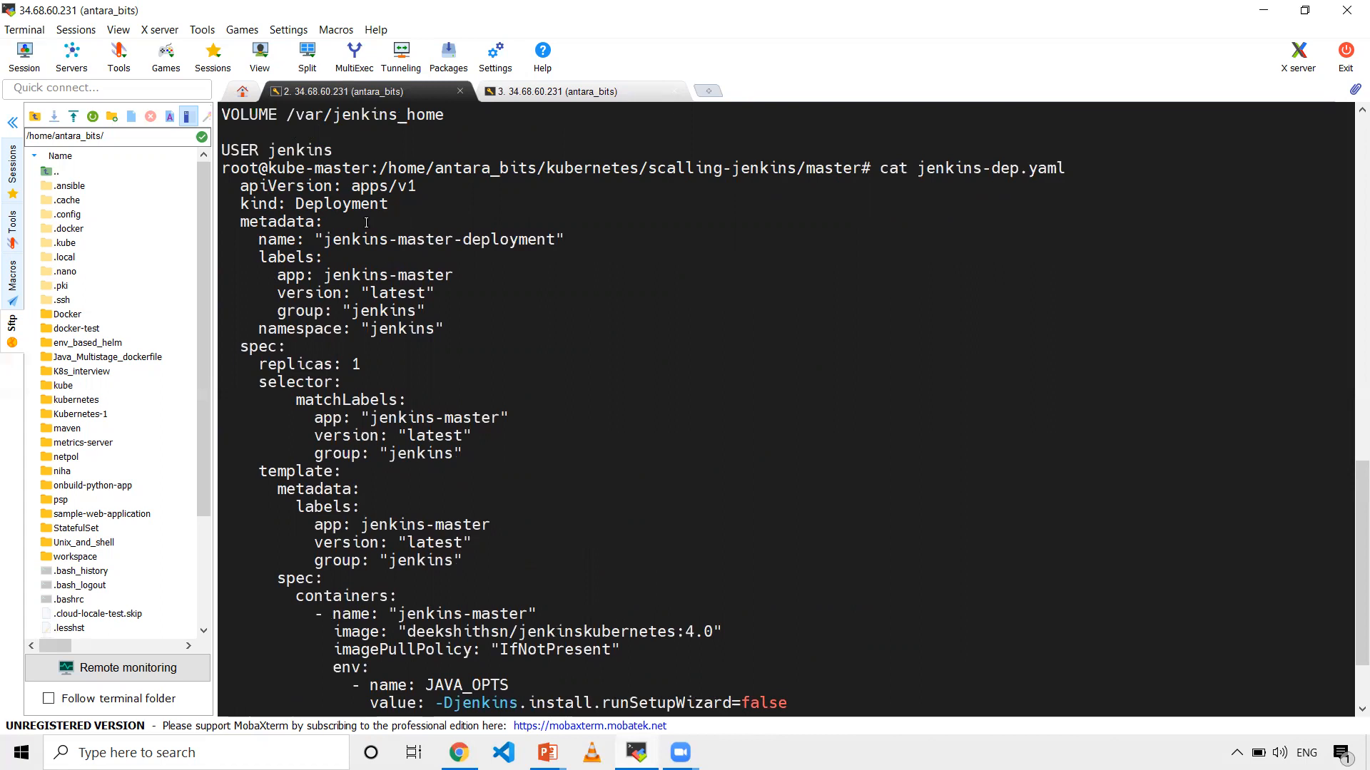
{"action": "mouse_move", "coordinate": [368, 261]}
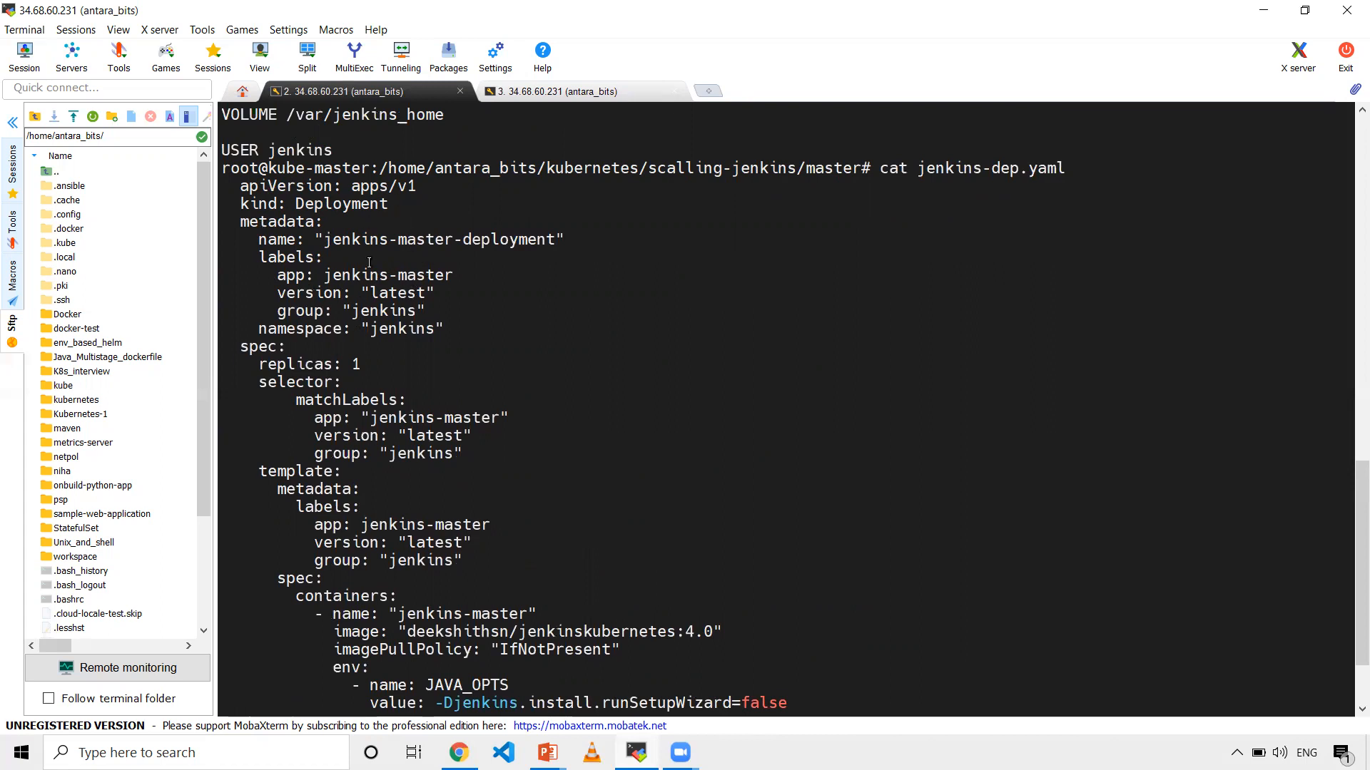
{"action": "mouse_move", "coordinate": [386, 332]}
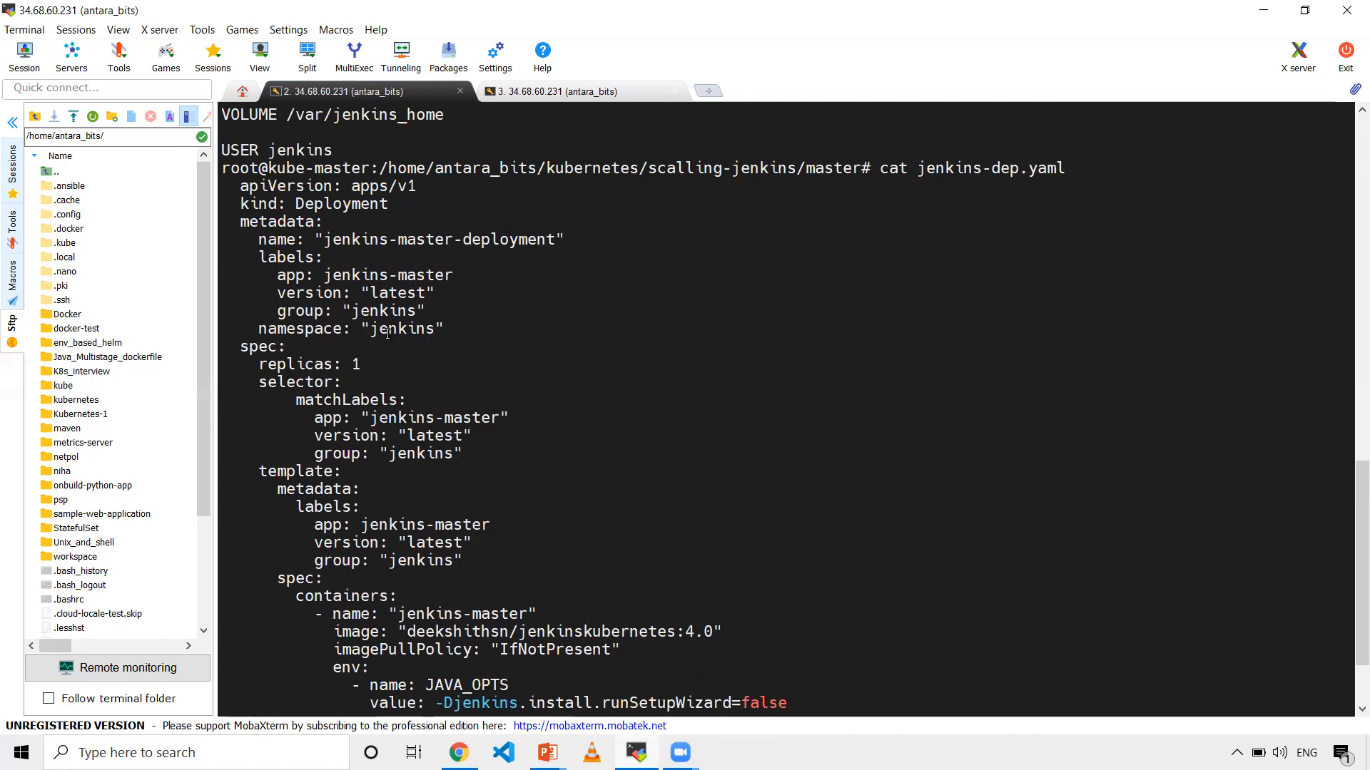
{"action": "double_click", "coordinate": [401, 328]}
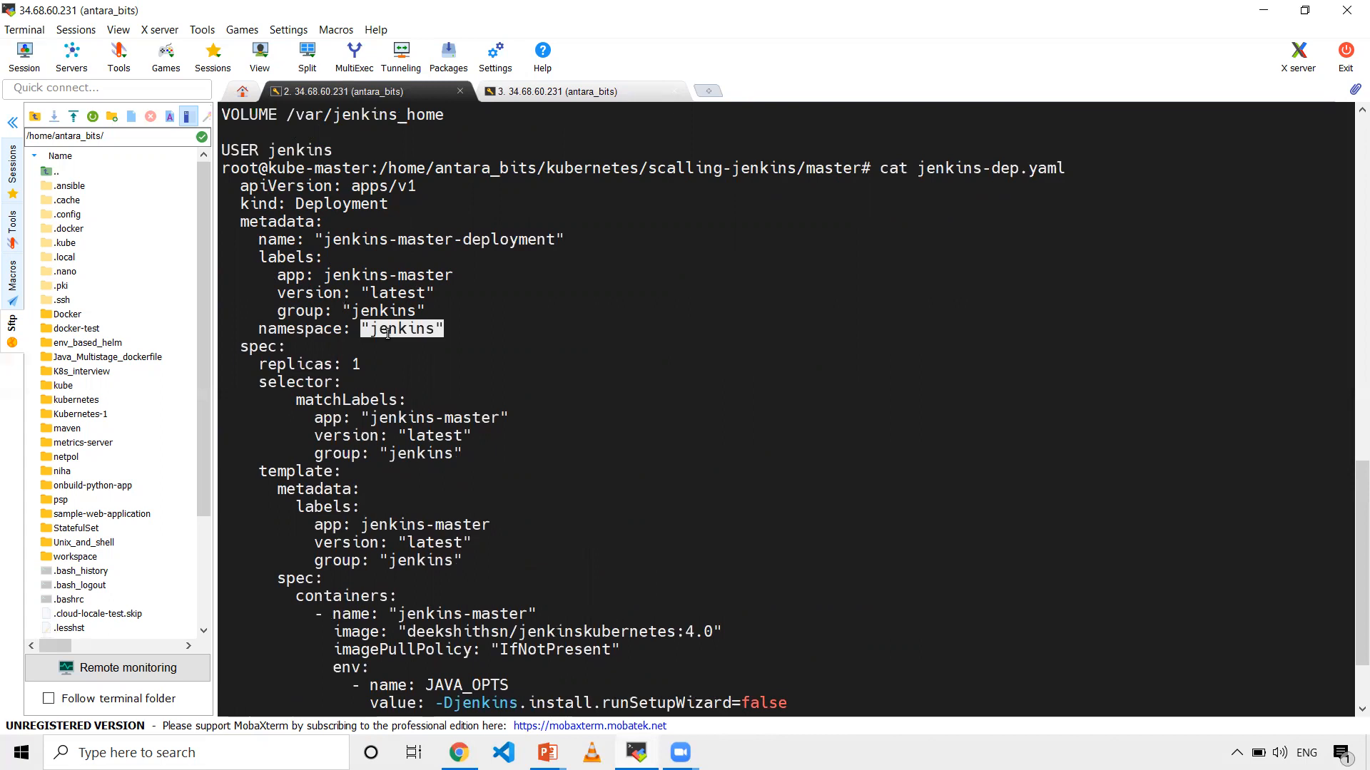
{"action": "scroll", "scroll_direction": "down", "scroll_amount": 3}
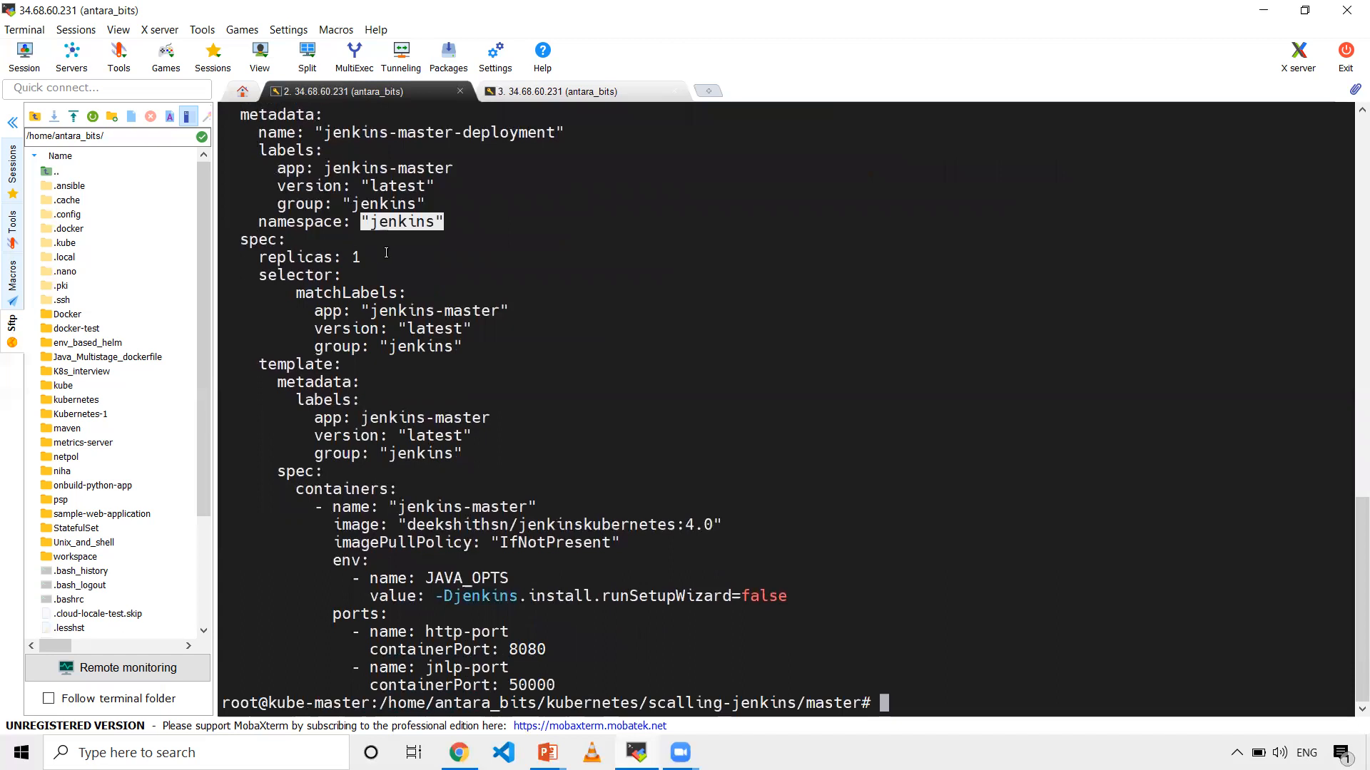
{"action": "mouse_move", "coordinate": [411, 346]}
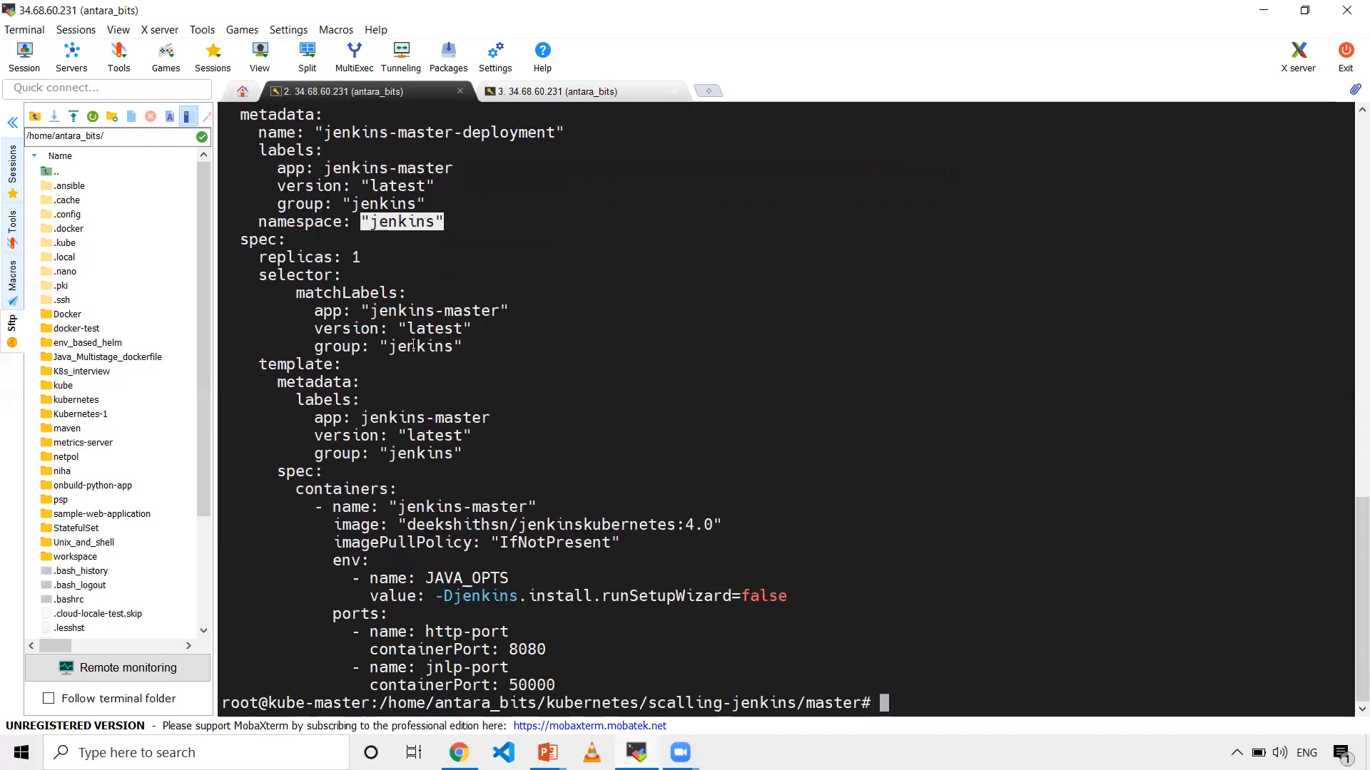
{"action": "mouse_move", "coordinate": [494, 410]}
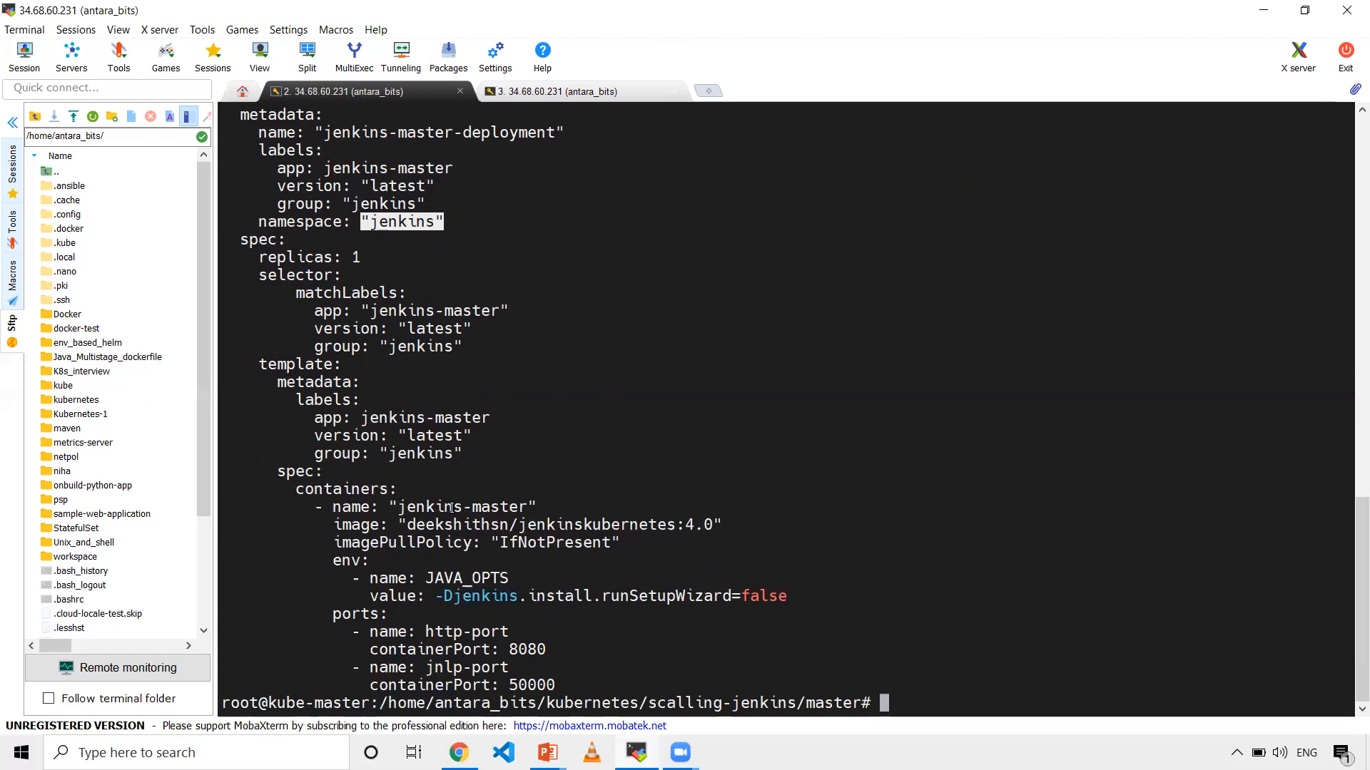
{"action": "mouse_move", "coordinate": [611, 531]}
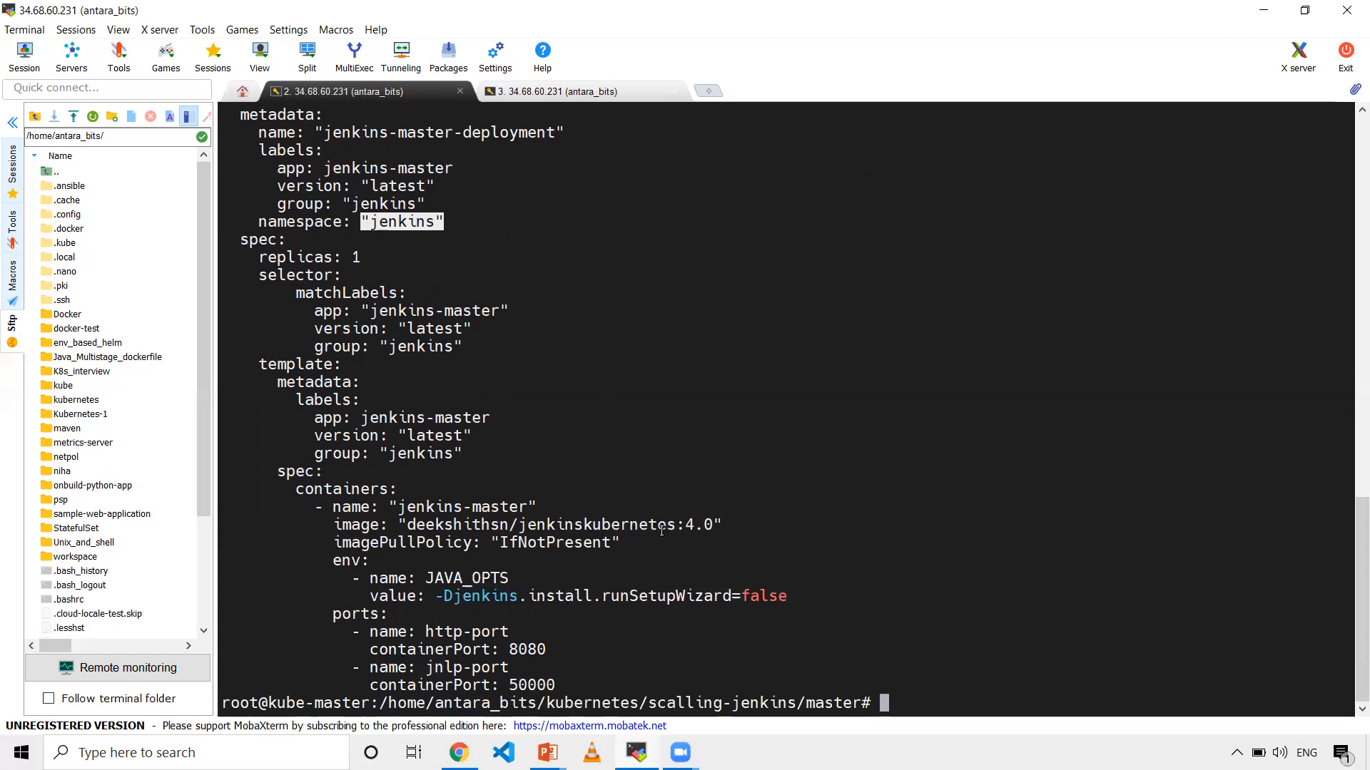
{"action": "mouse_move", "coordinate": [699, 480]}
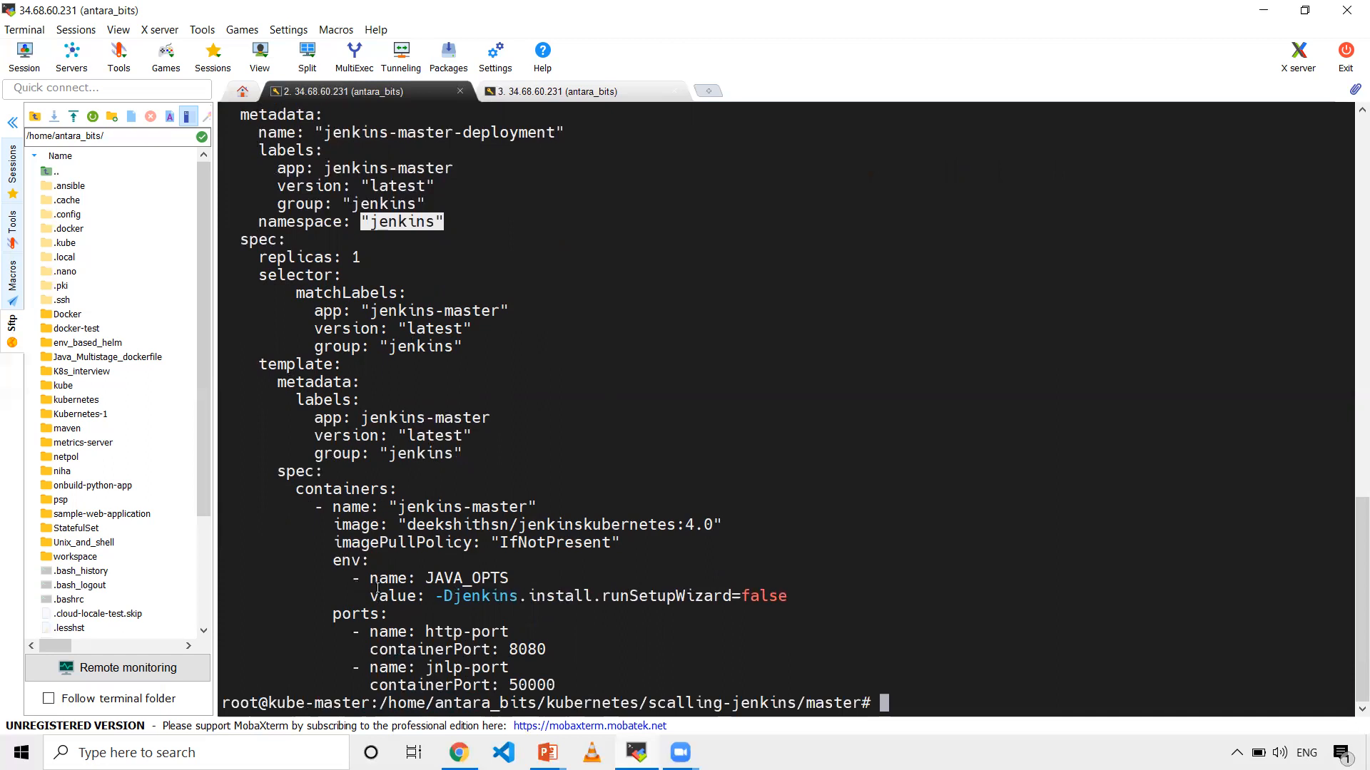
{"action": "mouse_move", "coordinate": [546, 574]}
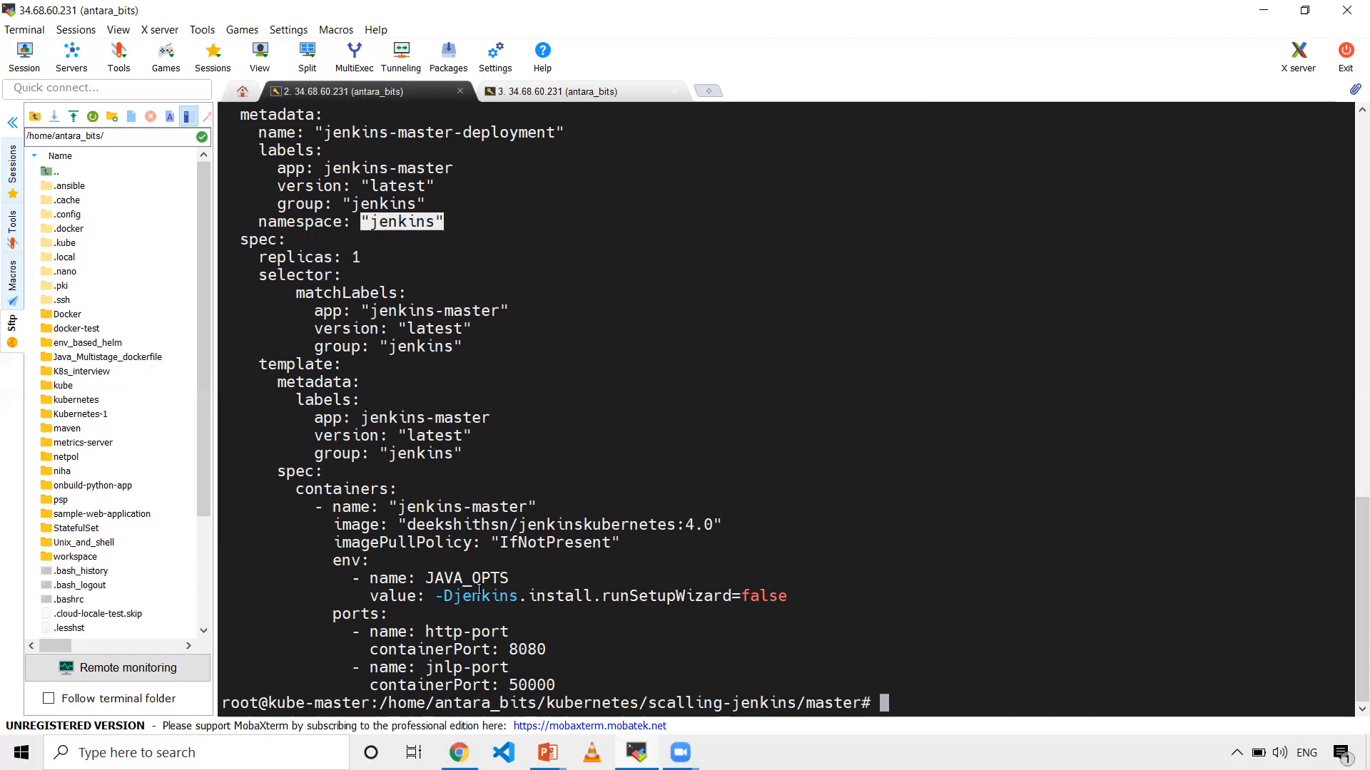
{"action": "mouse_move", "coordinate": [562, 567]}
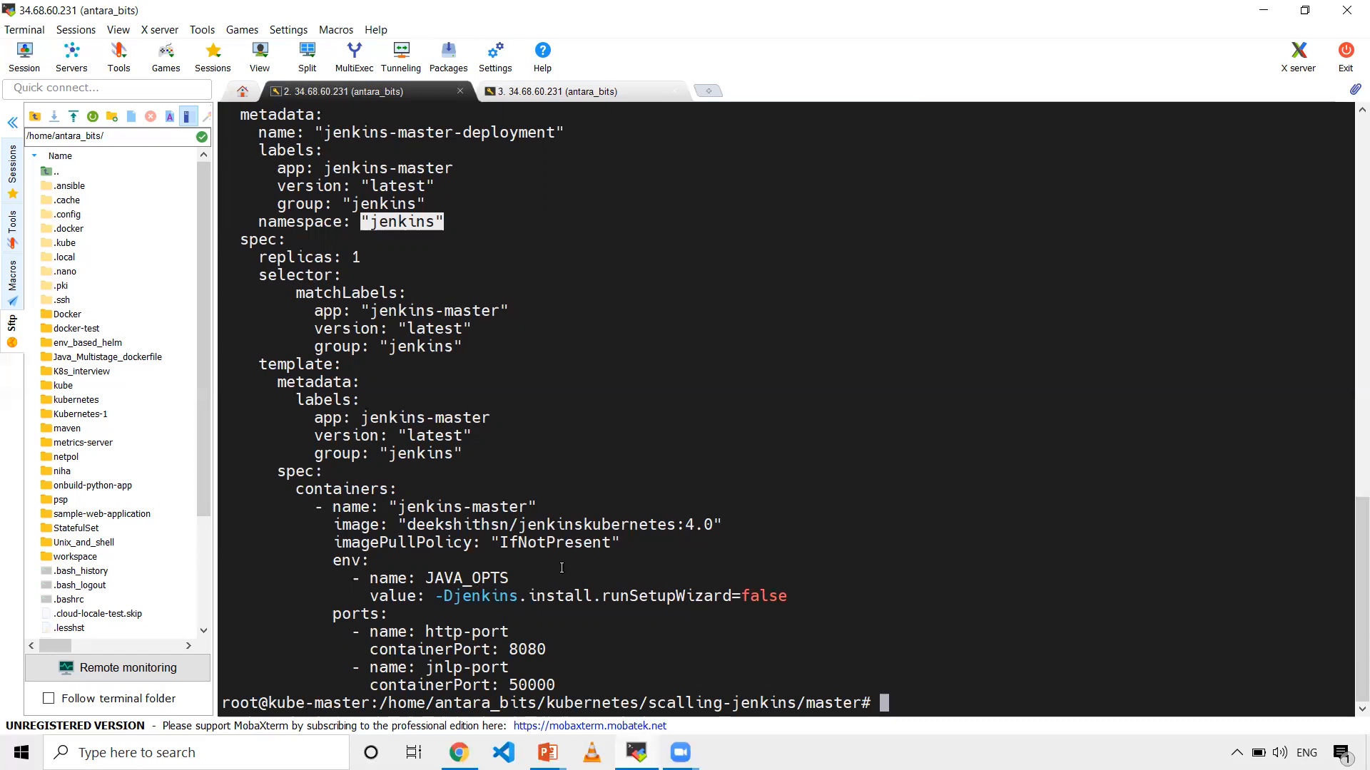
{"action": "mouse_move", "coordinate": [646, 598]}
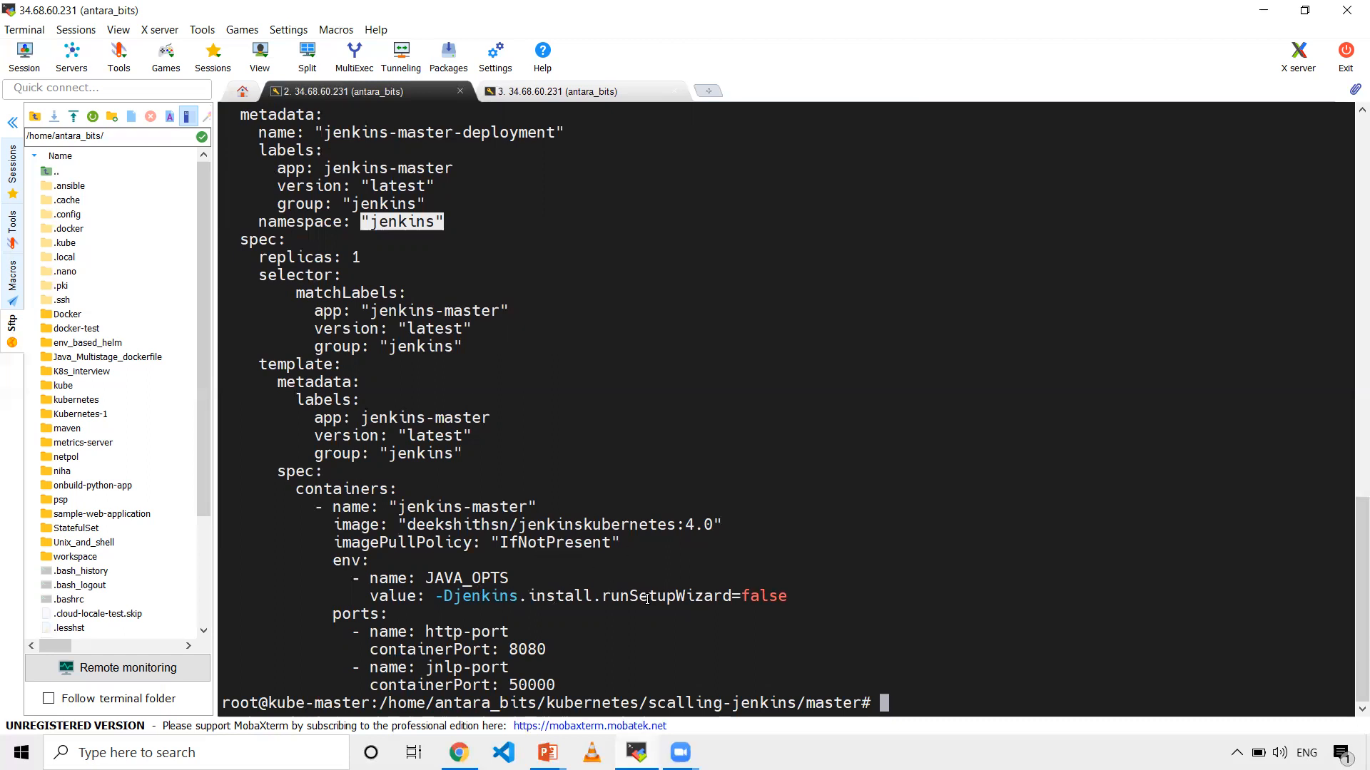
{"action": "type", "text": "cat jenkins-"}
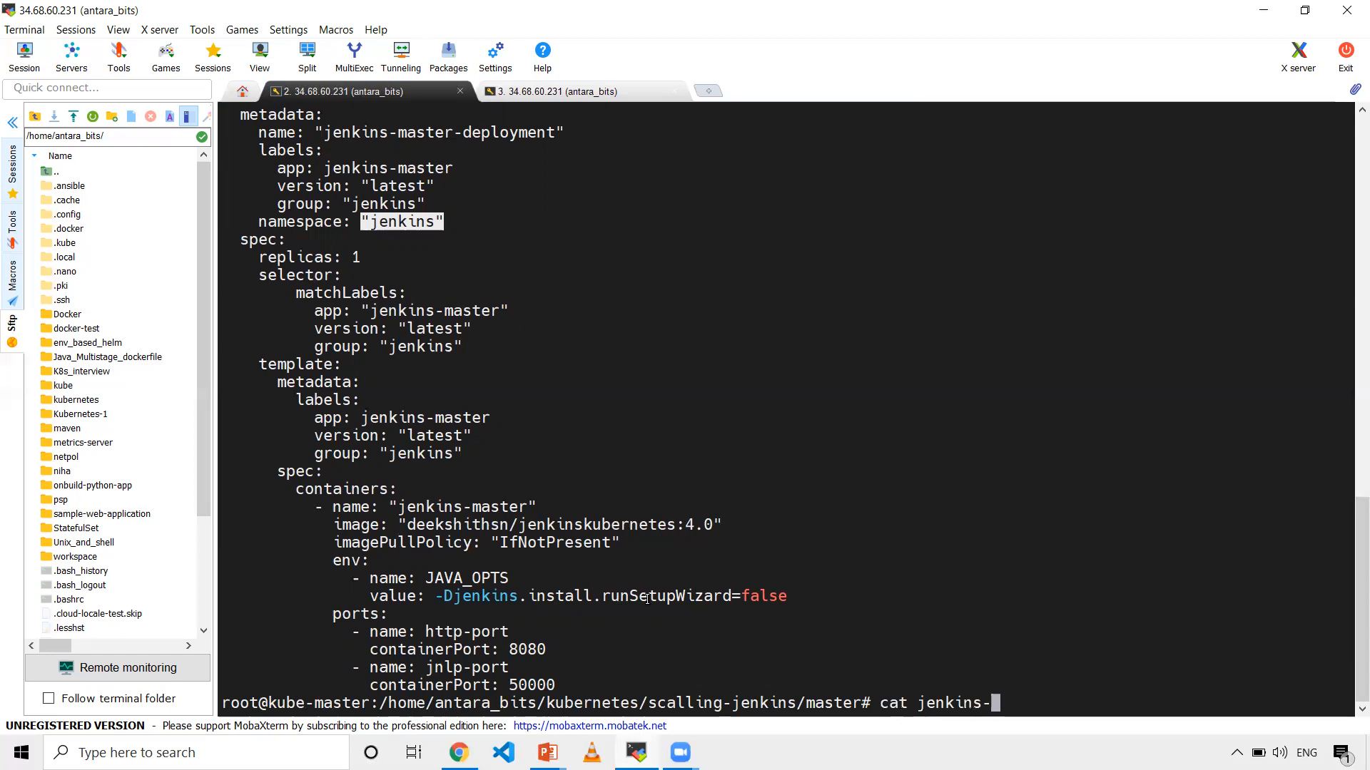
Print jenkins-service.yaml, highlight its namespace, then list the master folder's three files.
{"action": "type", "text": "service.yaml"}
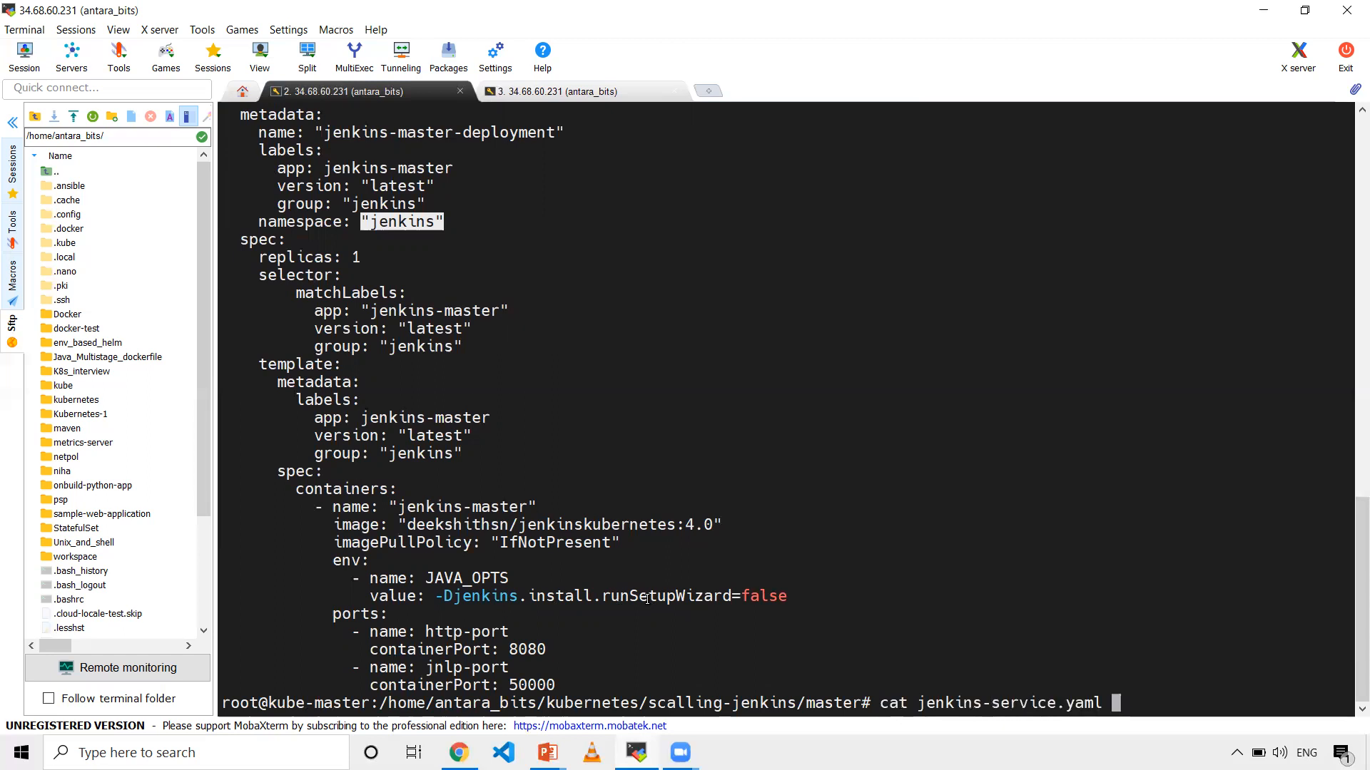
{"action": "key", "text": "Return"}
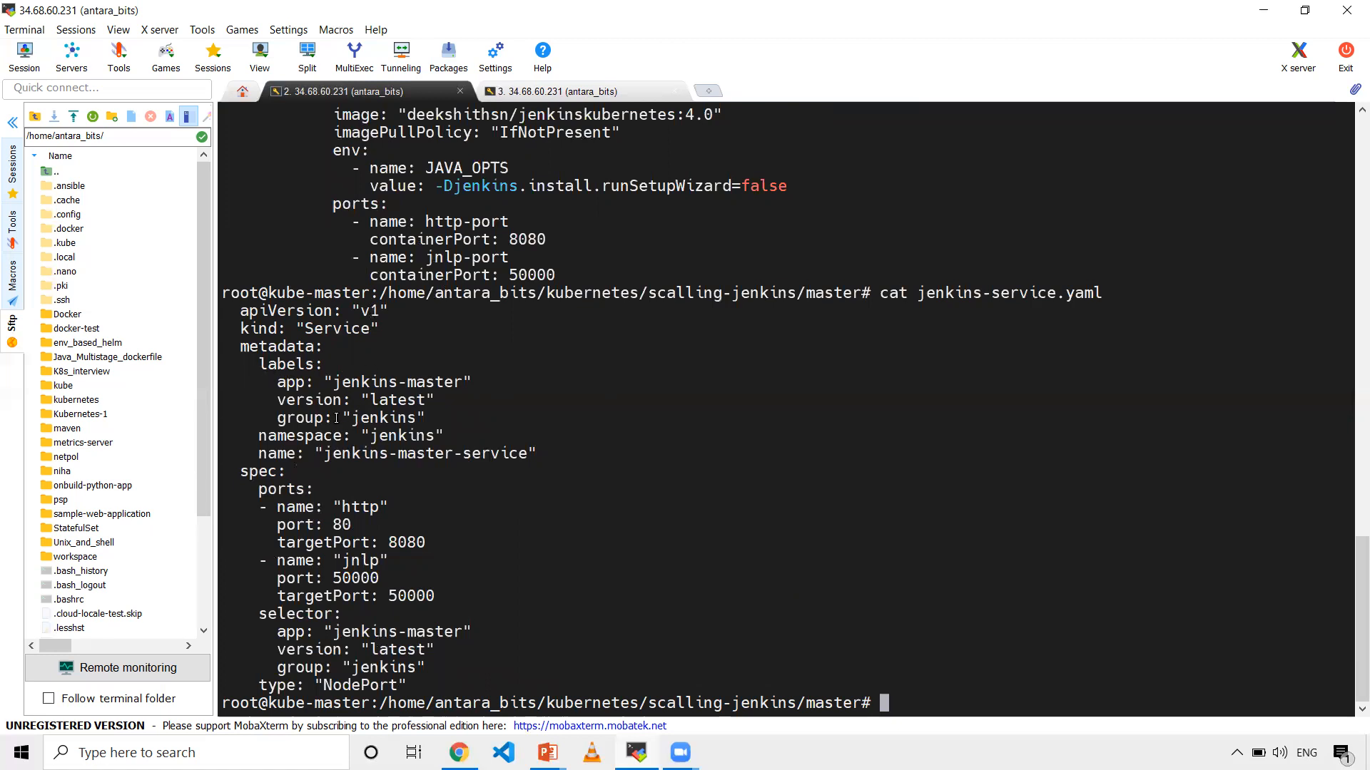
{"action": "double_click", "coordinate": [401, 435]}
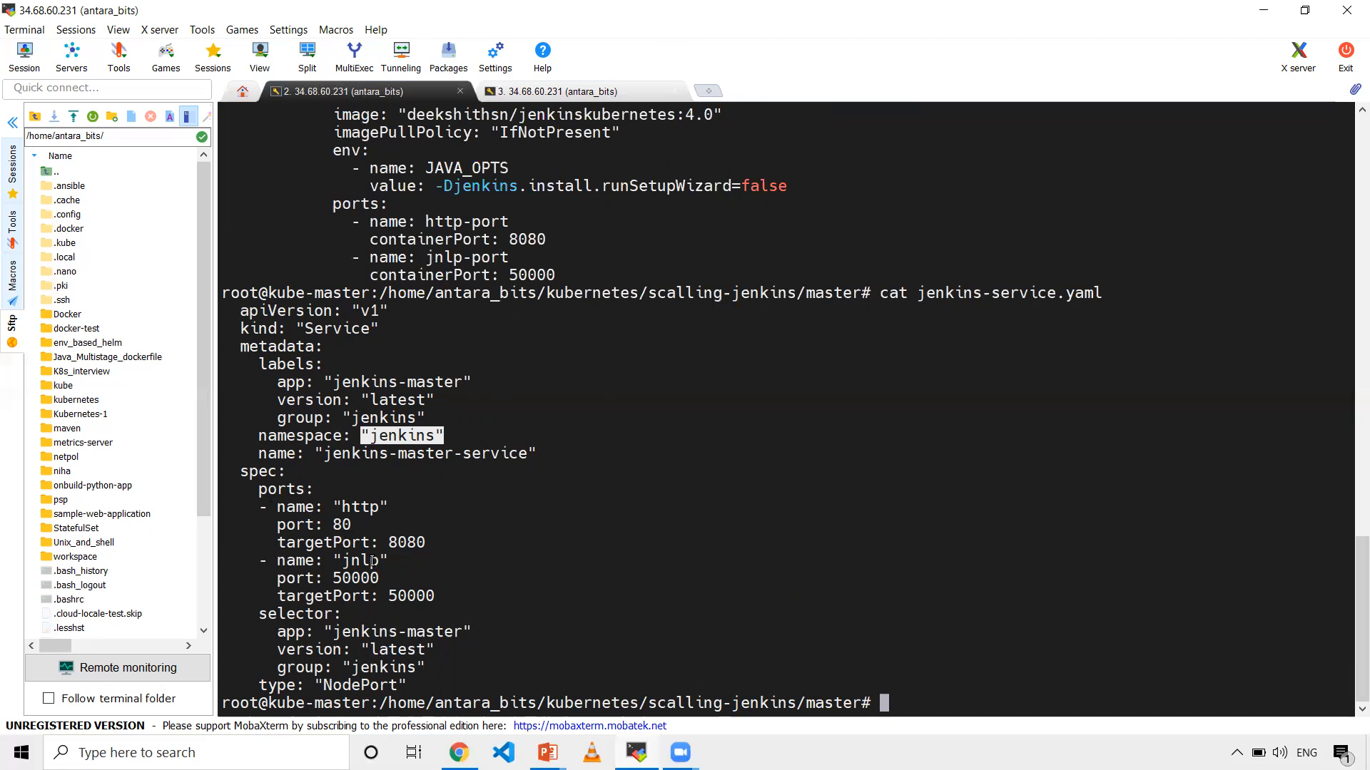
{"action": "scroll", "scroll_direction": "up", "scroll_amount": 3}
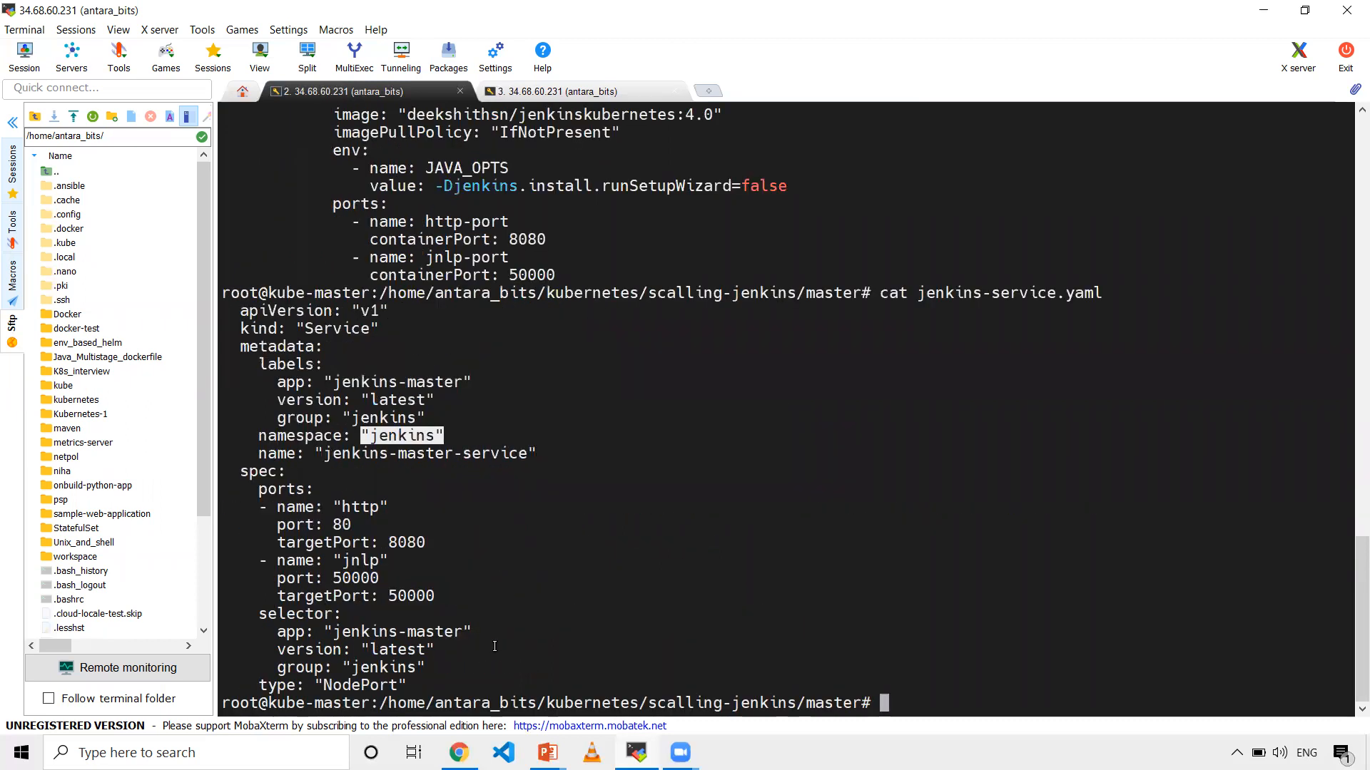
{"action": "type", "text": "ls"}
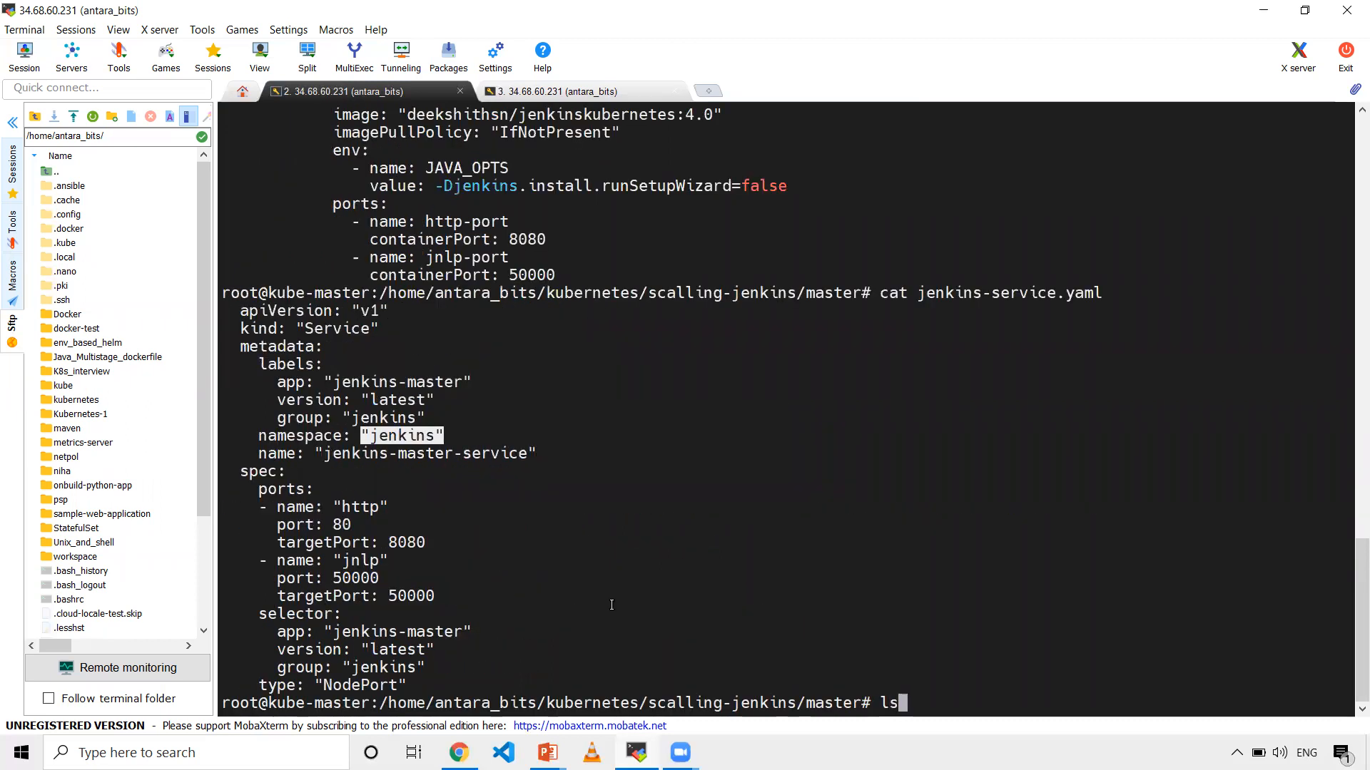
{"action": "key", "text": "Return"}
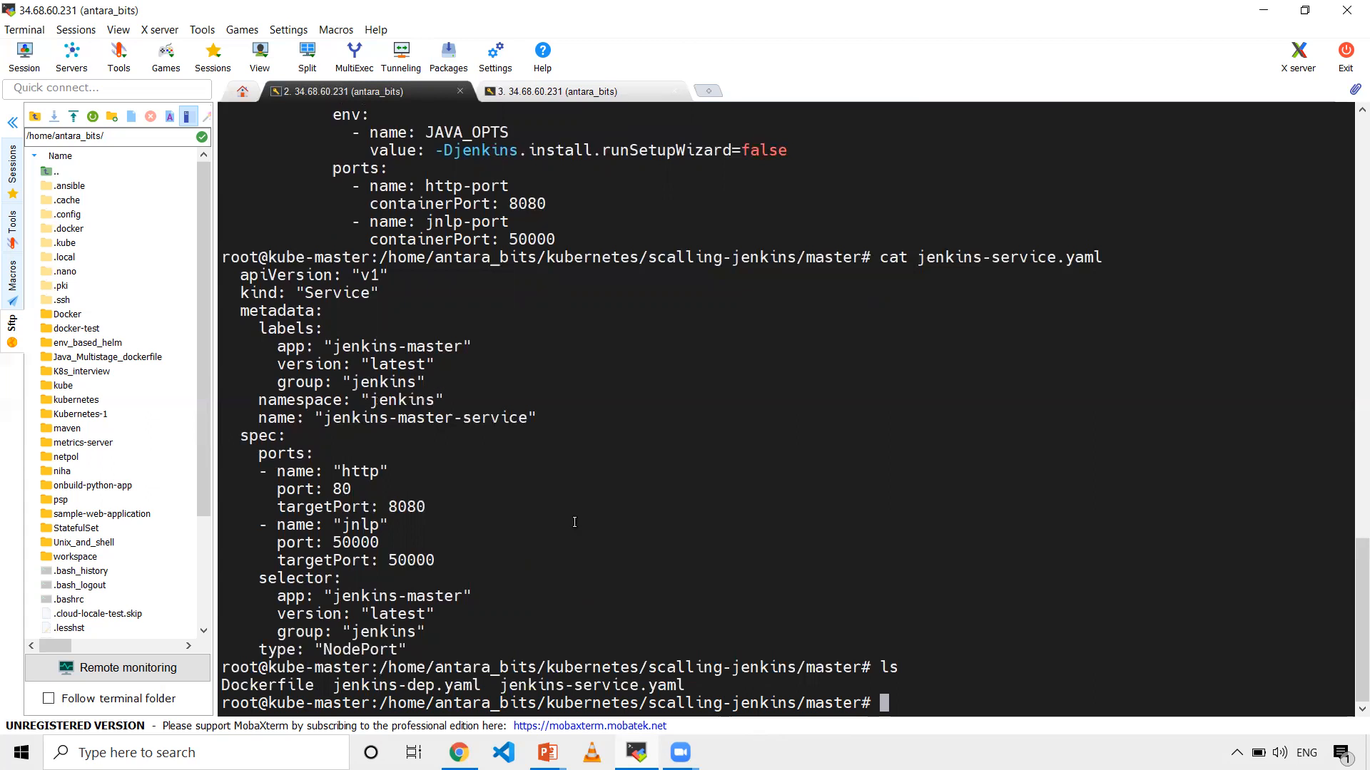
Re-enter the master folder and run kubectl apply -f ., failing on the missing jenkins namespace.
{"action": "type", "text": "cd .."}
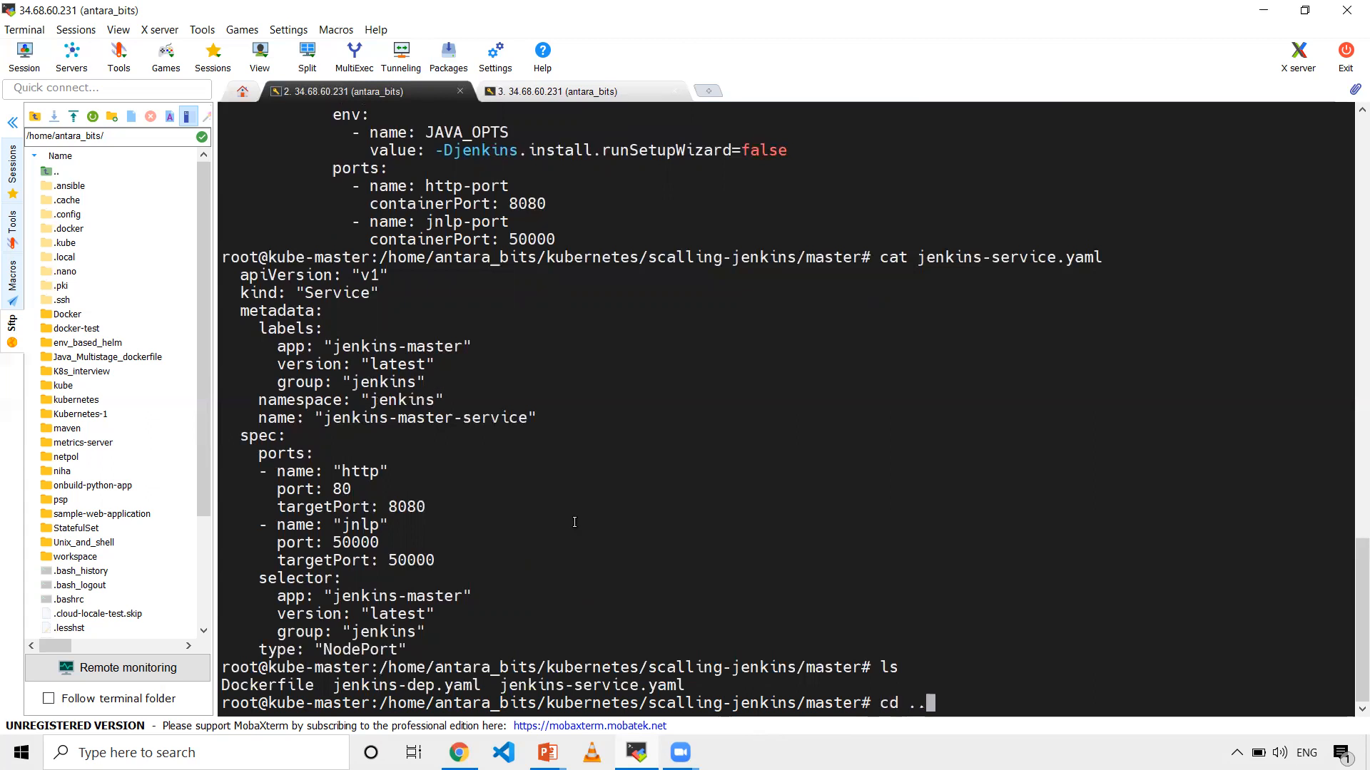
{"action": "key", "text": "Return"}
{"action": "type", "text": "ls"}
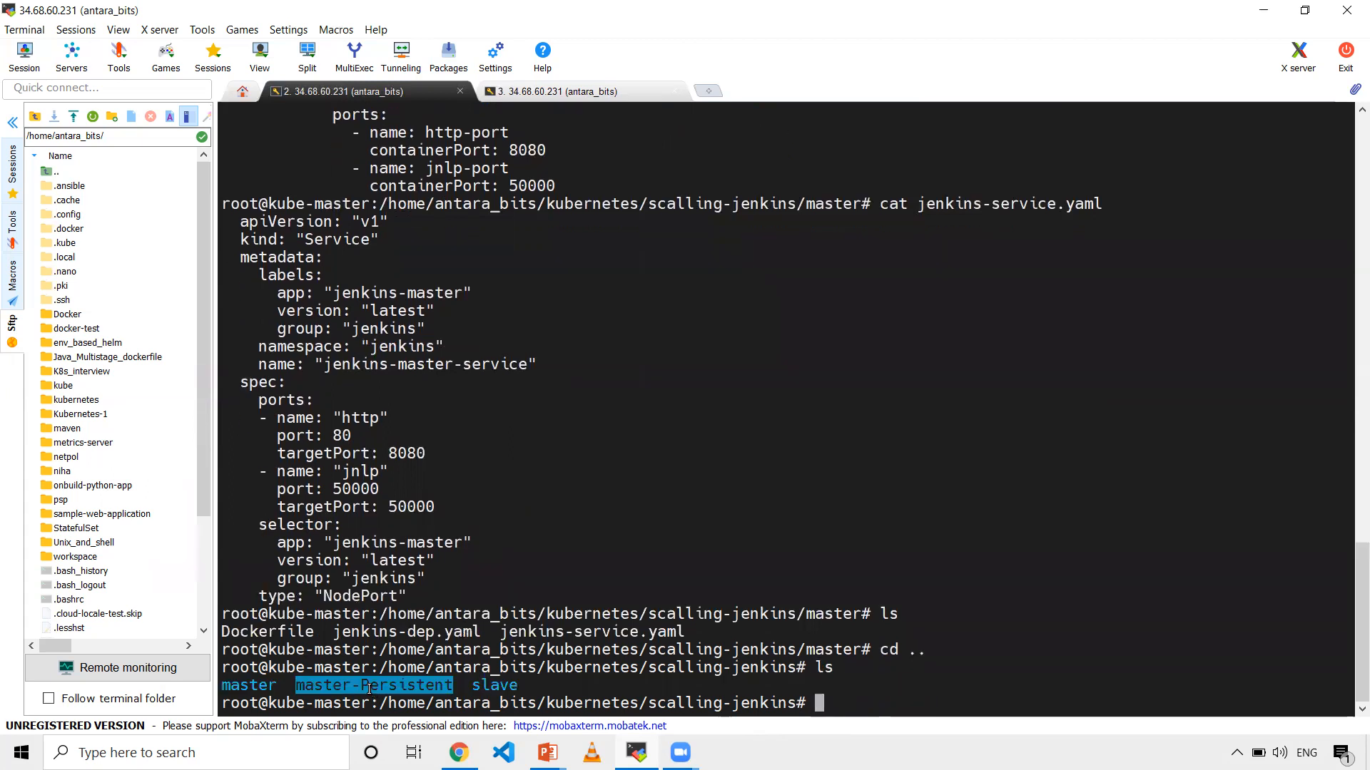
{"action": "mouse_move", "coordinate": [685, 505]}
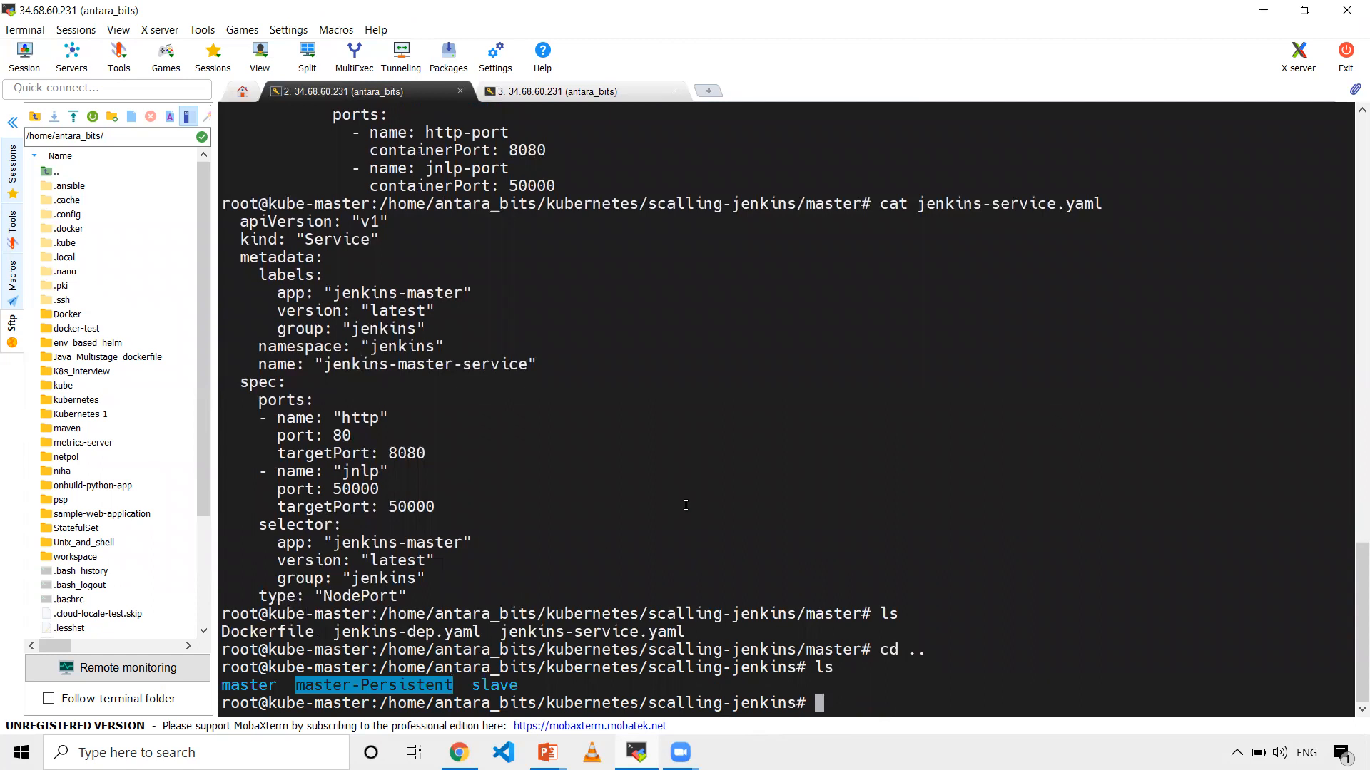
{"action": "type", "text": "cd master"}
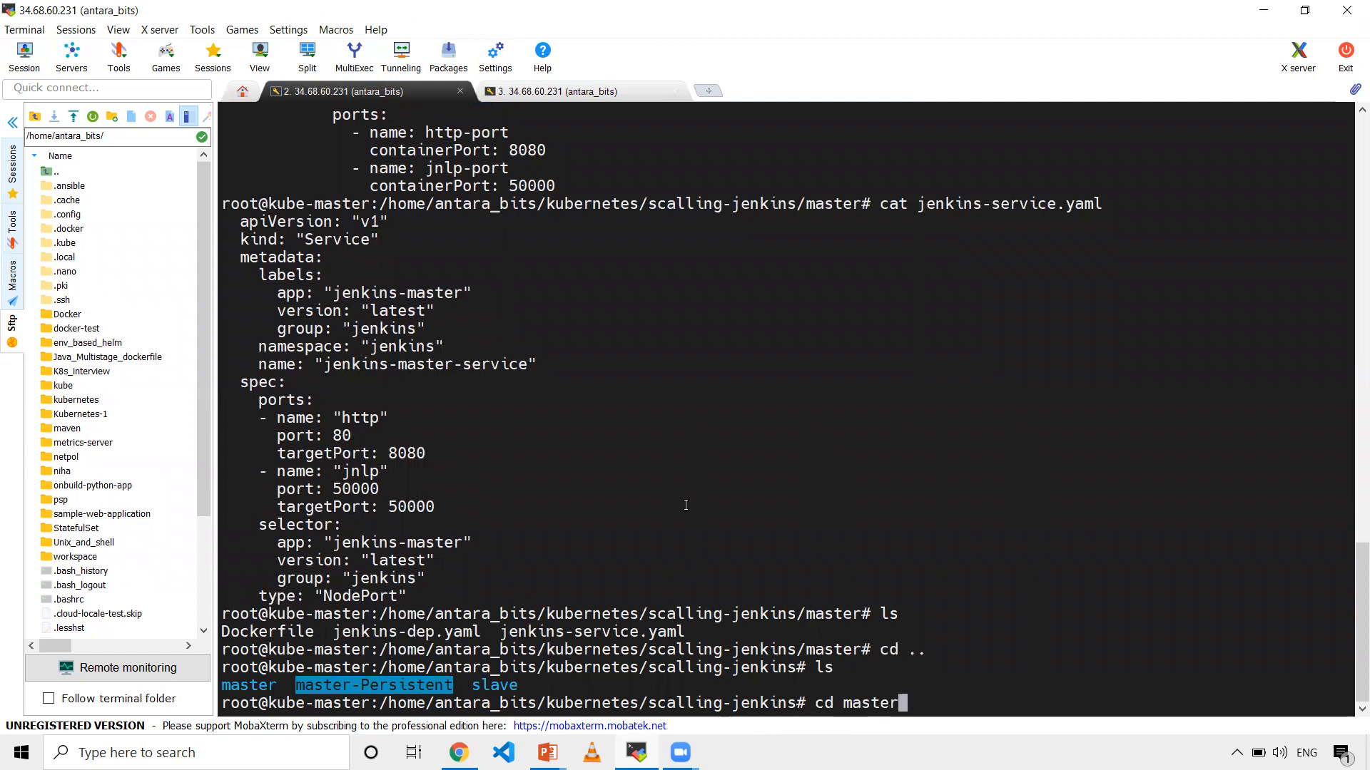
{"action": "key", "text": "Return"}
{"action": "type", "text": "ls"}
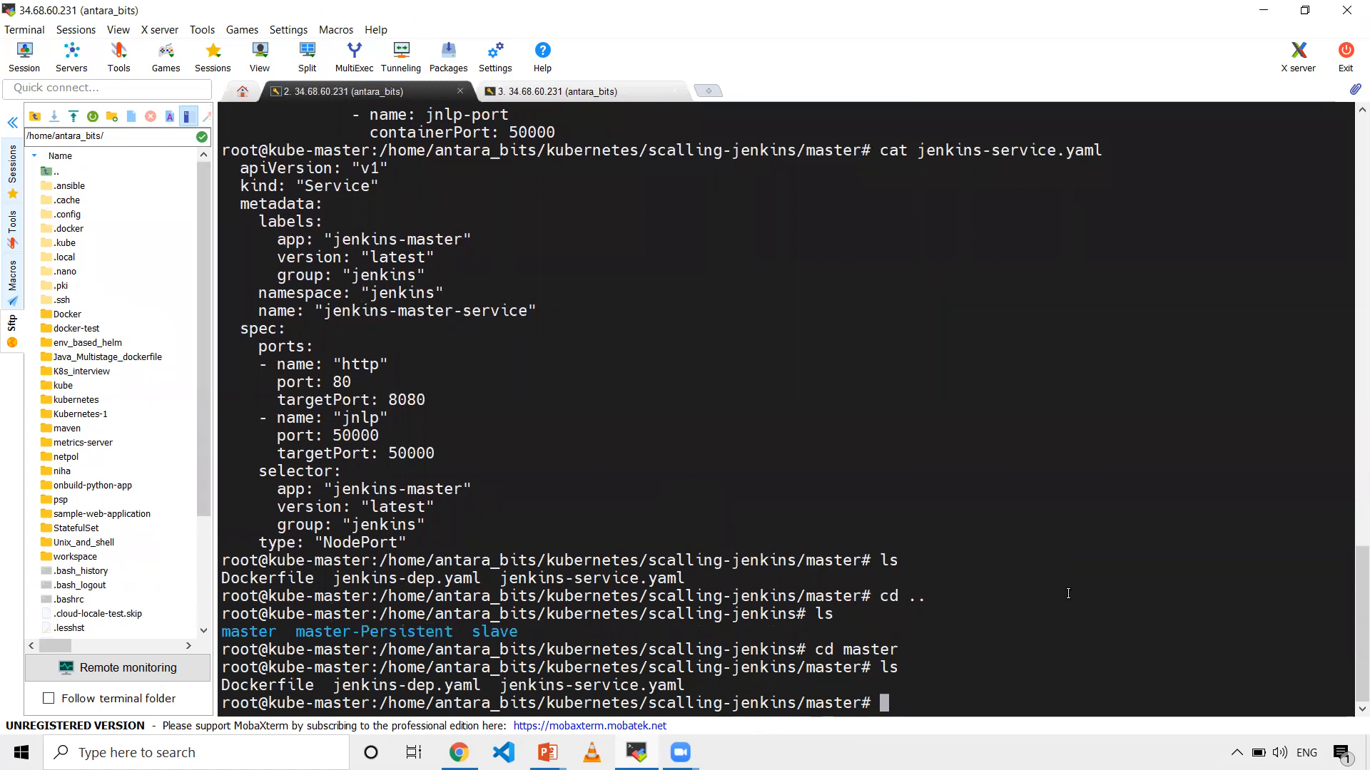
{"action": "type", "text": "kubectl"}
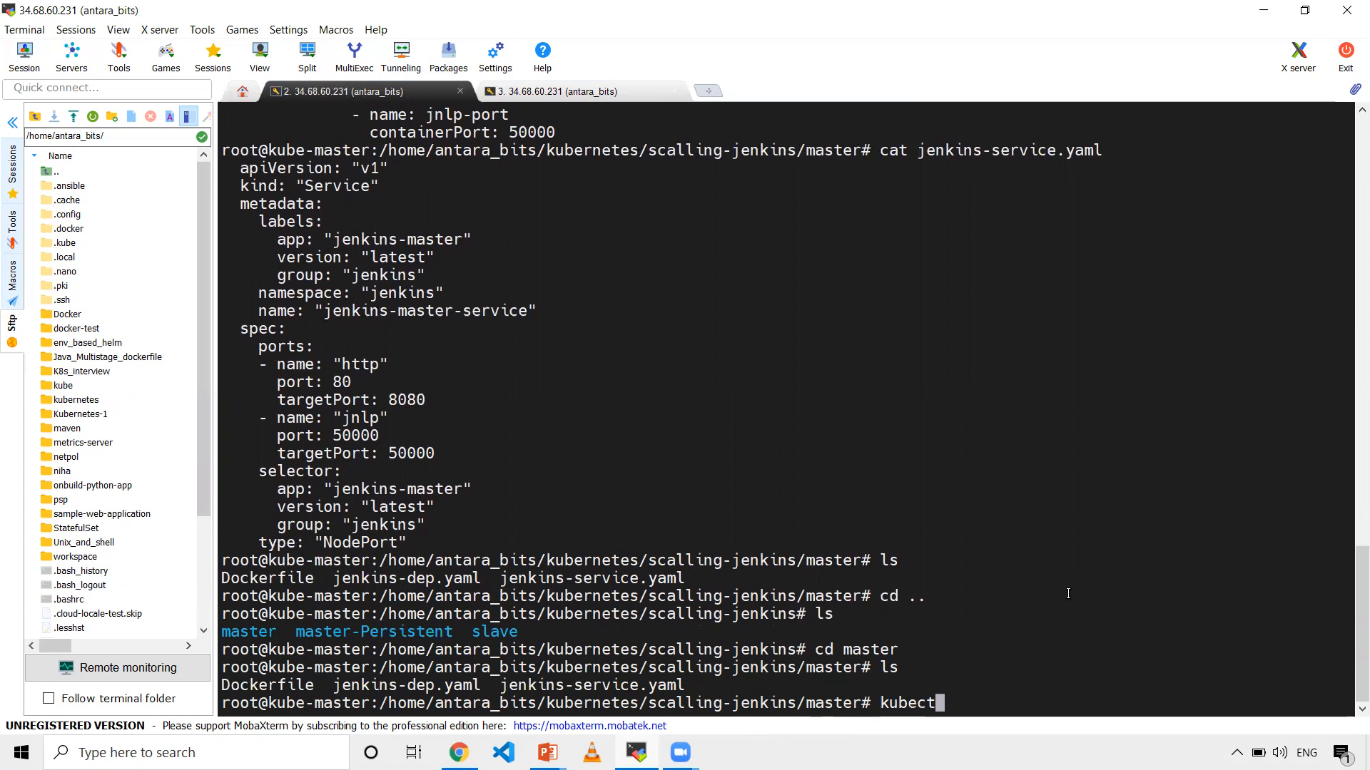
{"action": "type", "text": "apply -"}
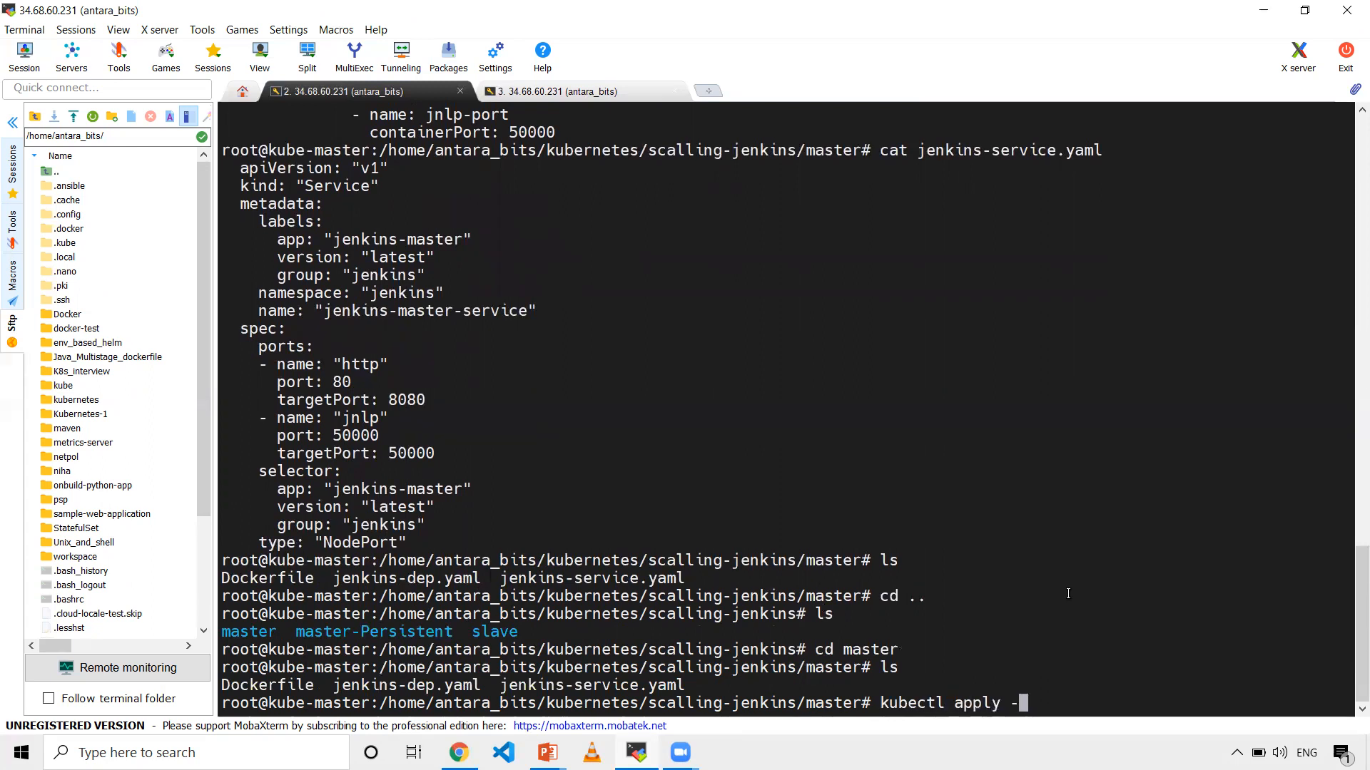
{"action": "type", "text": "f ."}
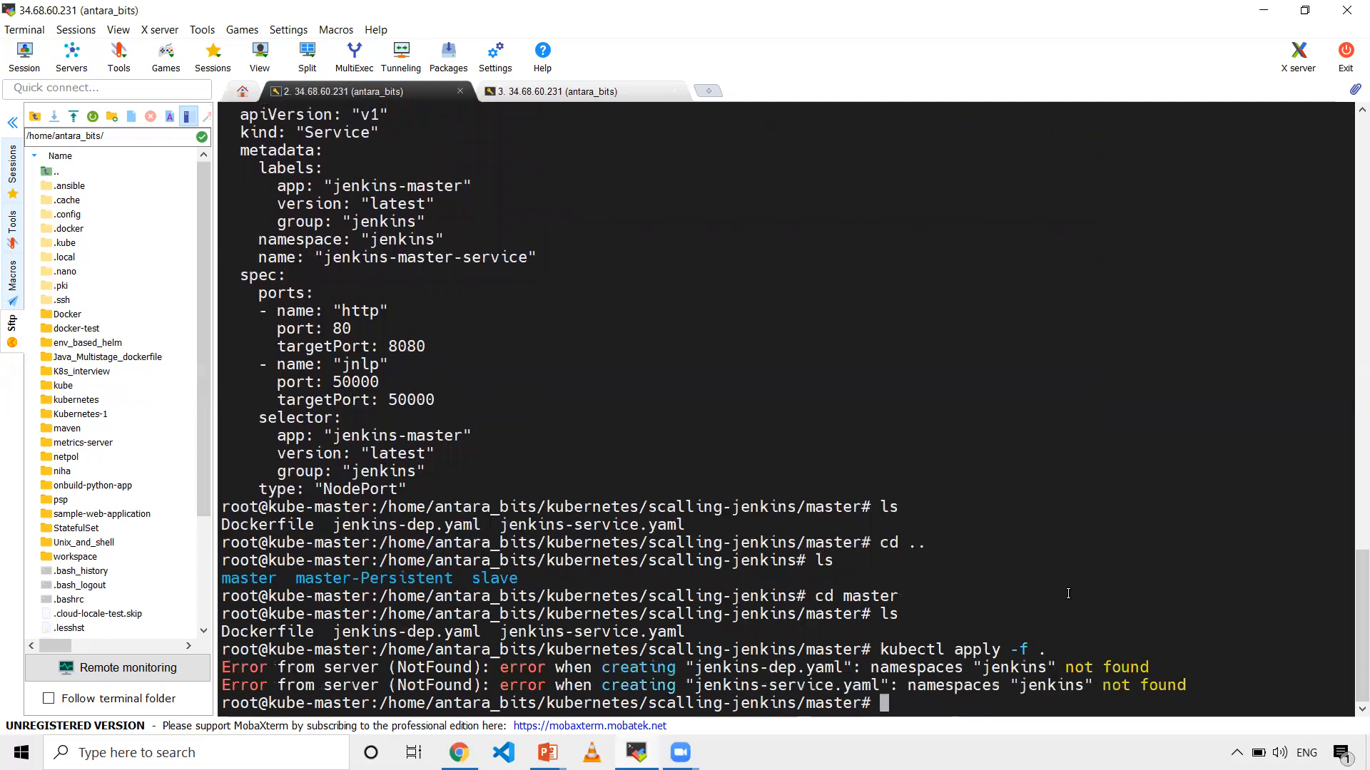
{"action": "type", "text": "clear"}
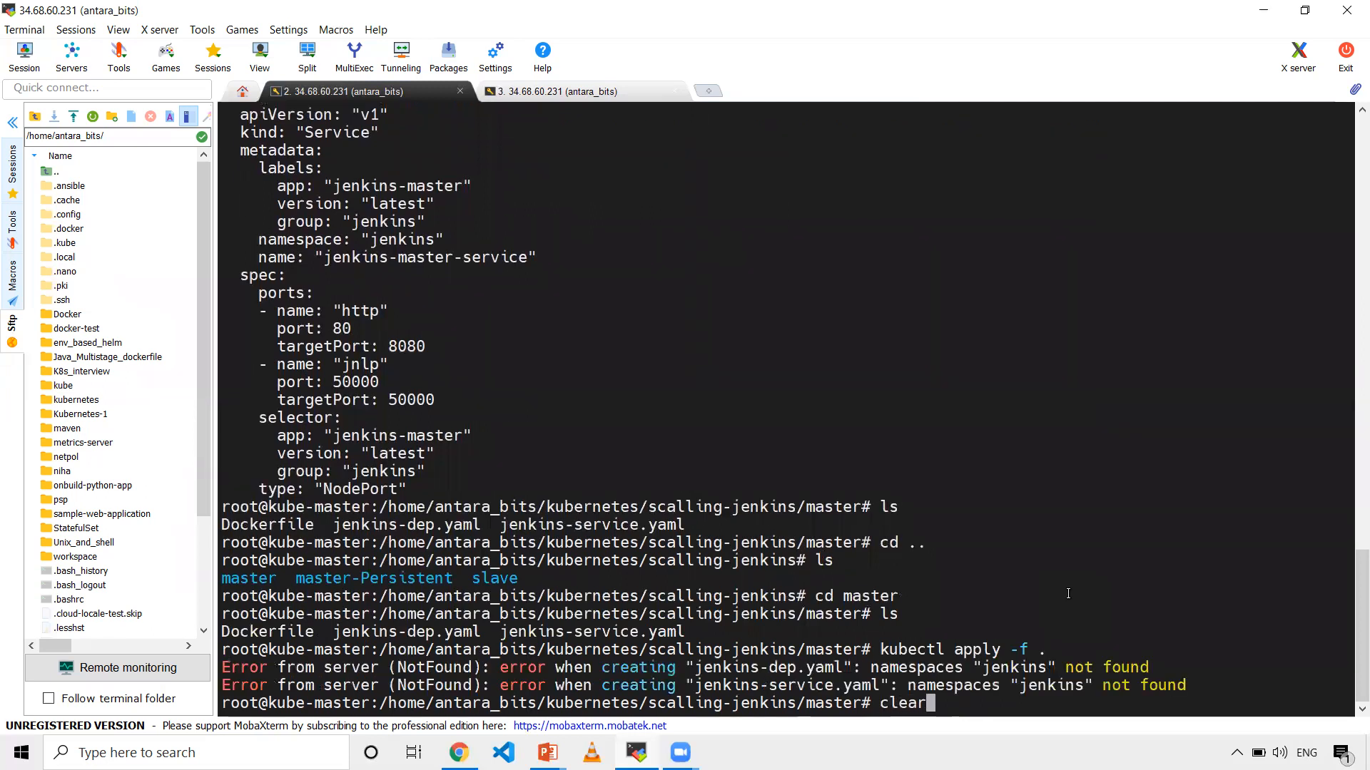
Clear the terminal and create the jenkins namespace with kubectl create ns jenkins.
{"action": "key", "text": "Return"}
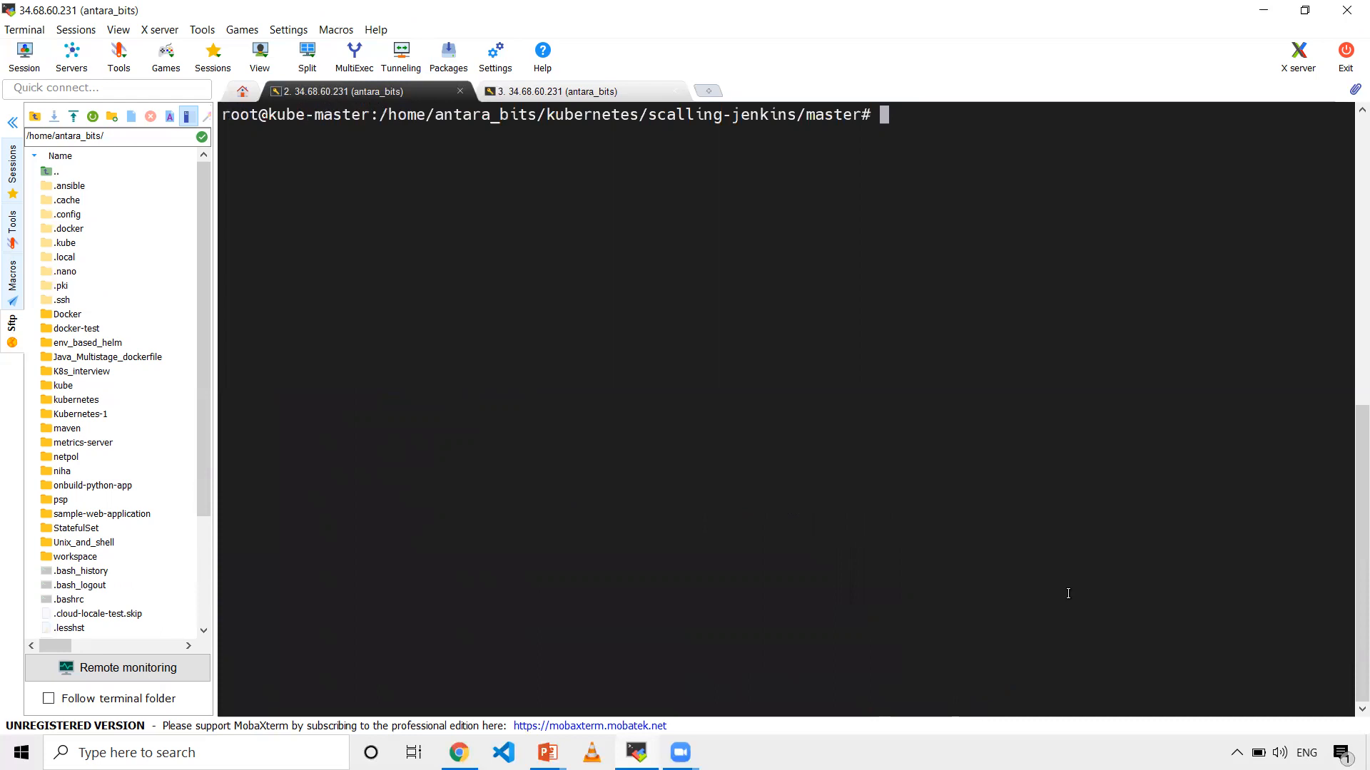
{"action": "type", "text": "kubectl"}
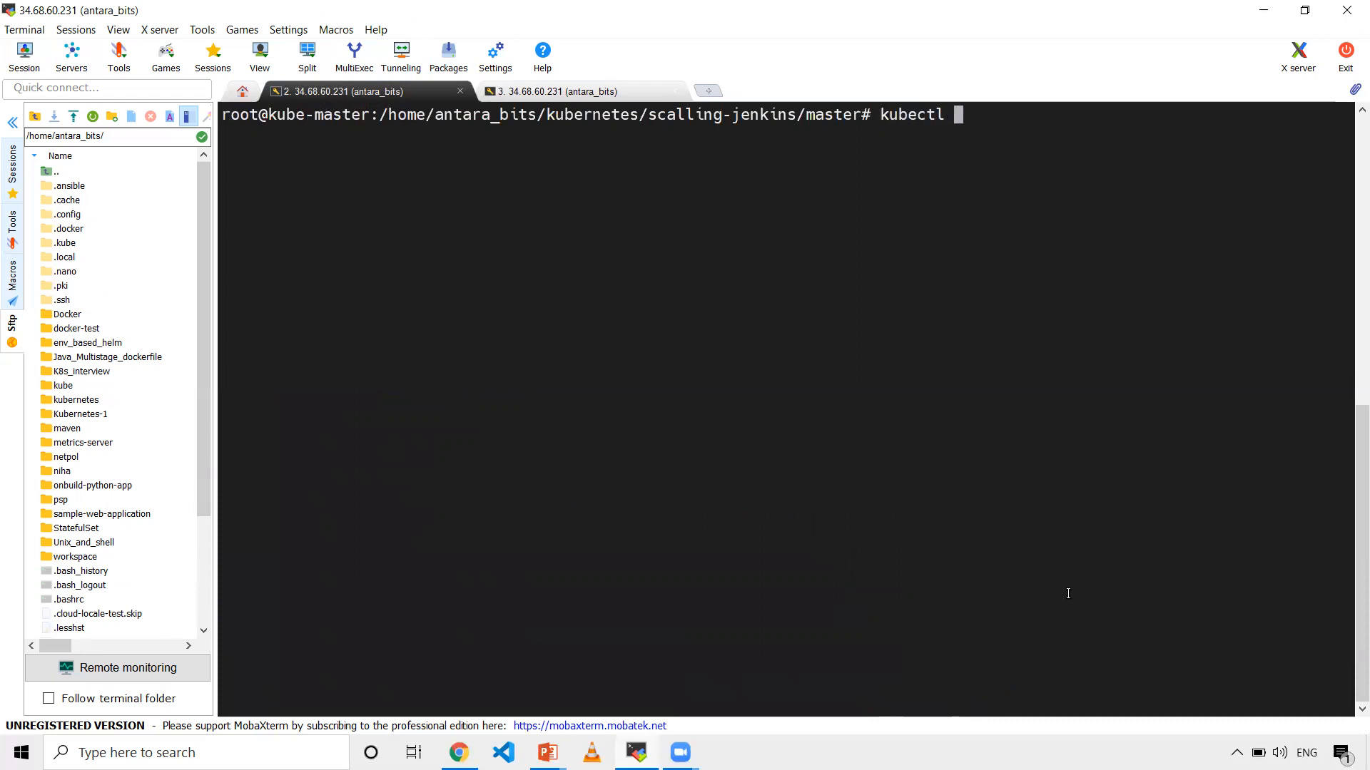
{"action": "type", "text": "create"}
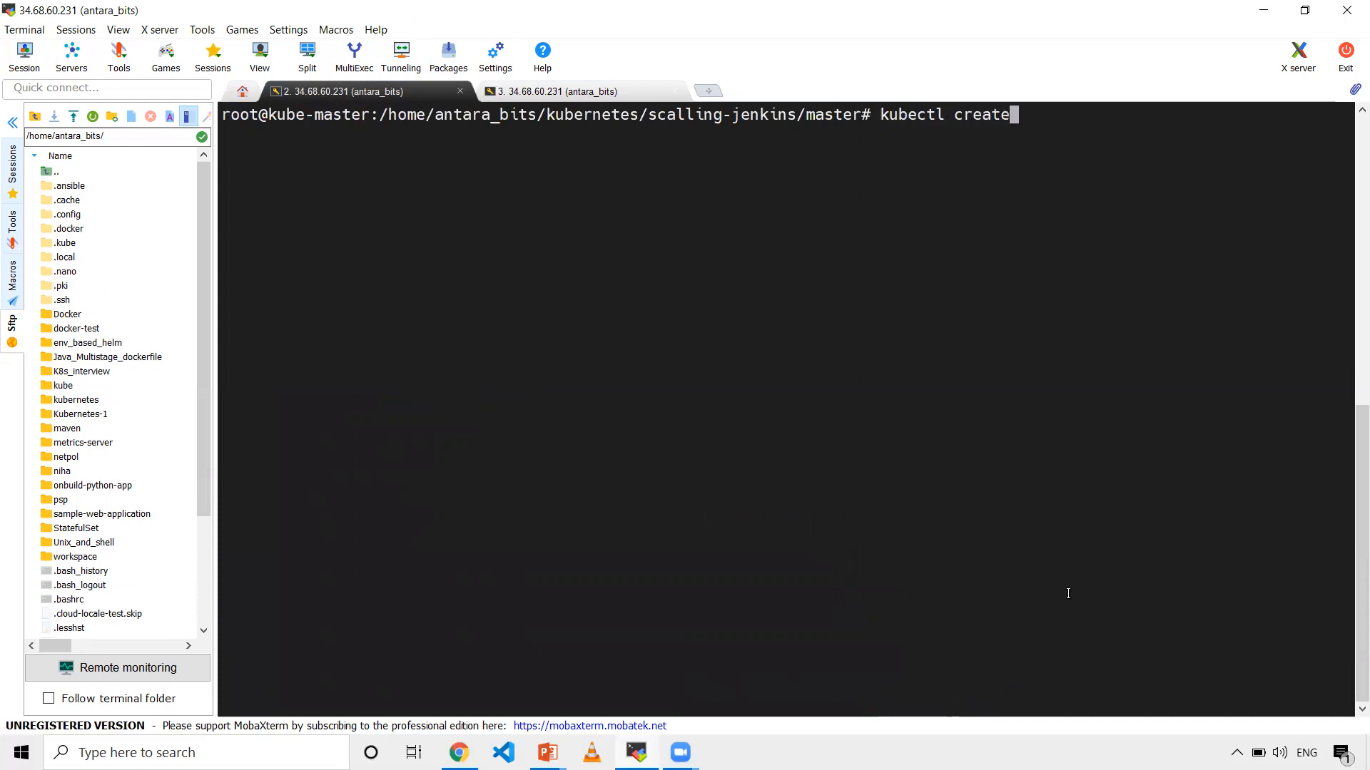
{"action": "type", "text": "ns"}
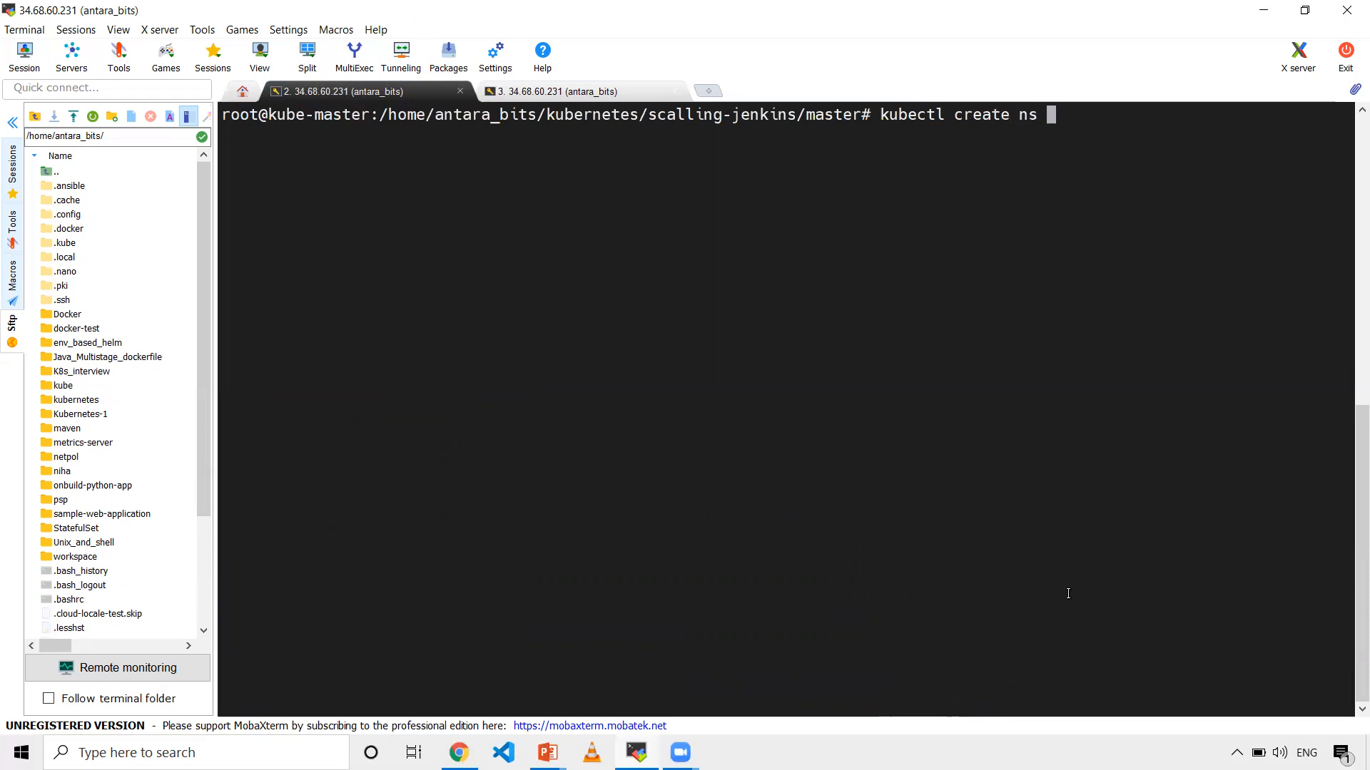
{"action": "type", "text": "jenkins"}
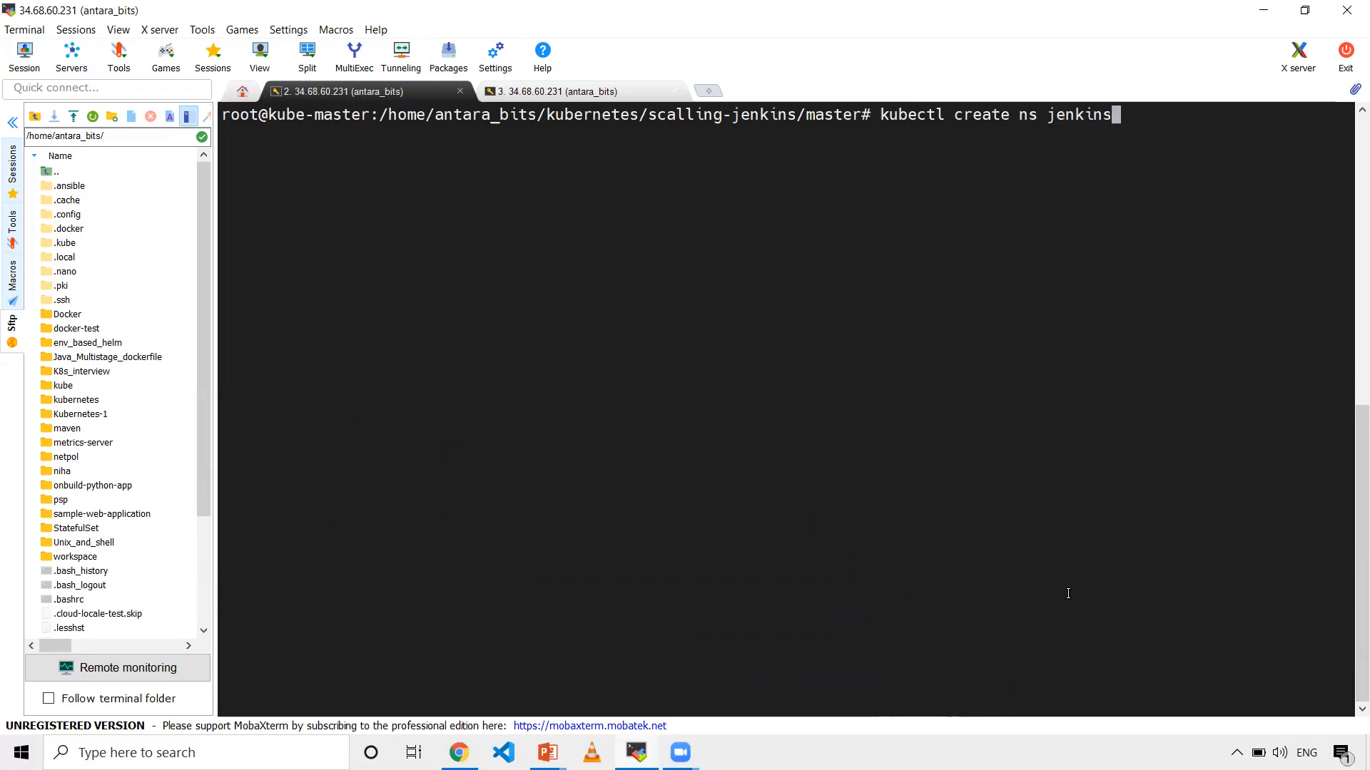
{"action": "key", "text": "Return"}
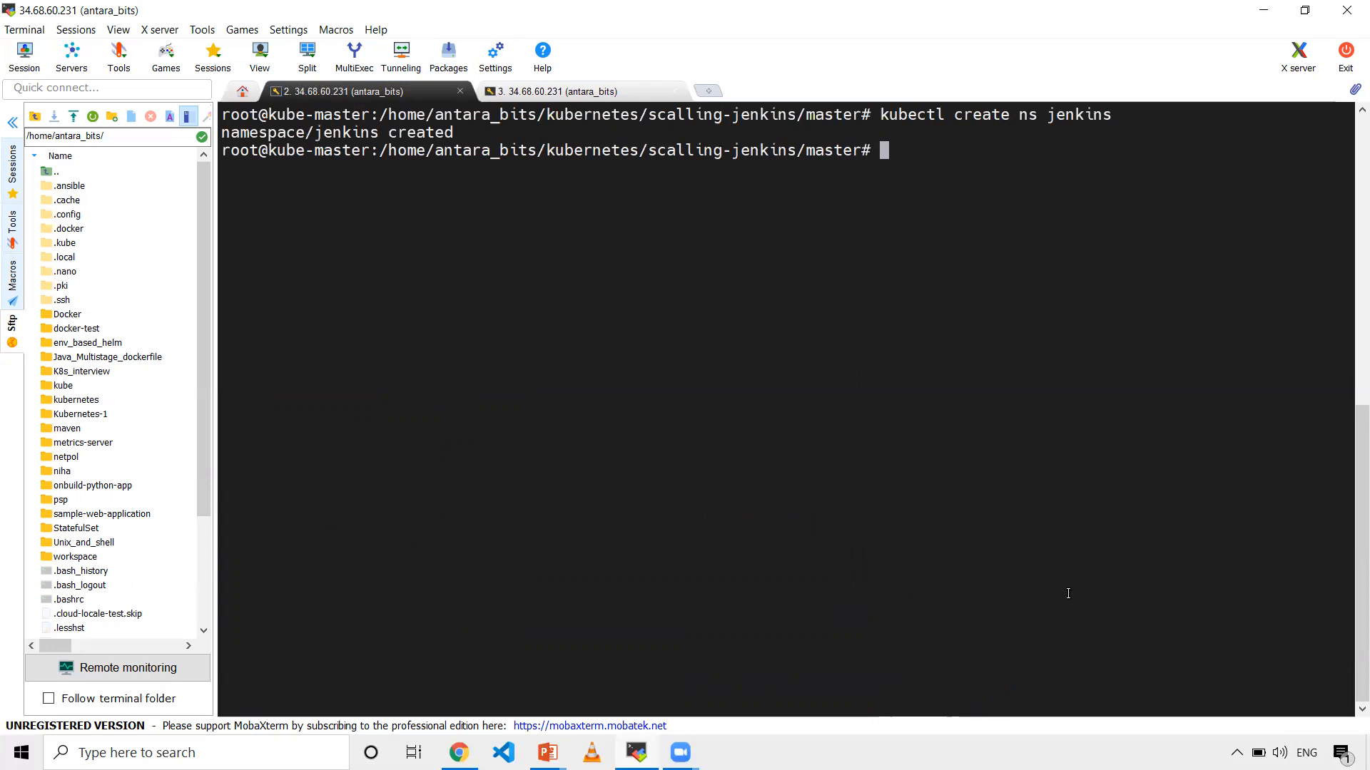
List namespaces with kubectl get ns to confirm jenkins is Active.
{"action": "type", "text": "ku"}
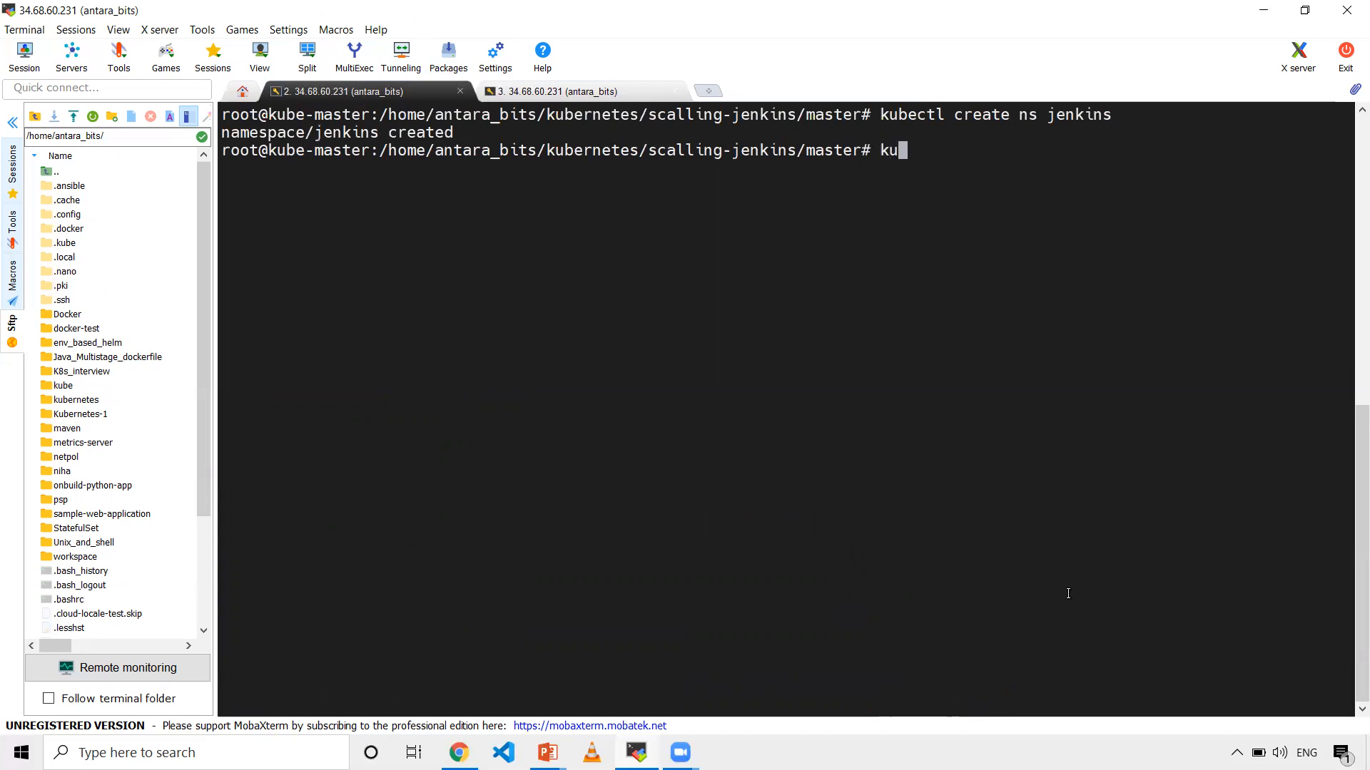
{"action": "type", "text": "bectl get"}
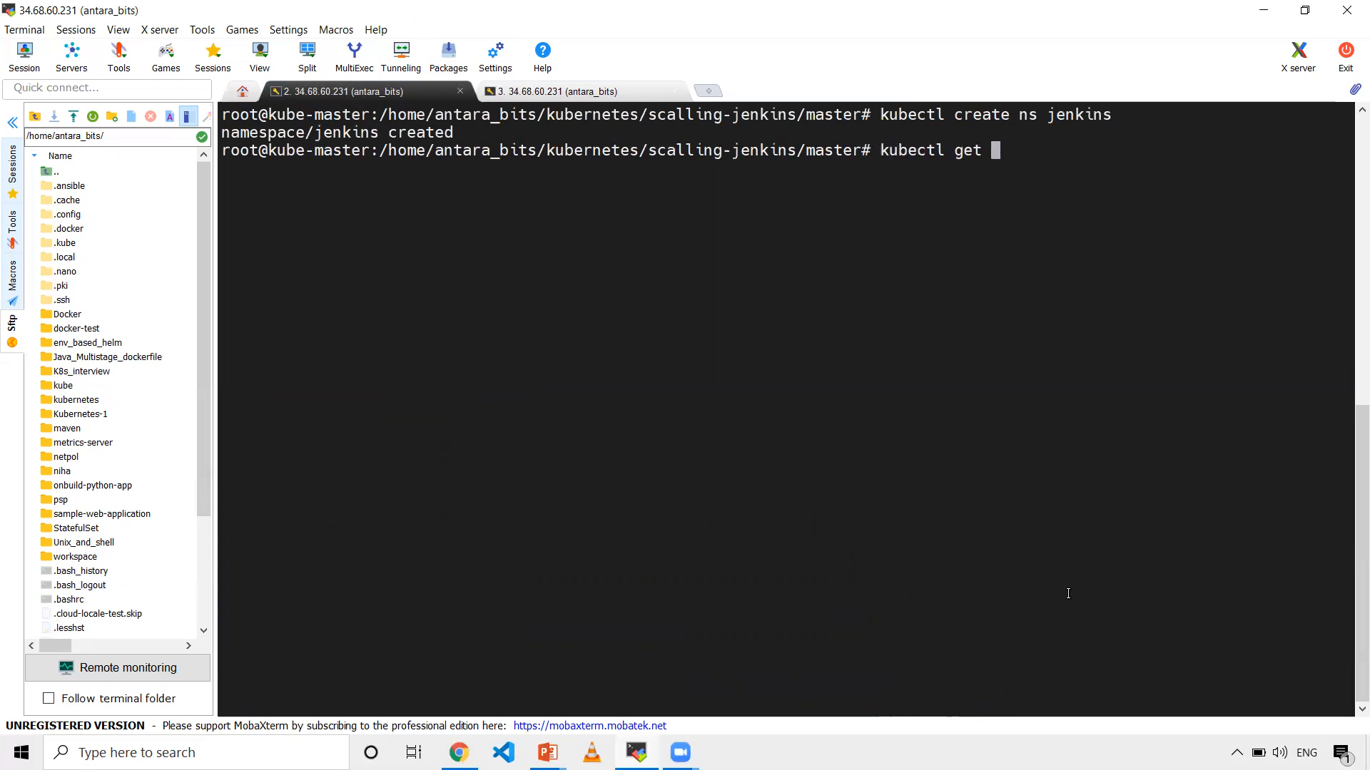
{"action": "key", "text": "Return"}
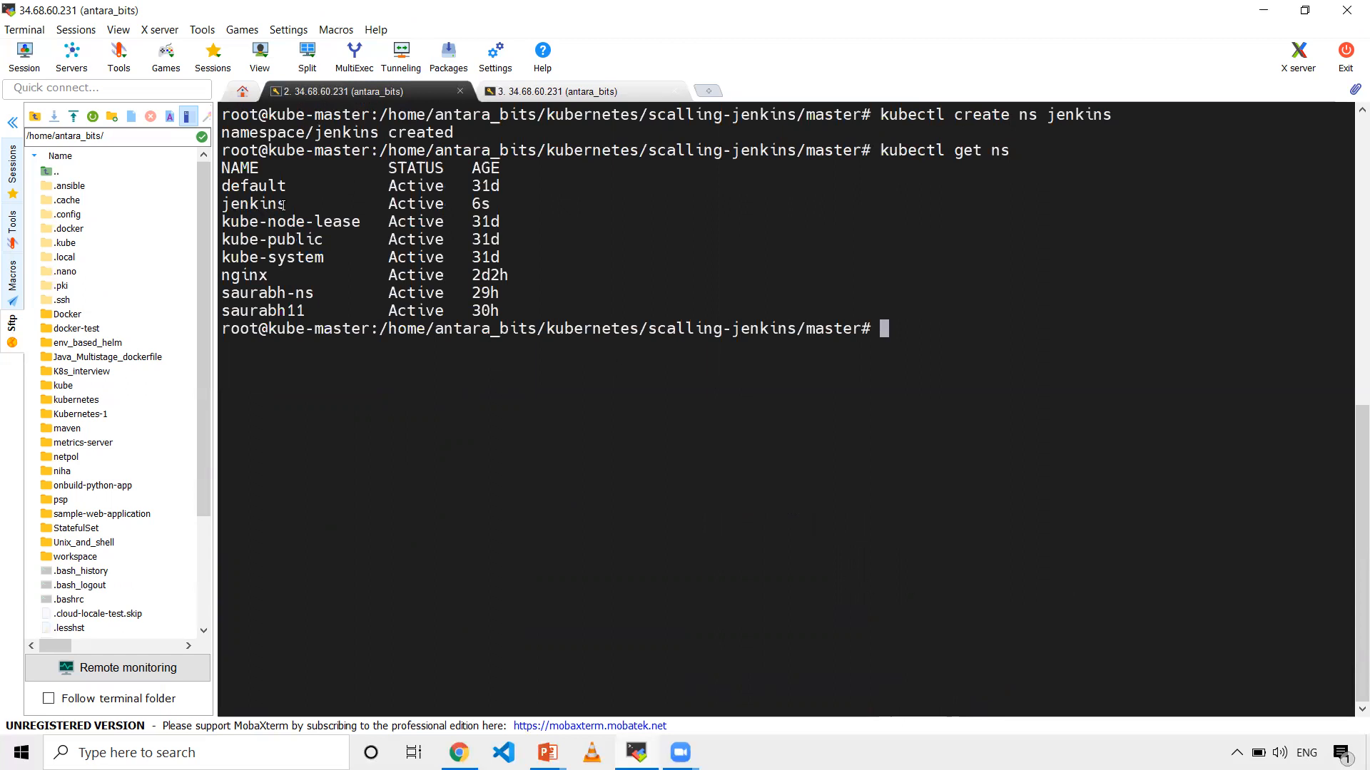
{"action": "type", "text": "cl"}
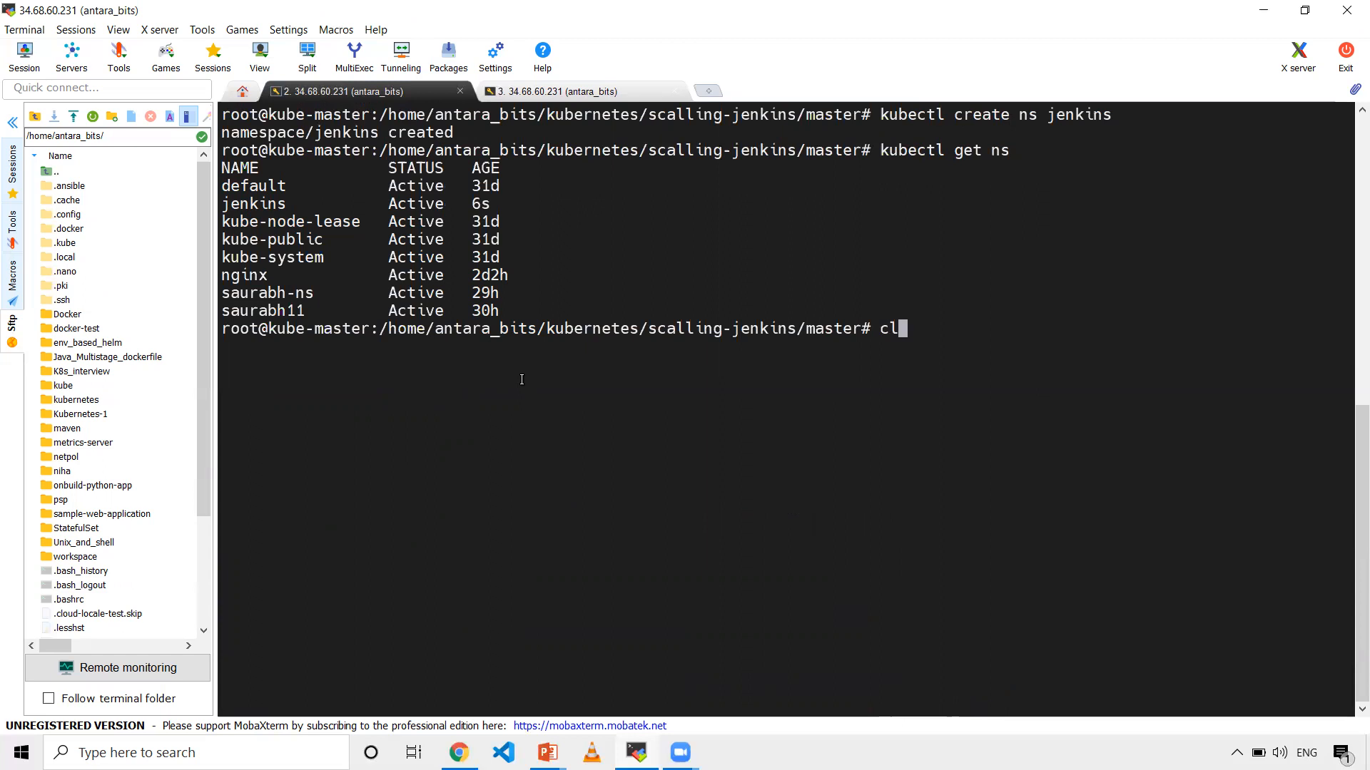
Run kubectl config view and highlight the context namespace, still set to default.
{"action": "key", "text": "Return"}
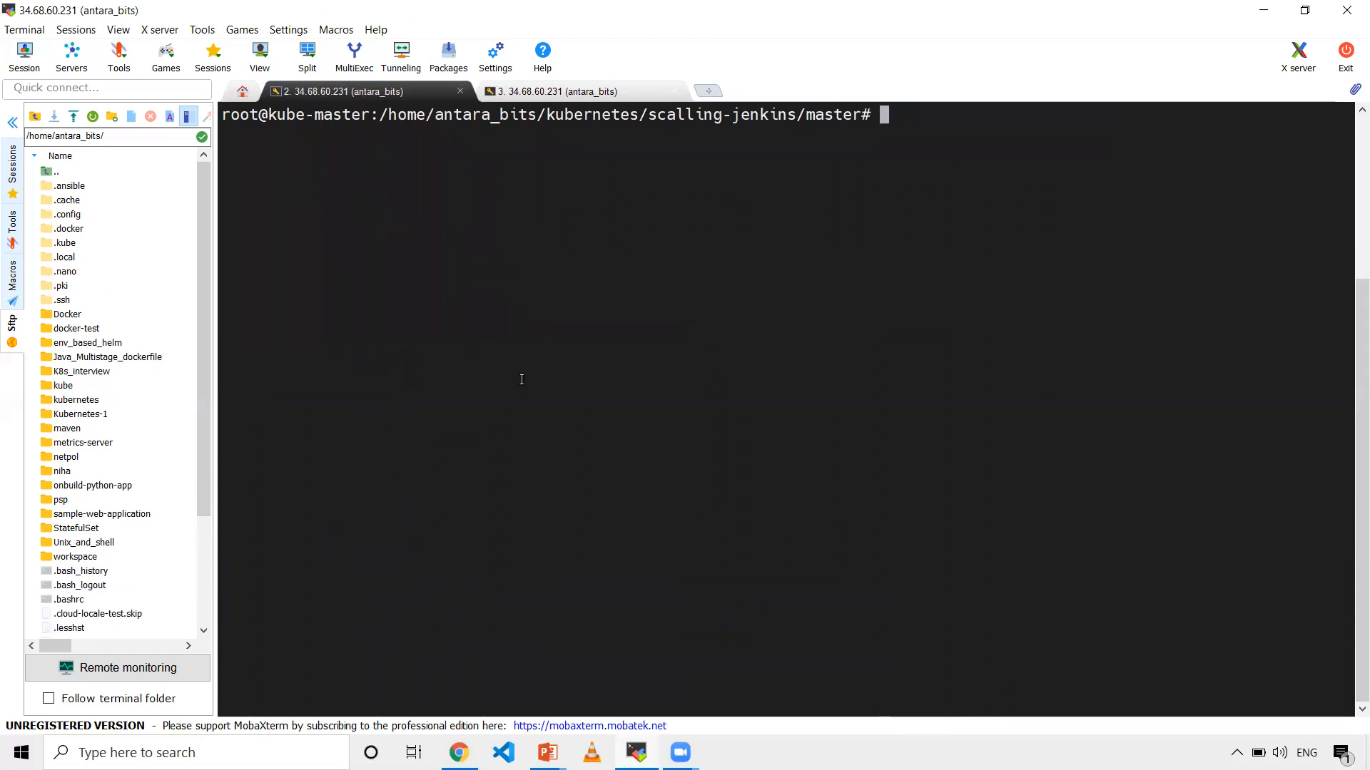
{"action": "type", "text": "kube"}
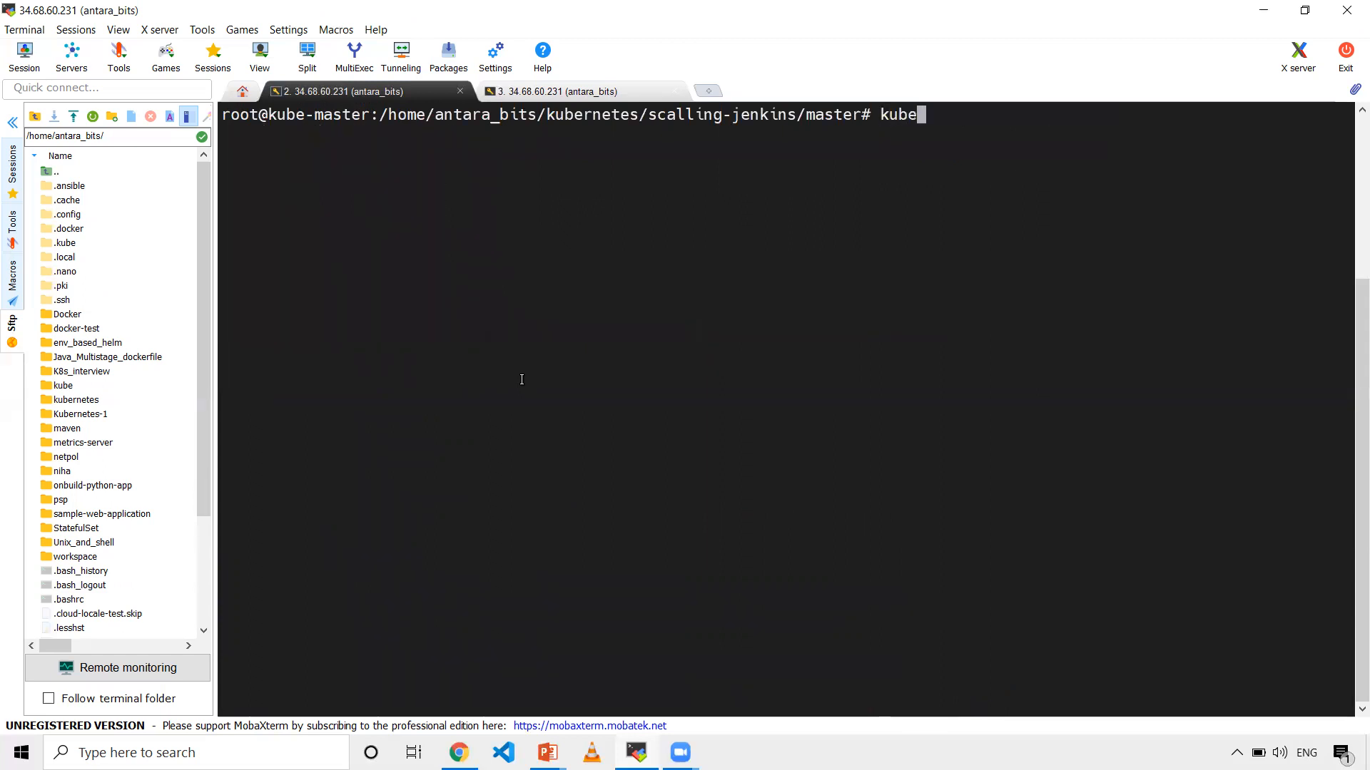
{"action": "type", "text": "ctl co"}
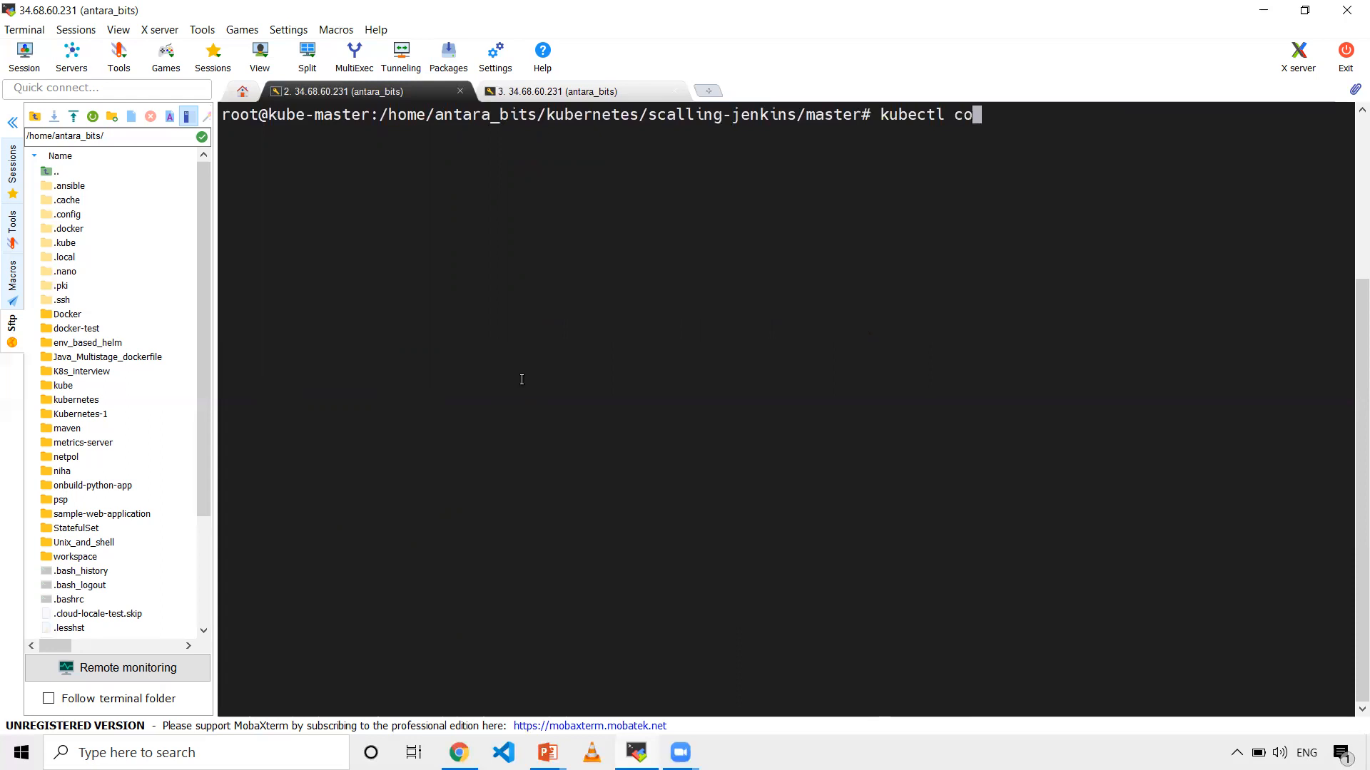
{"action": "type", "text": "ng"}
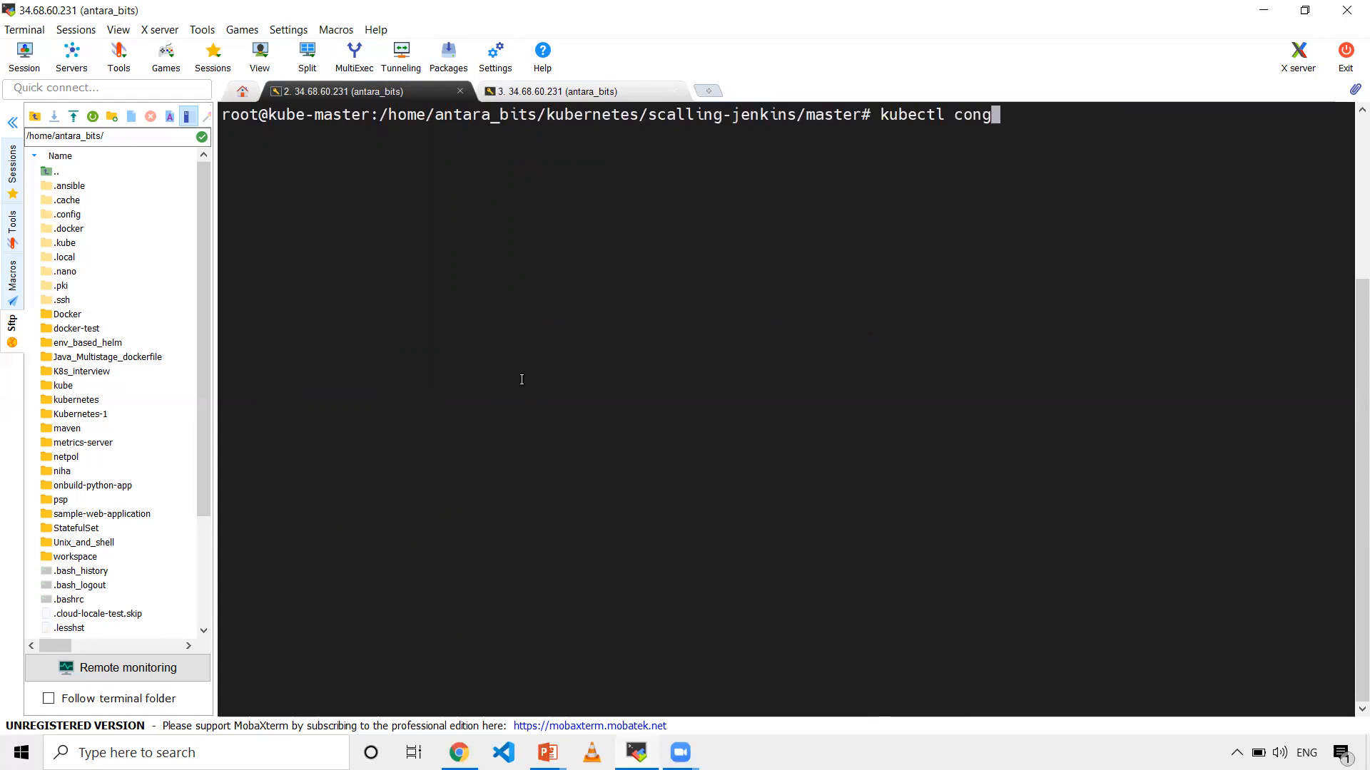
{"action": "key", "text": "Backspace"}
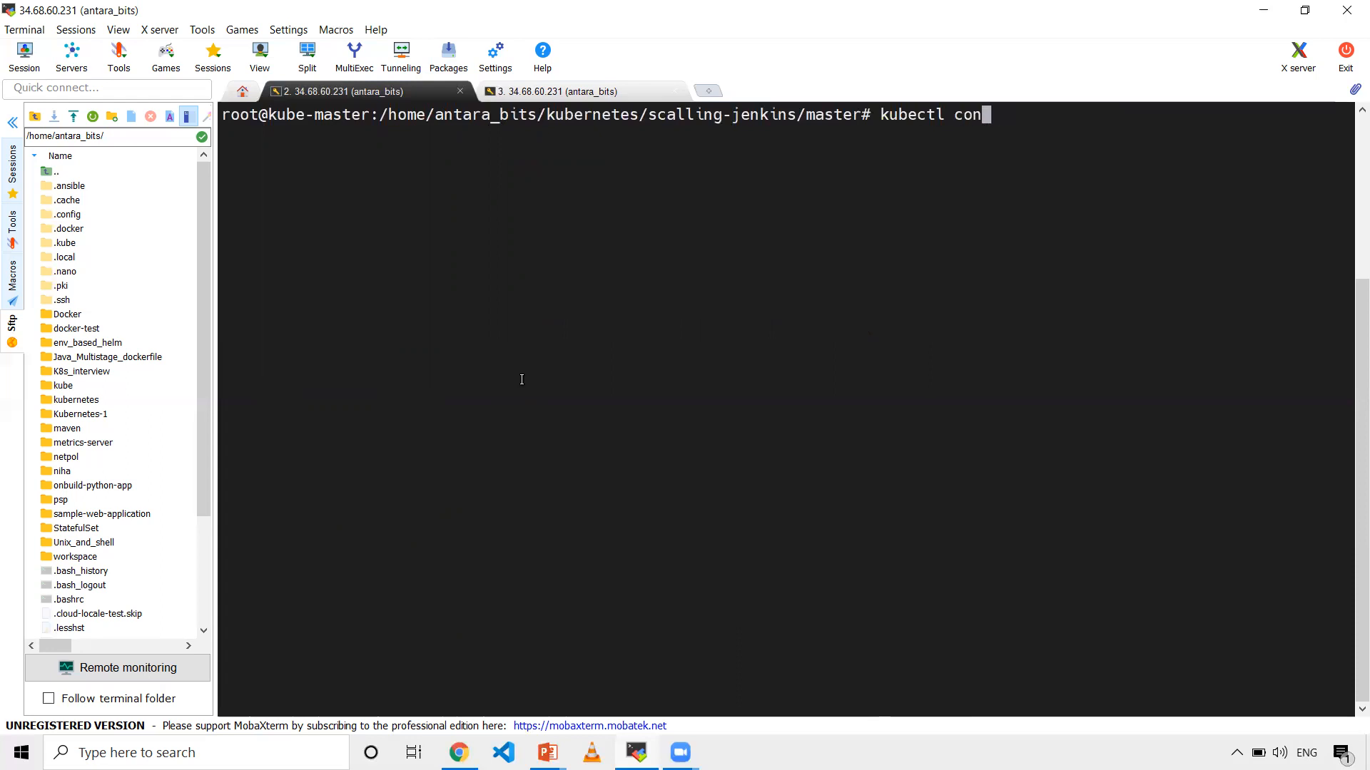
{"action": "type", "text": "fig"}
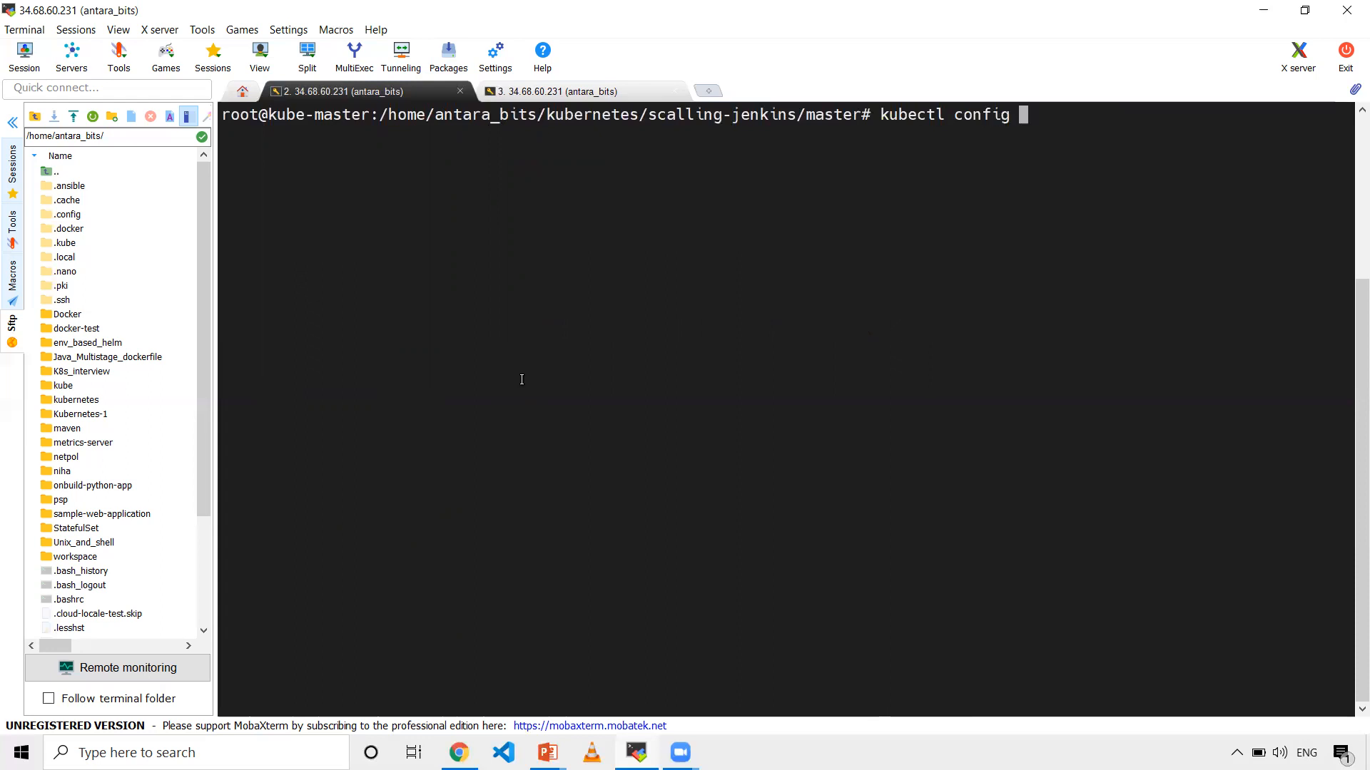
{"action": "key", "text": "Return"}
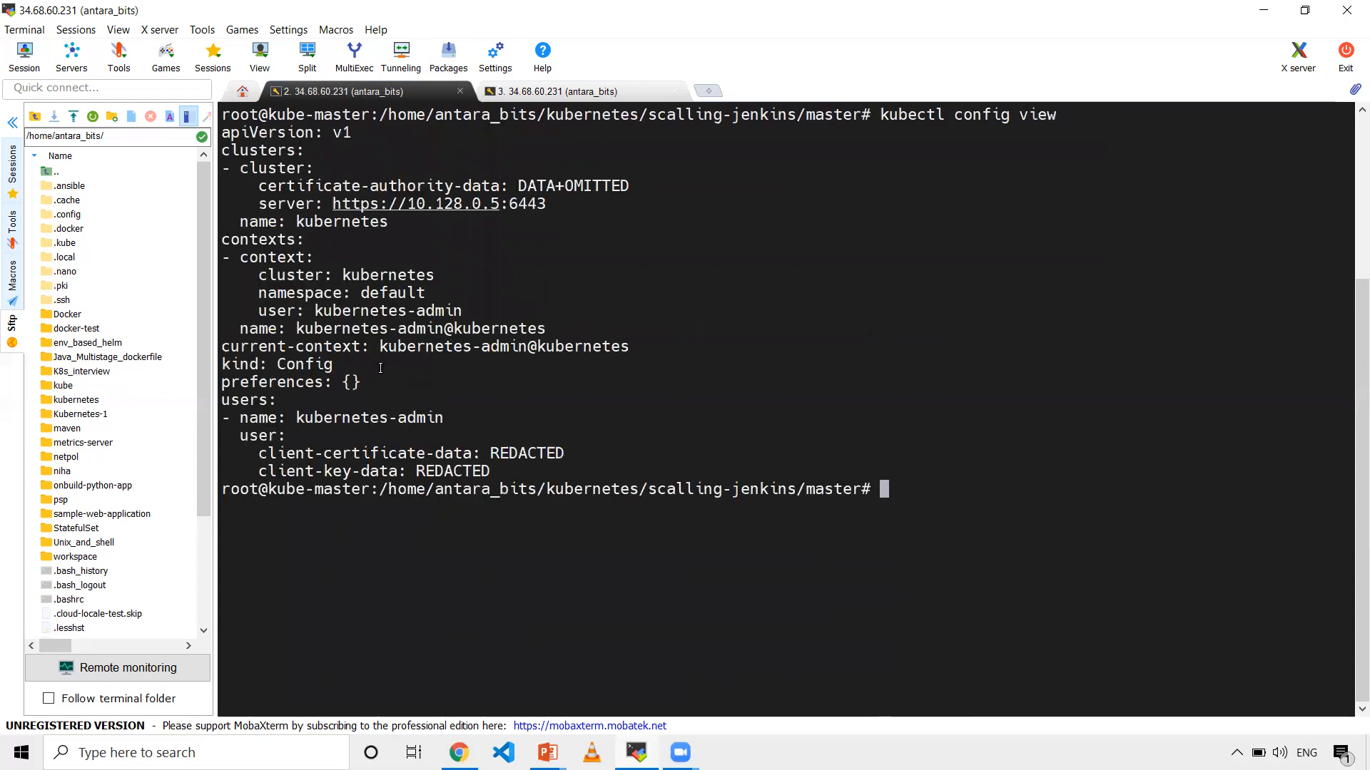
{"action": "double_click", "coordinate": [300, 293]}
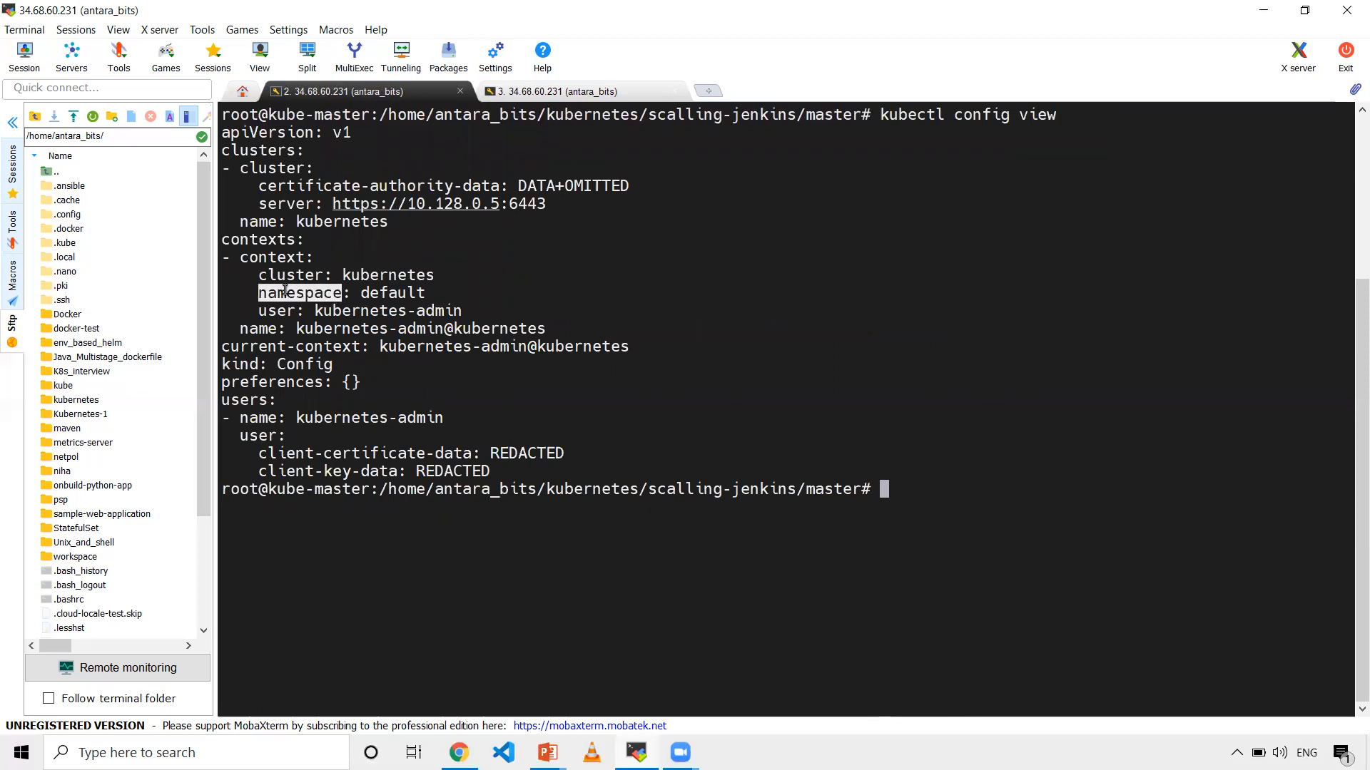
{"action": "double_click", "coordinate": [391, 293]}
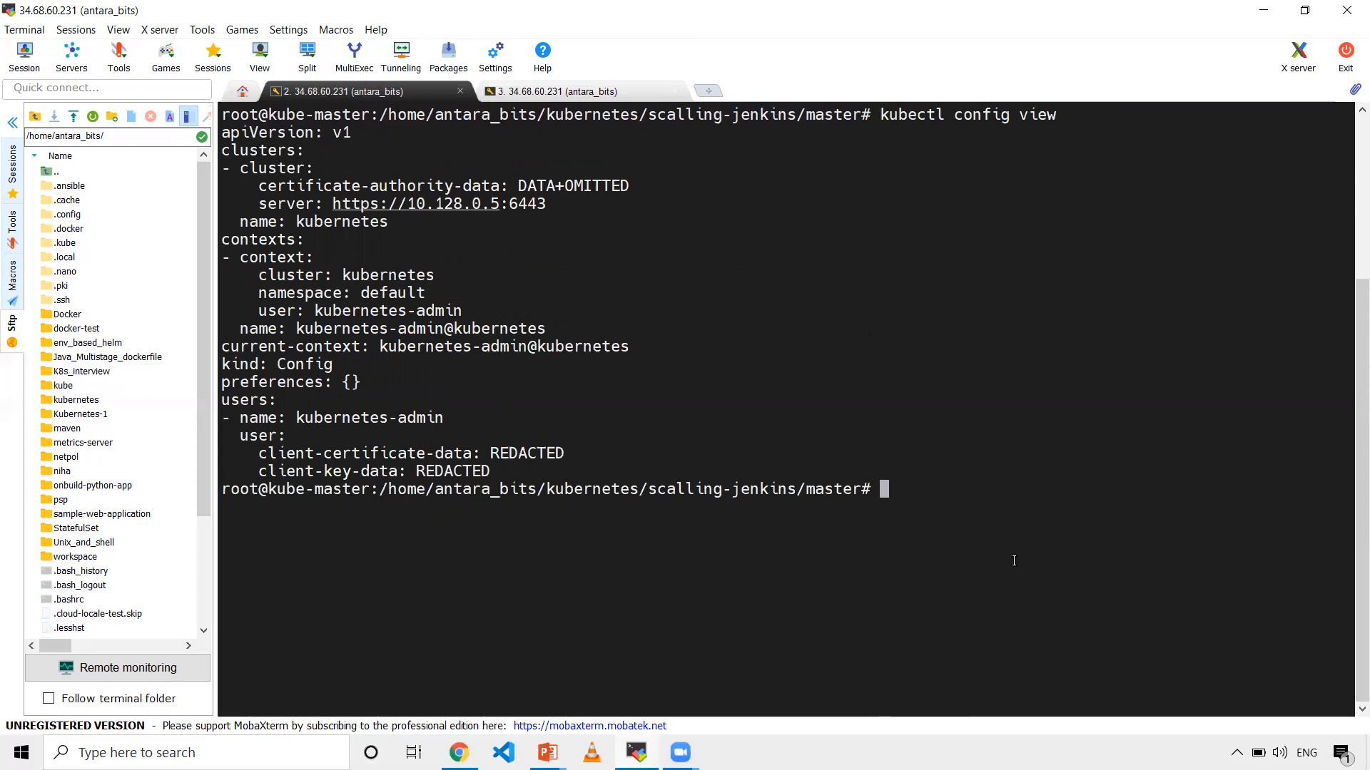
{"action": "type", "text": "k"}
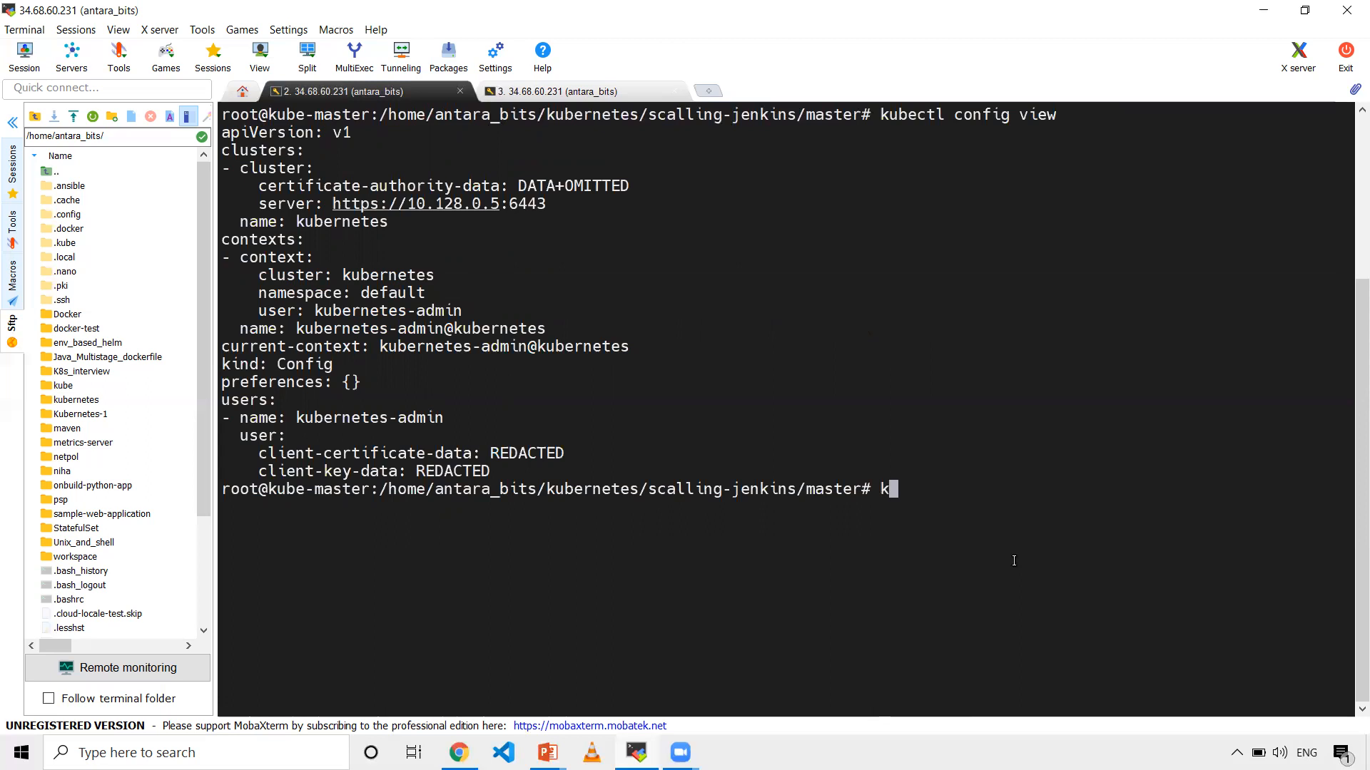
Run kubectl config set-context --current --namespace=jenkins.
{"action": "type", "text": "ubectl"}
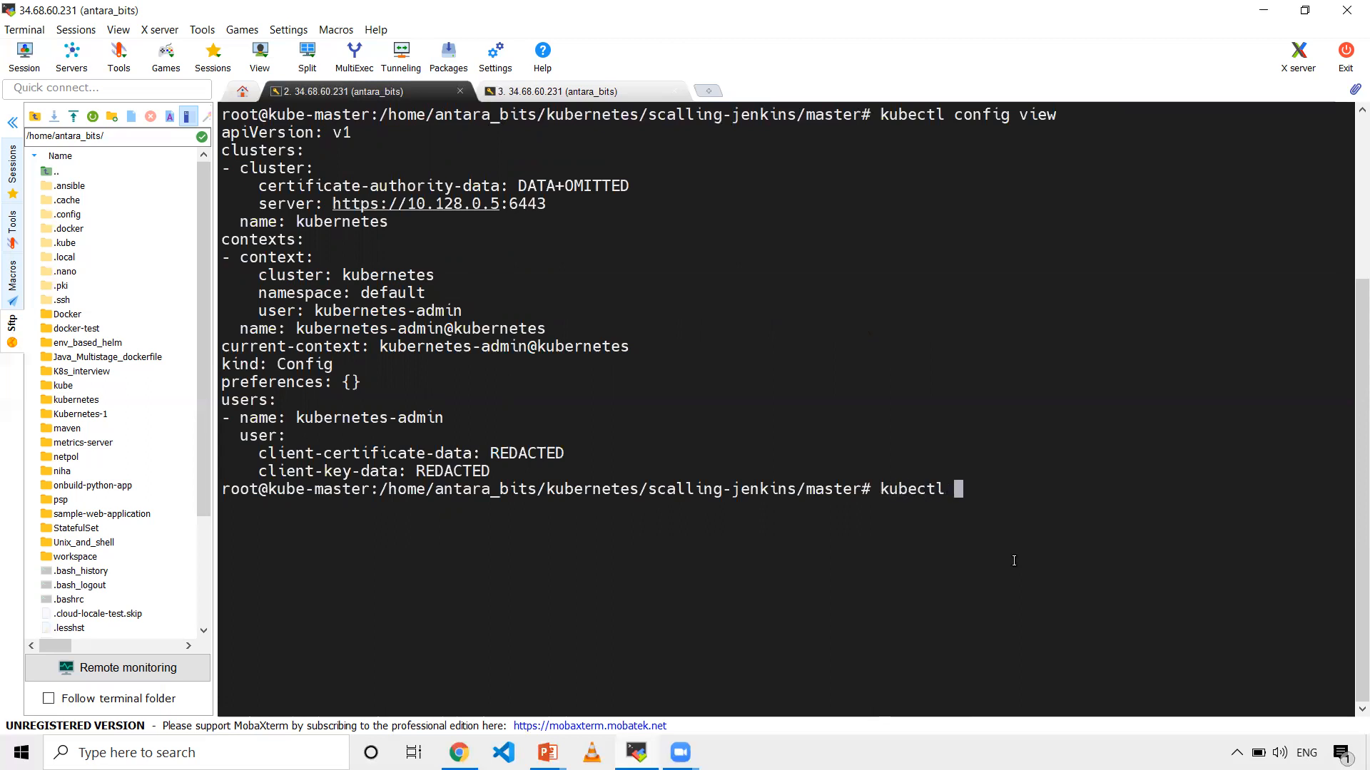
{"action": "type", "text": "con"}
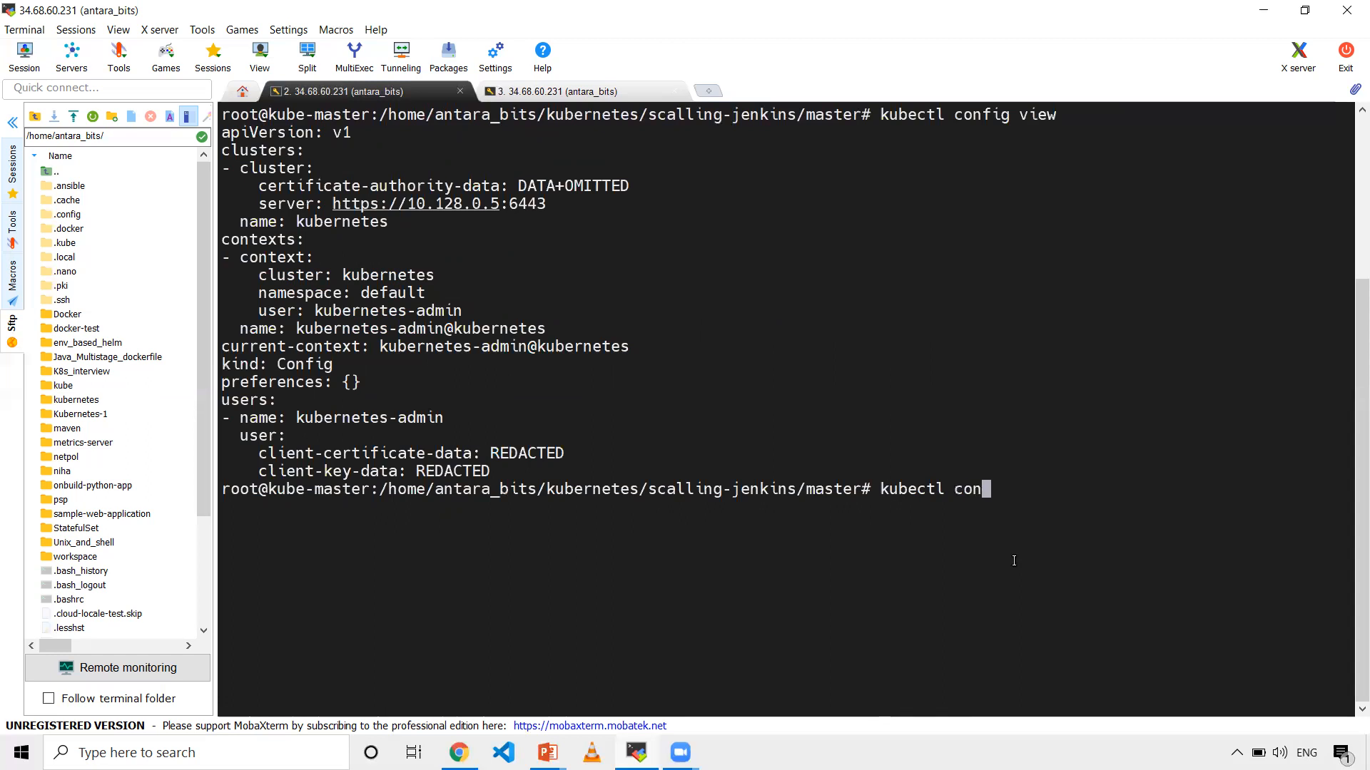
{"action": "type", "text": "fig set"}
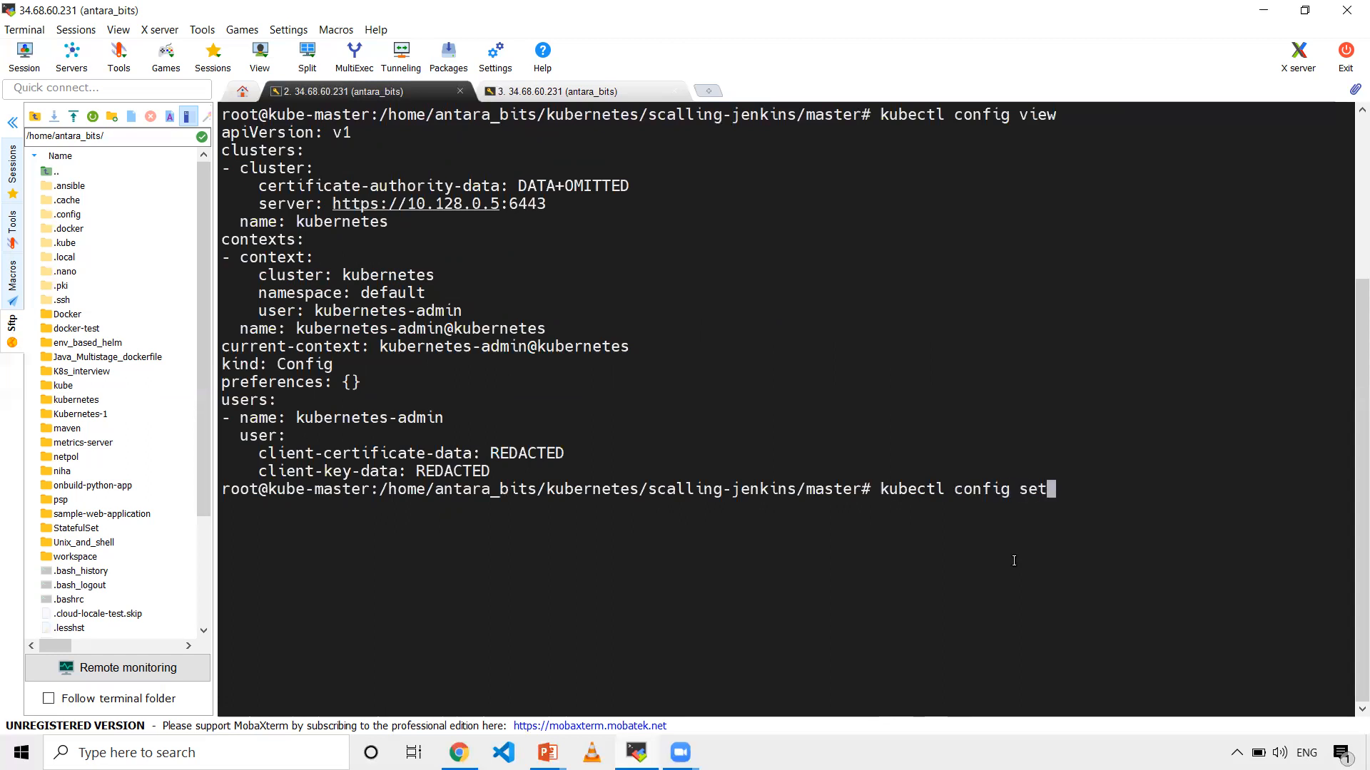
{"action": "type", "text": "-con"}
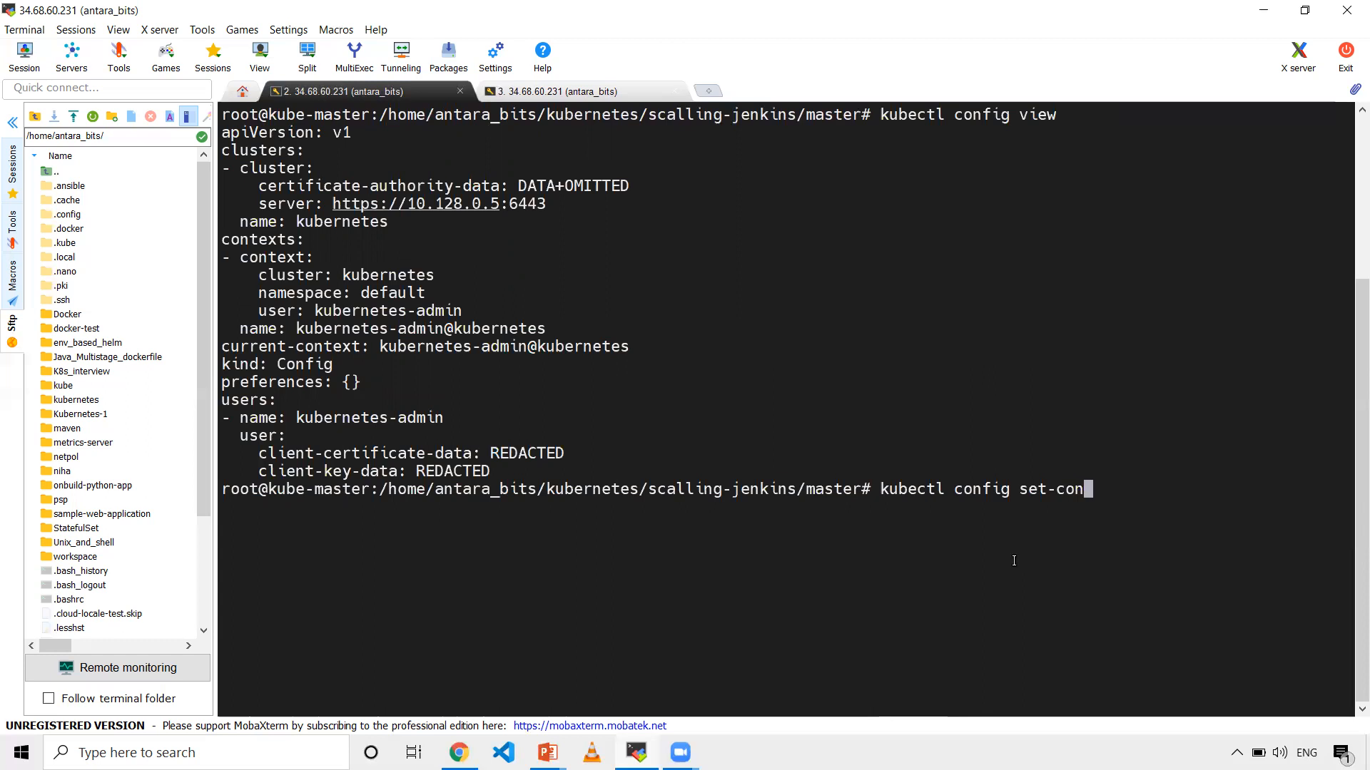
{"action": "type", "text": "text --"}
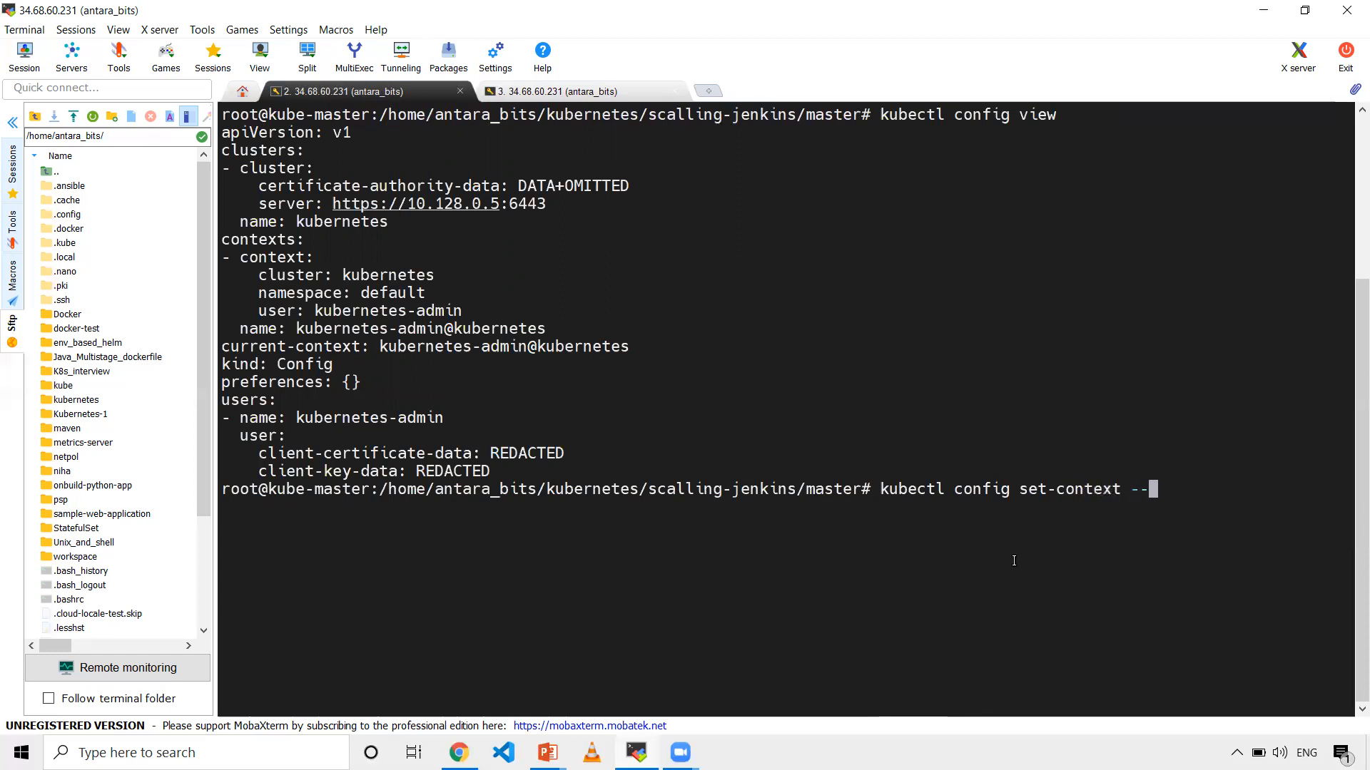
{"action": "type", "text": "cu"}
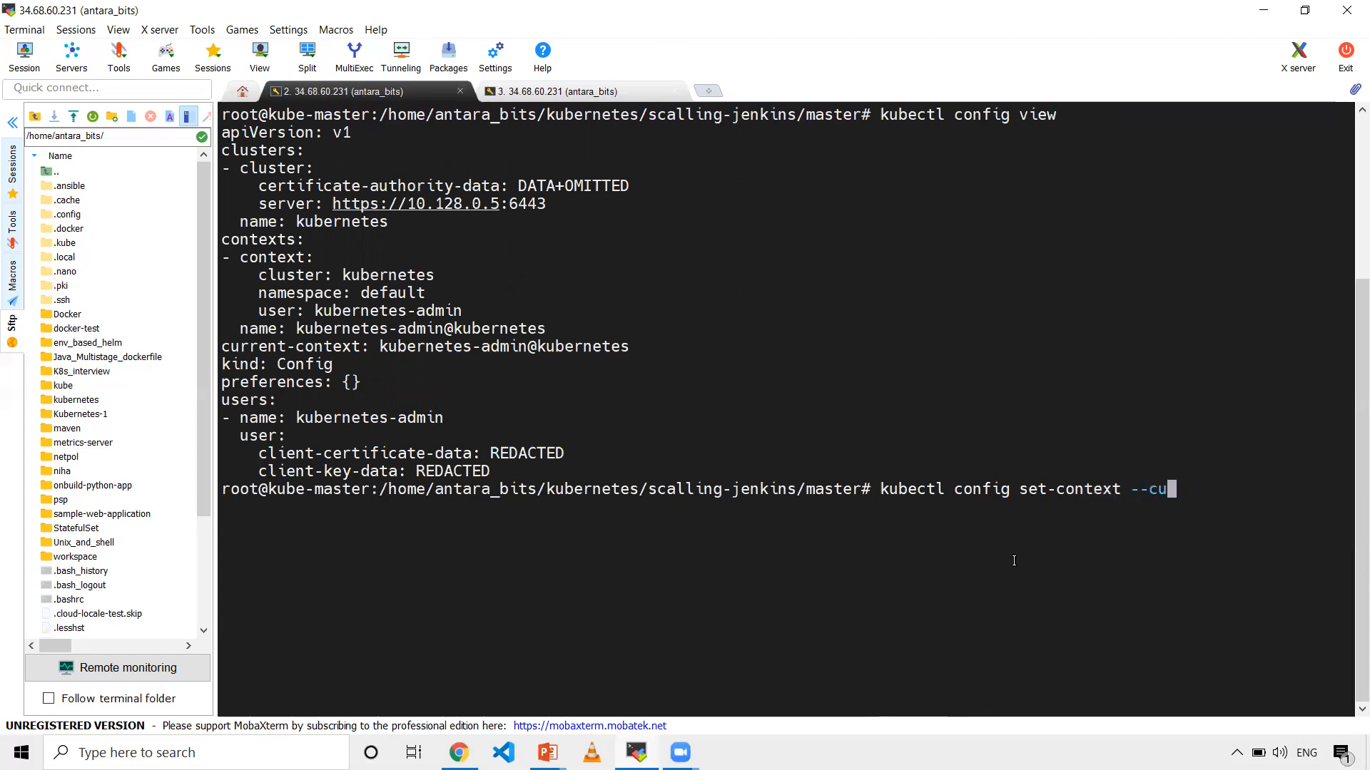
{"action": "type", "text": "rrent"}
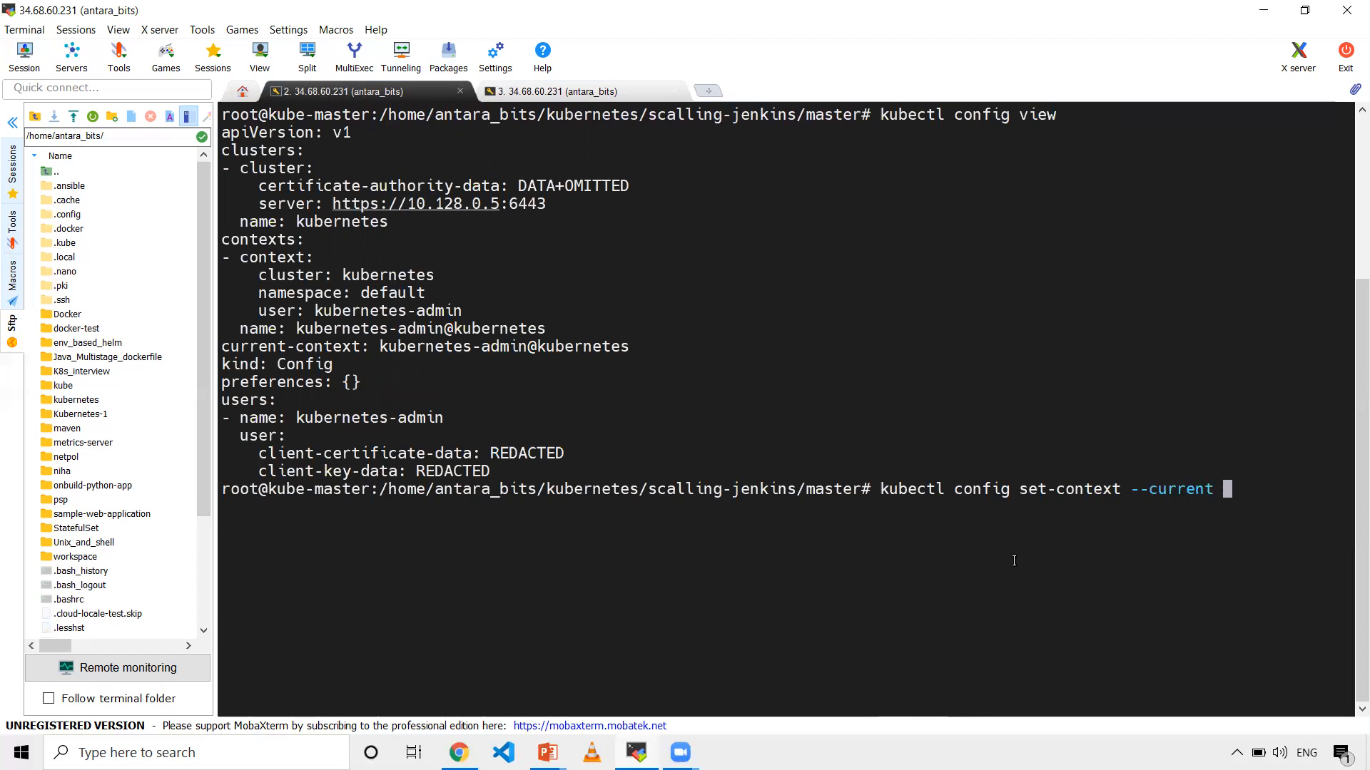
{"action": "type", "text": "--namespa"}
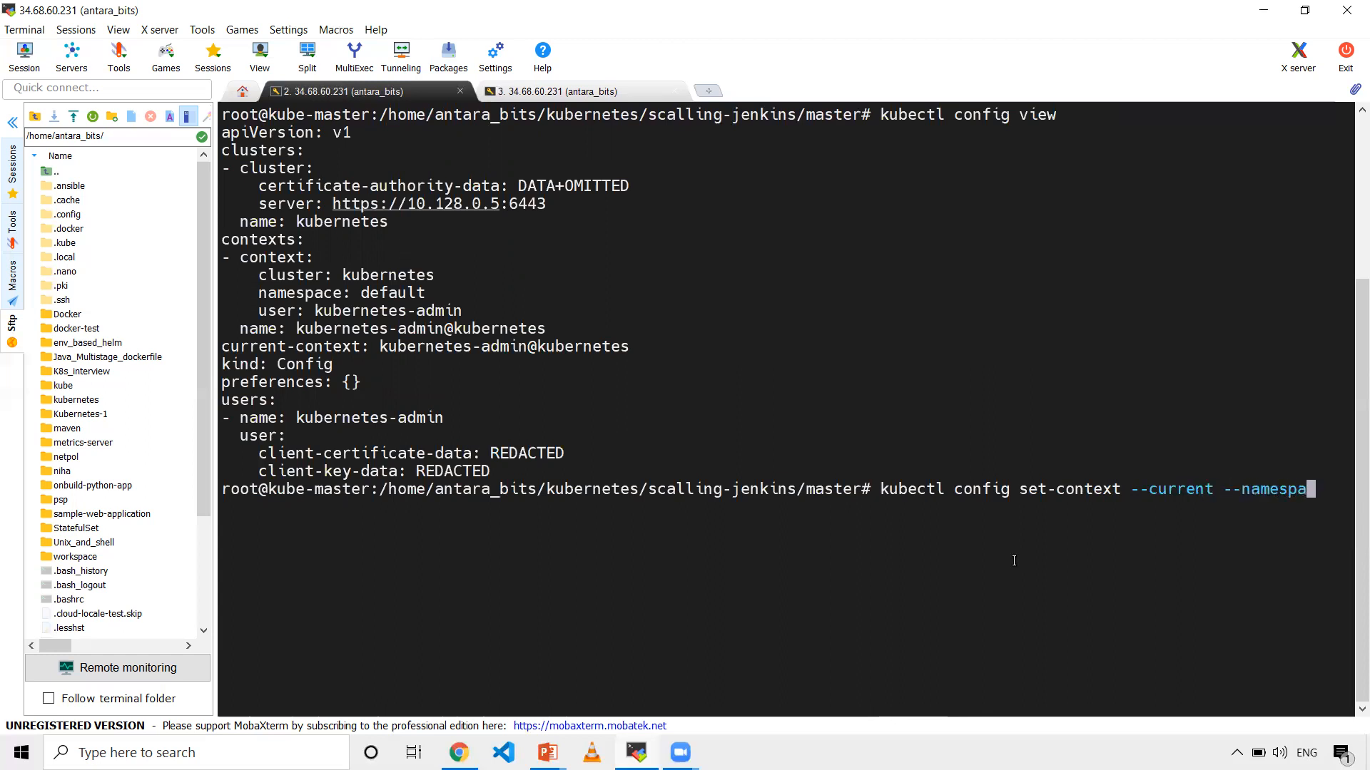
{"action": "type", "text": "je"}
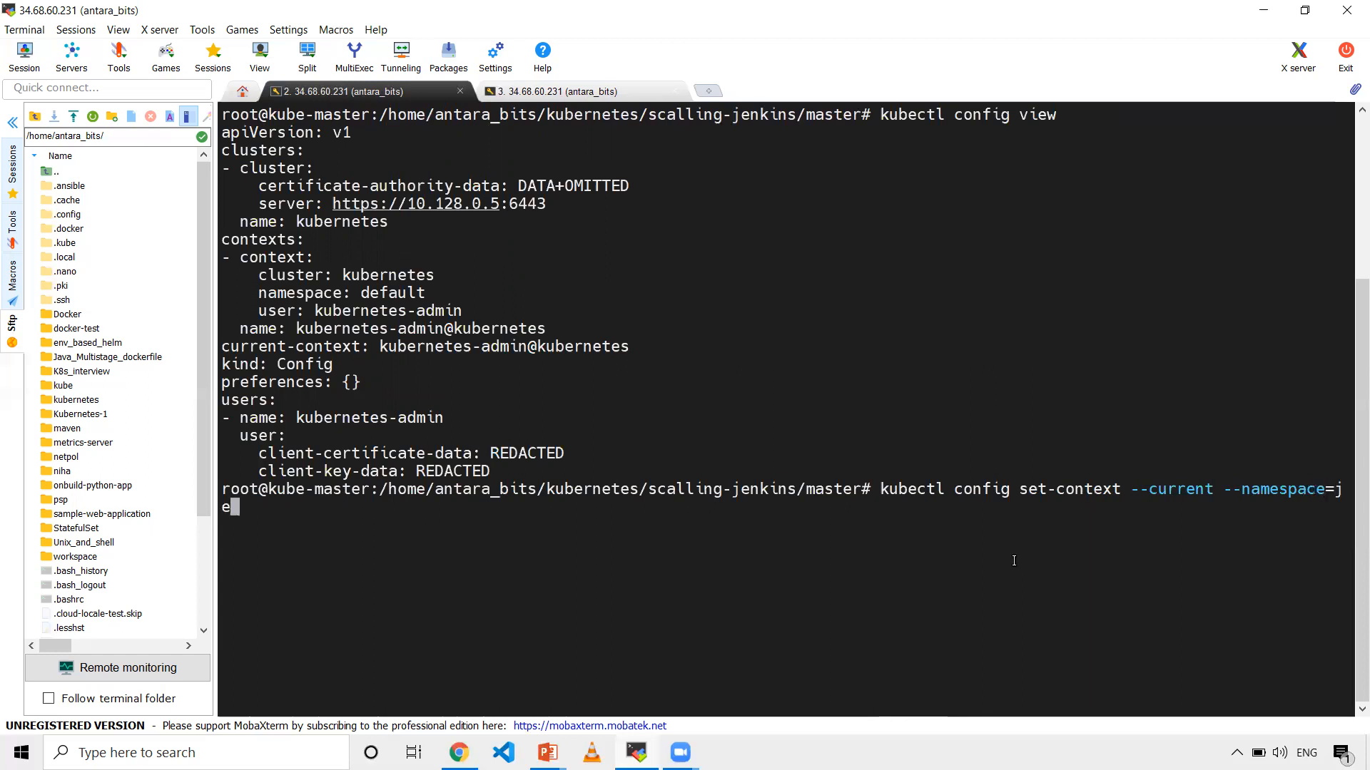
{"action": "key", "text": "Return"}
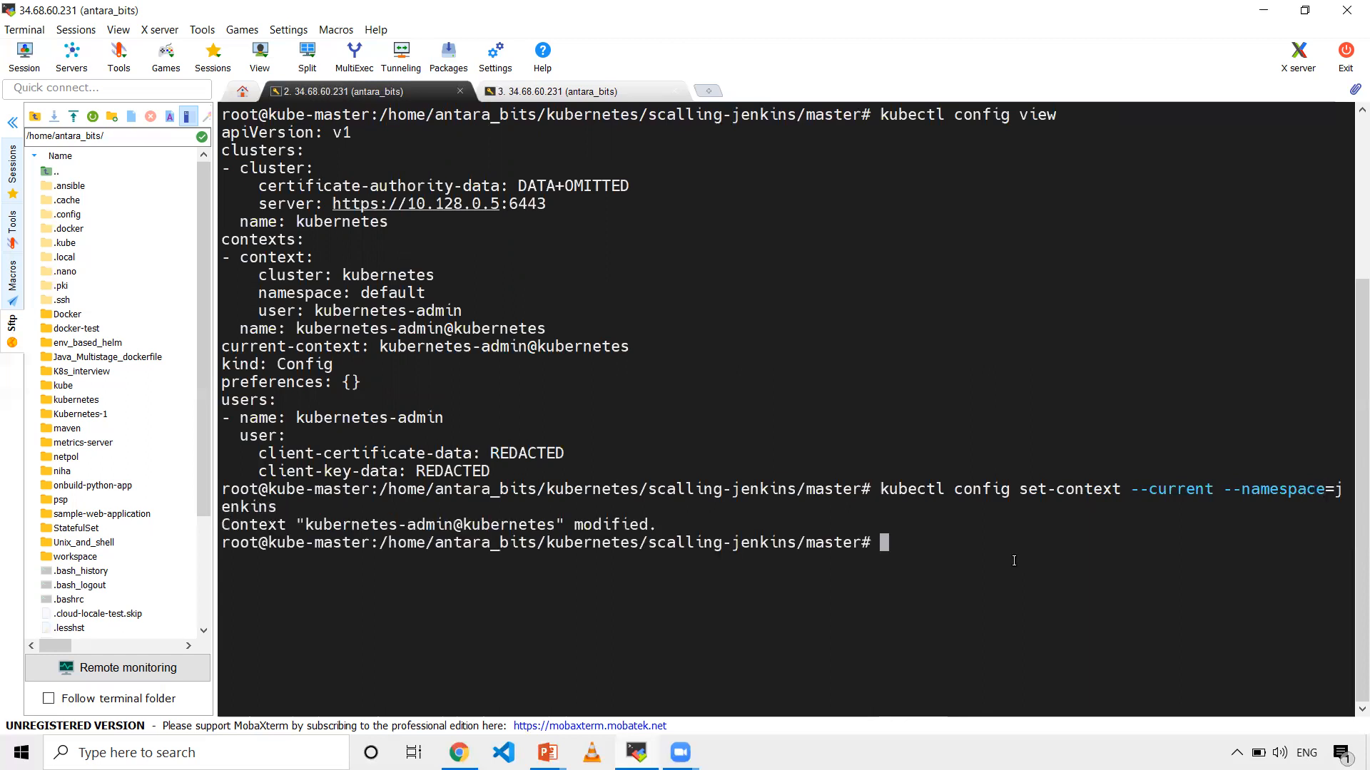
Run kubectl config view to confirm the context namespace is now jenkins.
{"action": "type", "text": "kubectl config view"}
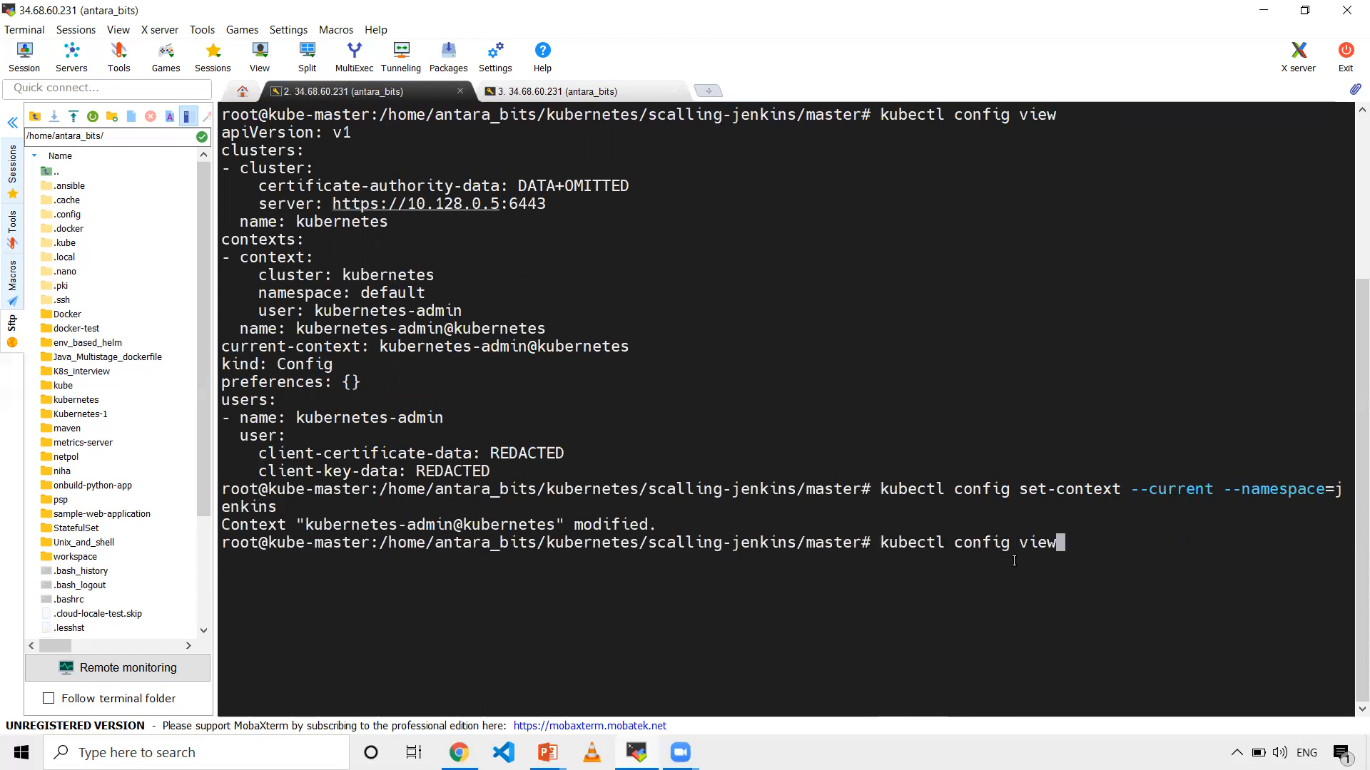
{"action": "key", "text": "Return"}
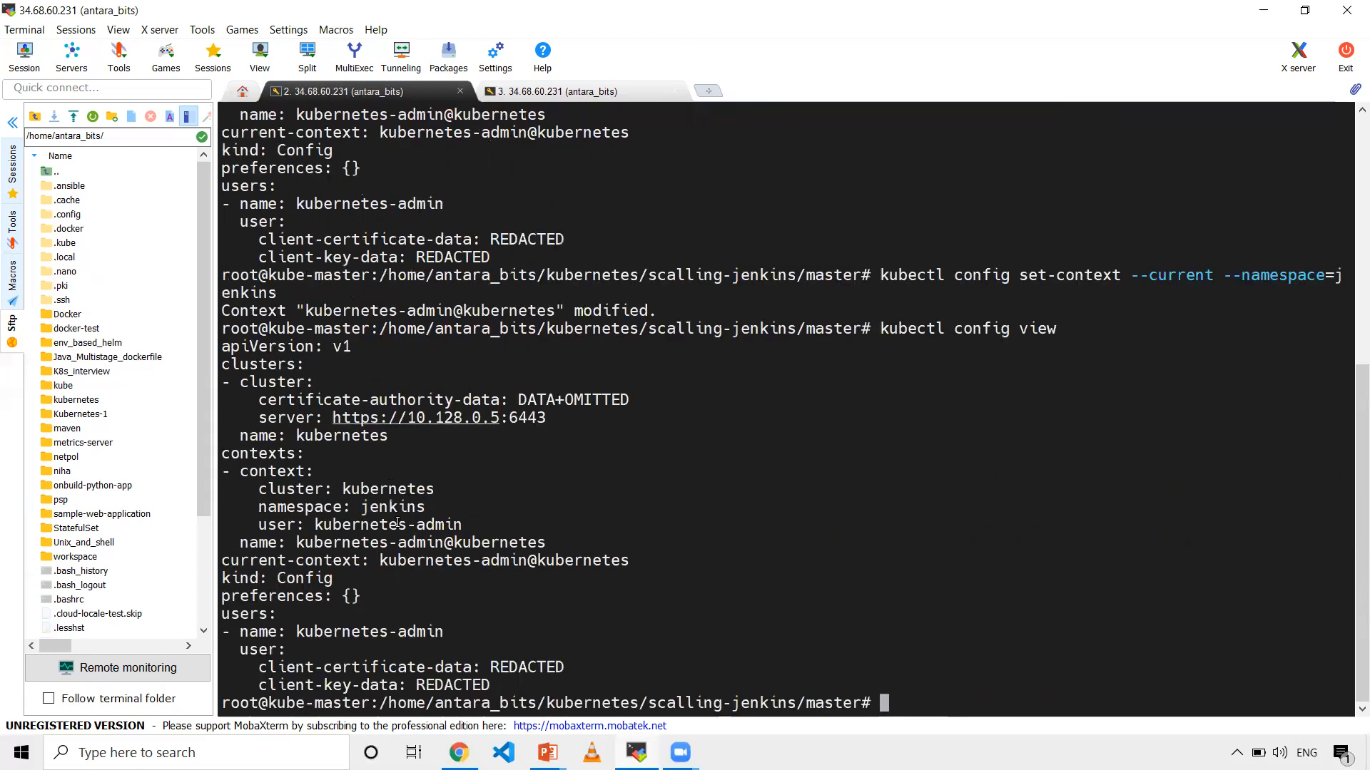
{"action": "mouse_move", "coordinate": [1016, 560]}
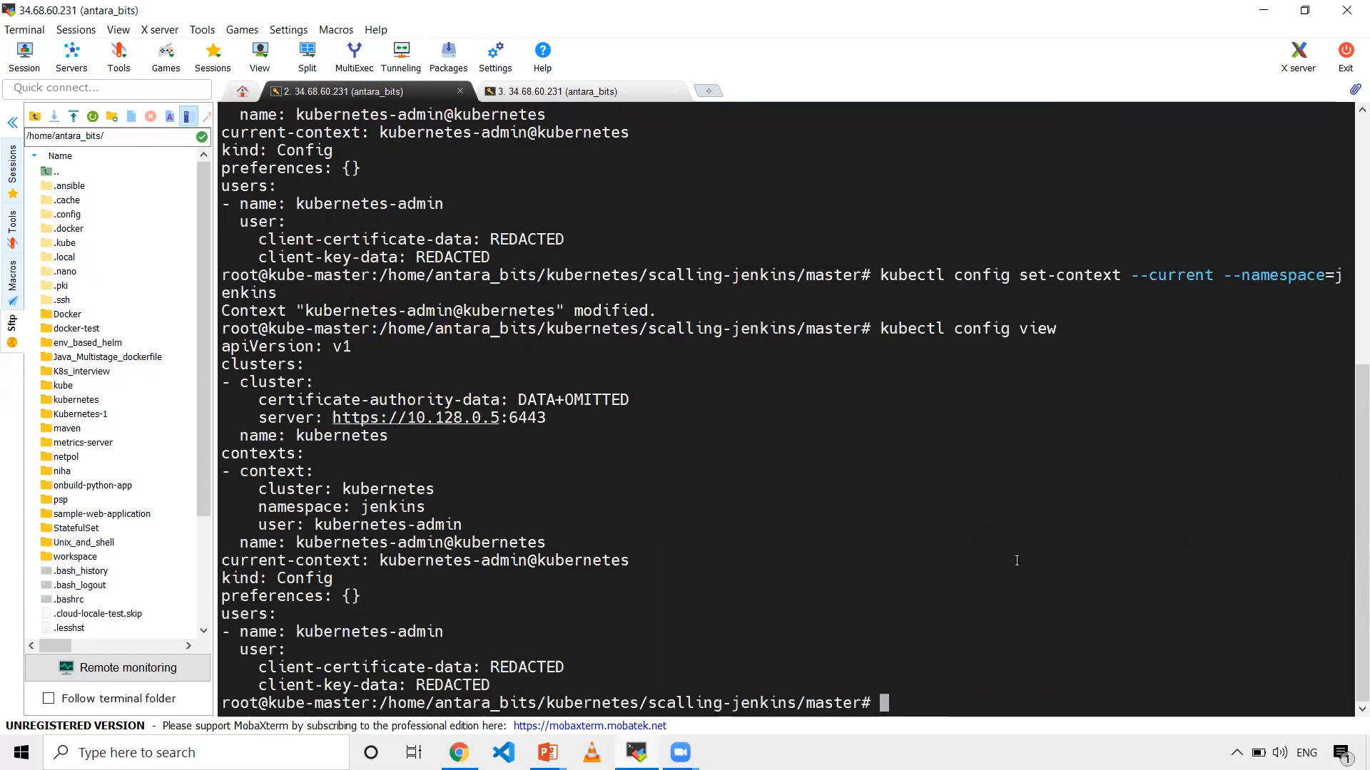
{"action": "type", "text": "kubectl app"}
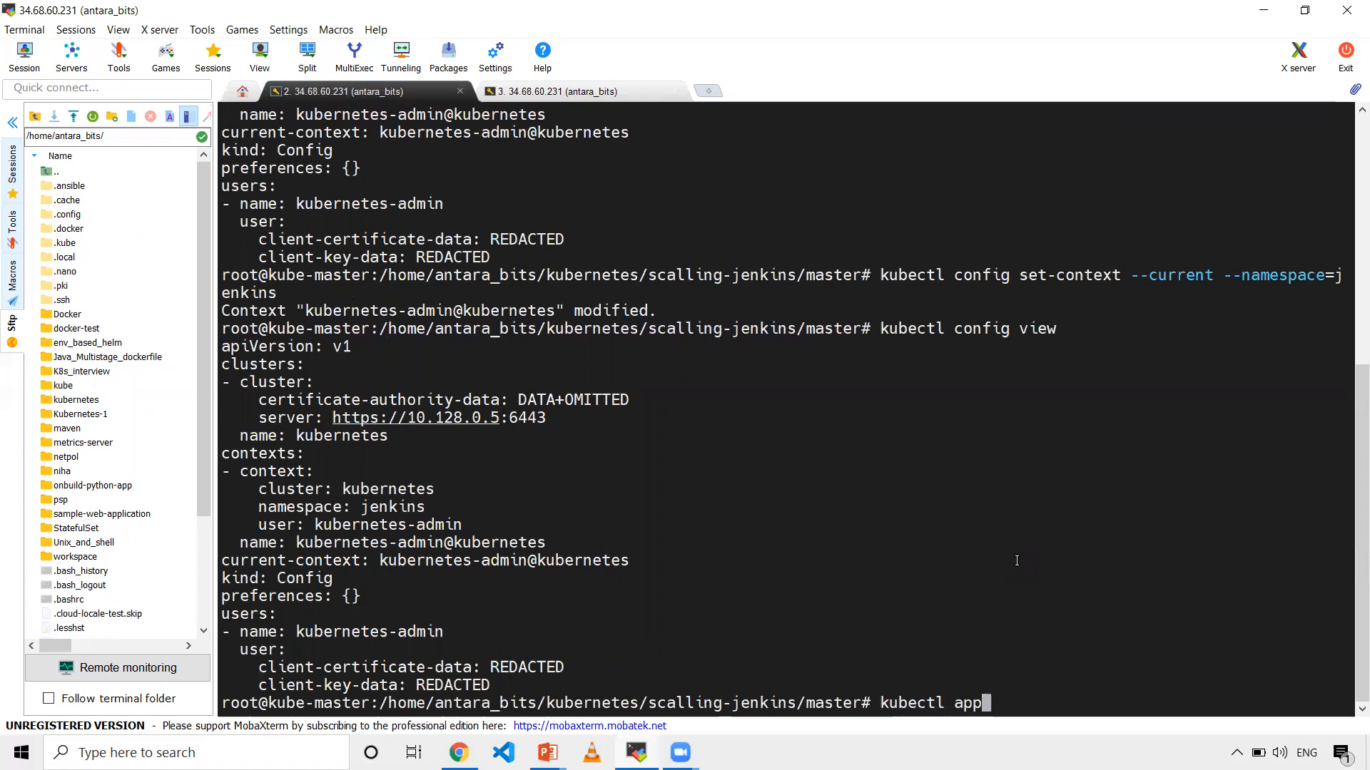
Apply all master manifests with kubectl apply -f . and list the jenkins namespace resources.
{"action": "type", "text": "ly -f"}
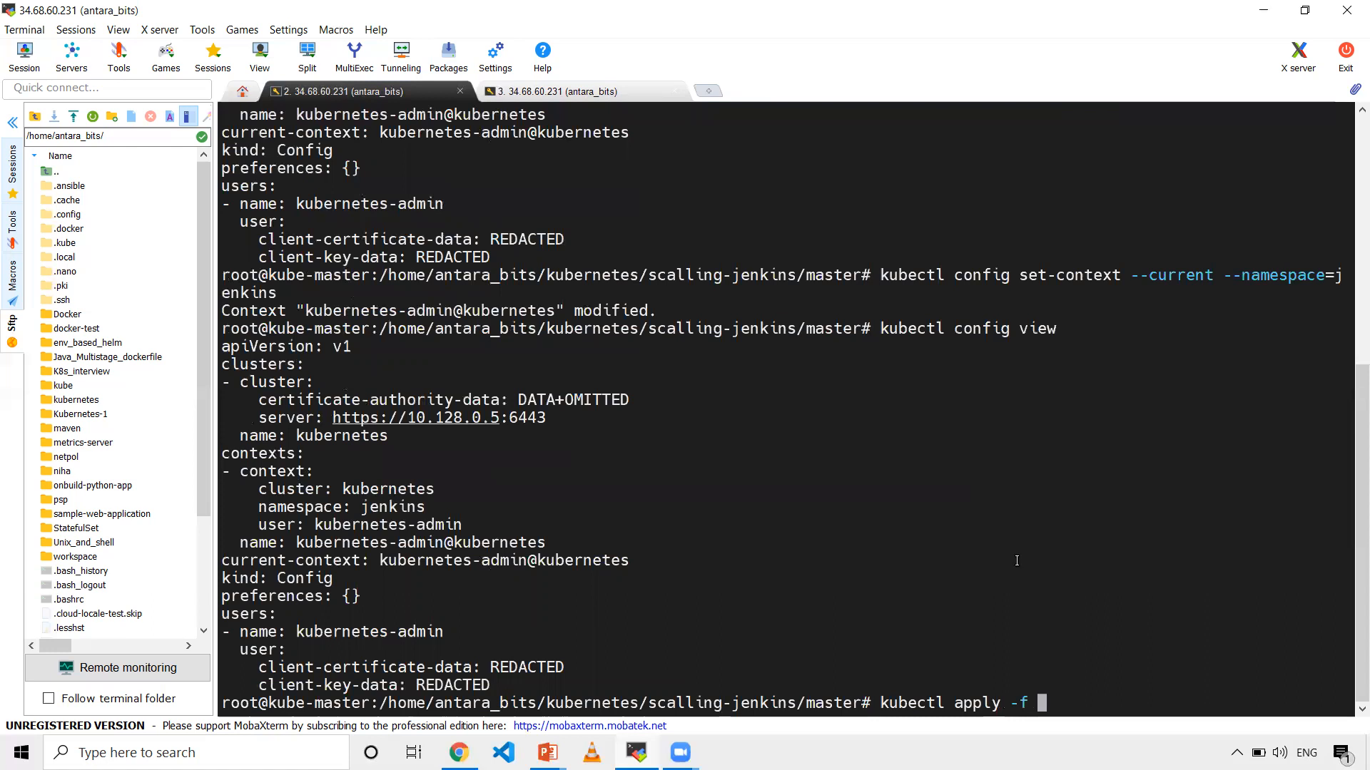
{"action": "key", "text": "Return"}
{"action": "type", "text": "kubectl g"}
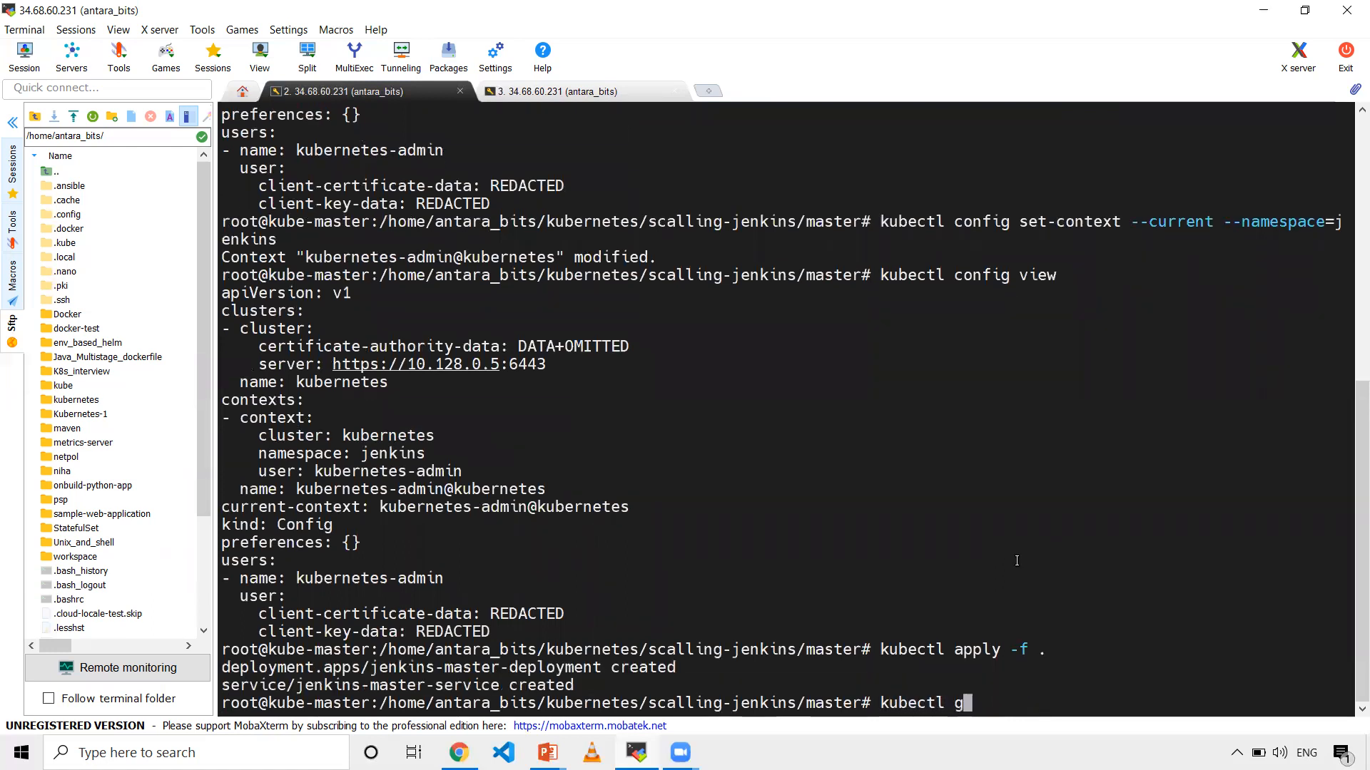
{"action": "type", "text": "et all"}
{"action": "key", "text": "Return"}
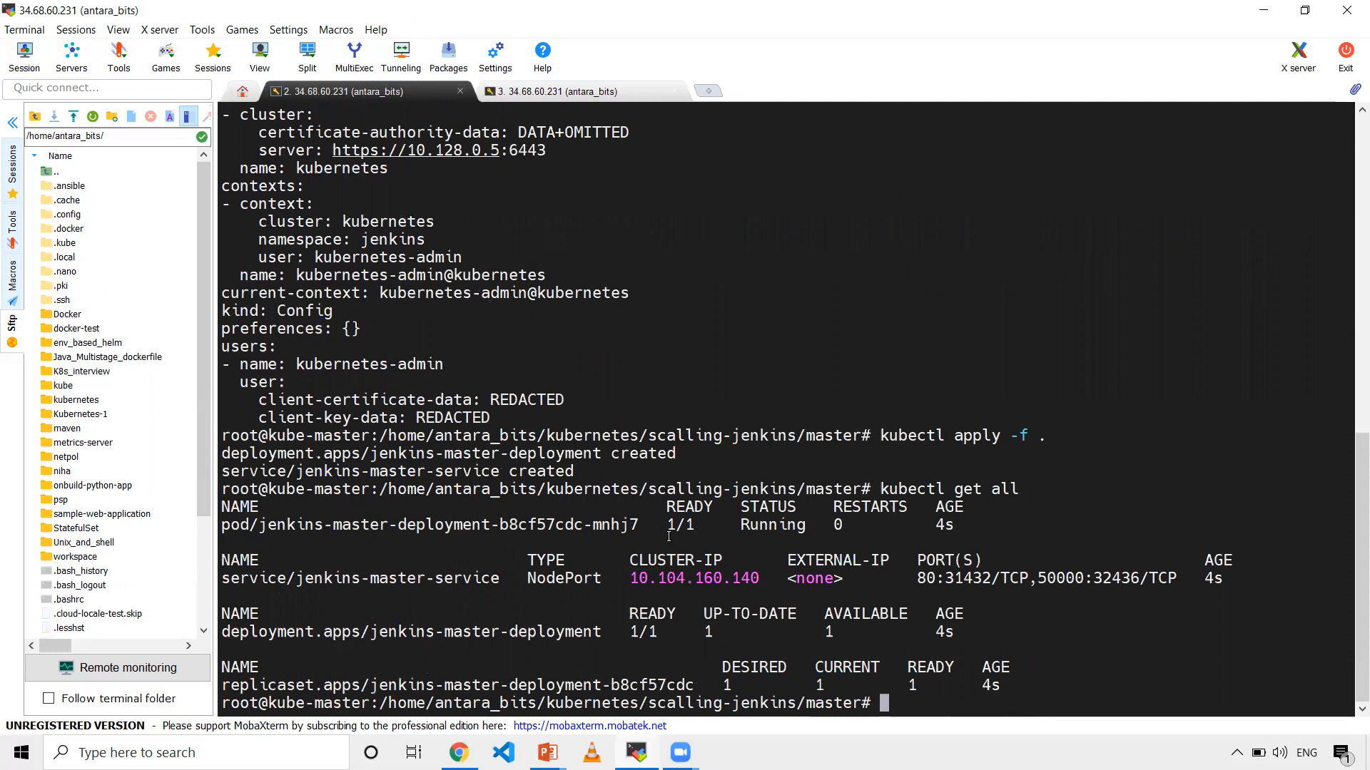
{"action": "mouse_move", "coordinate": [762, 576]}
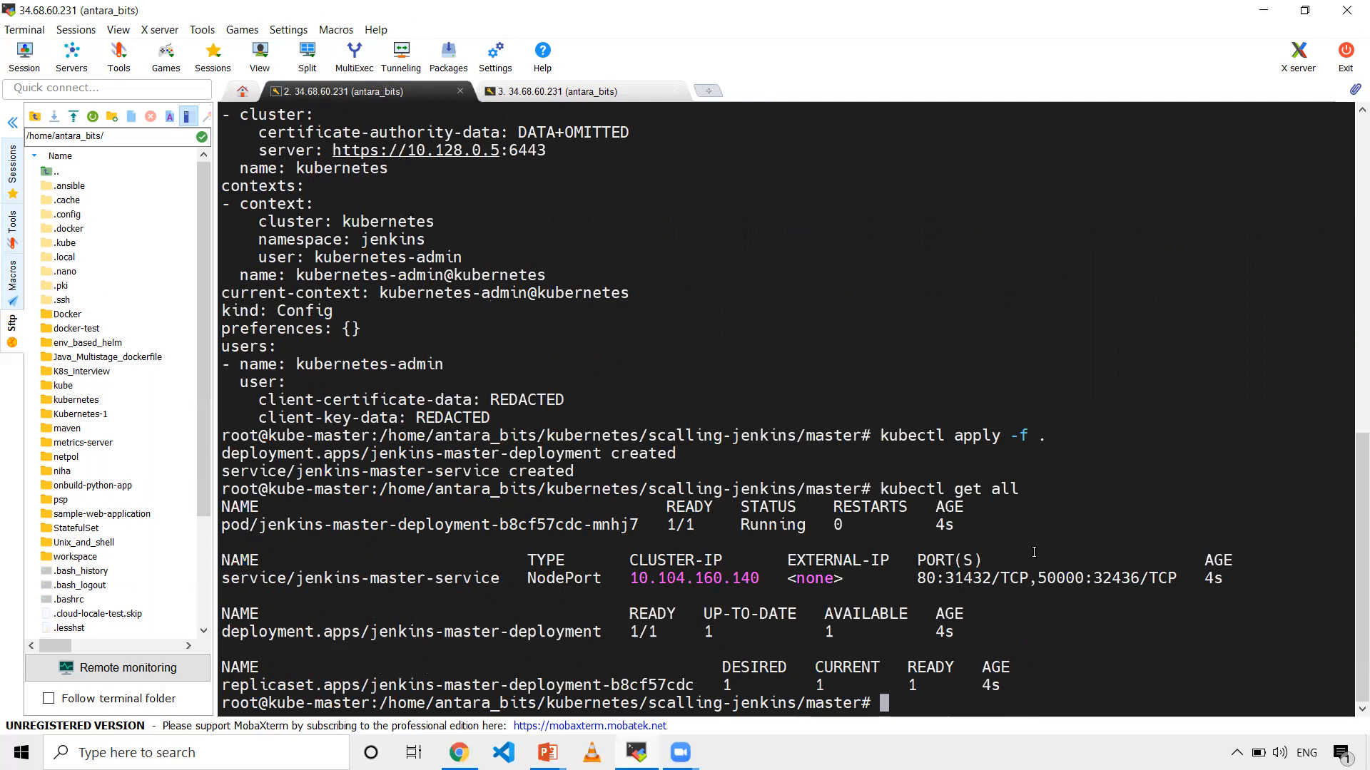
List resources with kubectl get all -o wide to confirm the Jenkins pod is on kube-node-1.
{"action": "type", "text": "kubectl get all"}
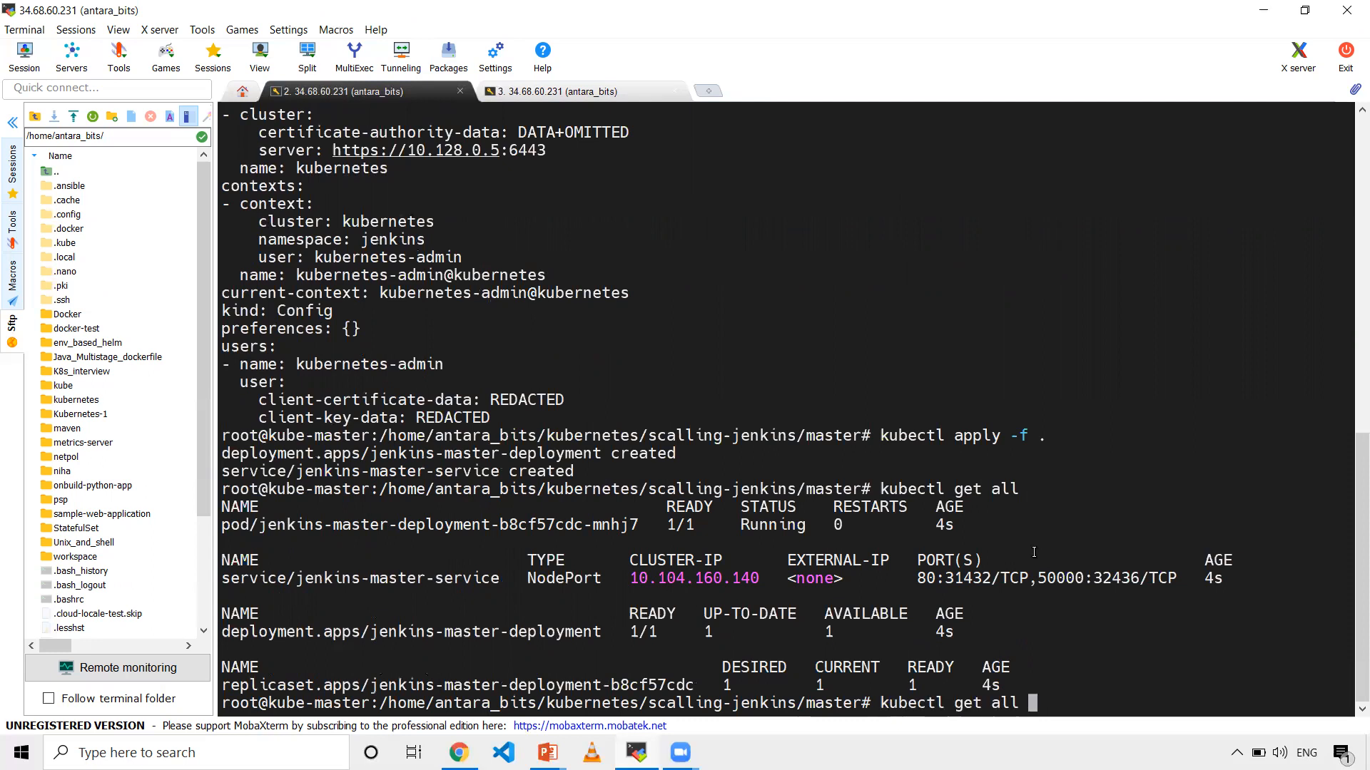
{"action": "type", "text": "-o wide"}
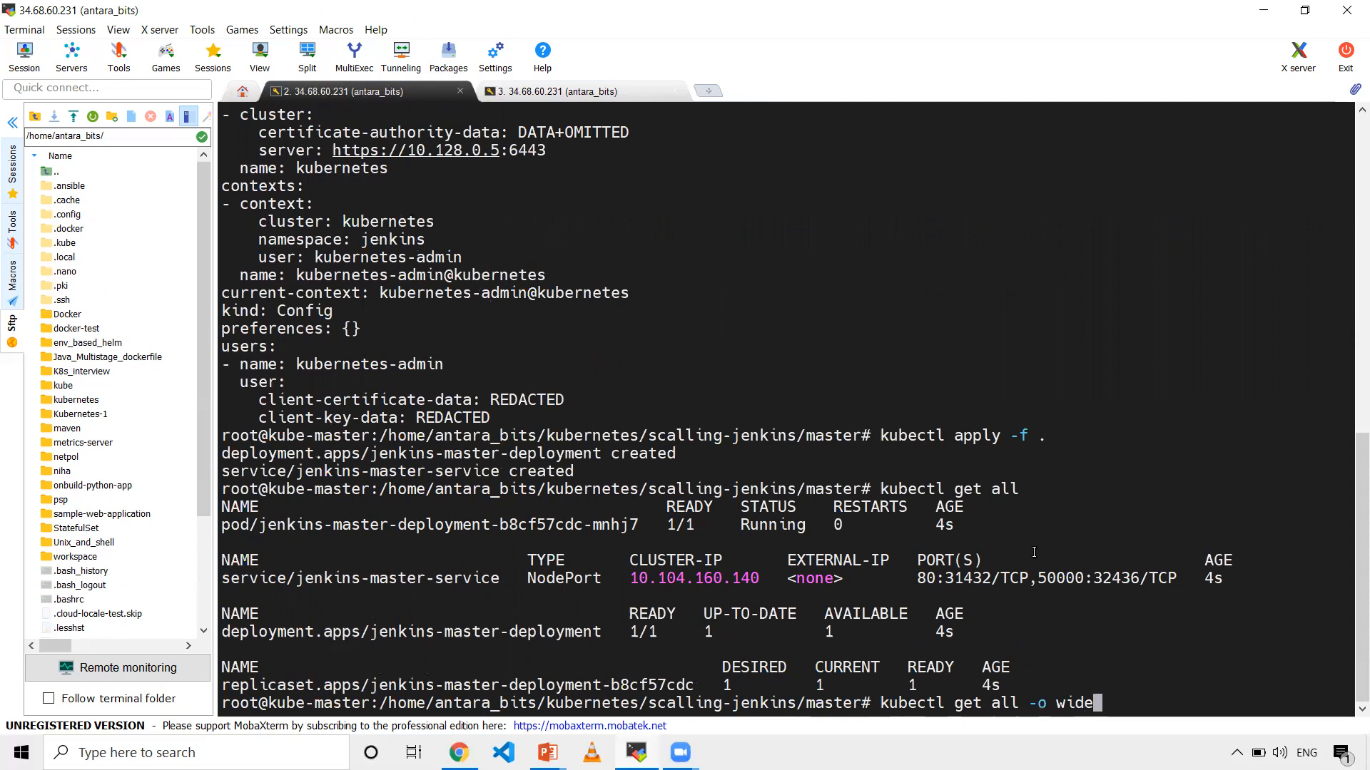
{"action": "key", "text": "Return"}
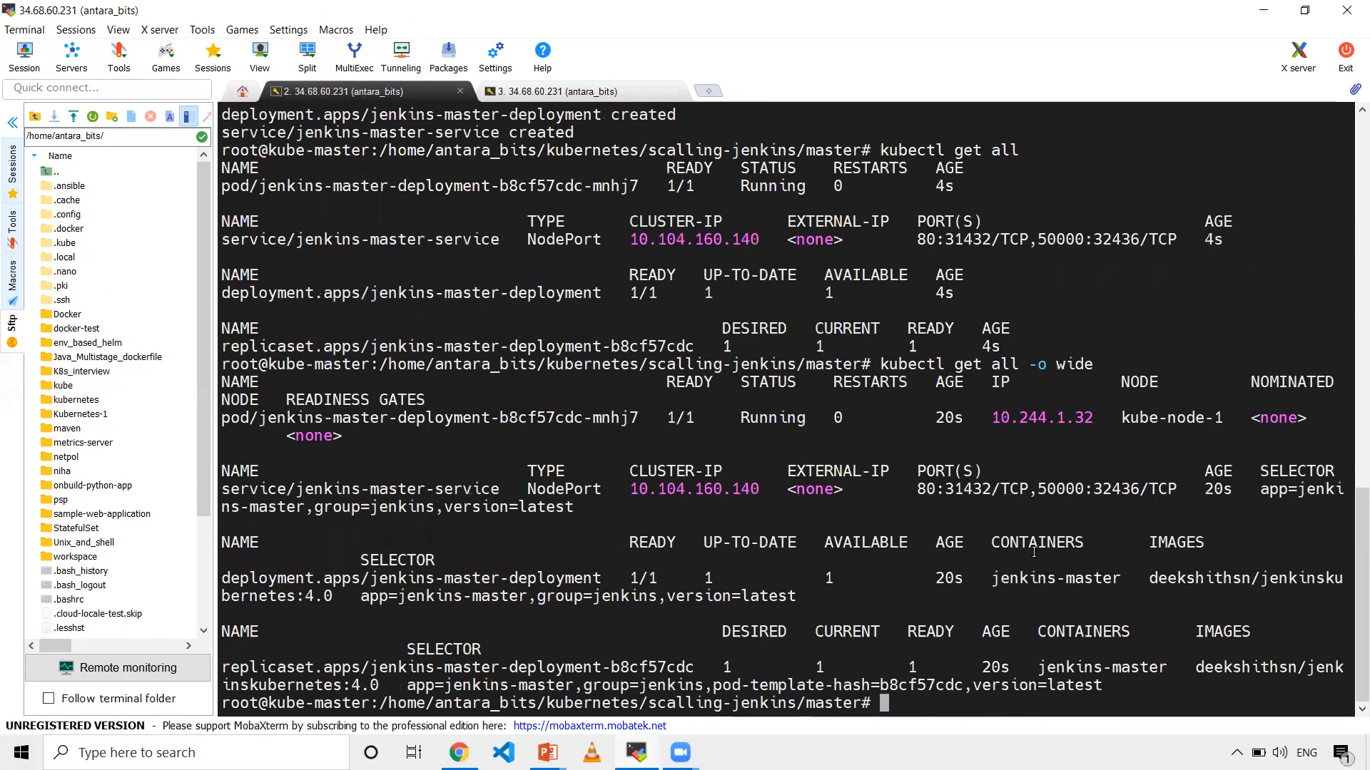
{"action": "mouse_move", "coordinate": [1044, 175]}
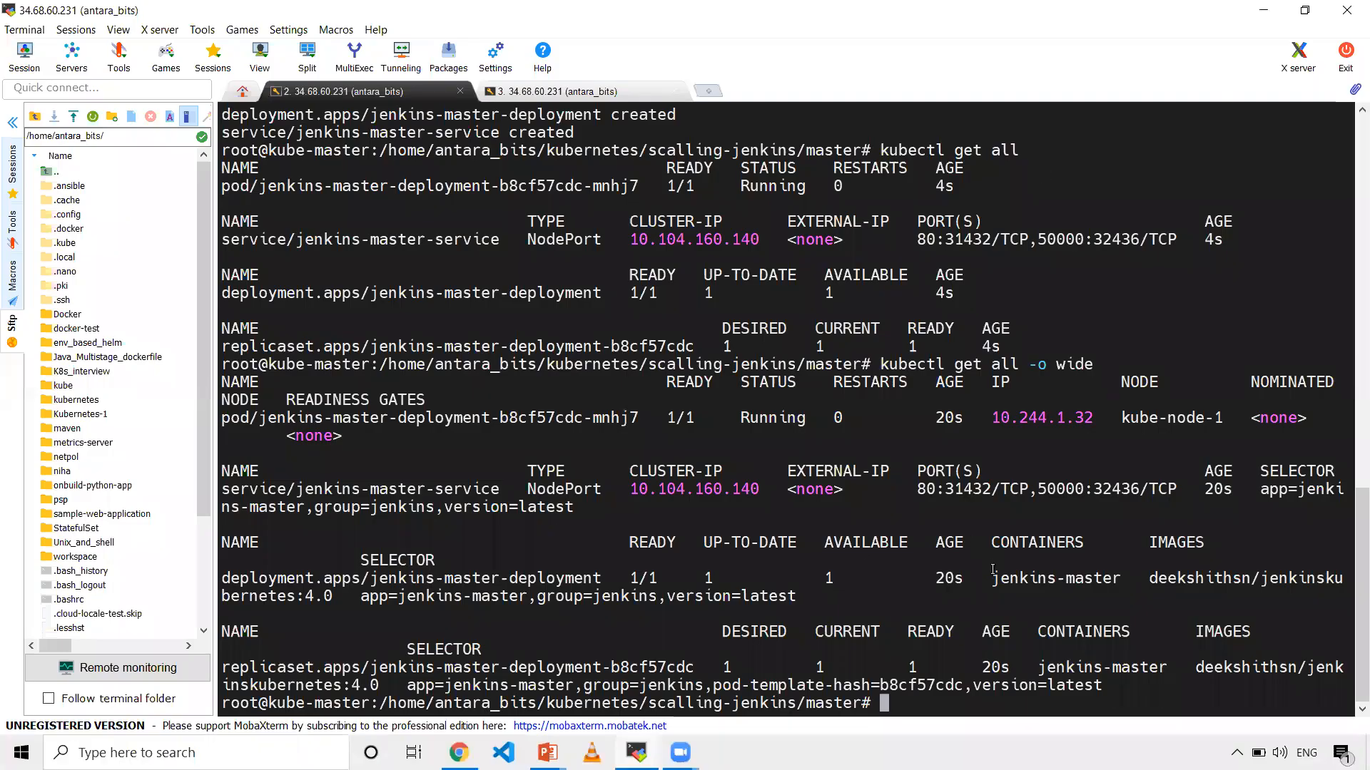
{"action": "mouse_move", "coordinate": [1003, 444]}
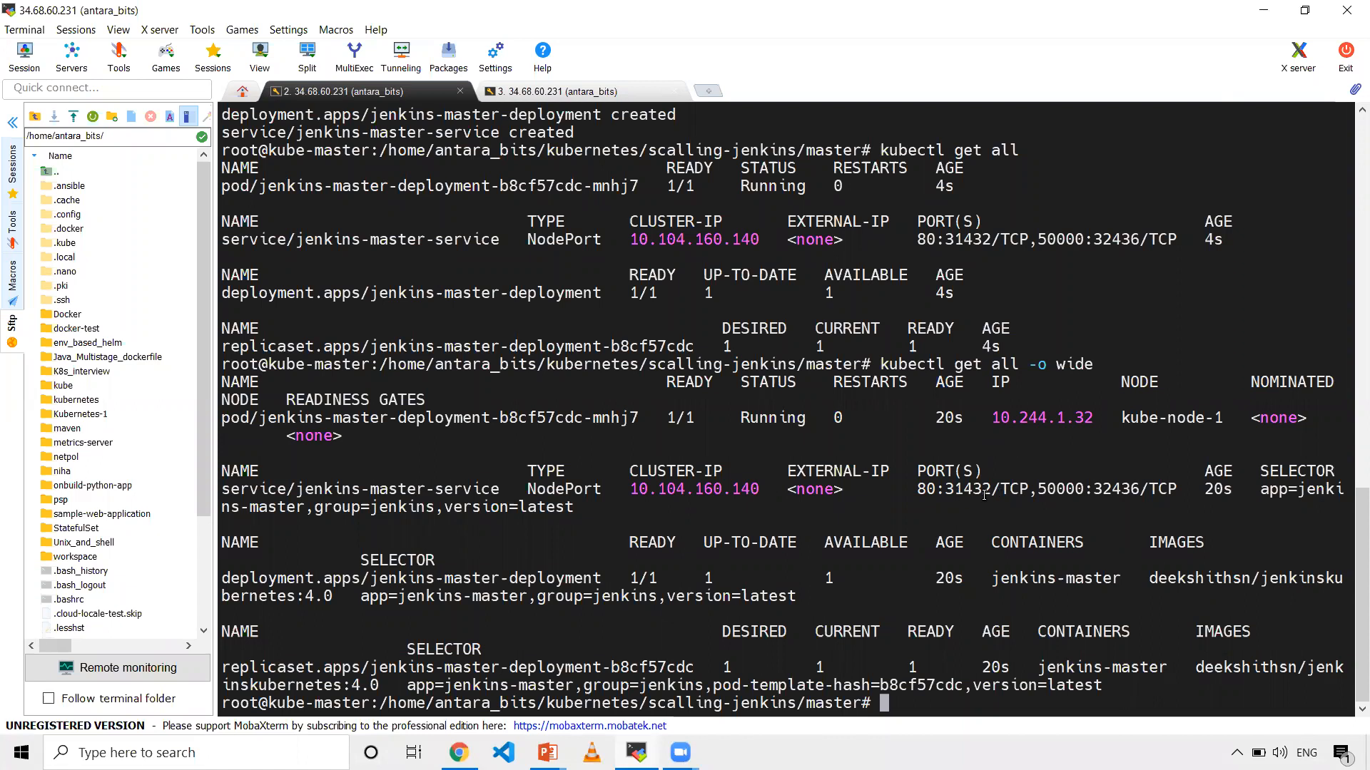
{"action": "left_click", "coordinate": [459, 751]}
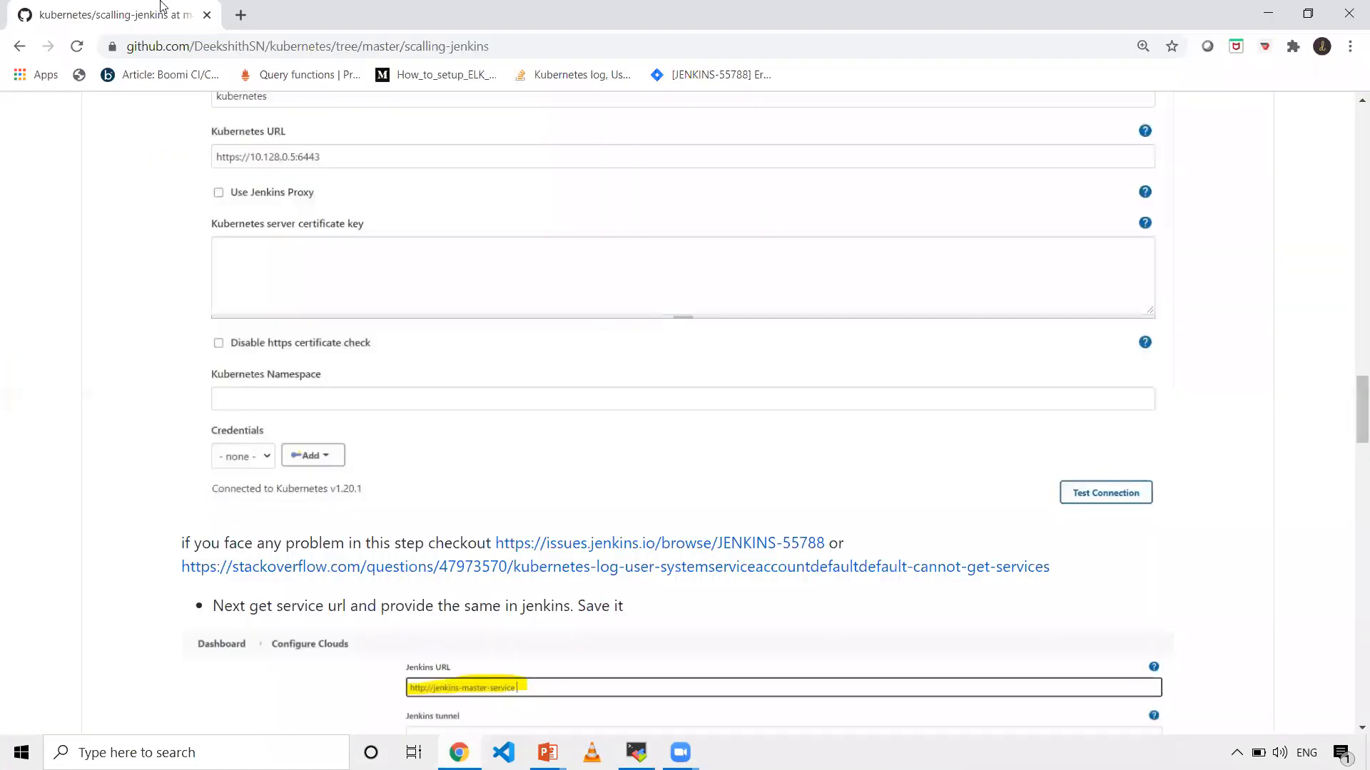
Open a new Chrome tab and enter the node address 34.123.62.180:32147.
{"action": "left_click", "coordinate": [240, 14]}
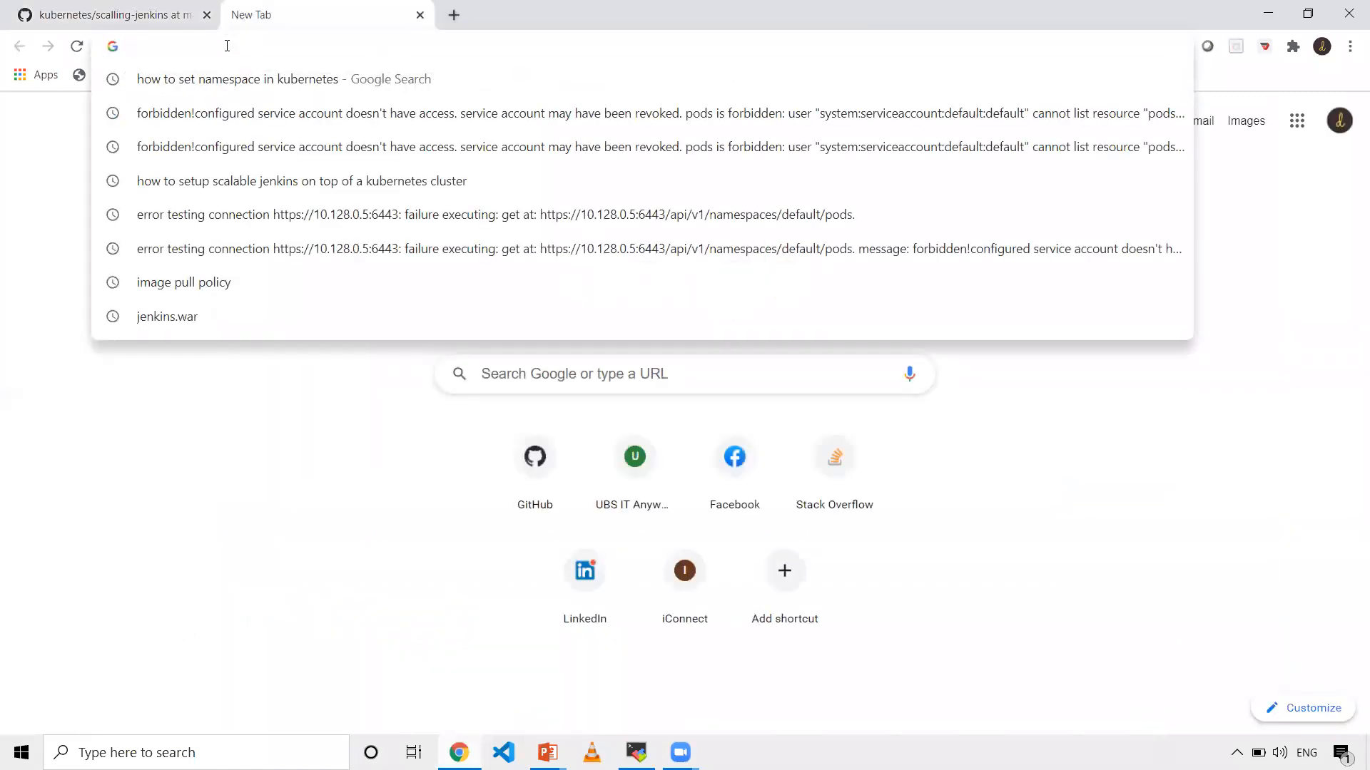
{"action": "type", "text": "34.123.62.180:32147"}
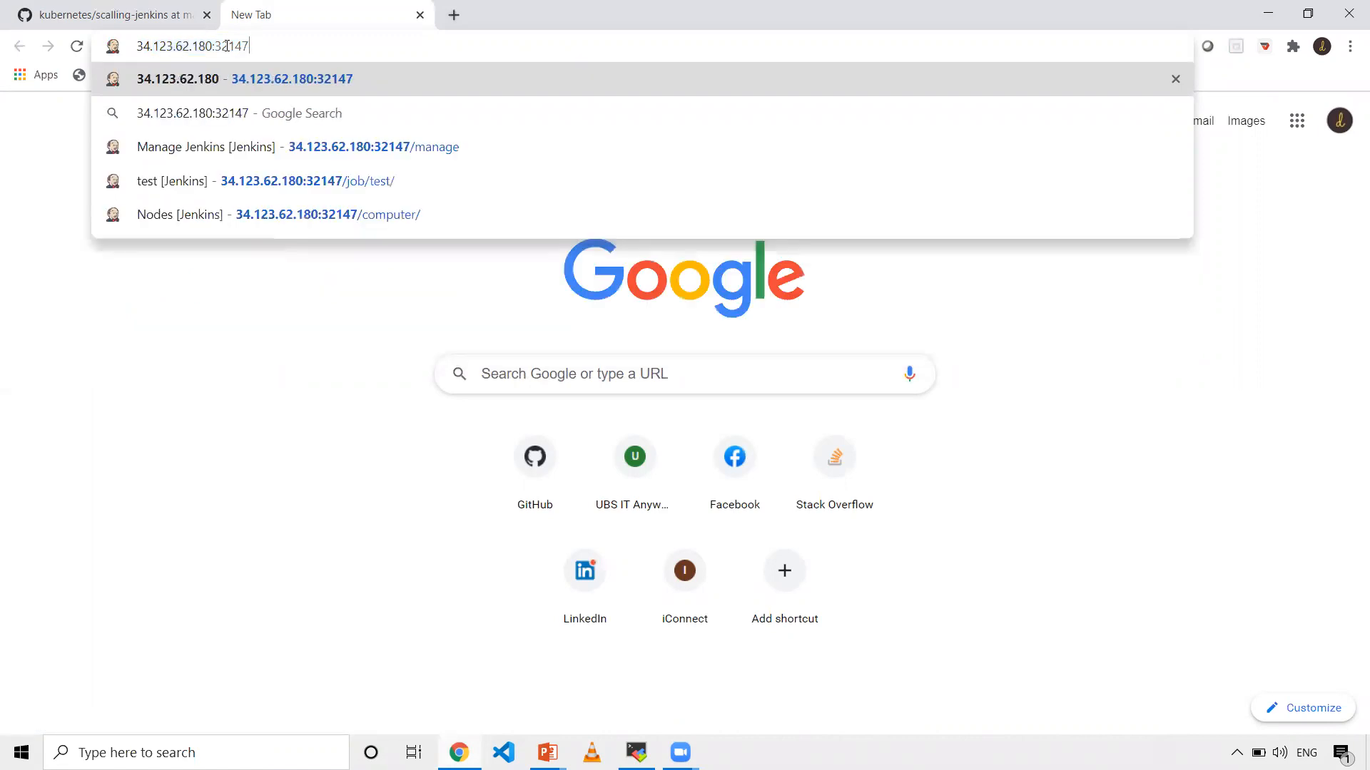
{"action": "key", "text": "Backspace"}
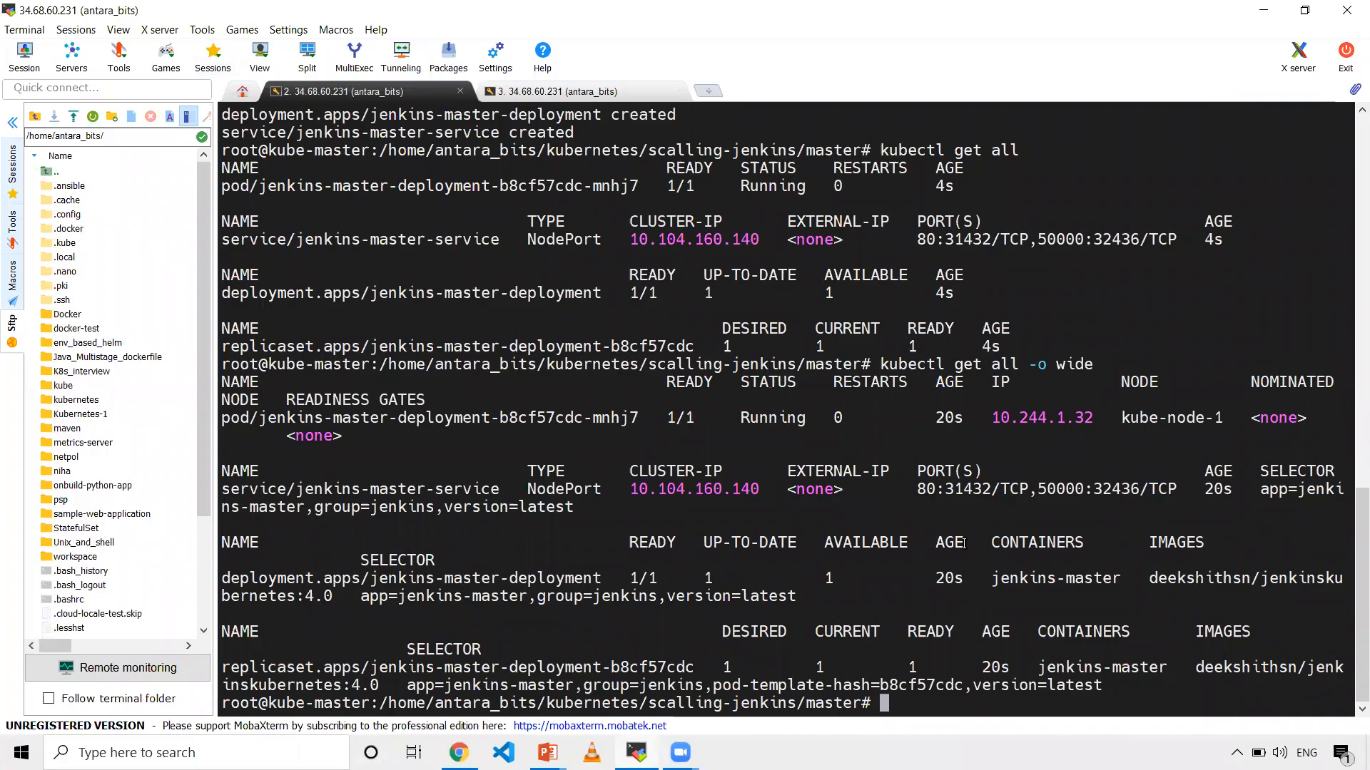
Copy the jenkins-master-service NodePort 31432 and bring Chrome back to load Jenkins.
{"action": "double_click", "coordinate": [966, 488]}
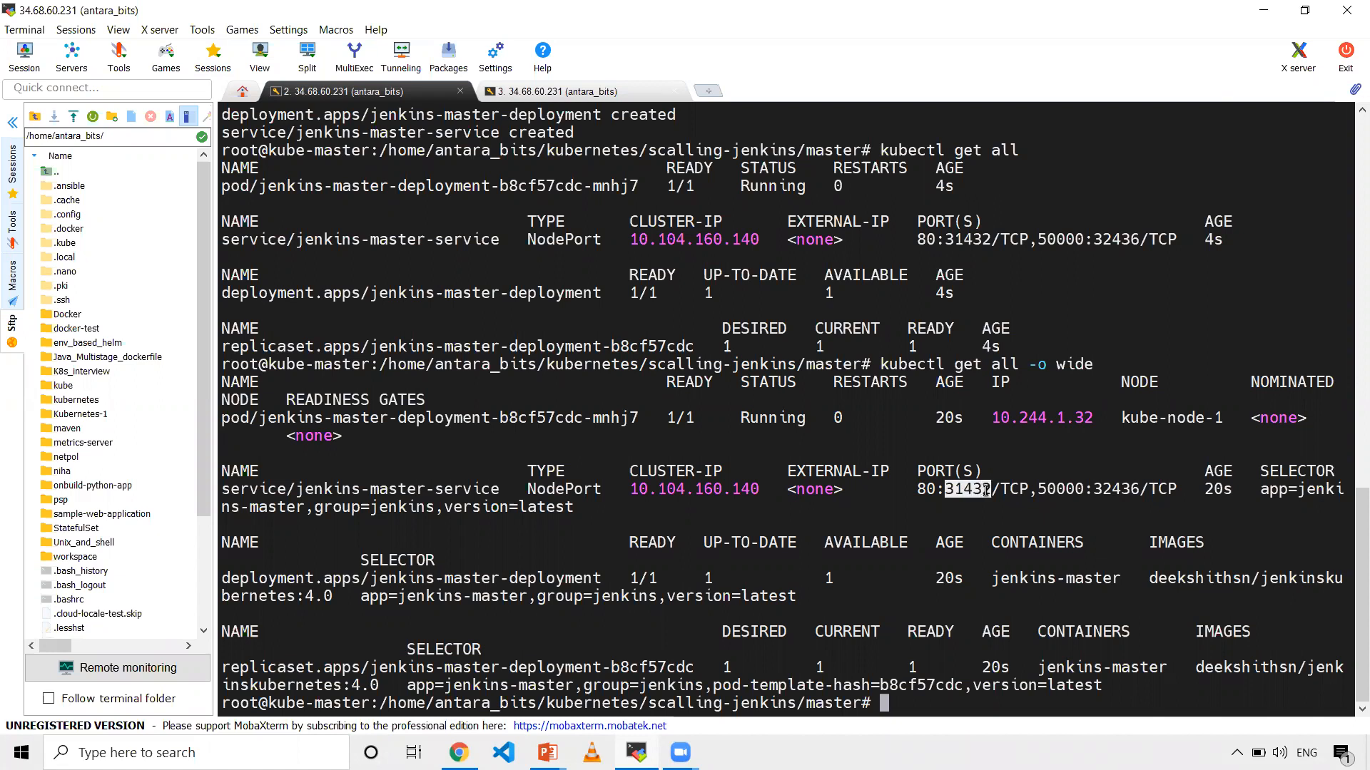
{"action": "left_click", "coordinate": [459, 752]}
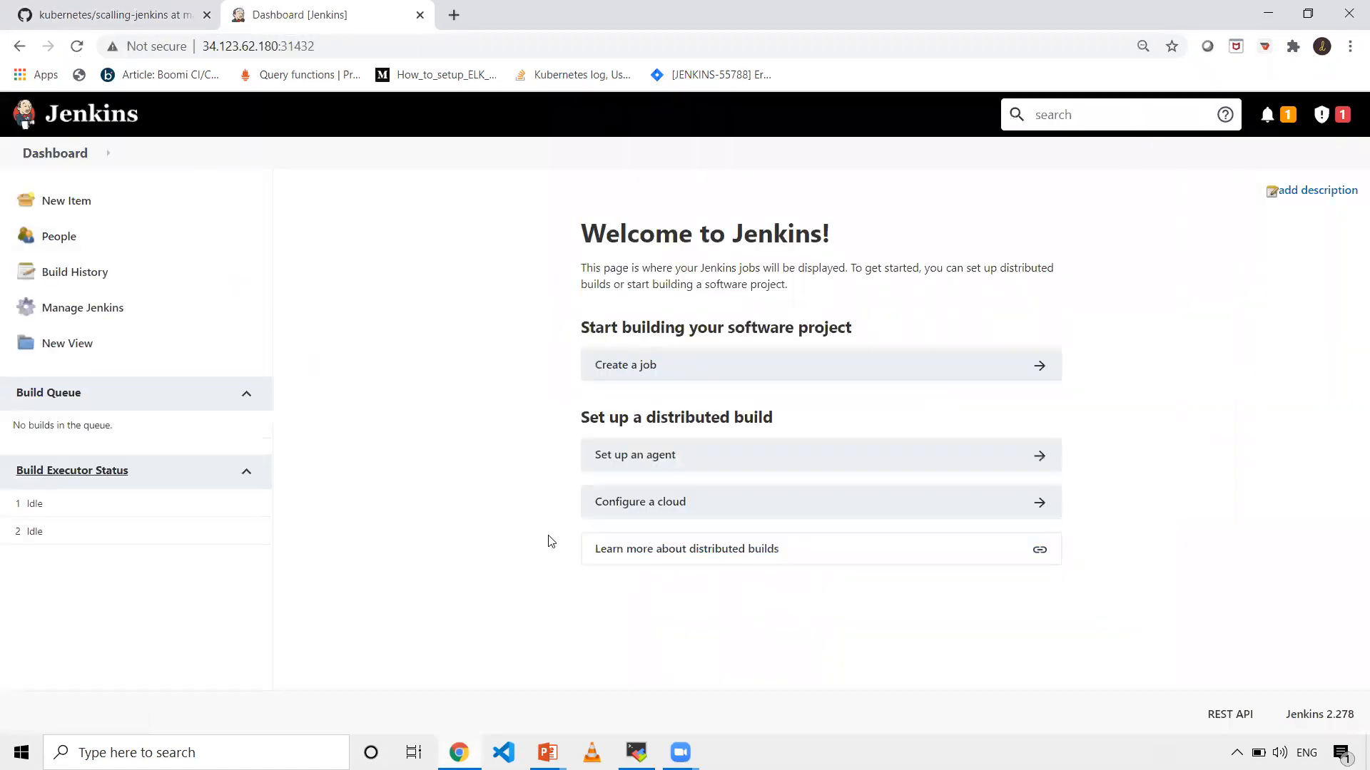
{"action": "mouse_move", "coordinate": [316, 186]}
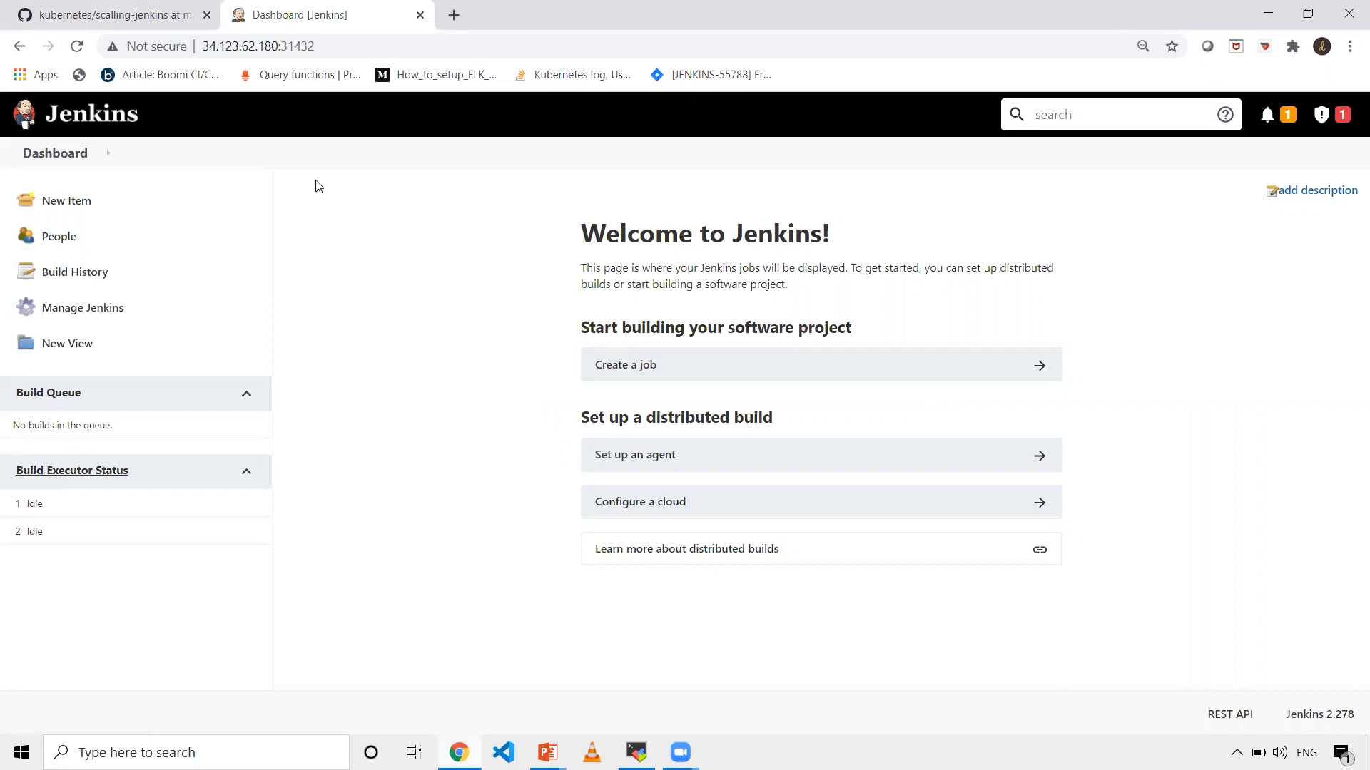
{"action": "mouse_move", "coordinate": [295, 406]}
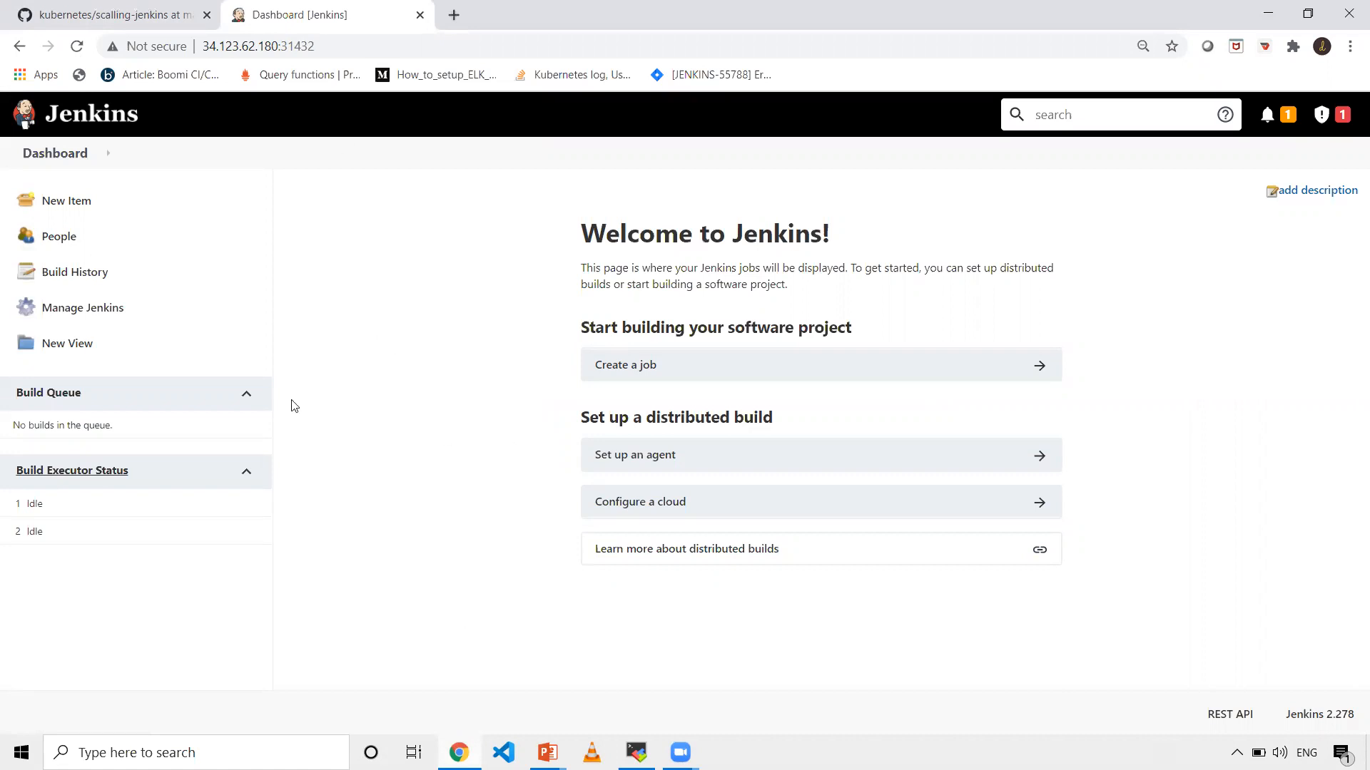
{"action": "mouse_move", "coordinate": [370, 579]}
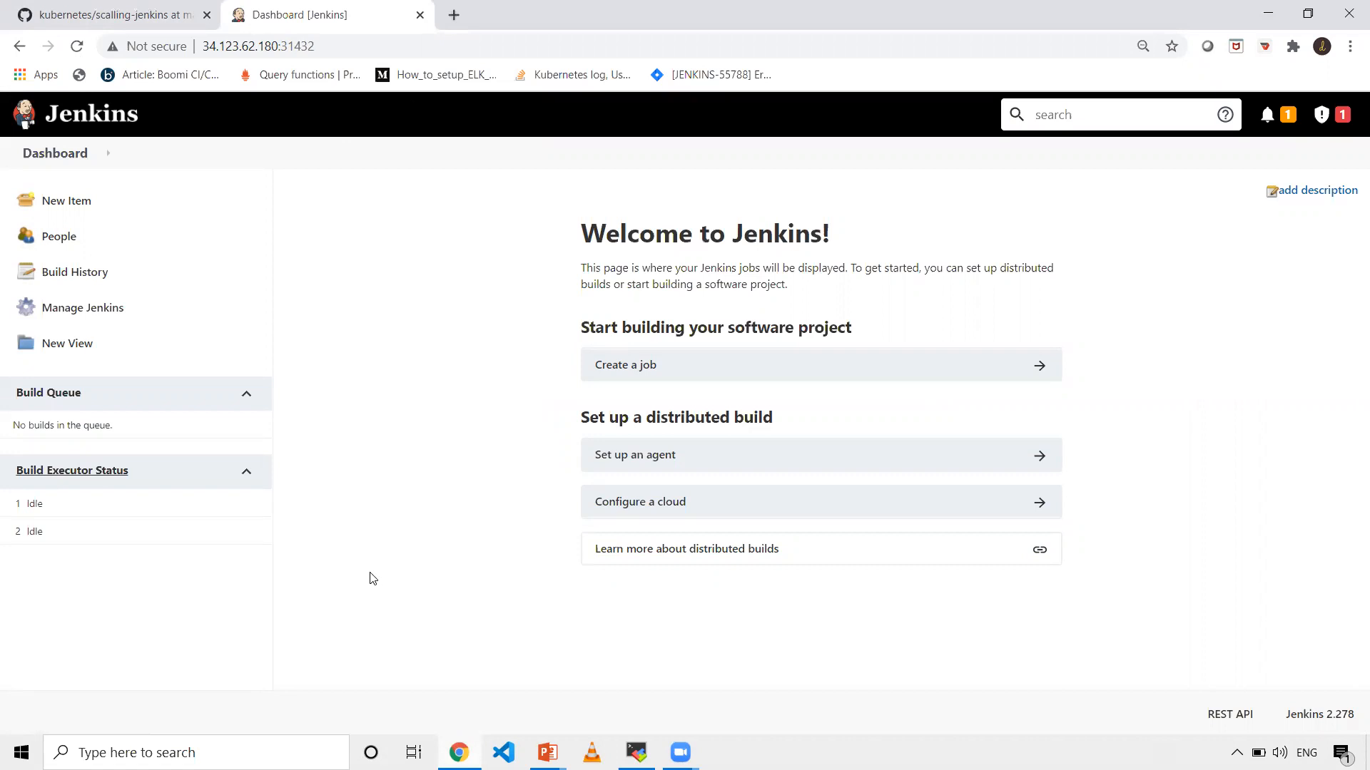
{"action": "mouse_move", "coordinate": [652, 729]}
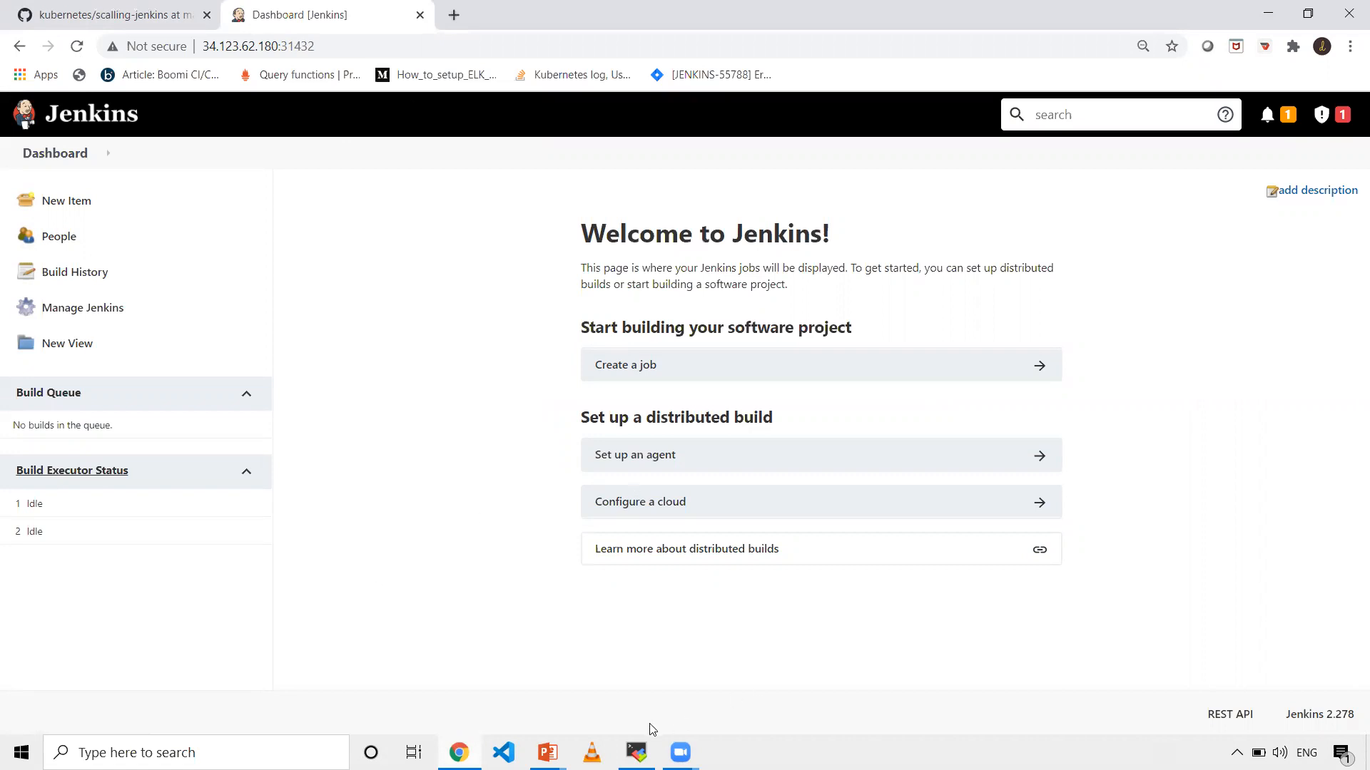
Print the master Dockerfile showing the kubernetes plugin install on jenkins/jenkins:alpine.
{"action": "left_click", "coordinate": [636, 751]}
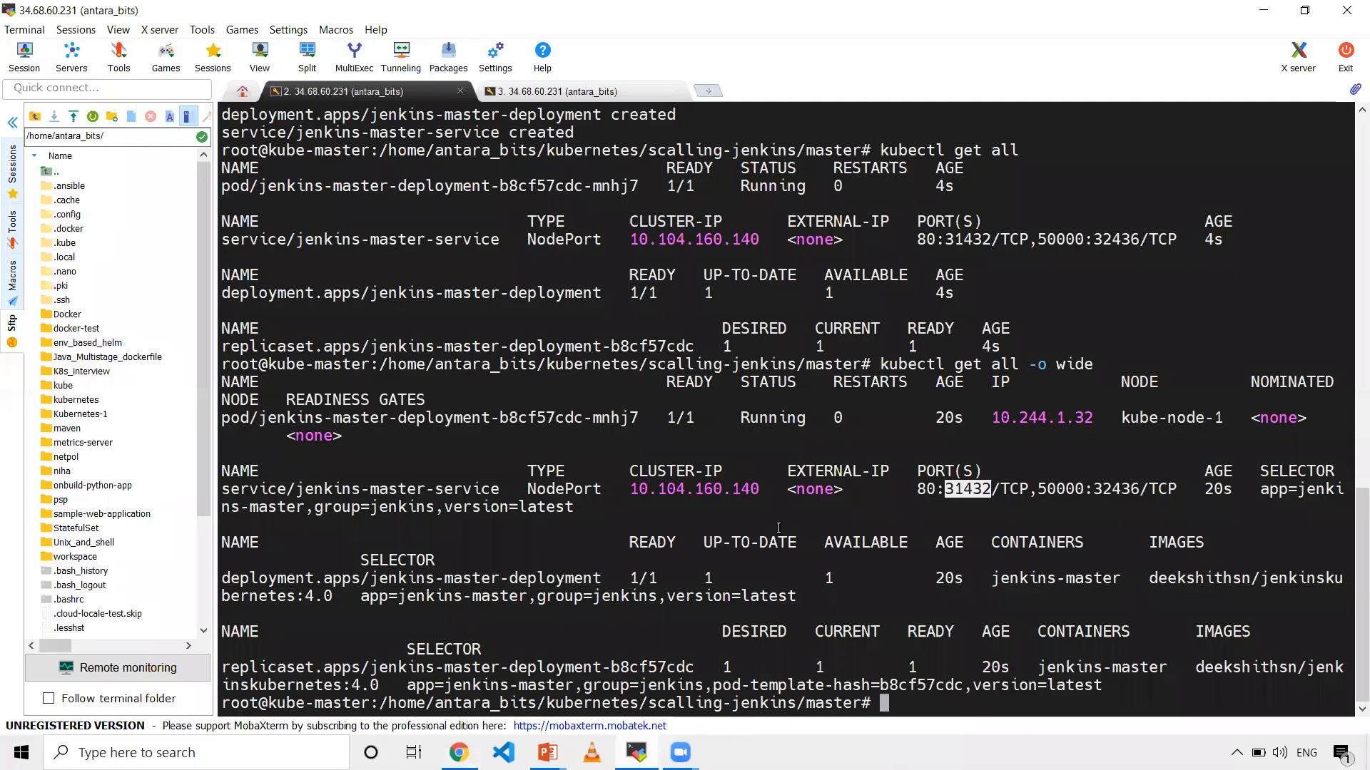
{"action": "type", "text": "cat D"}
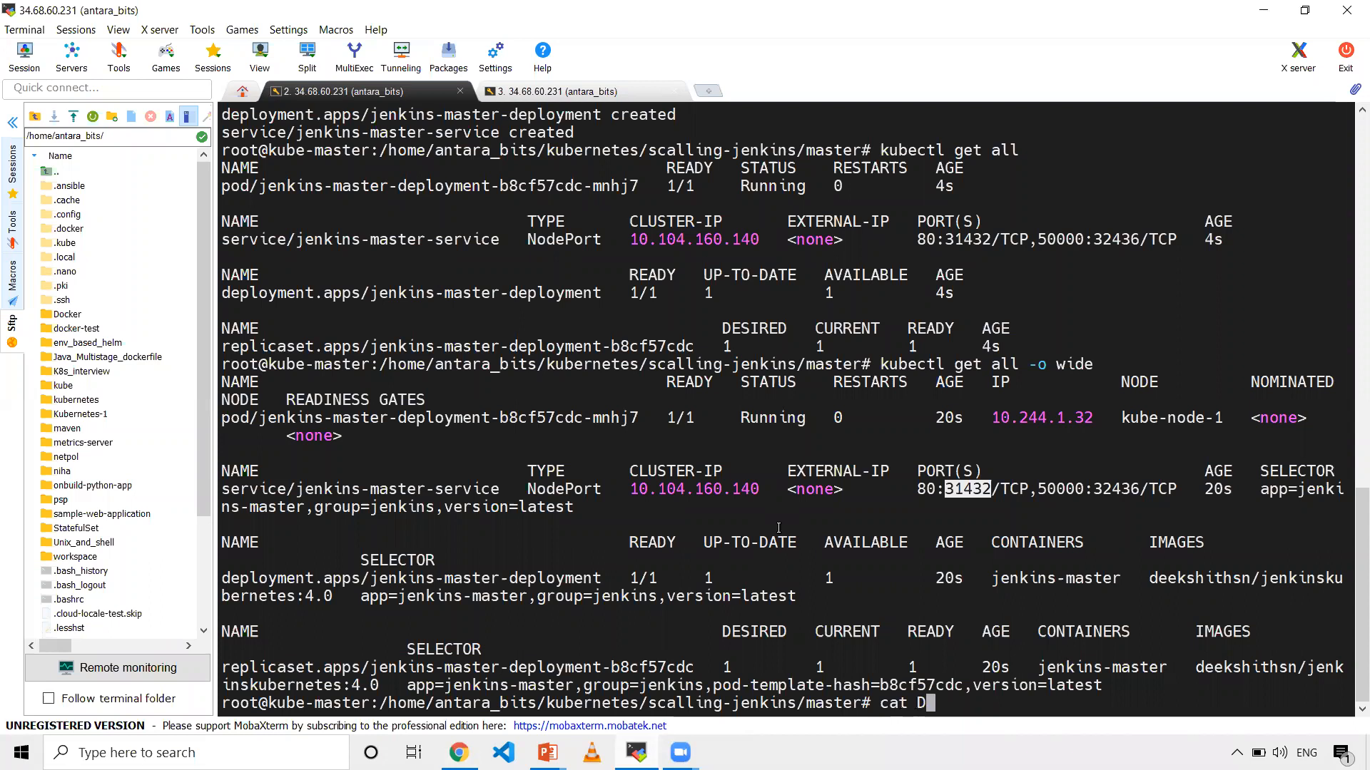
{"action": "key", "text": "Return"}
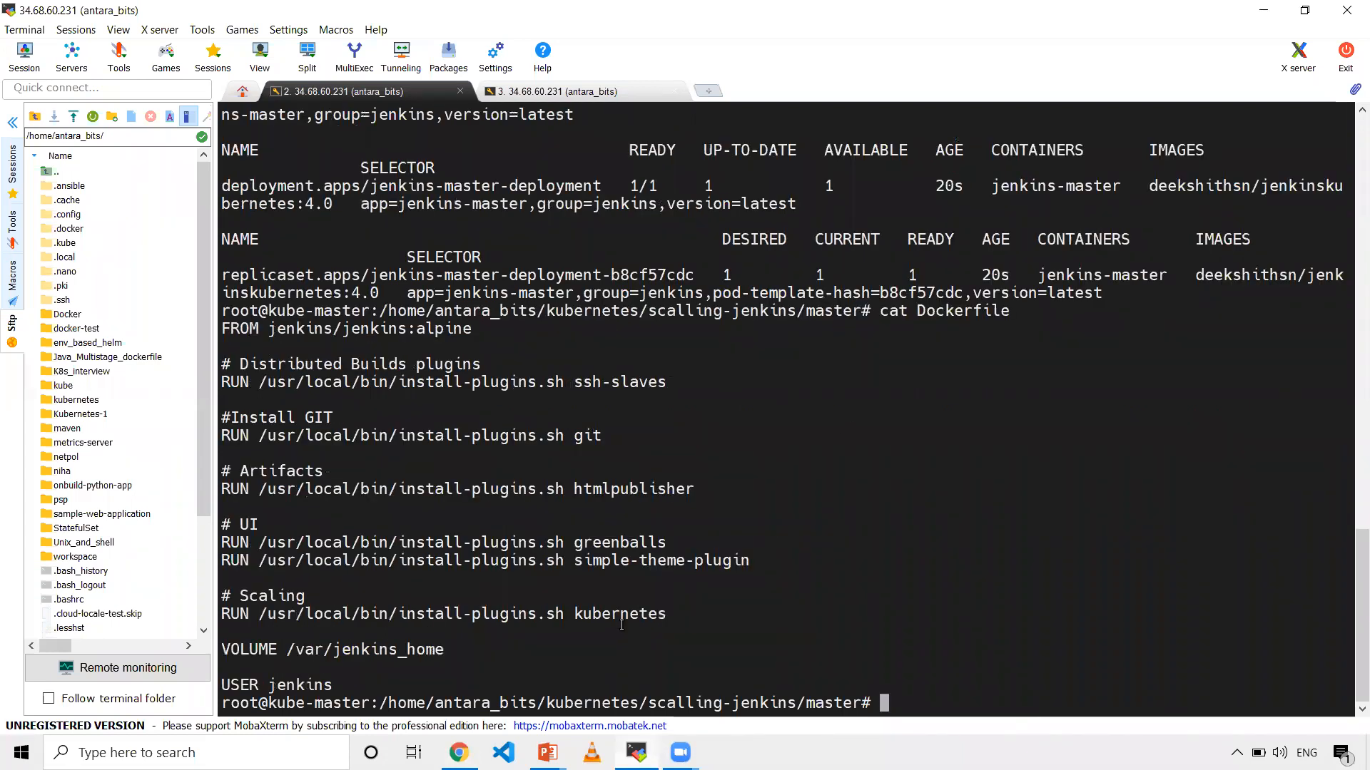
{"action": "left_click", "coordinate": [458, 752]}
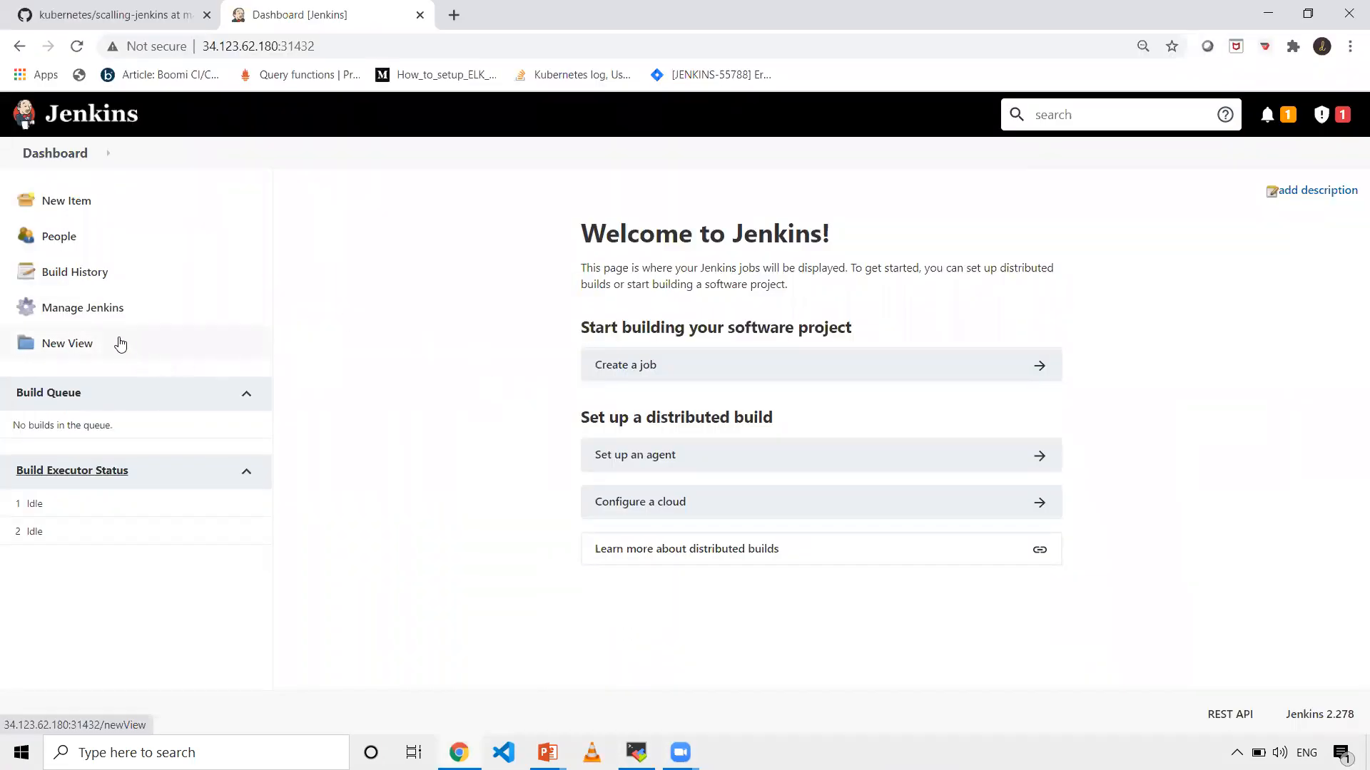
{"action": "left_click", "coordinate": [82, 307]}
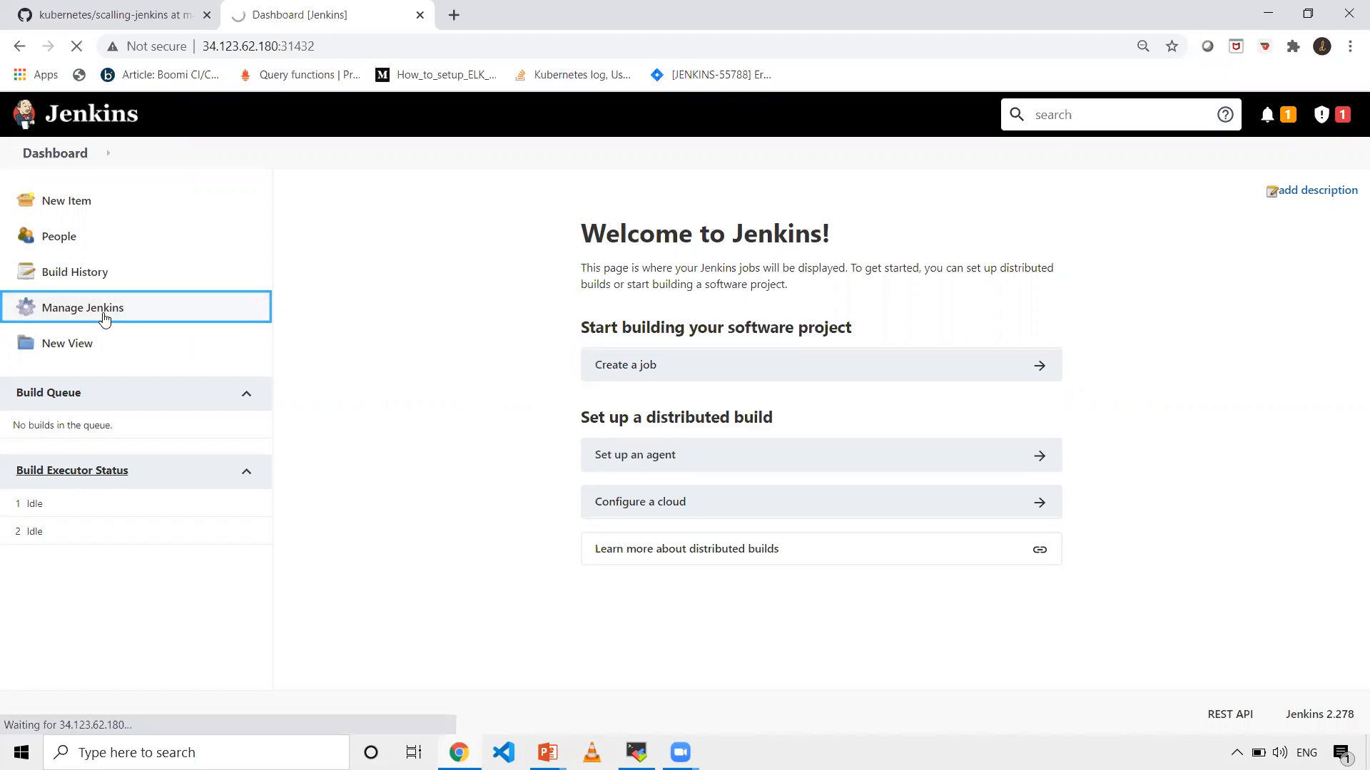
{"action": "left_click", "coordinate": [82, 307]}
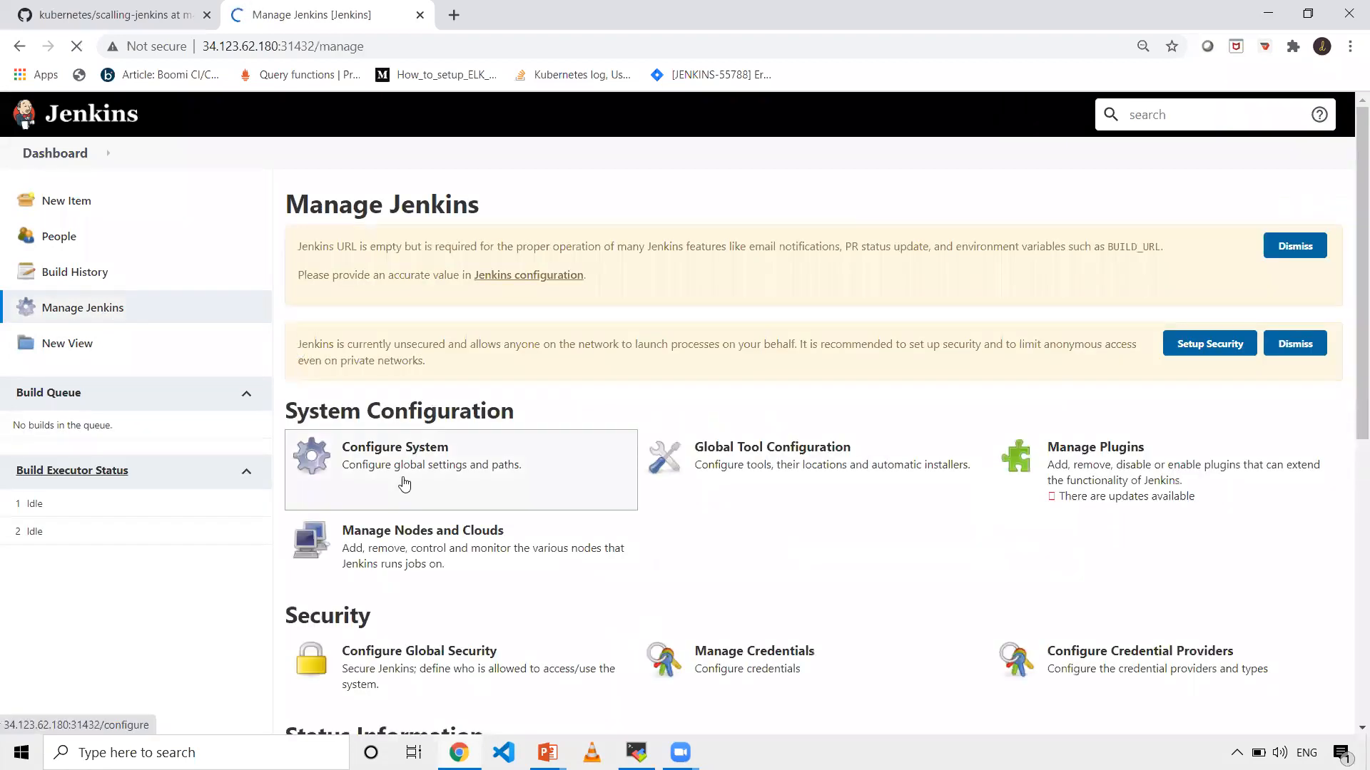
{"action": "scroll", "scroll_direction": "down", "scroll_amount": 3}
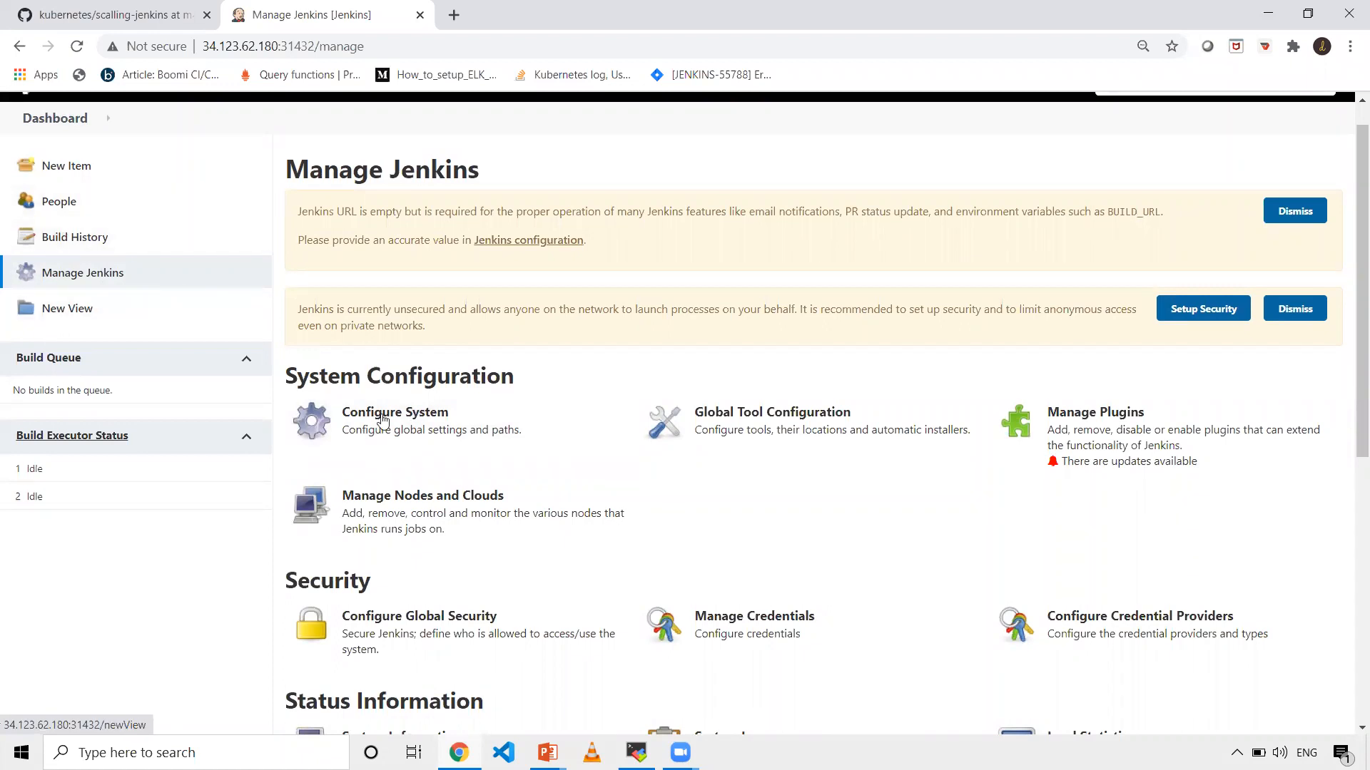
{"action": "left_click", "coordinate": [394, 412]}
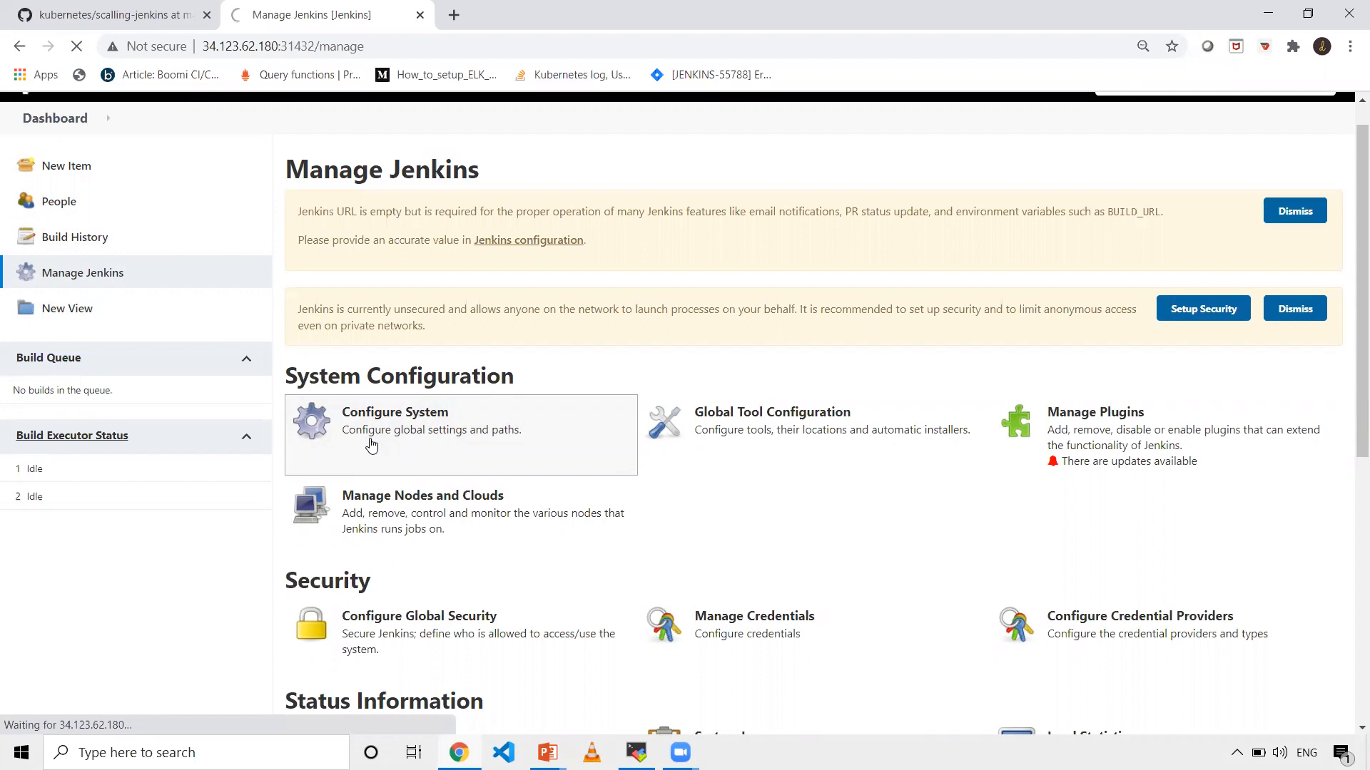
{"action": "left_click", "coordinate": [394, 411]}
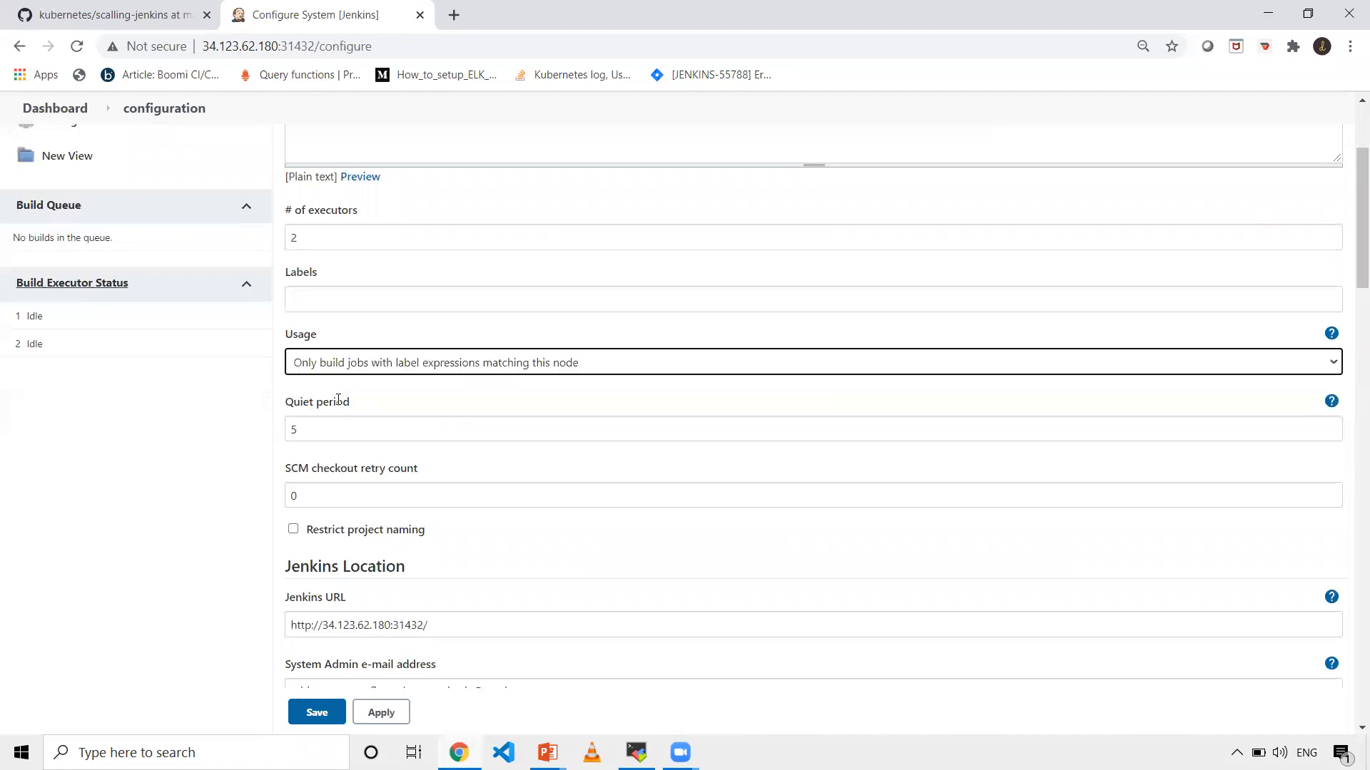
{"action": "scroll", "scroll_direction": "down", "scroll_amount": 3}
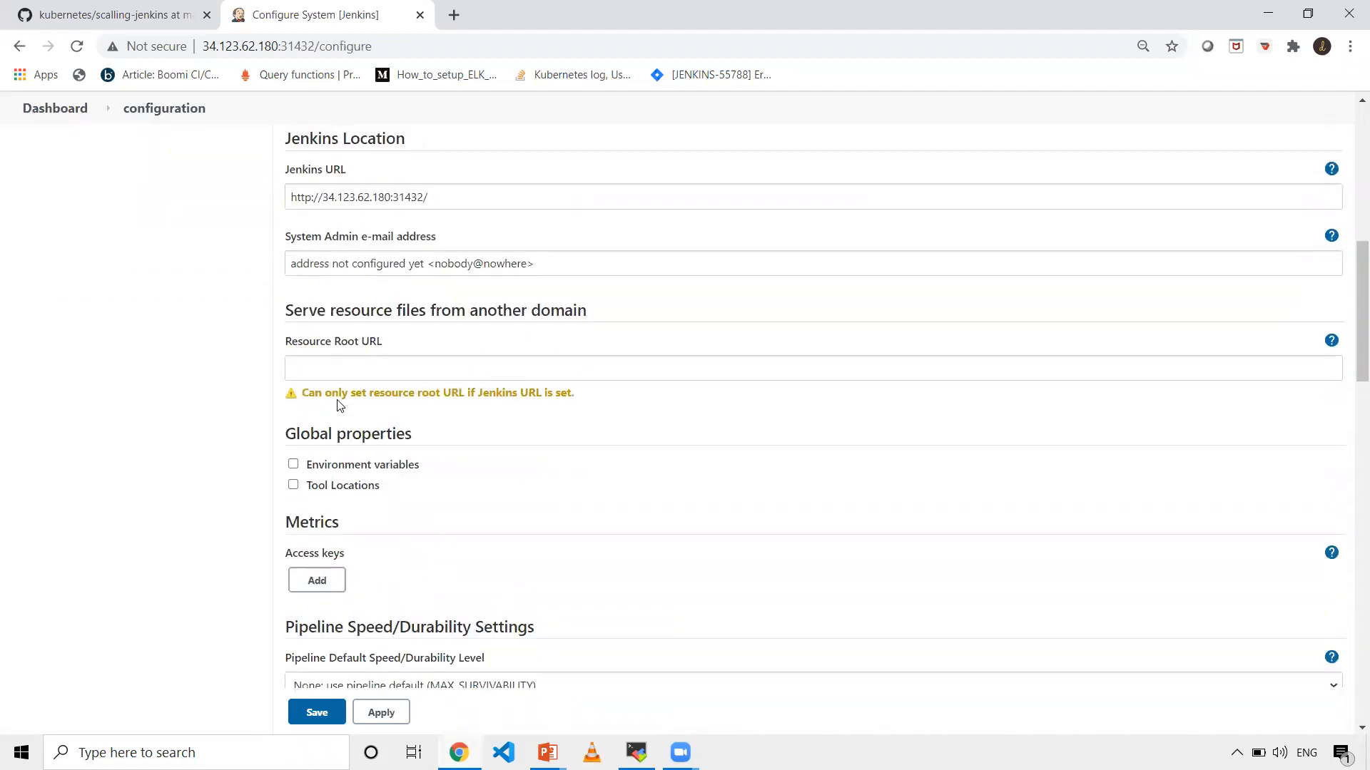
{"action": "scroll", "scroll_direction": "down", "scroll_amount": 3}
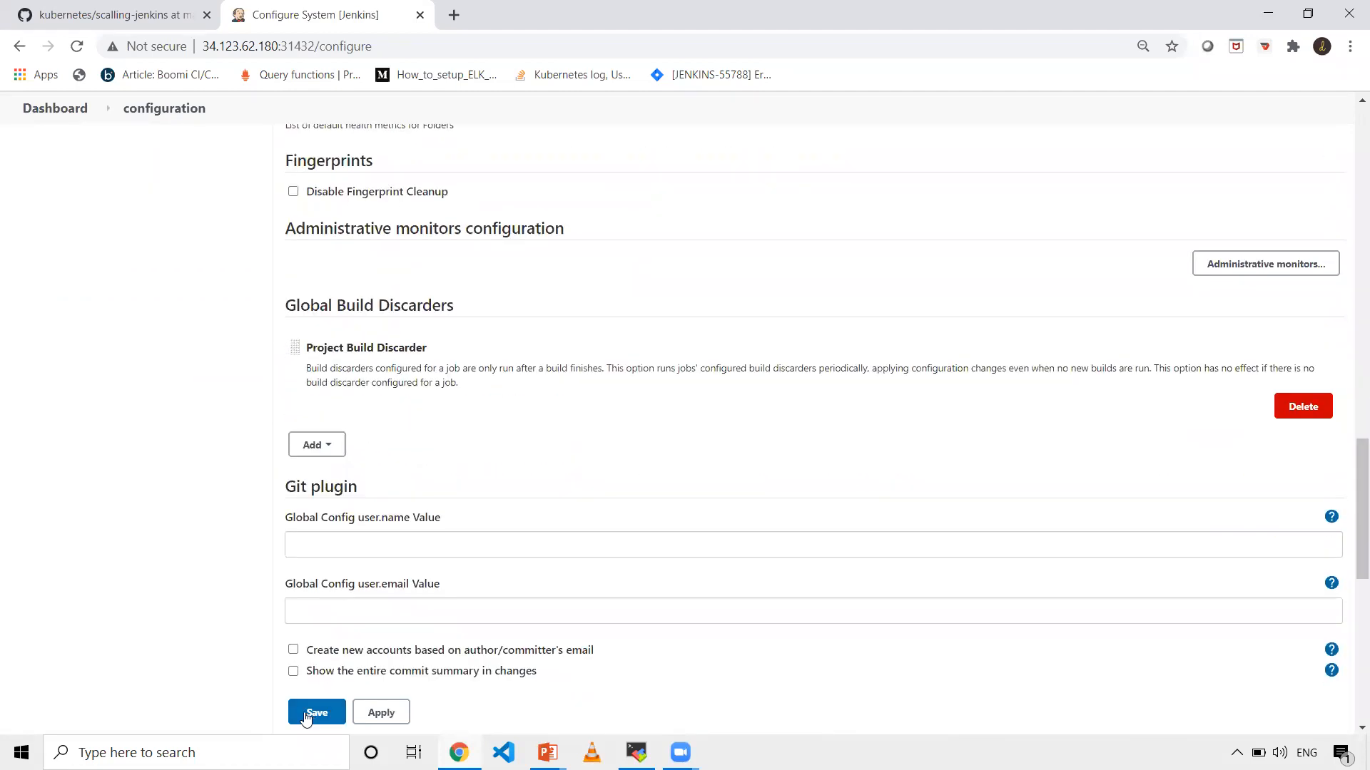
{"action": "left_click", "coordinate": [316, 712]}
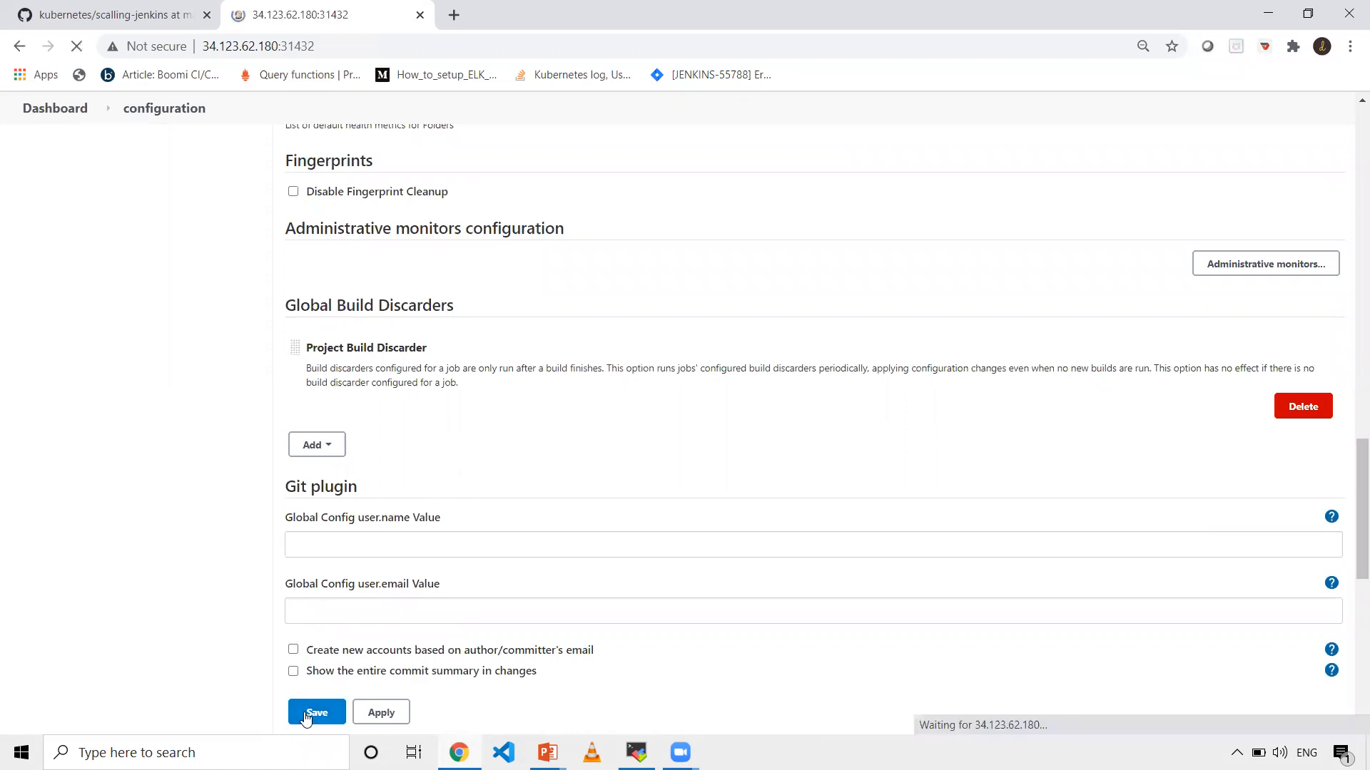
{"action": "left_click", "coordinate": [316, 712]}
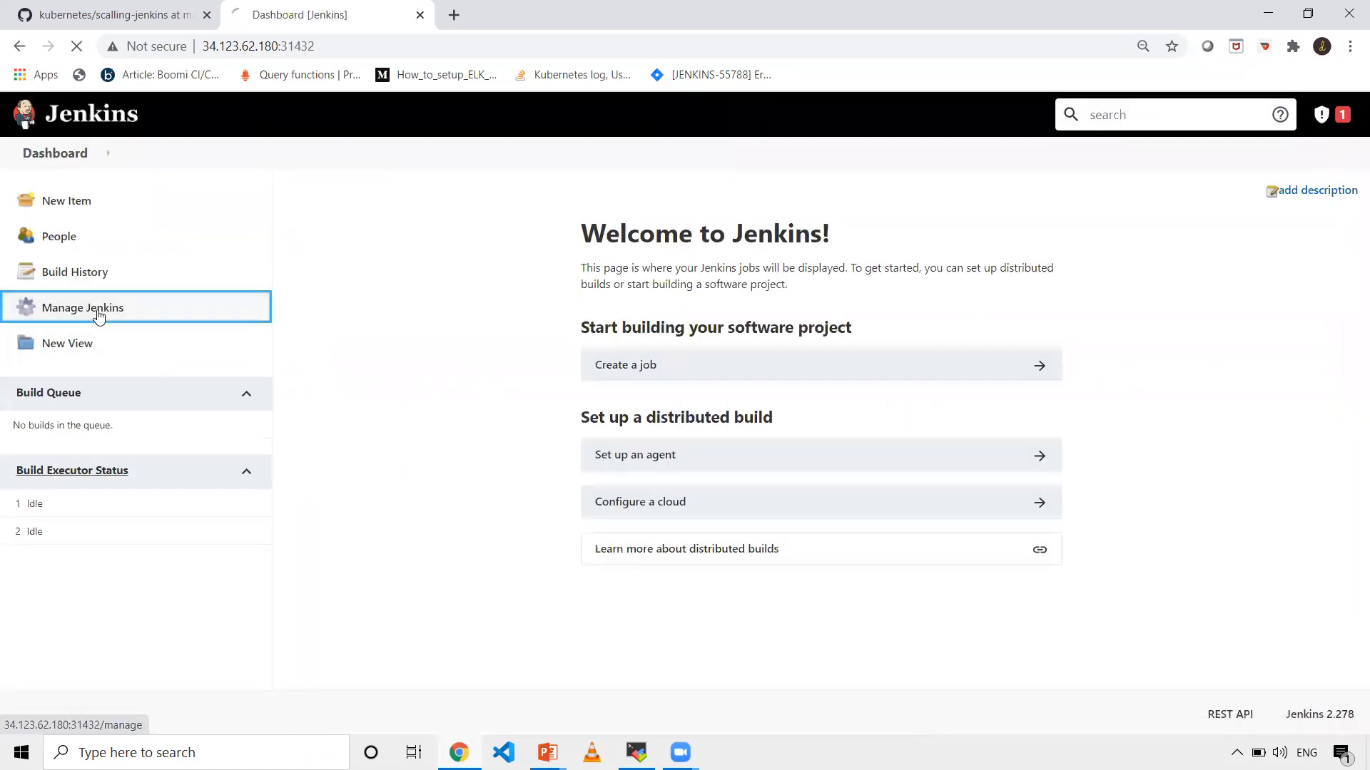
{"action": "left_click", "coordinate": [82, 307]}
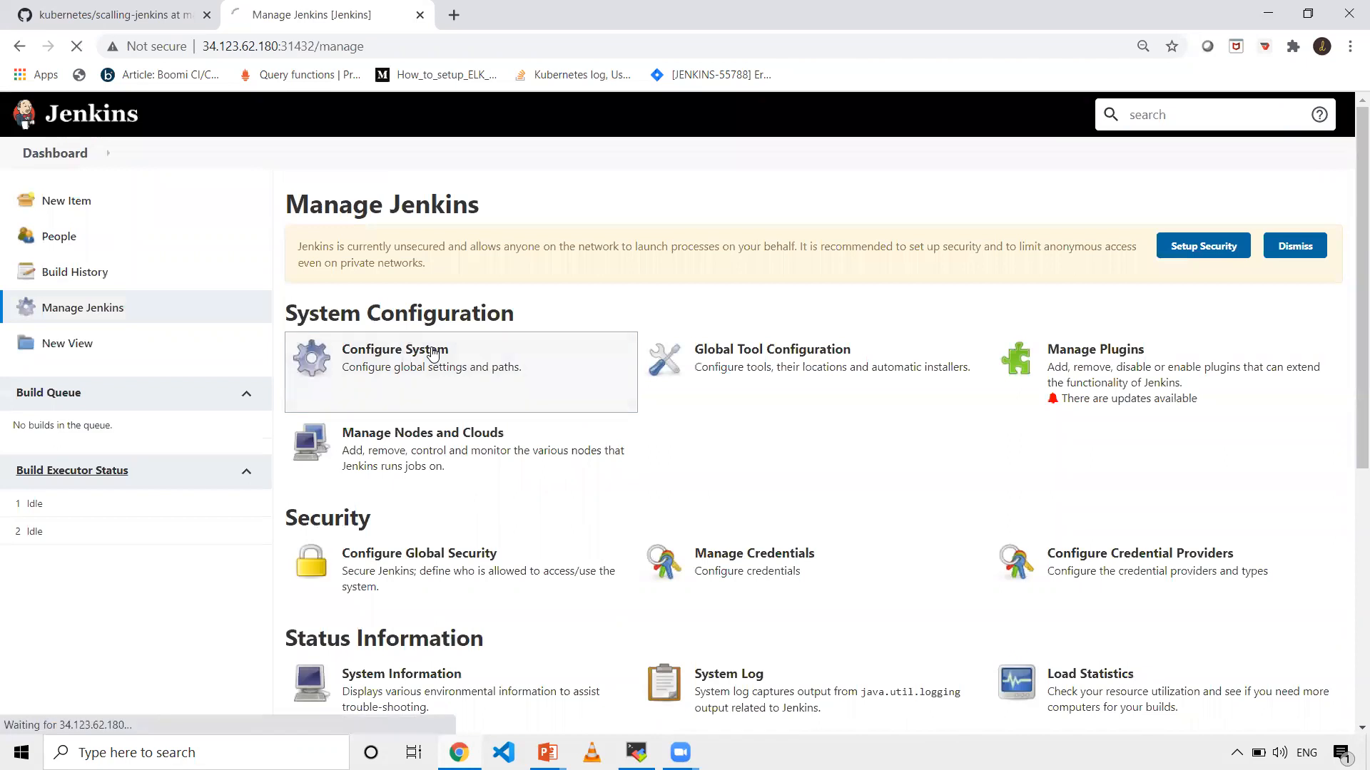
Add a Kubernetes cloud named kubernetes on Configure Clouds and expand its cloud details.
{"action": "left_click", "coordinate": [395, 349]}
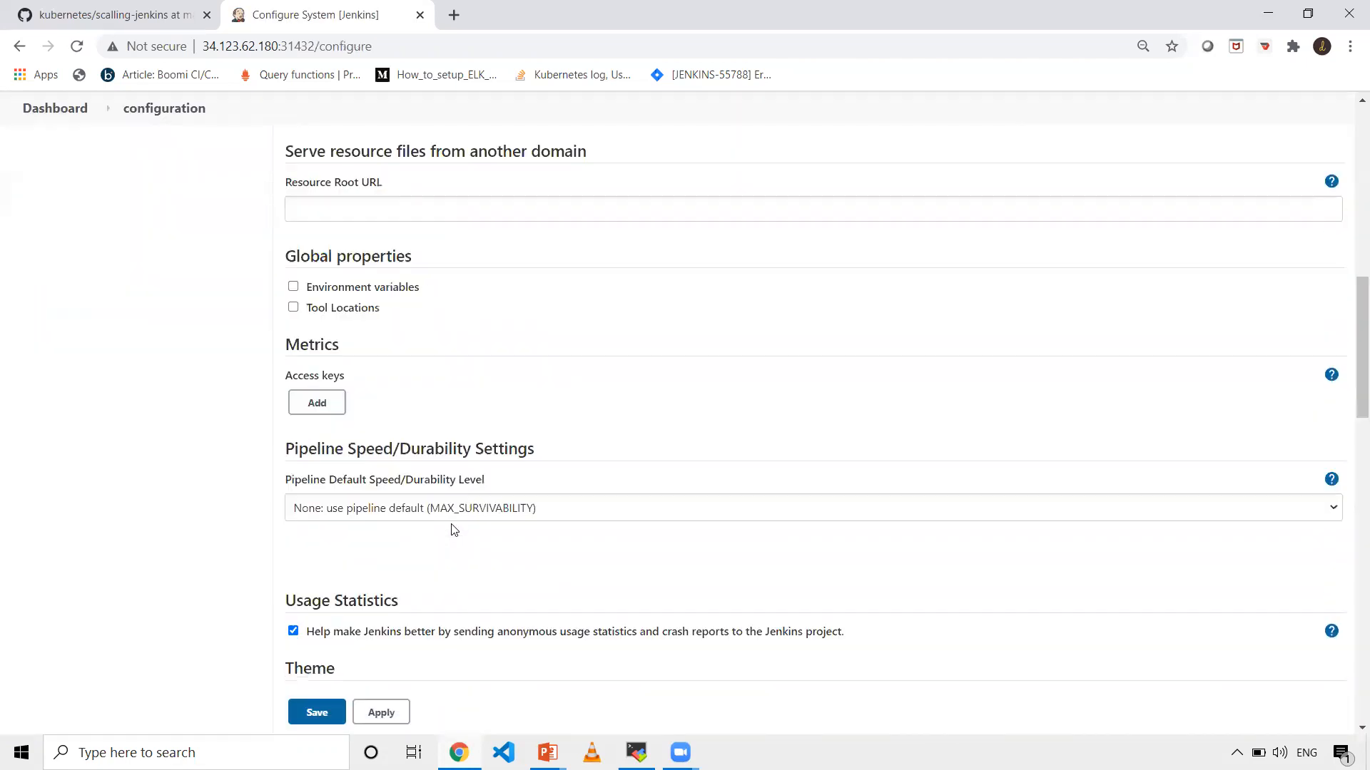
{"action": "scroll", "scroll_direction": "down", "scroll_amount": 3}
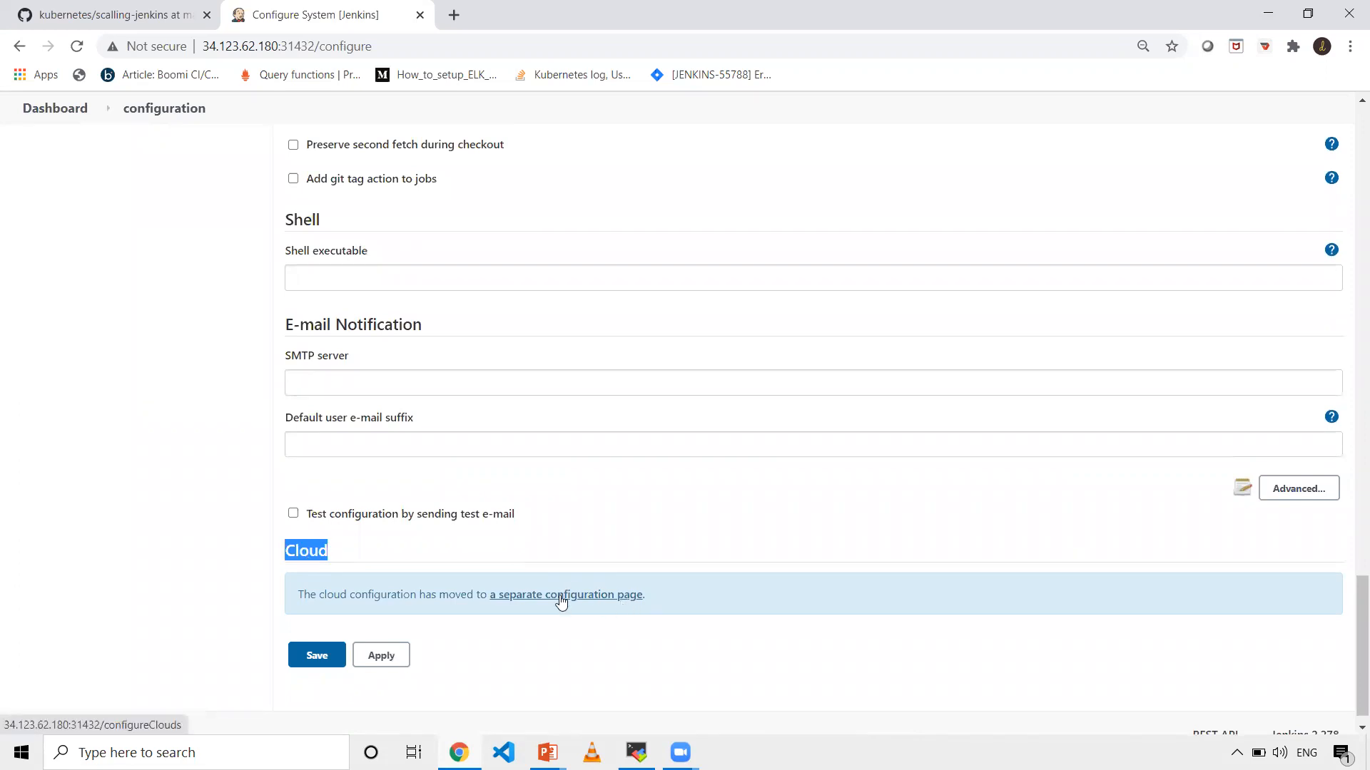
{"action": "left_click", "coordinate": [566, 595]}
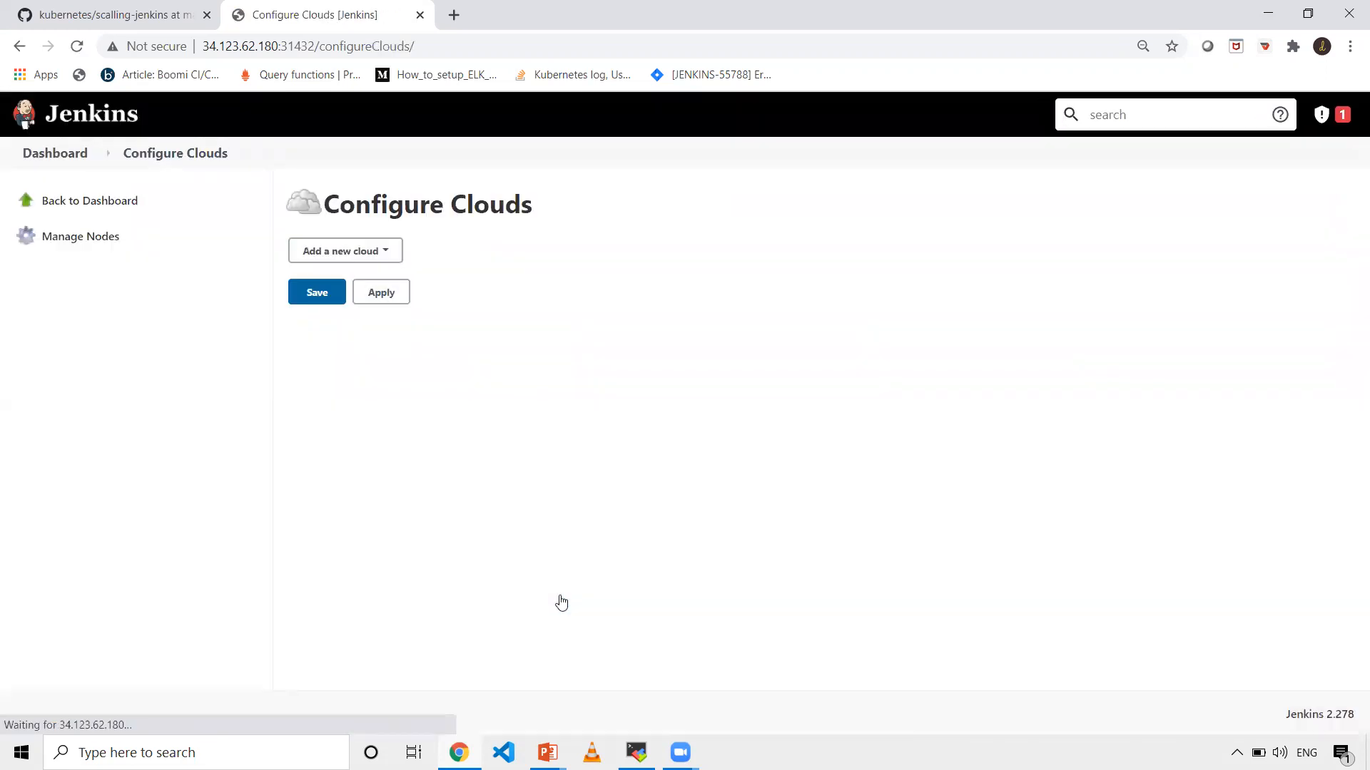
{"action": "left_click", "coordinate": [343, 250]}
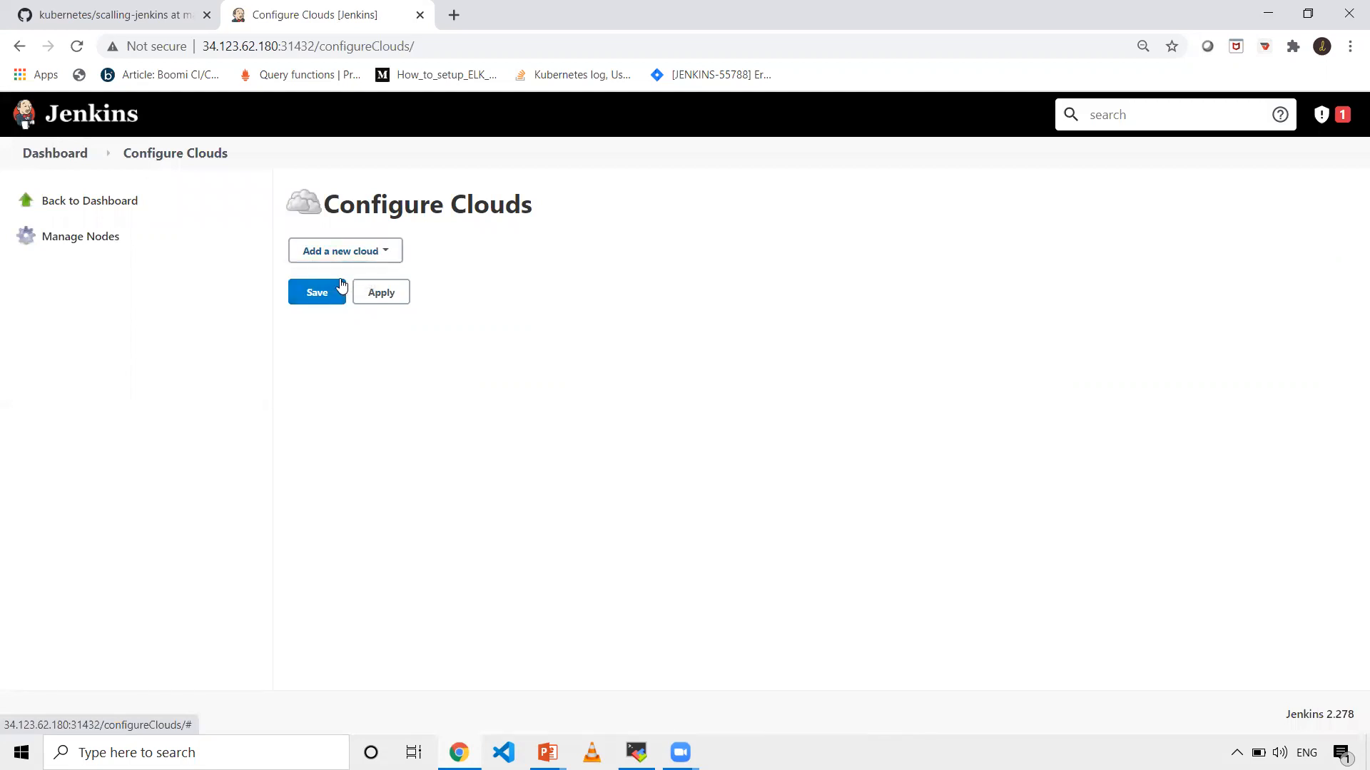
{"action": "left_click", "coordinate": [341, 250]}
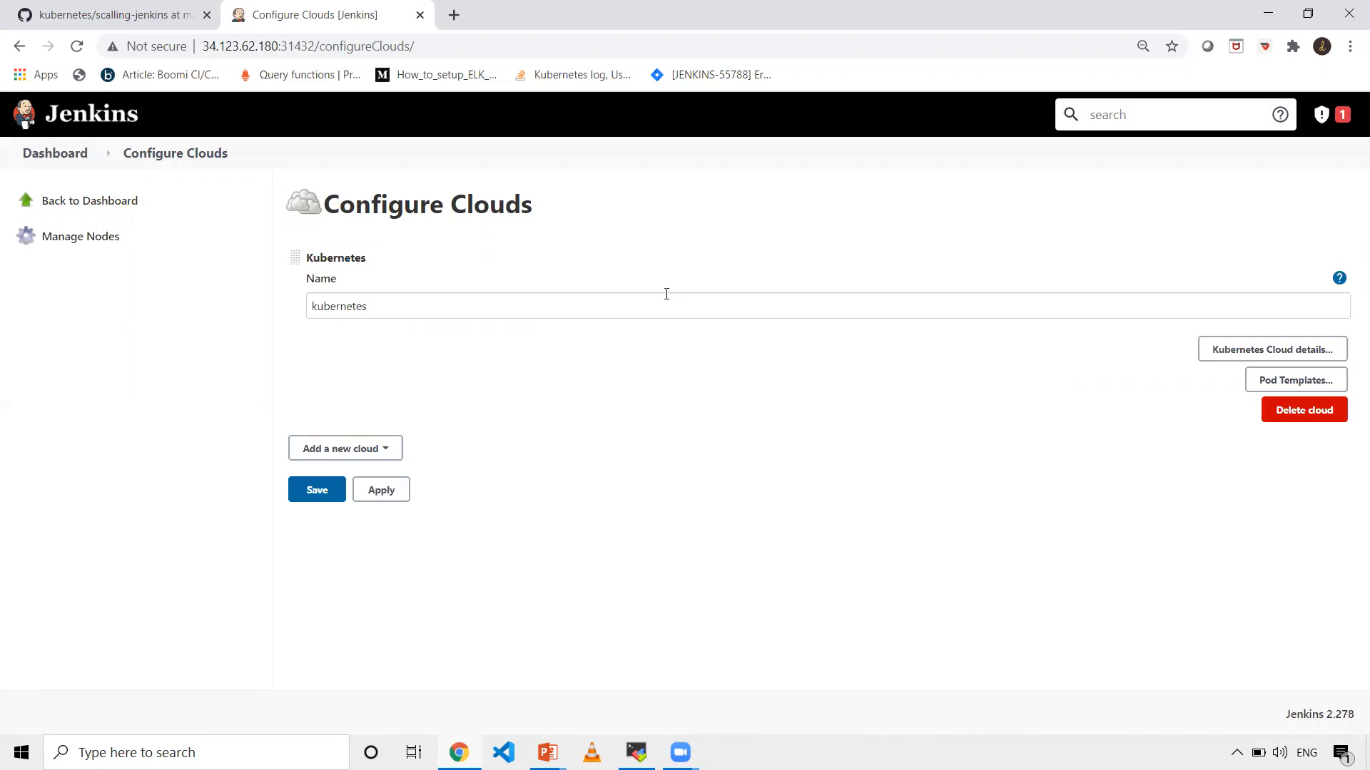
{"action": "mouse_move", "coordinate": [1271, 349]}
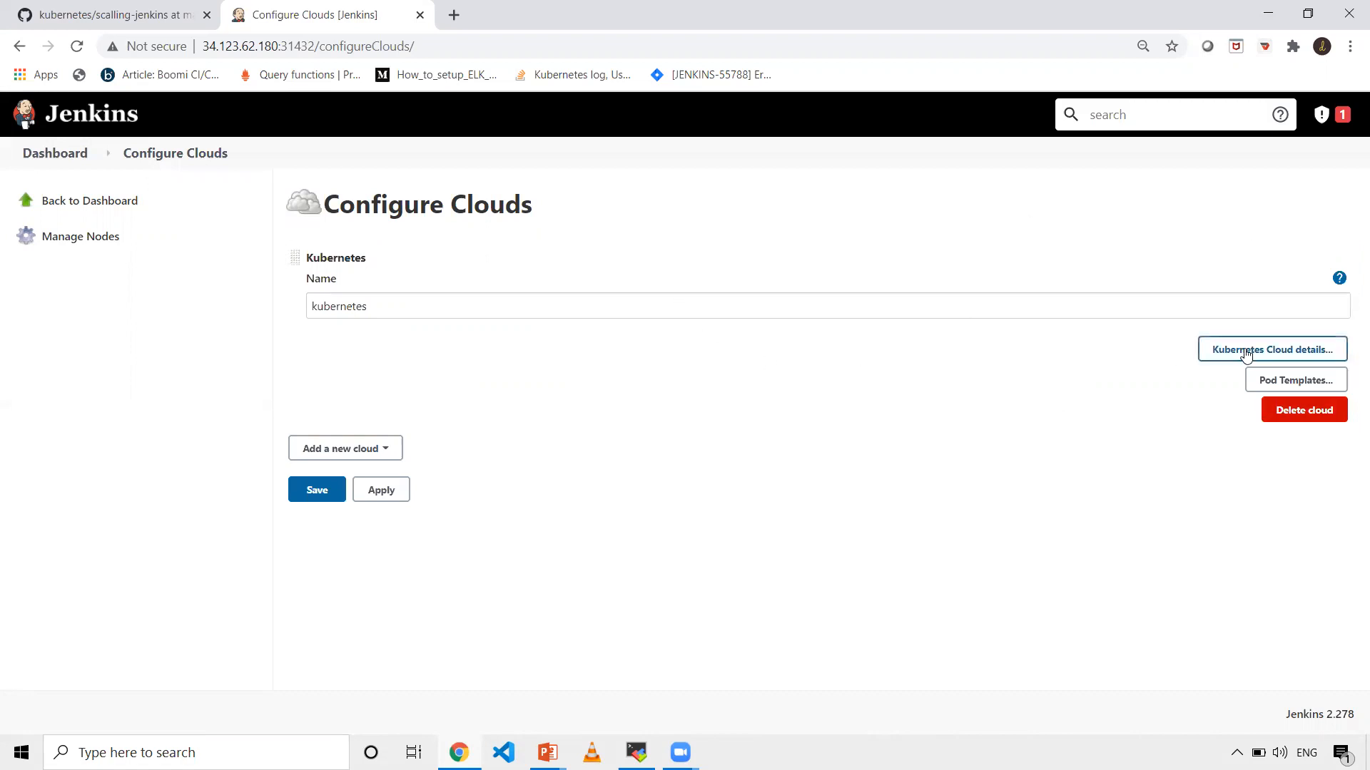
{"action": "left_click", "coordinate": [1270, 349]}
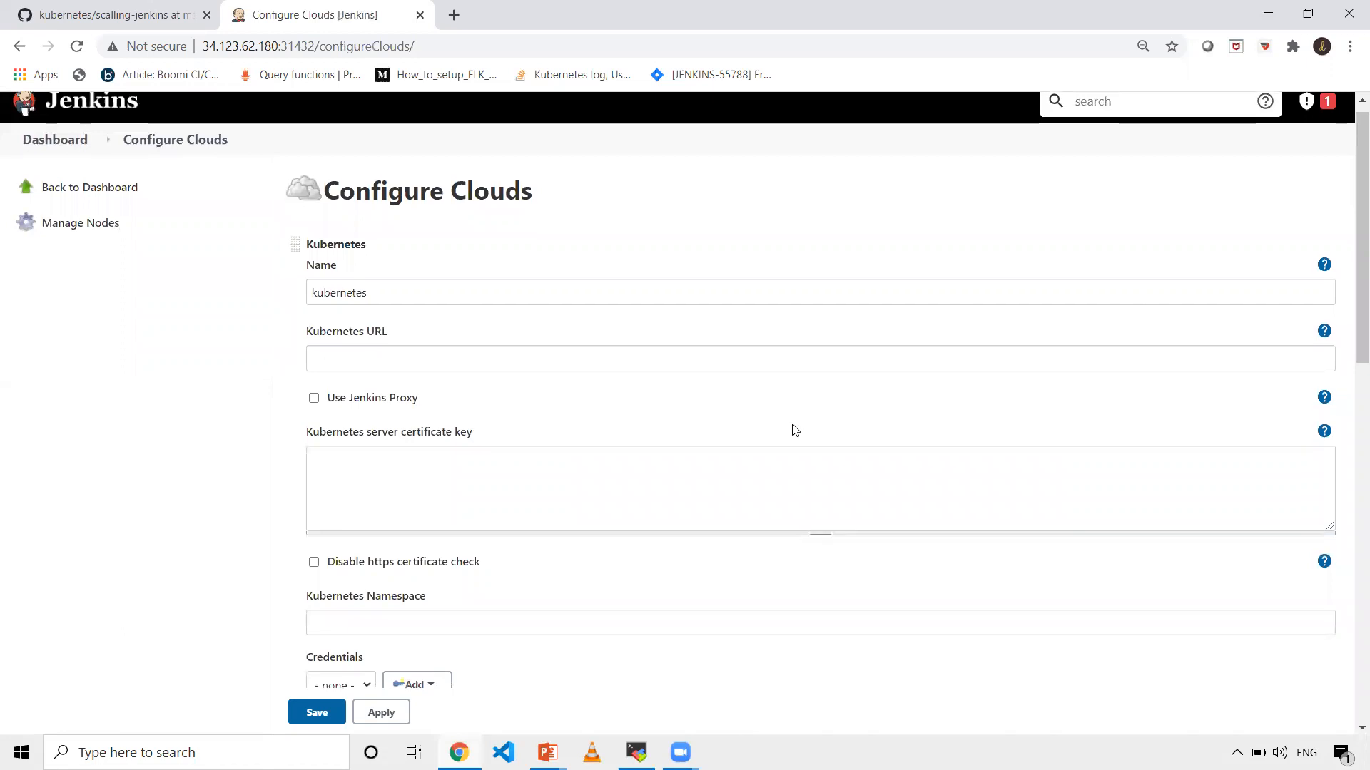
{"action": "scroll", "scroll_direction": "down", "scroll_amount": 3}
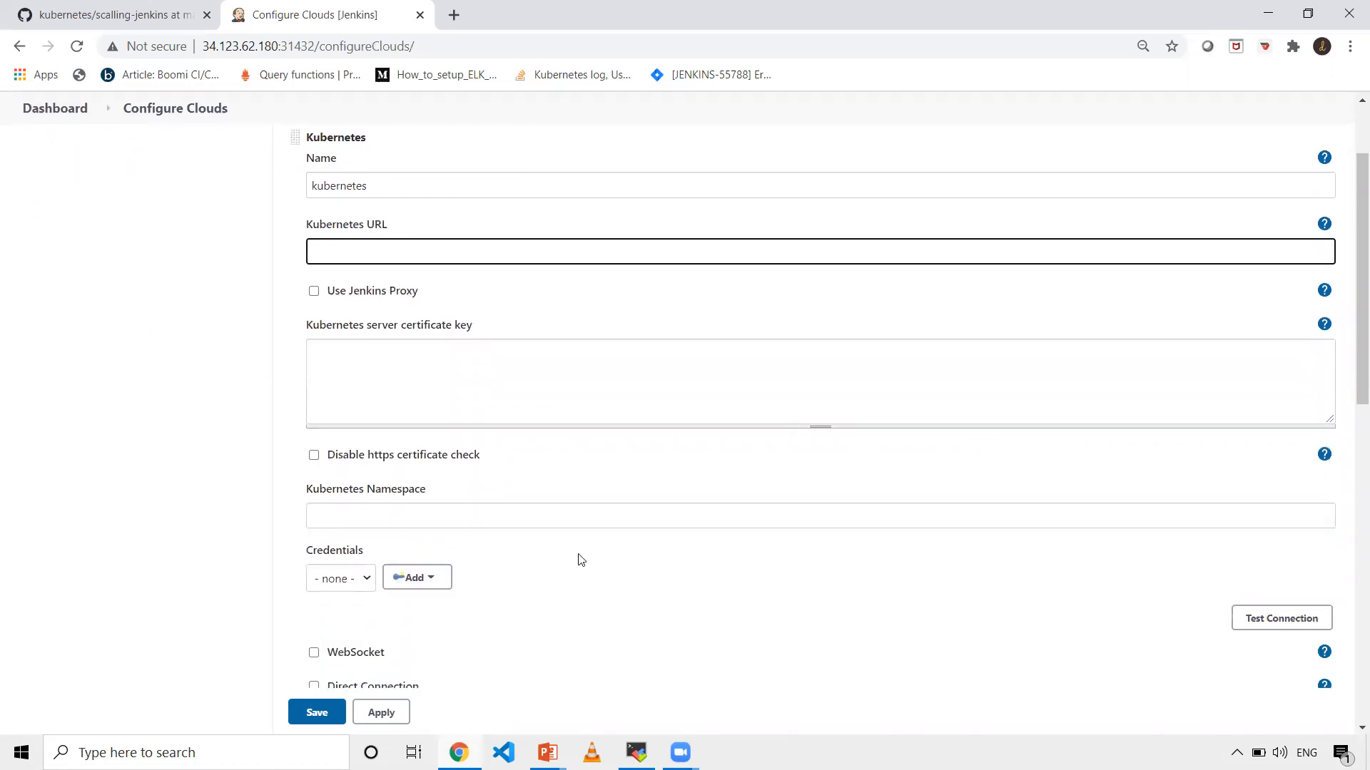
{"action": "left_click", "coordinate": [636, 752]}
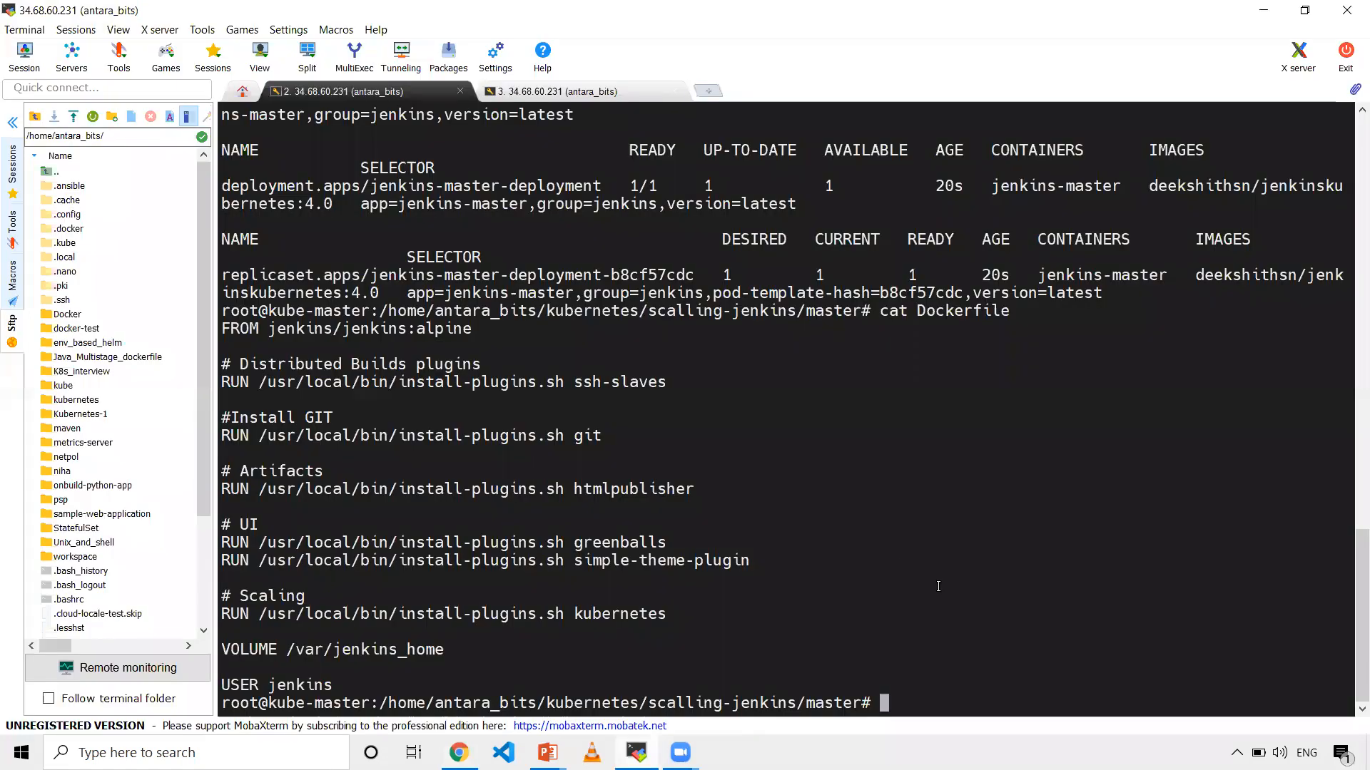
{"action": "type", "text": "kubectl"}
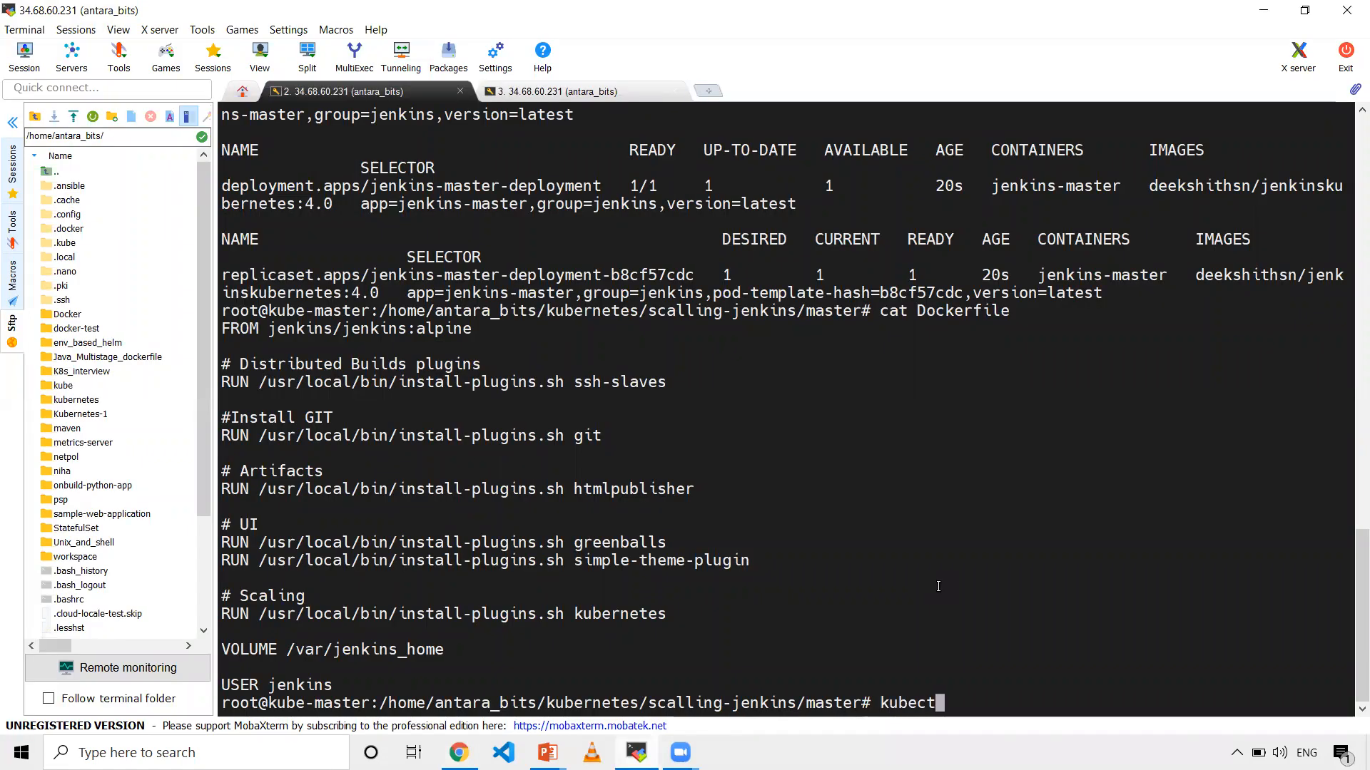
{"action": "type", "text": "clust"}
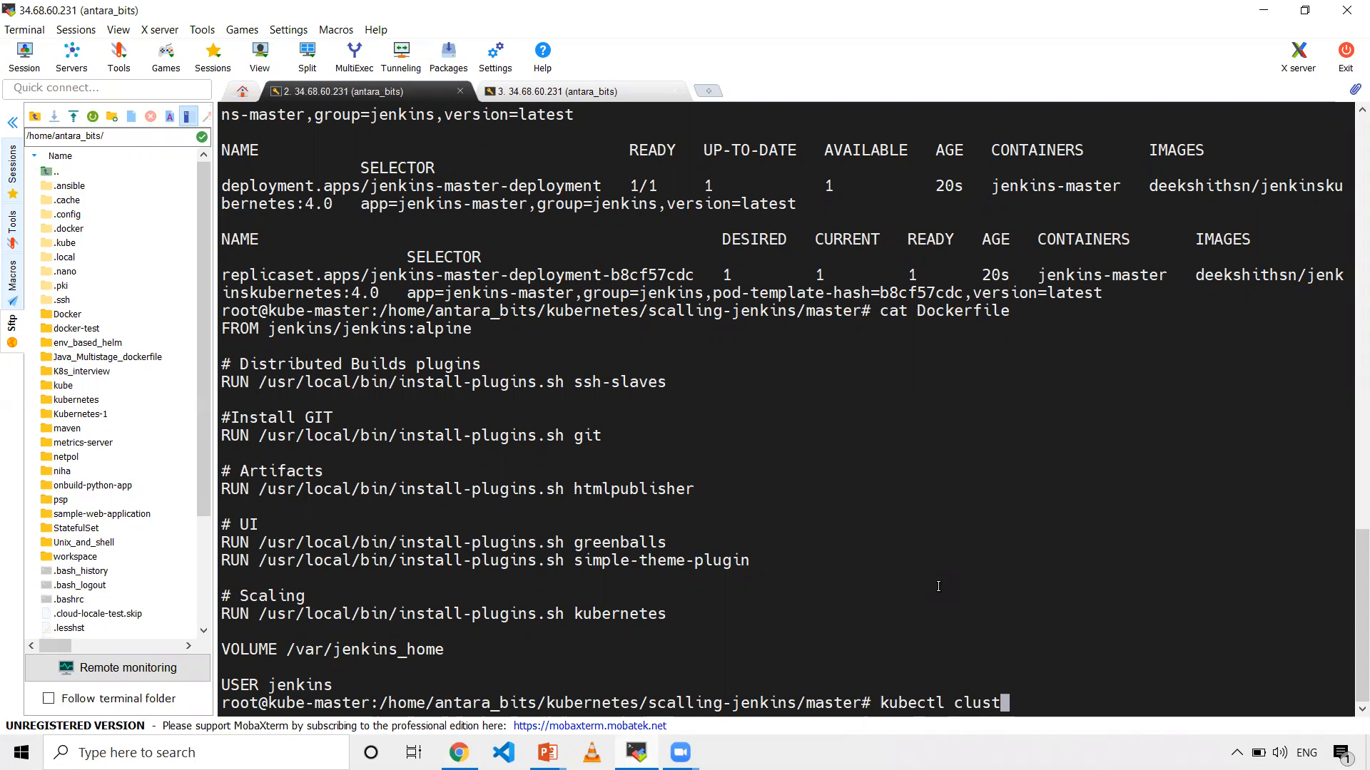
{"action": "type", "text": "er-i"}
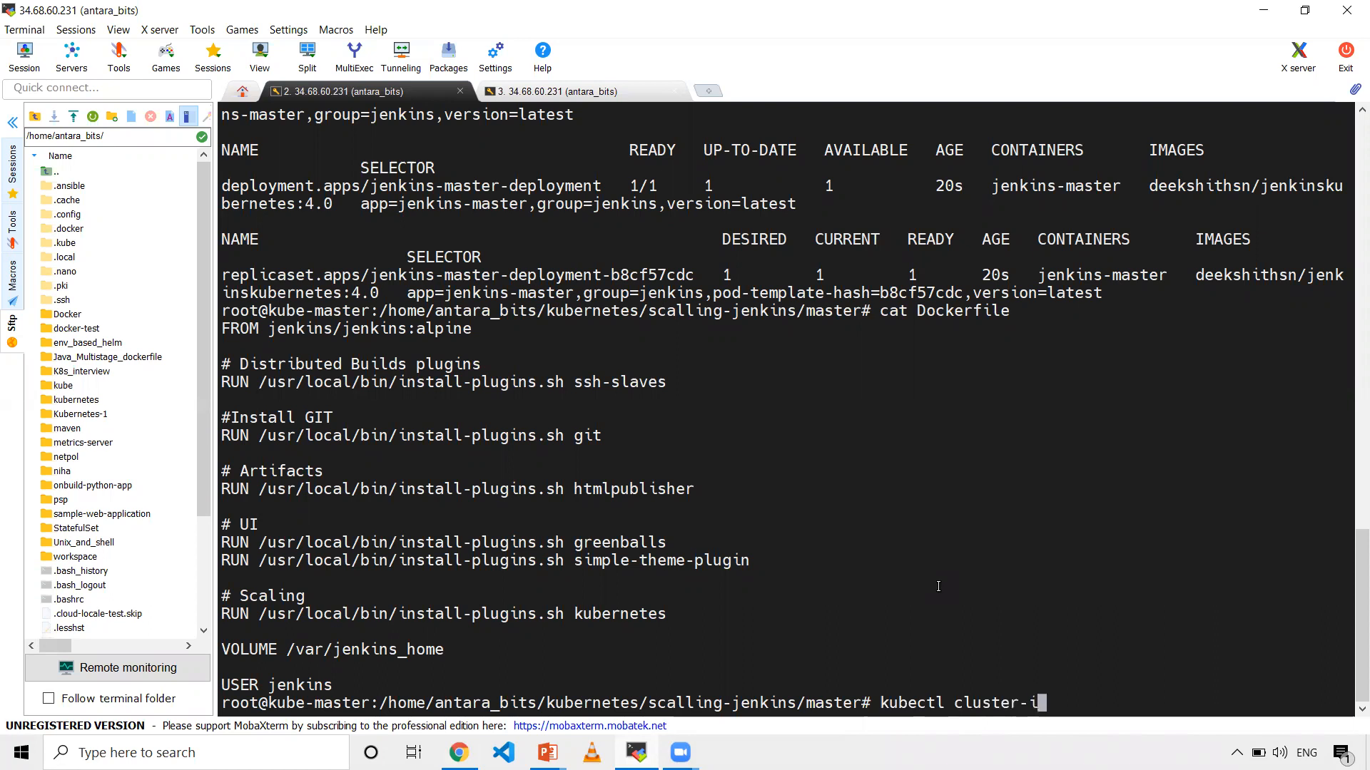
{"action": "key", "text": "Return"}
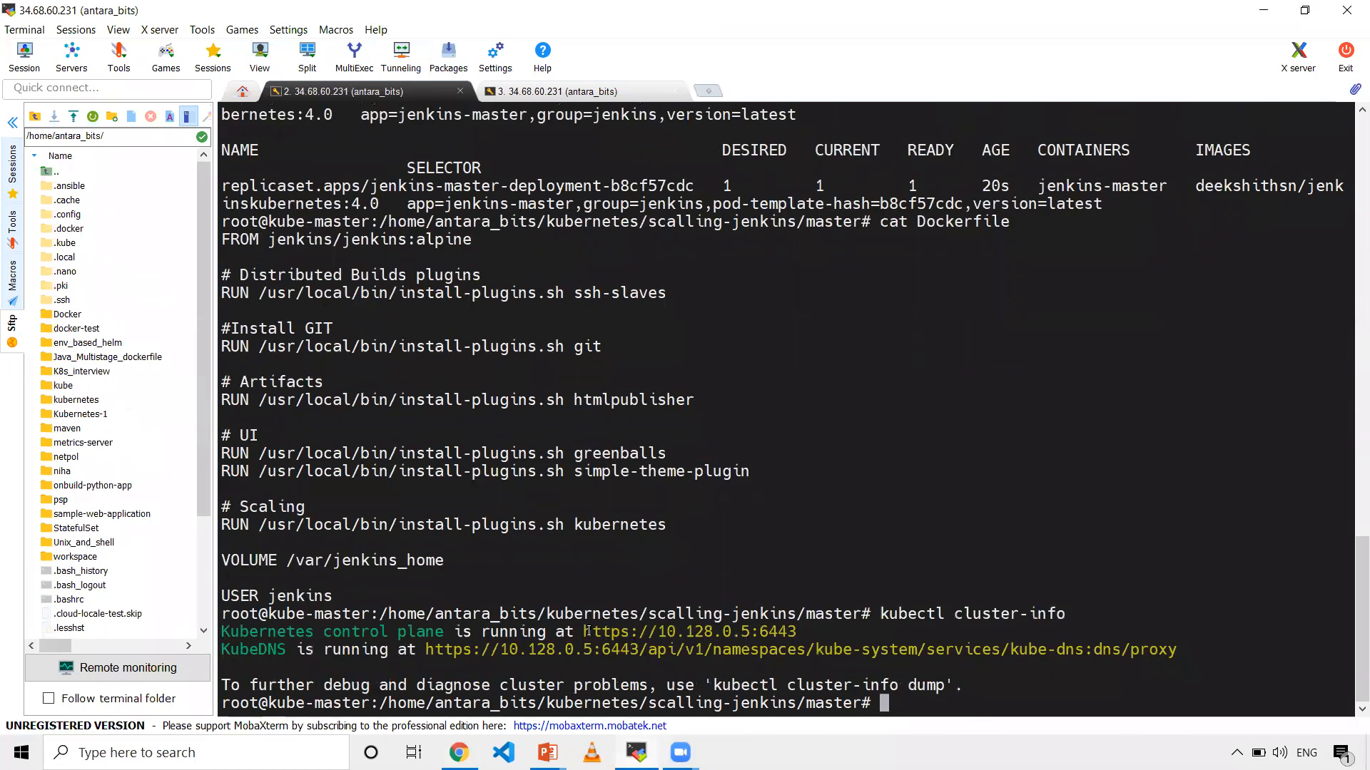
{"action": "double_click", "coordinate": [688, 631]}
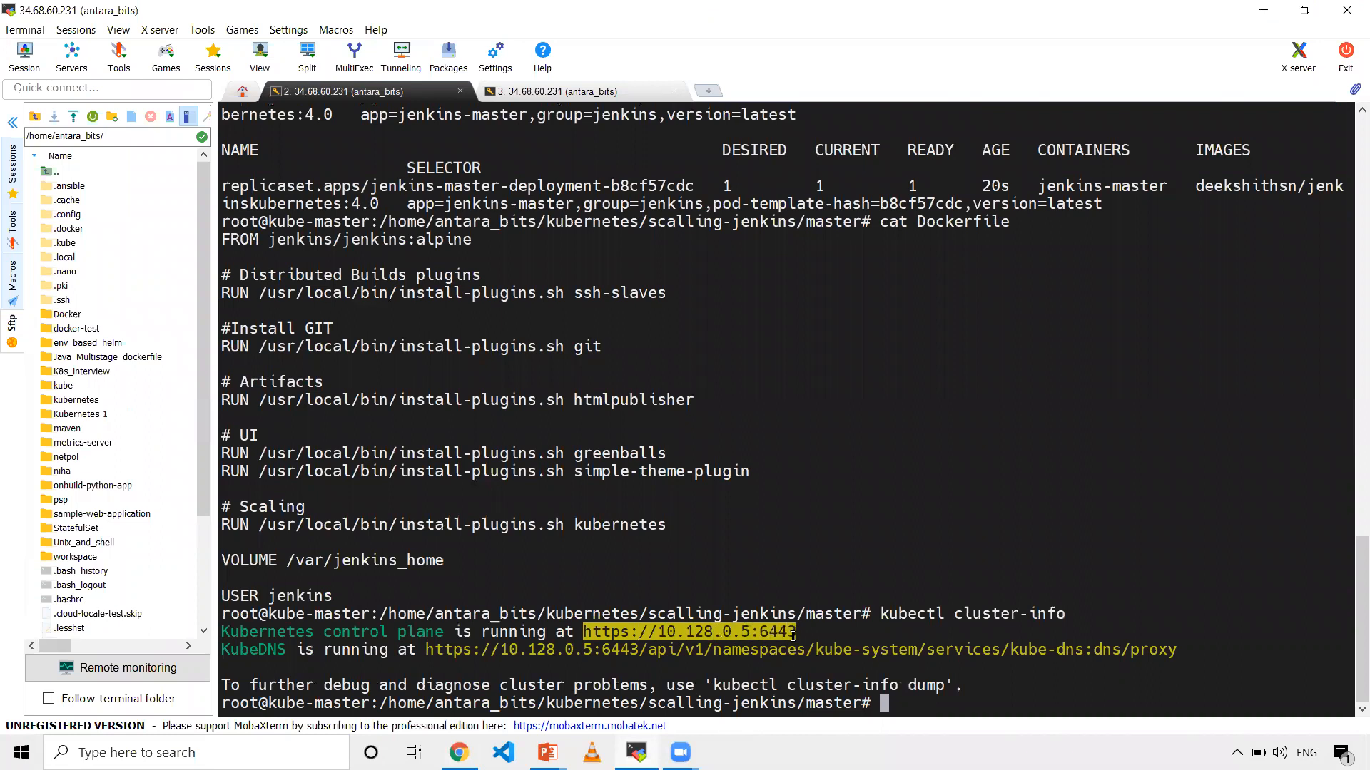
{"action": "left_click", "coordinate": [459, 752]}
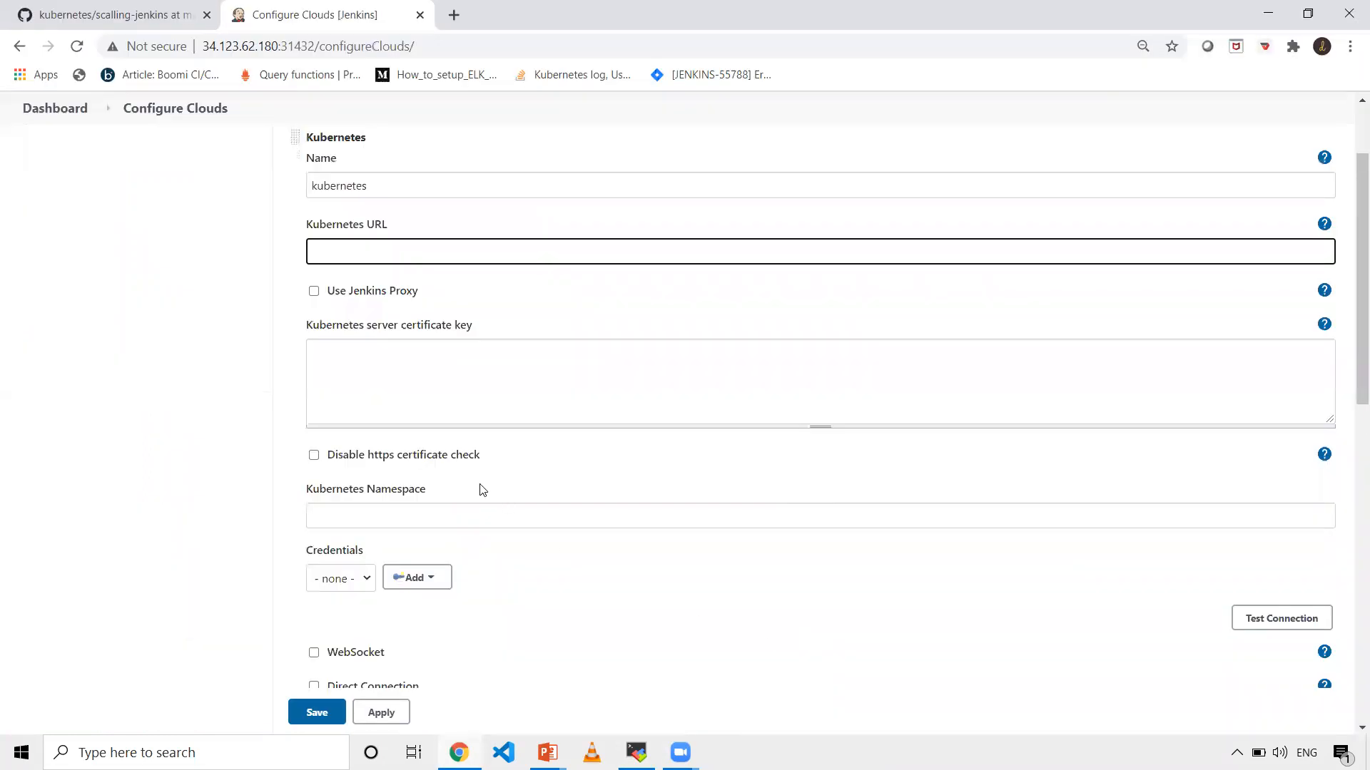
{"action": "scroll", "scroll_direction": "down", "scroll_amount": 3}
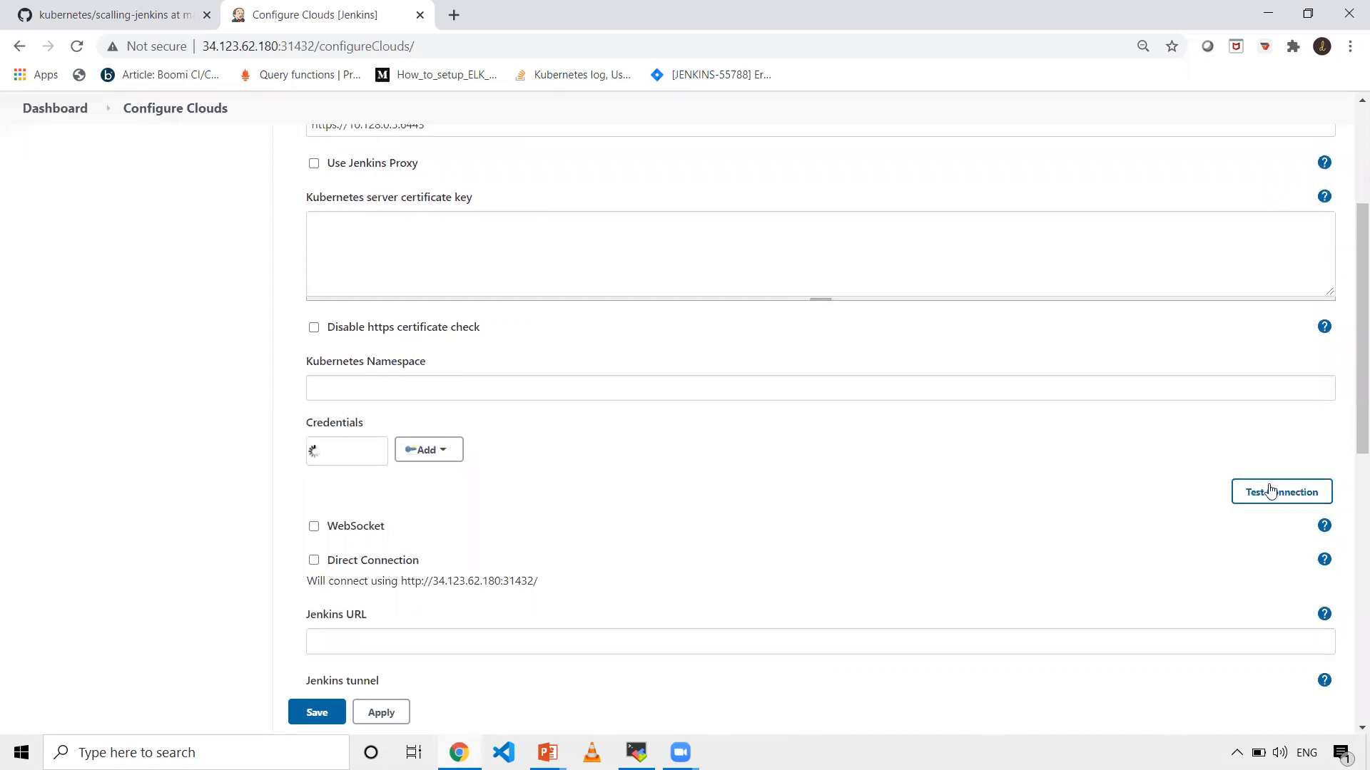
{"action": "left_click", "coordinate": [1281, 490]}
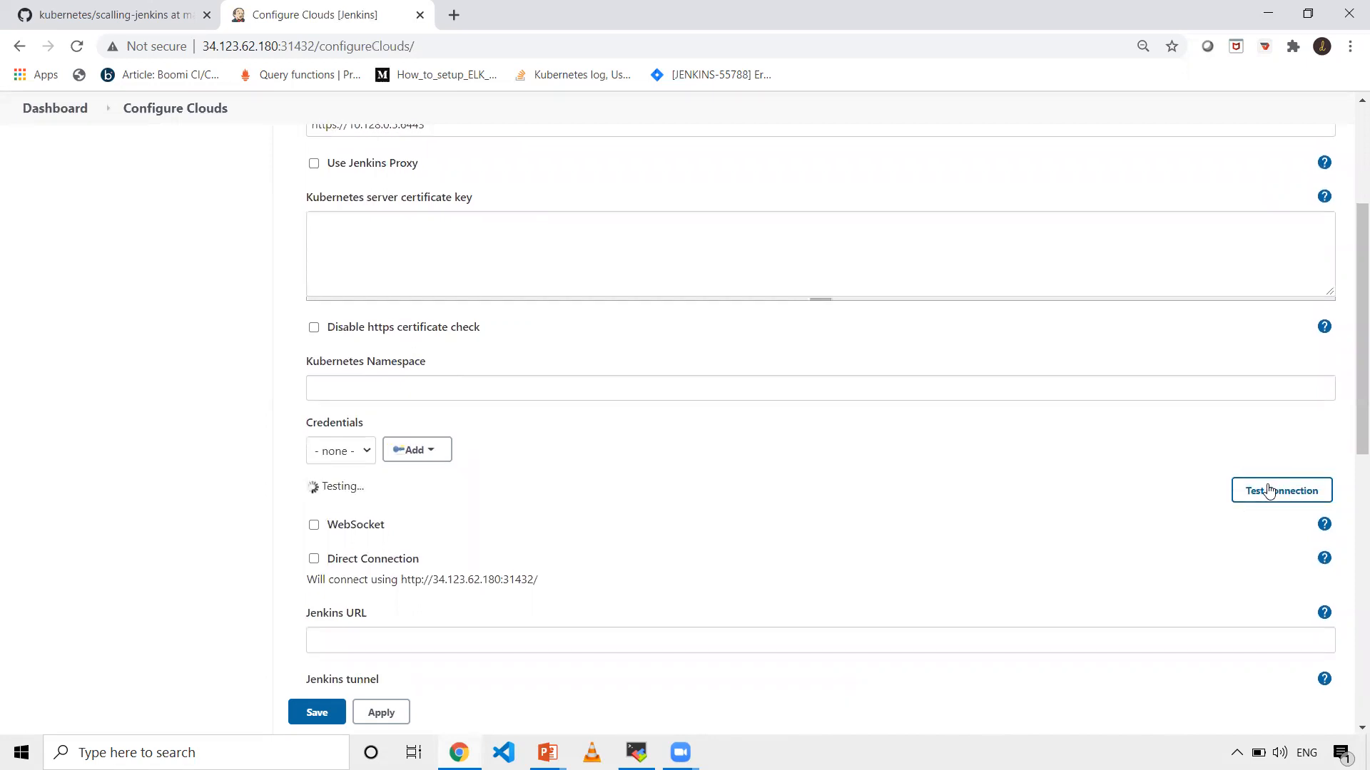
{"action": "left_click", "coordinate": [1281, 490]}
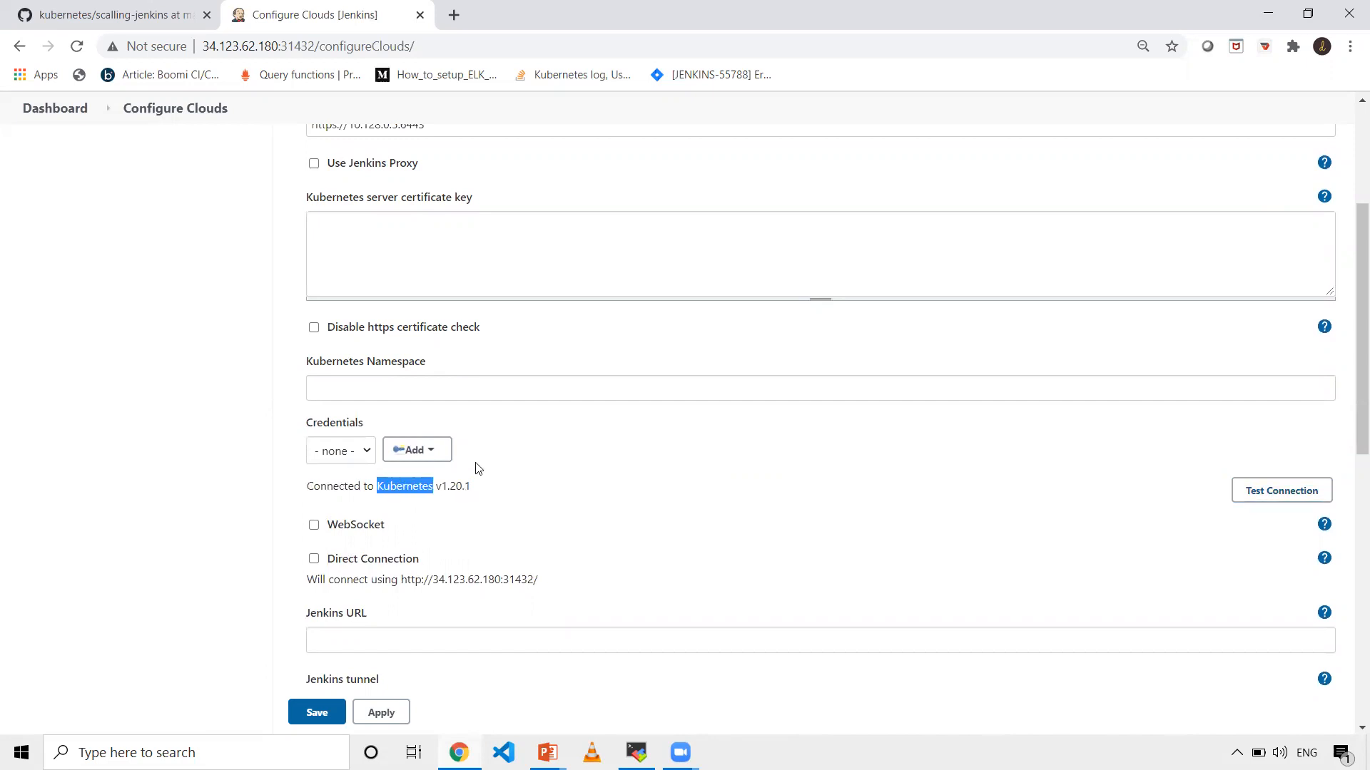
{"action": "scroll", "scroll_direction": "down", "scroll_amount": 3}
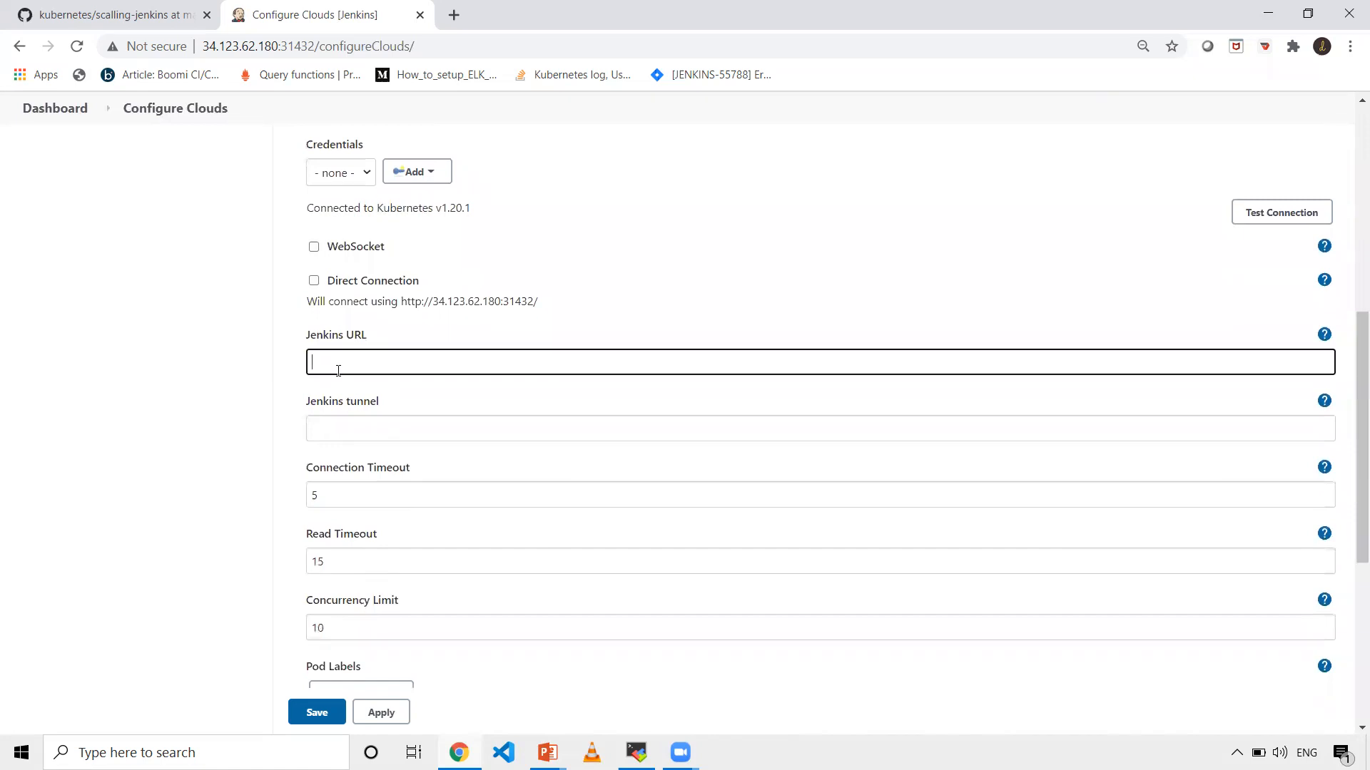
{"action": "type", "text": "http"}
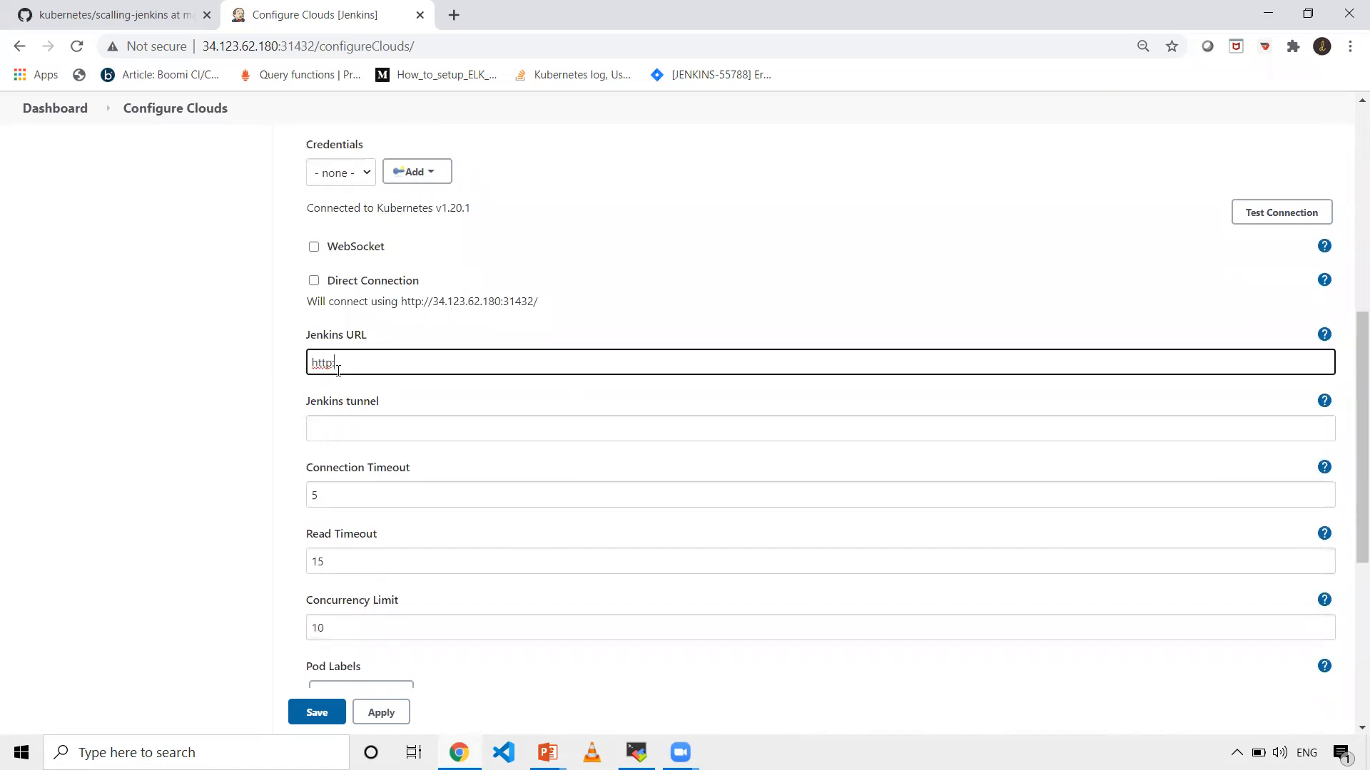
{"action": "type", "text": "://"}
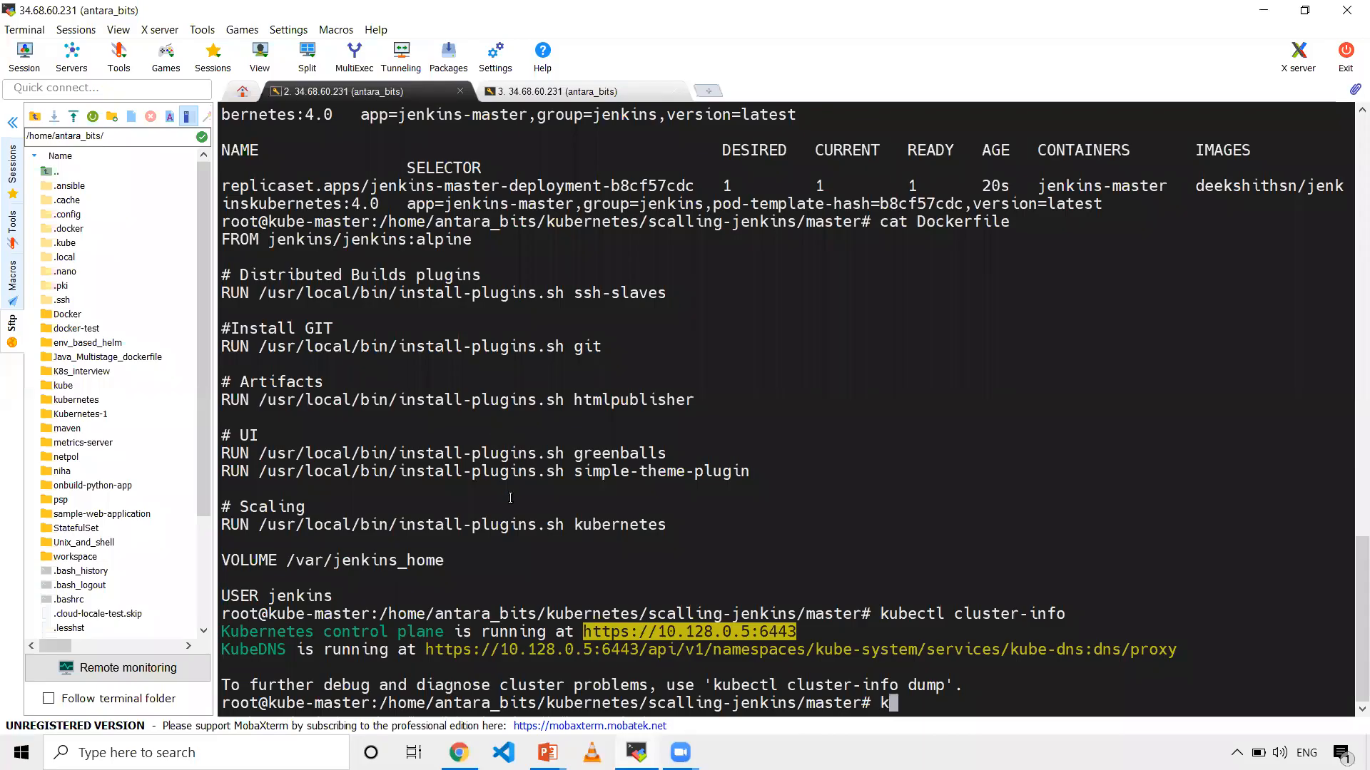
Run kubectl get svc and select the jenkins-master-service name to copy.
{"action": "type", "text": "ubectl g"}
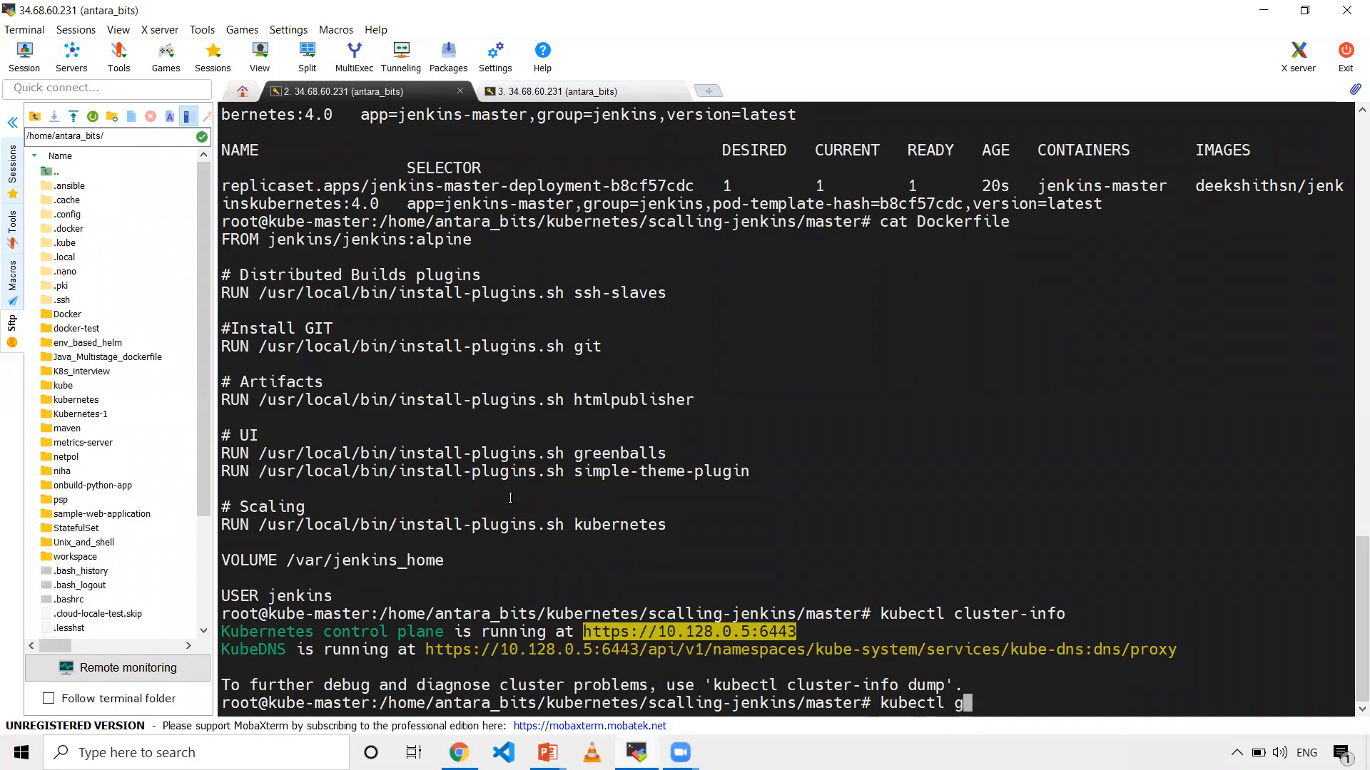
{"action": "type", "text": "et svc"}
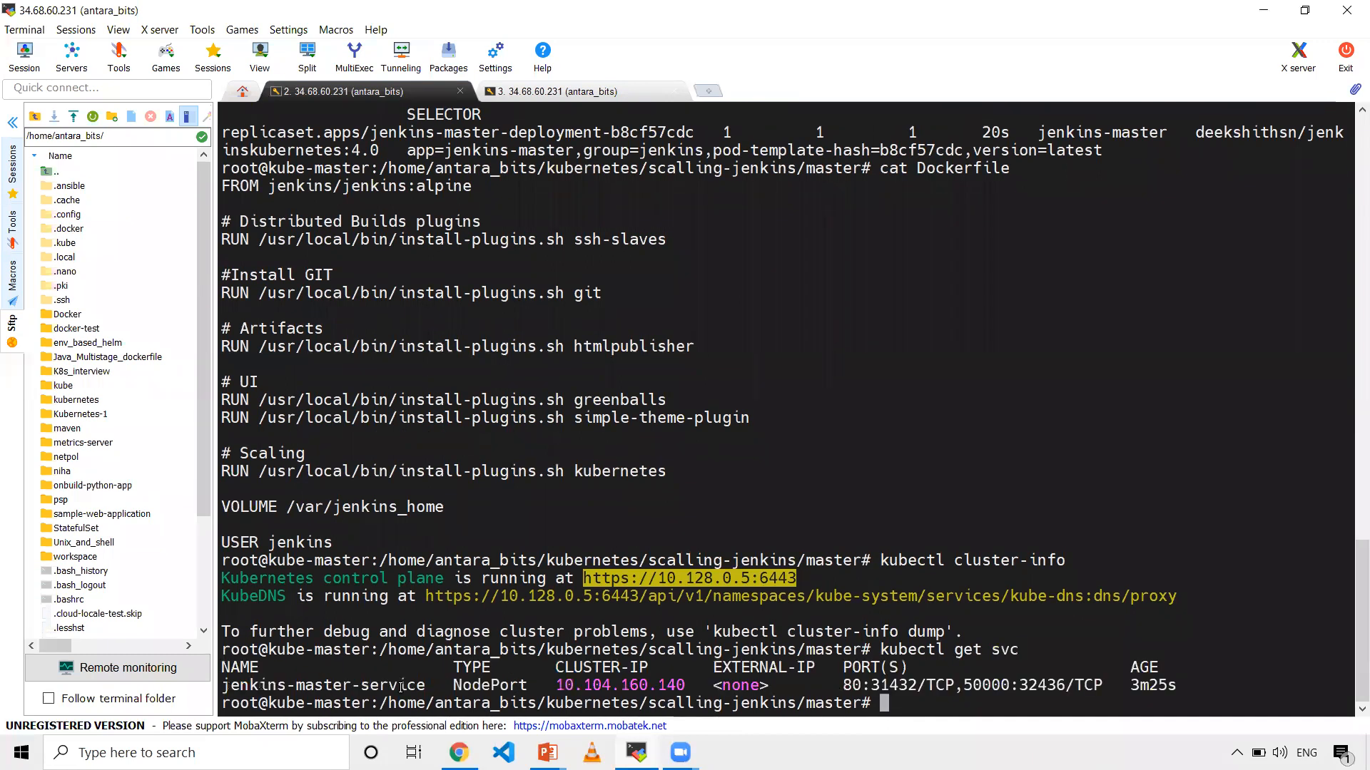
{"action": "double_click", "coordinate": [323, 685]}
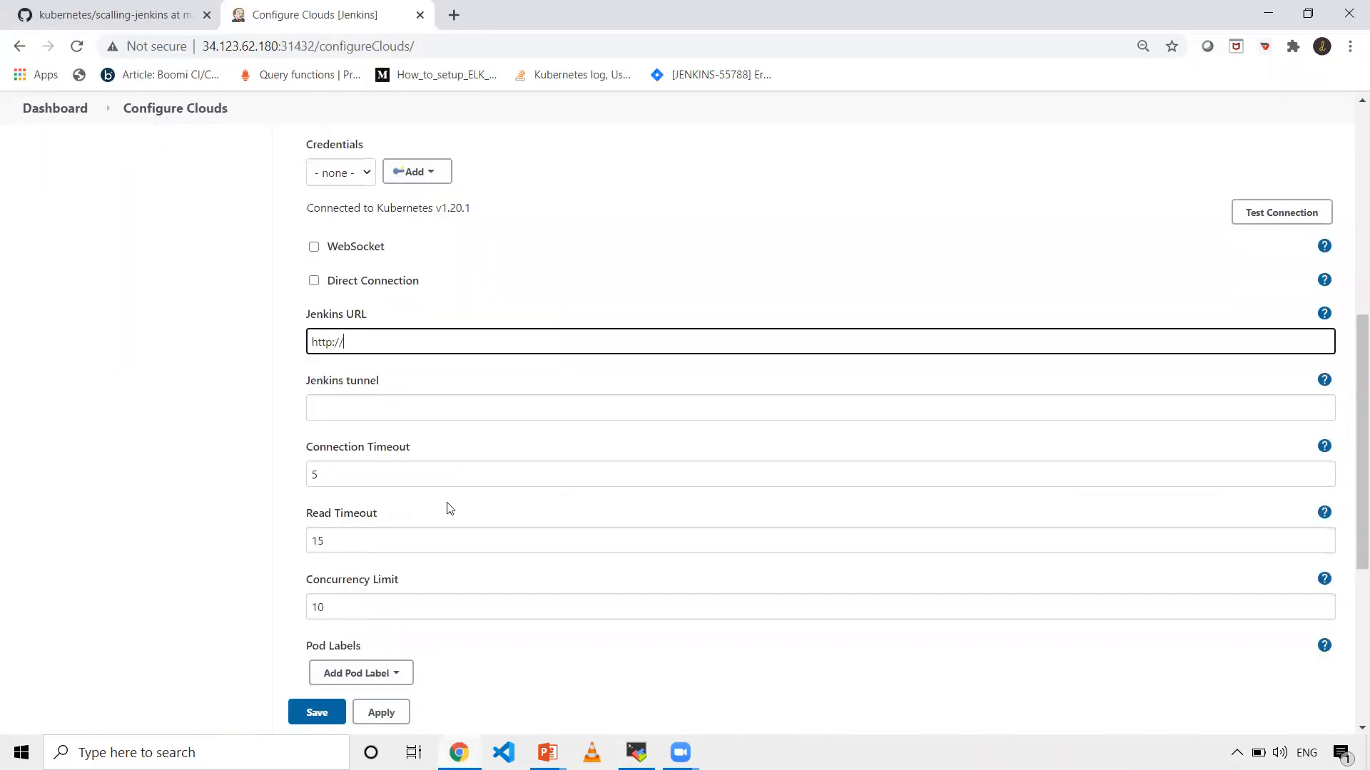
Return to the Kubernetes cloud details and add a new pod template.
{"action": "scroll", "scroll_direction": "down", "scroll_amount": 3}
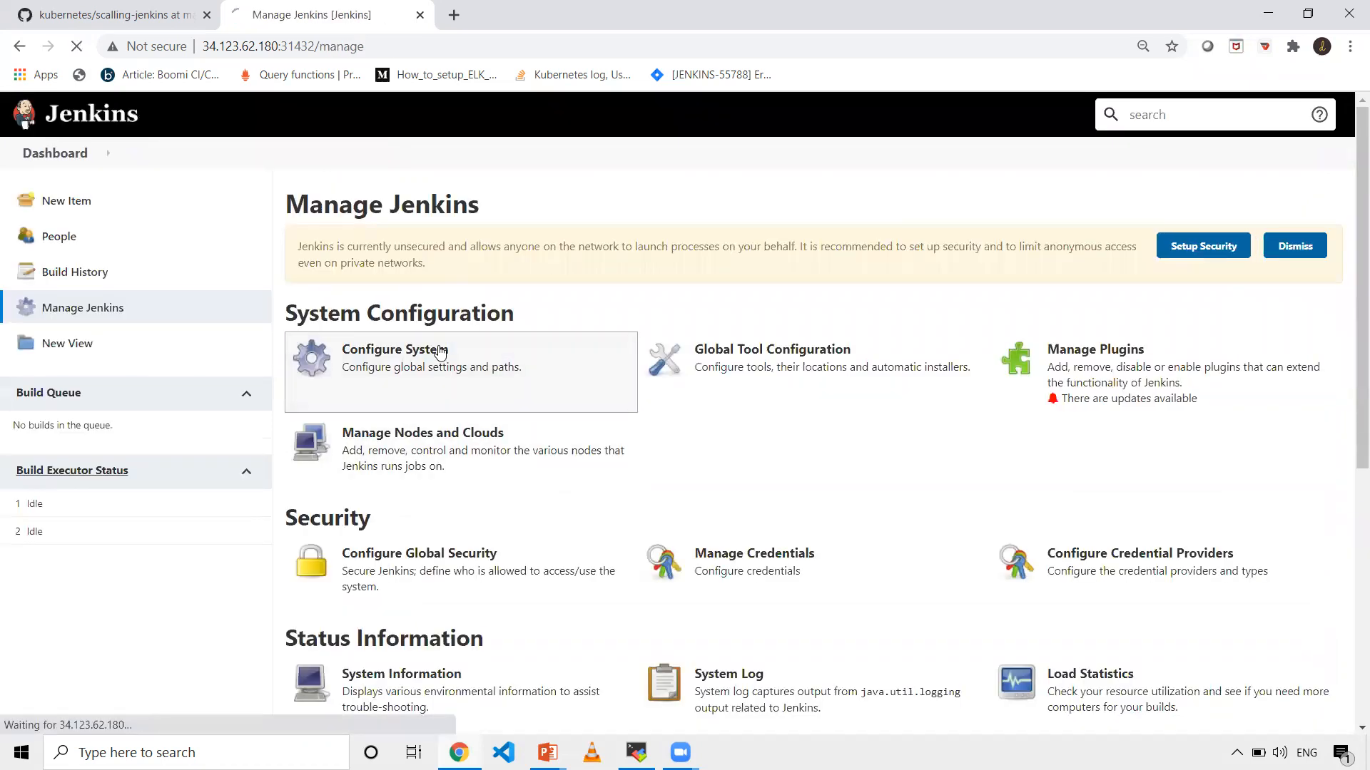
{"action": "left_click", "coordinate": [393, 350]}
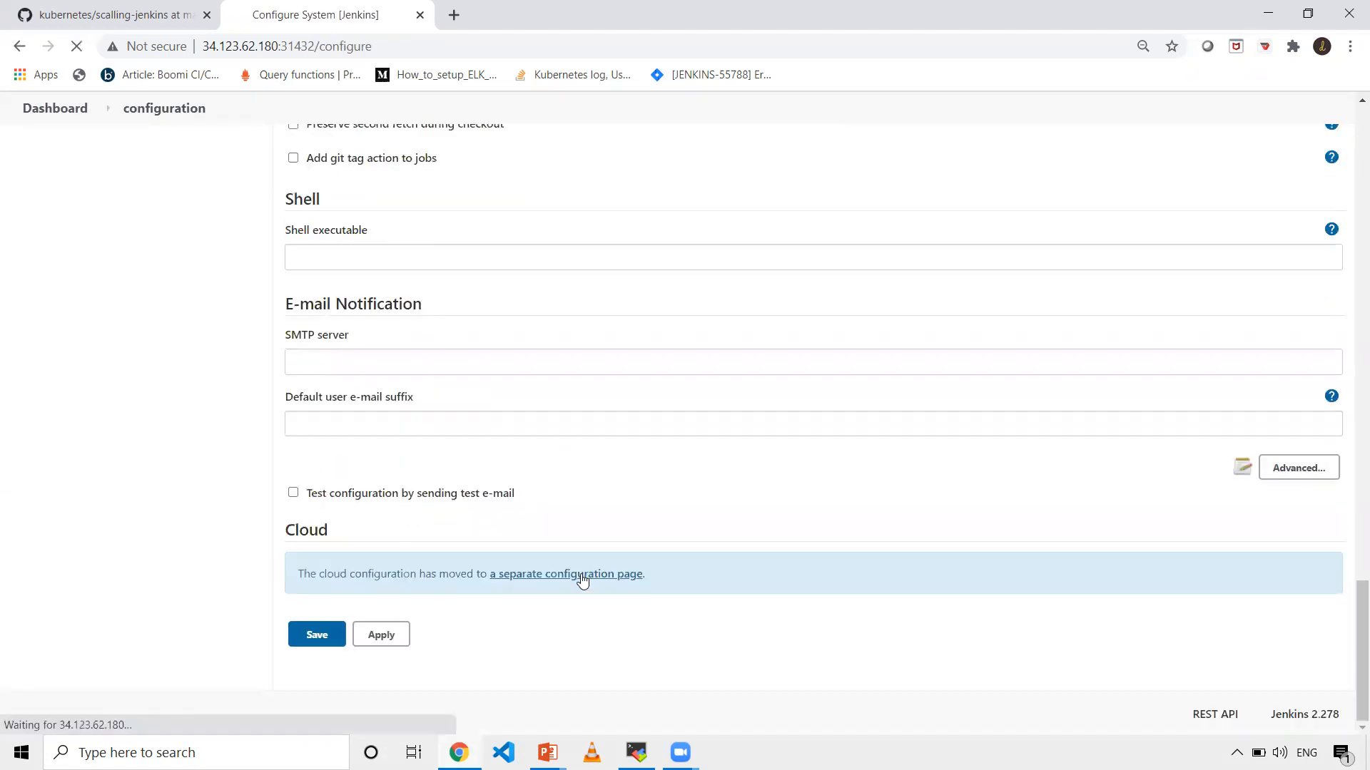
{"action": "left_click", "coordinate": [566, 573]}
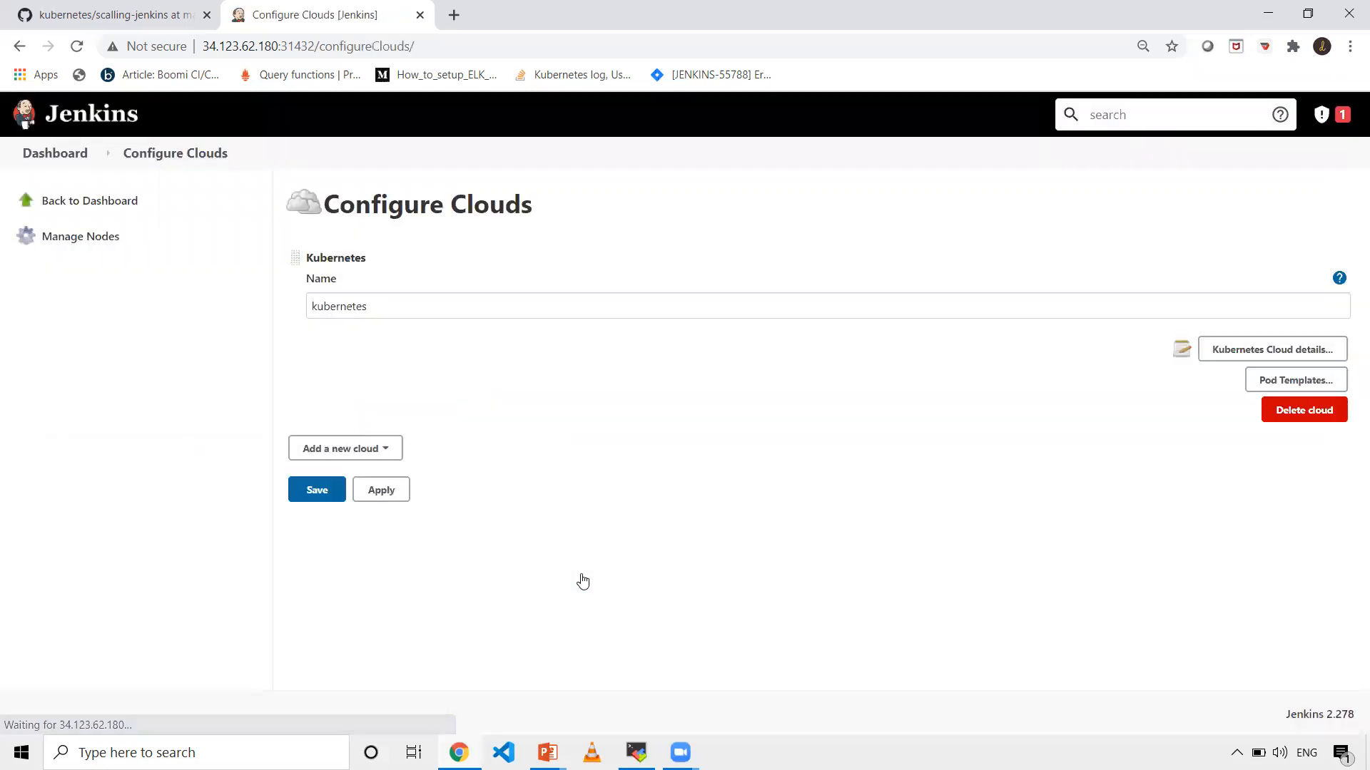
{"action": "left_click", "coordinate": [1271, 349]}
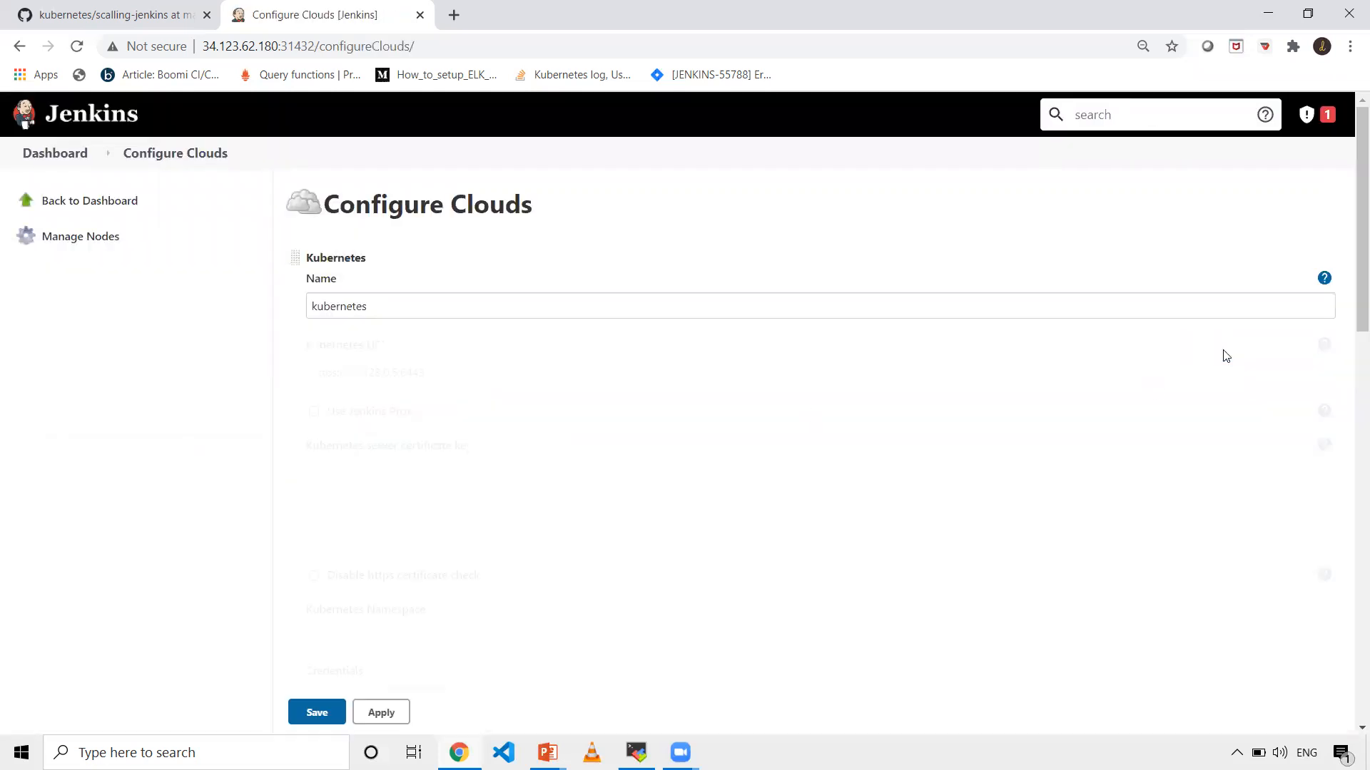
{"action": "scroll", "scroll_direction": "down", "scroll_amount": 3}
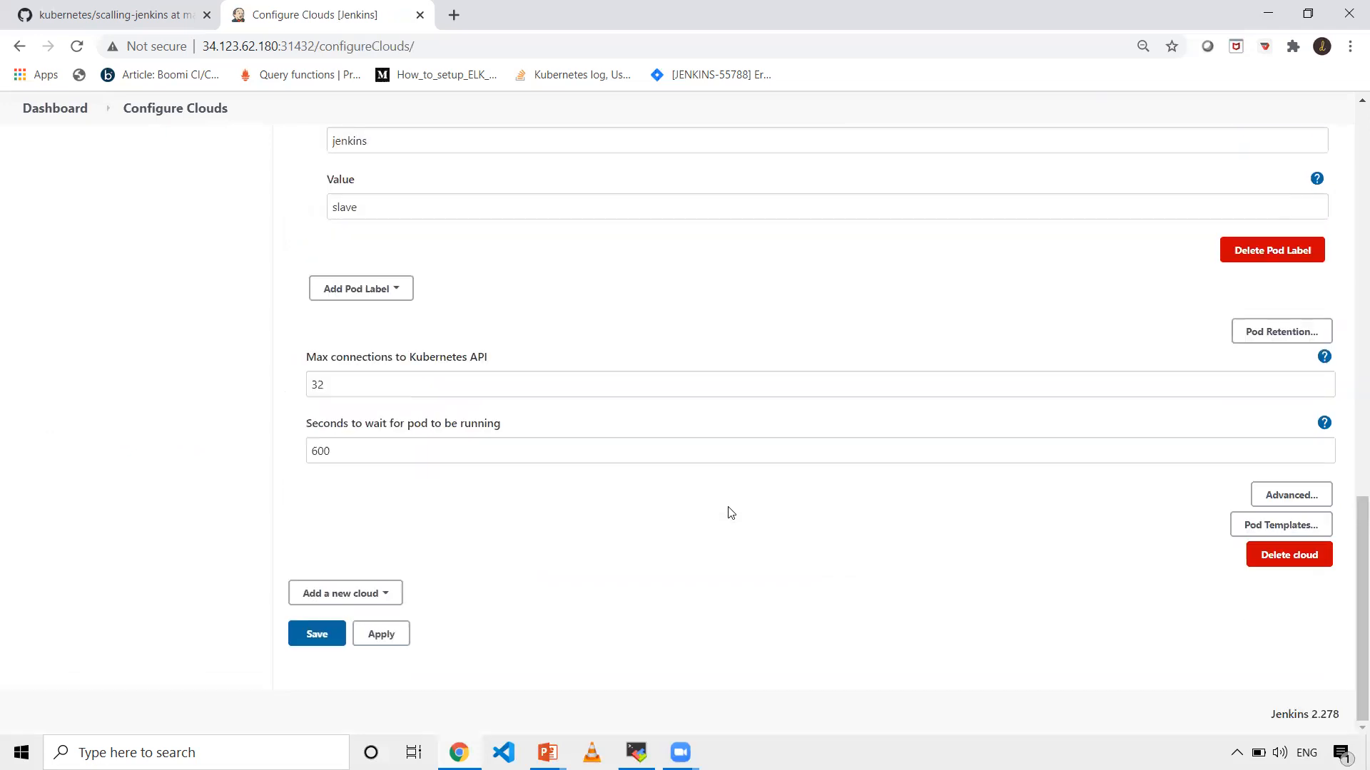
{"action": "mouse_move", "coordinate": [1280, 524]}
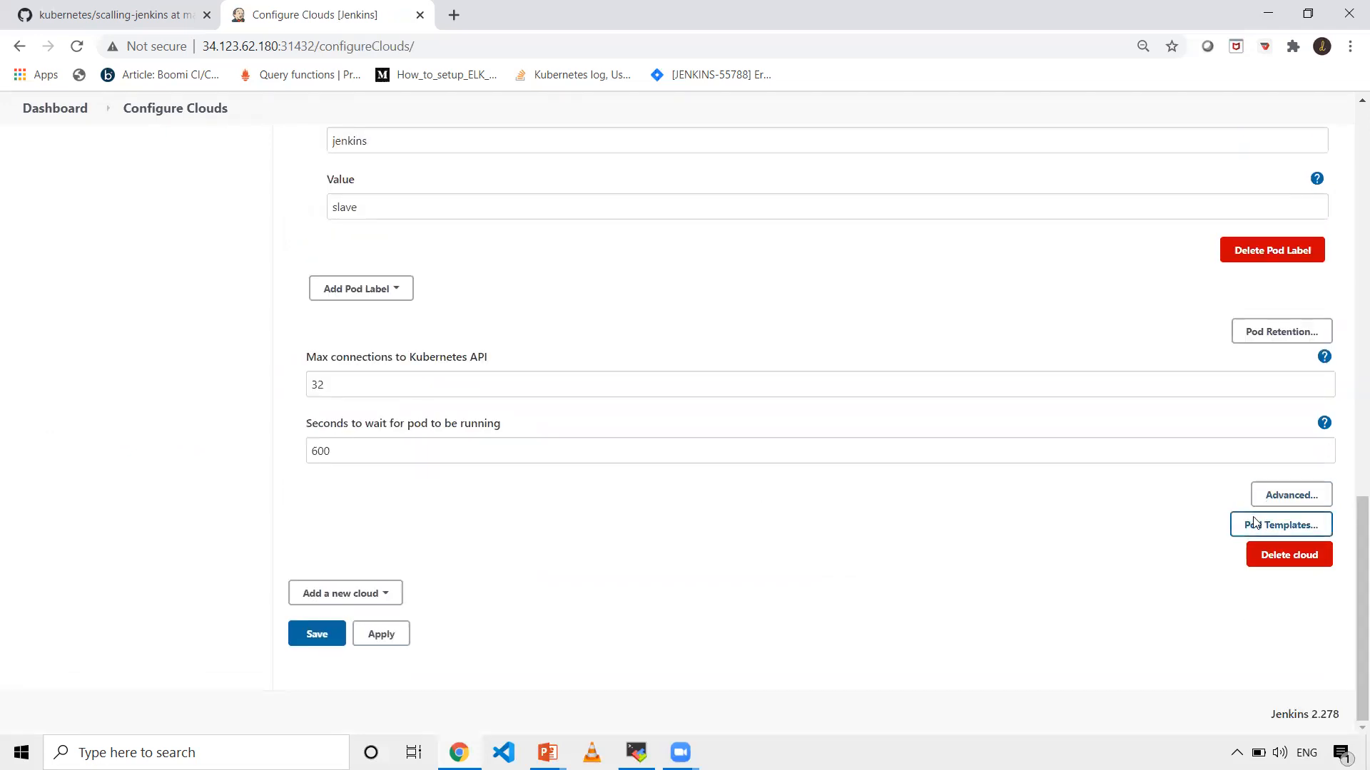
{"action": "left_click", "coordinate": [1280, 524]}
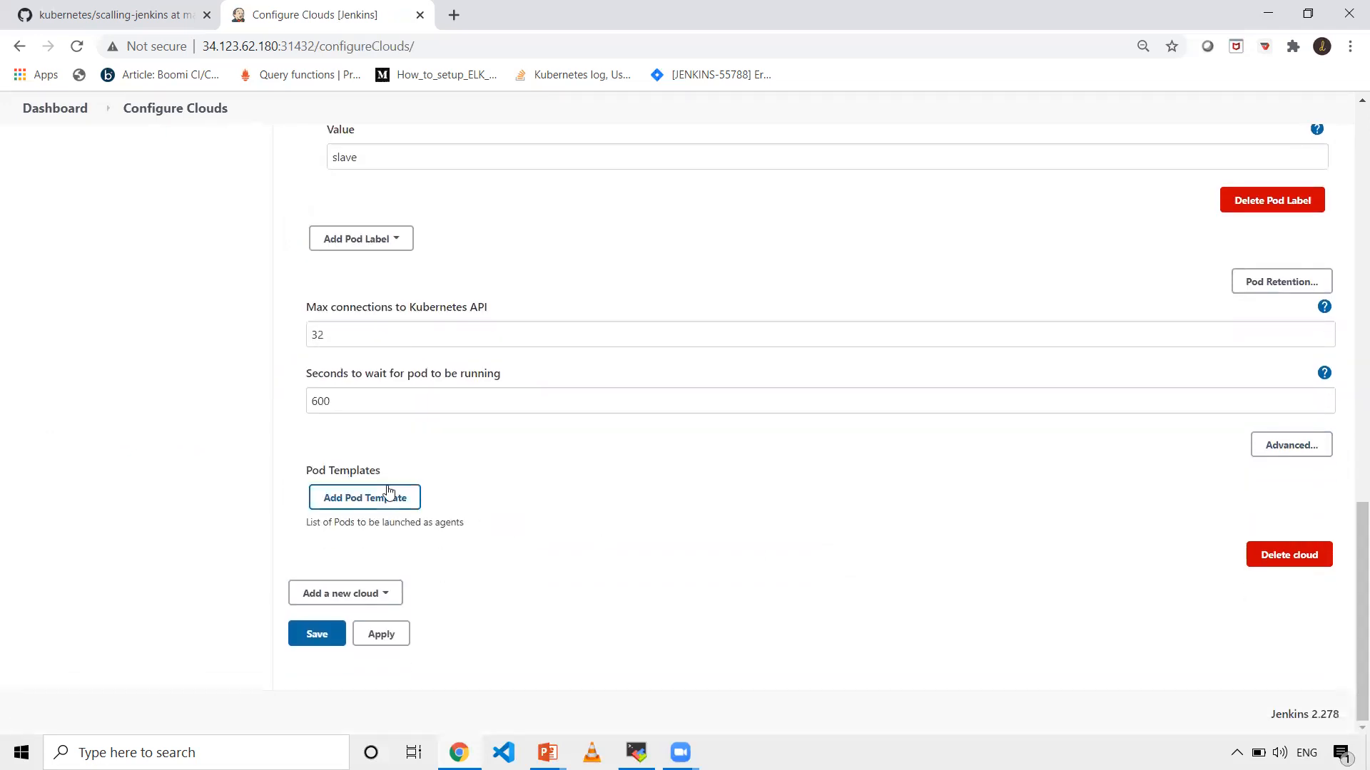
{"action": "left_click", "coordinate": [363, 497]}
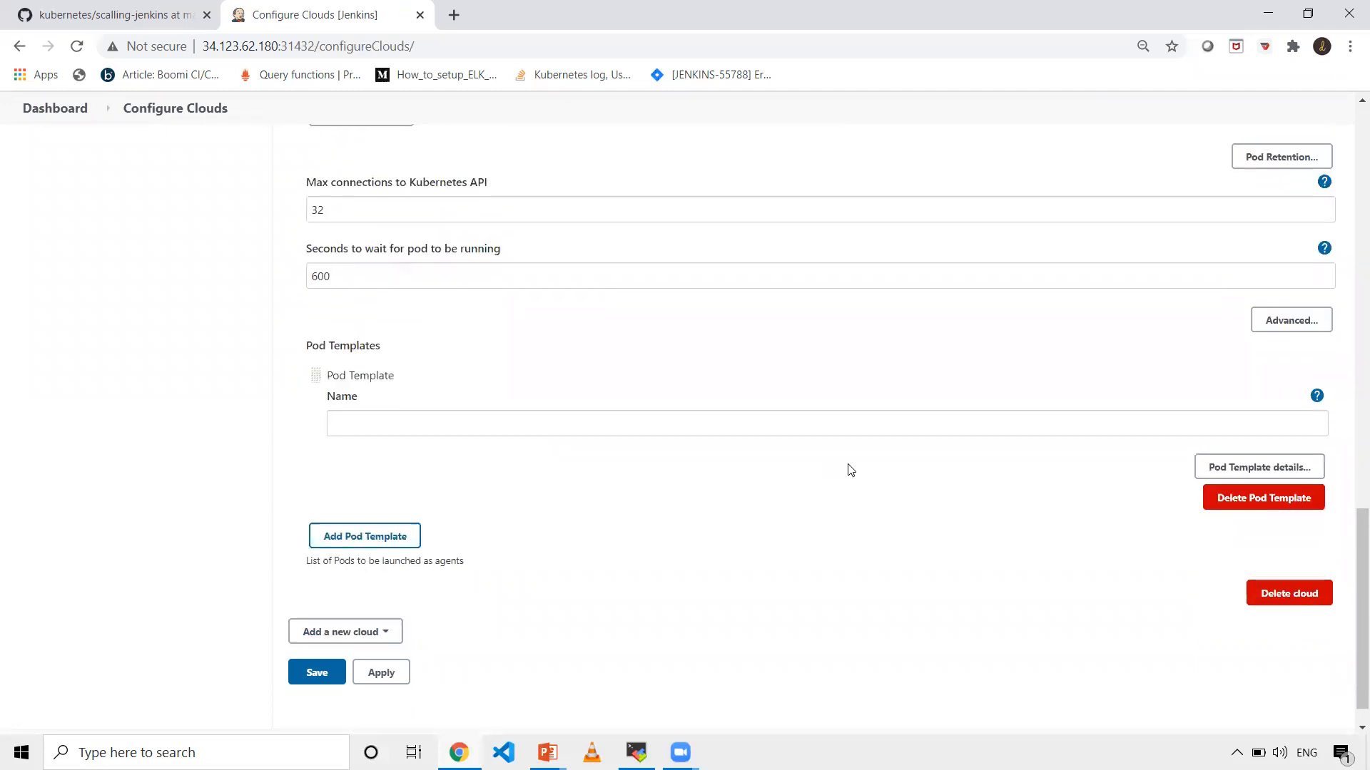
{"action": "mouse_move", "coordinate": [1258, 467]}
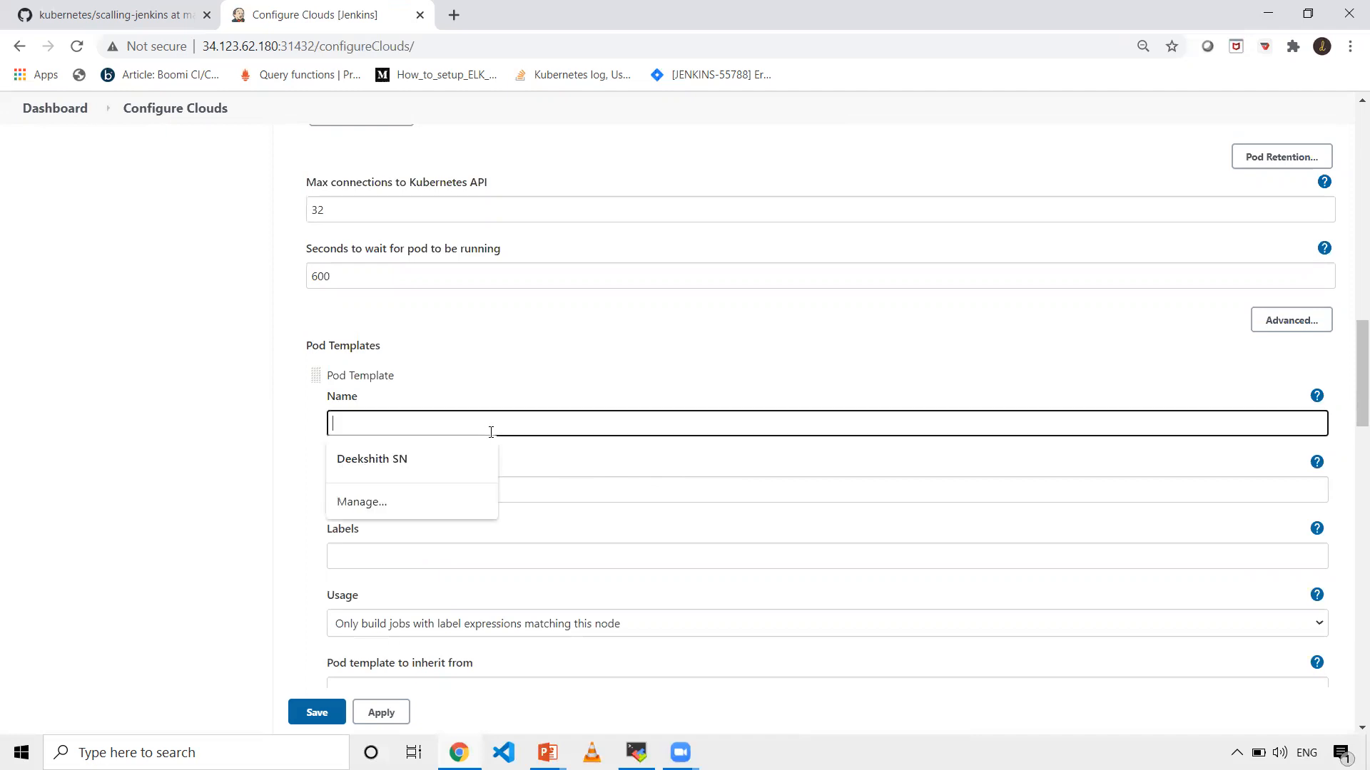
Name the pod template jenkins-slave and set its namespace to jenkins.
{"action": "type", "text": "jen"}
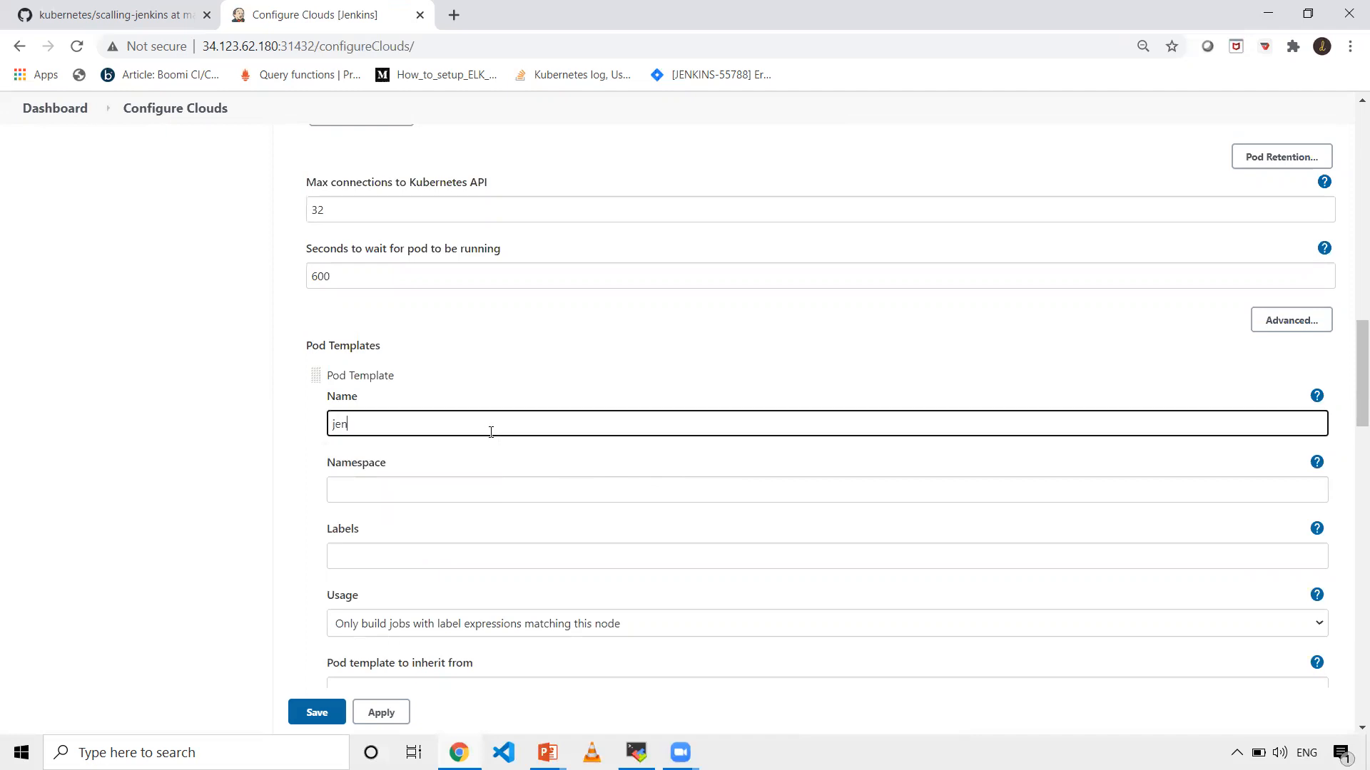
{"action": "type", "text": "kins-slave"}
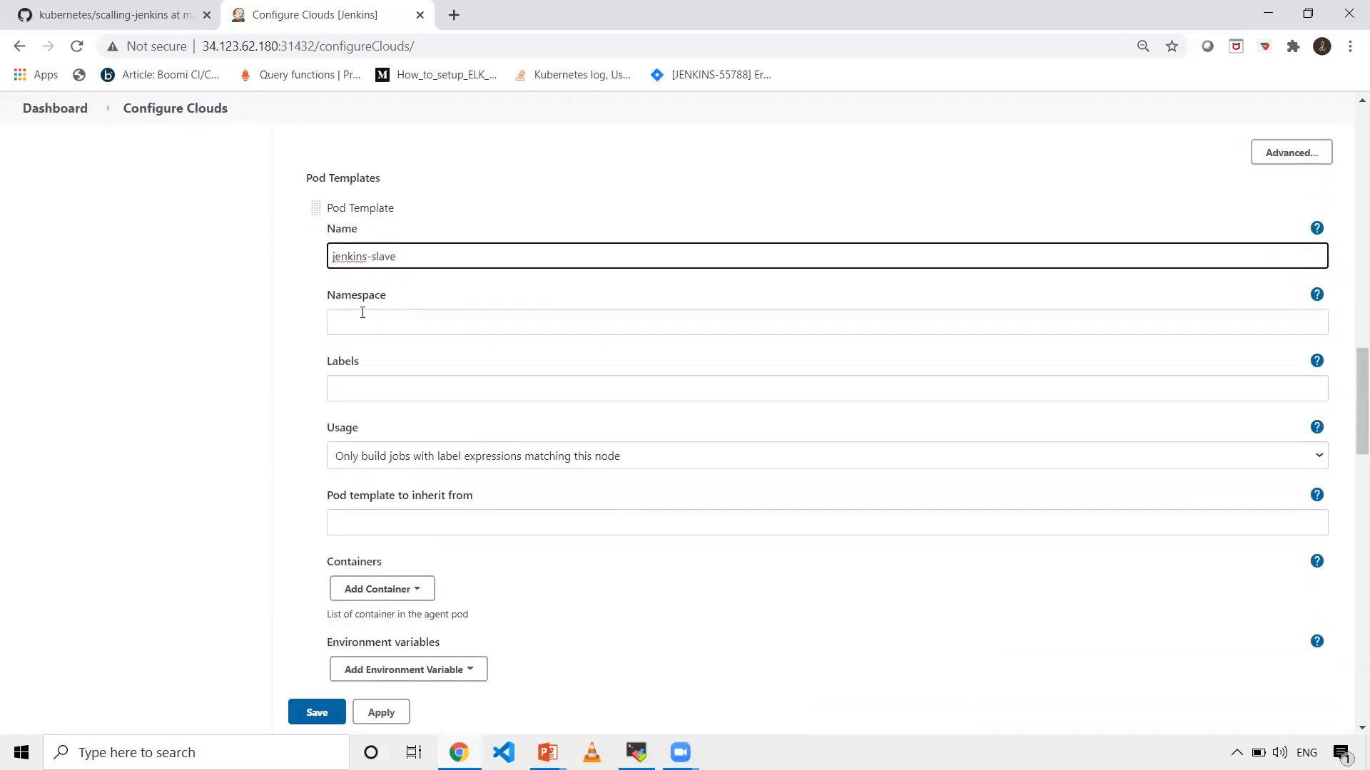
{"action": "type", "text": "jenkins"}
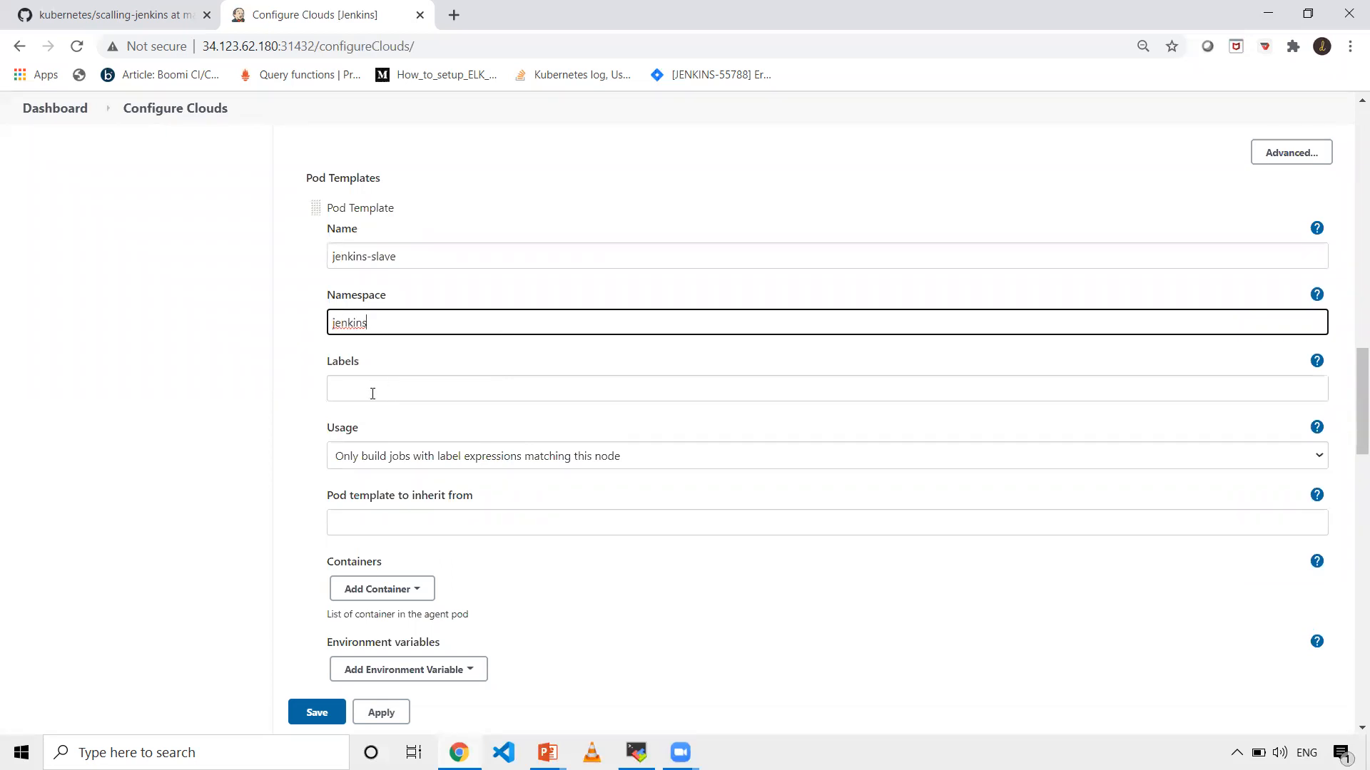
{"action": "scroll", "scroll_direction": "down", "scroll_amount": 3}
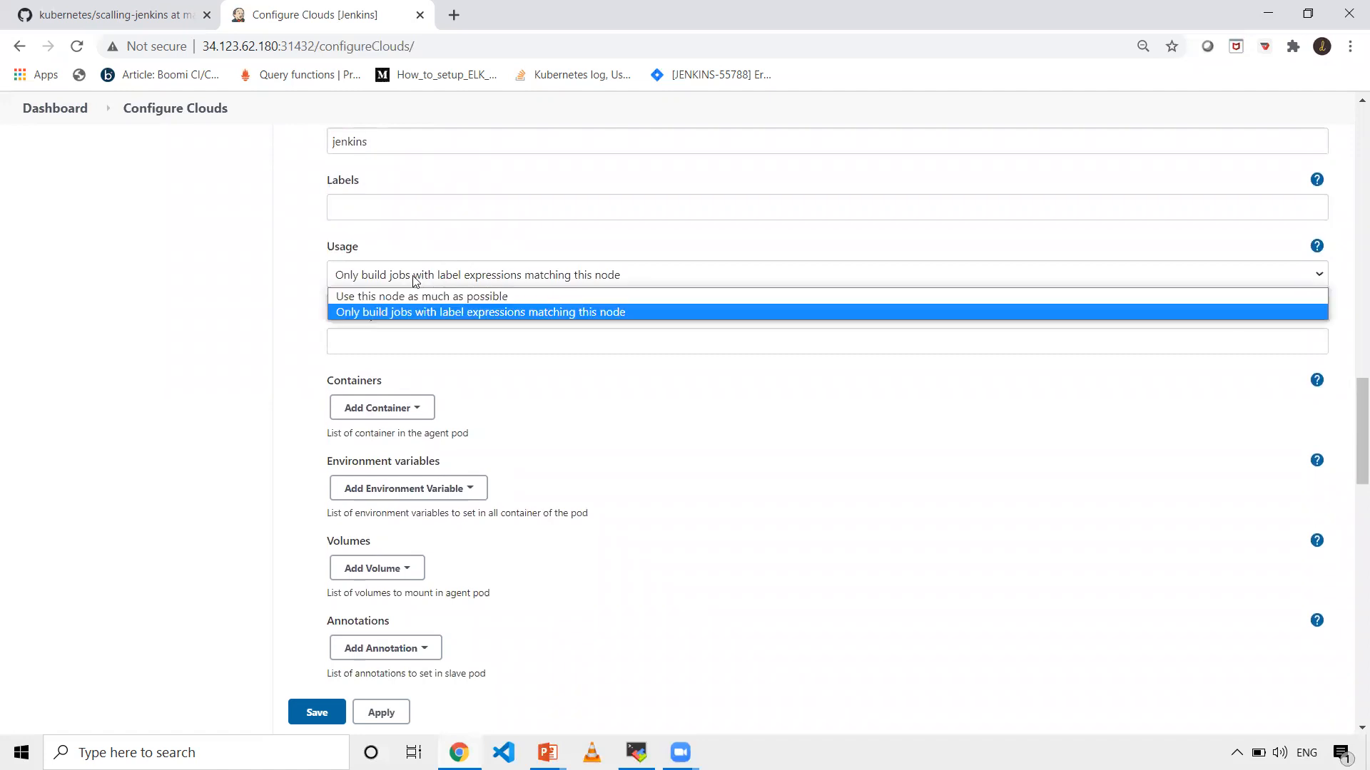
Set the jenkins-slave template usage to 'as much as possible' and add a container named jnlp.
{"action": "left_click", "coordinate": [420, 296]}
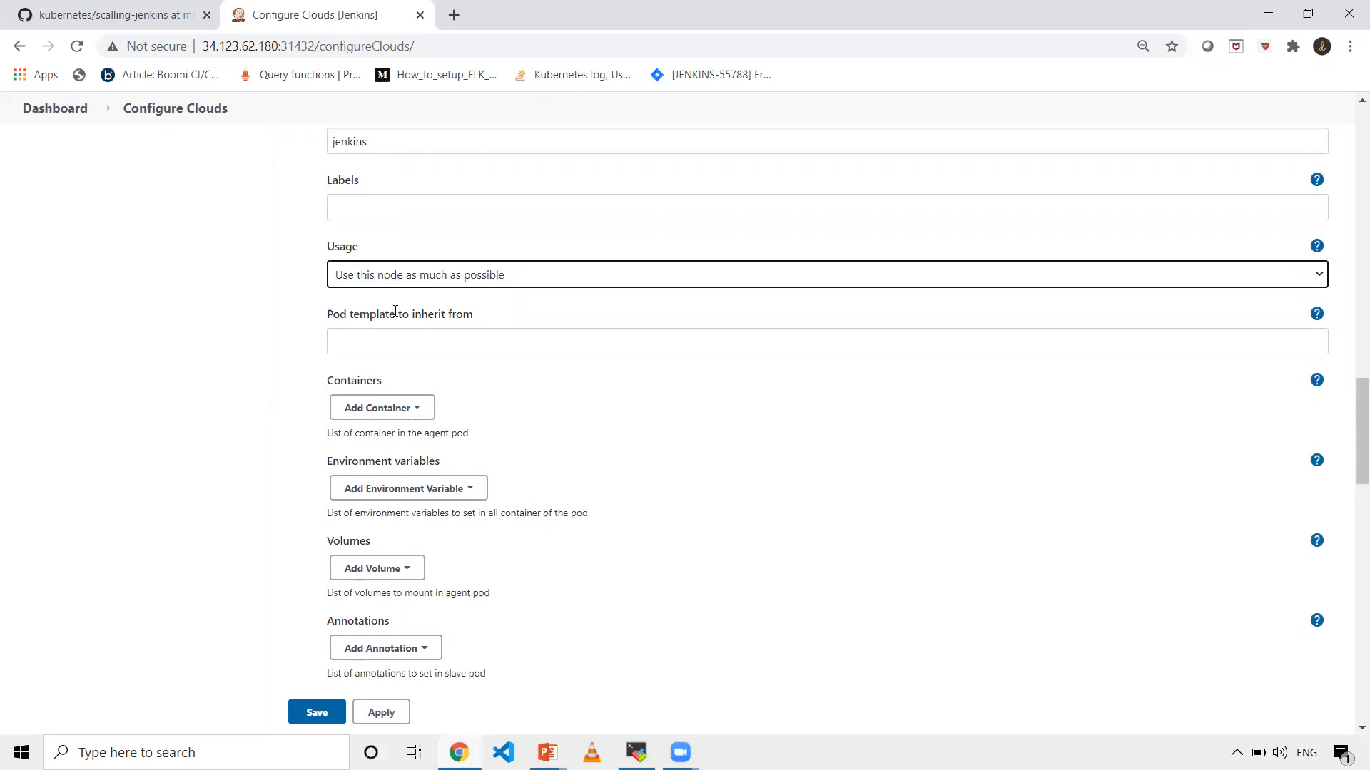
{"action": "left_click", "coordinate": [381, 407]}
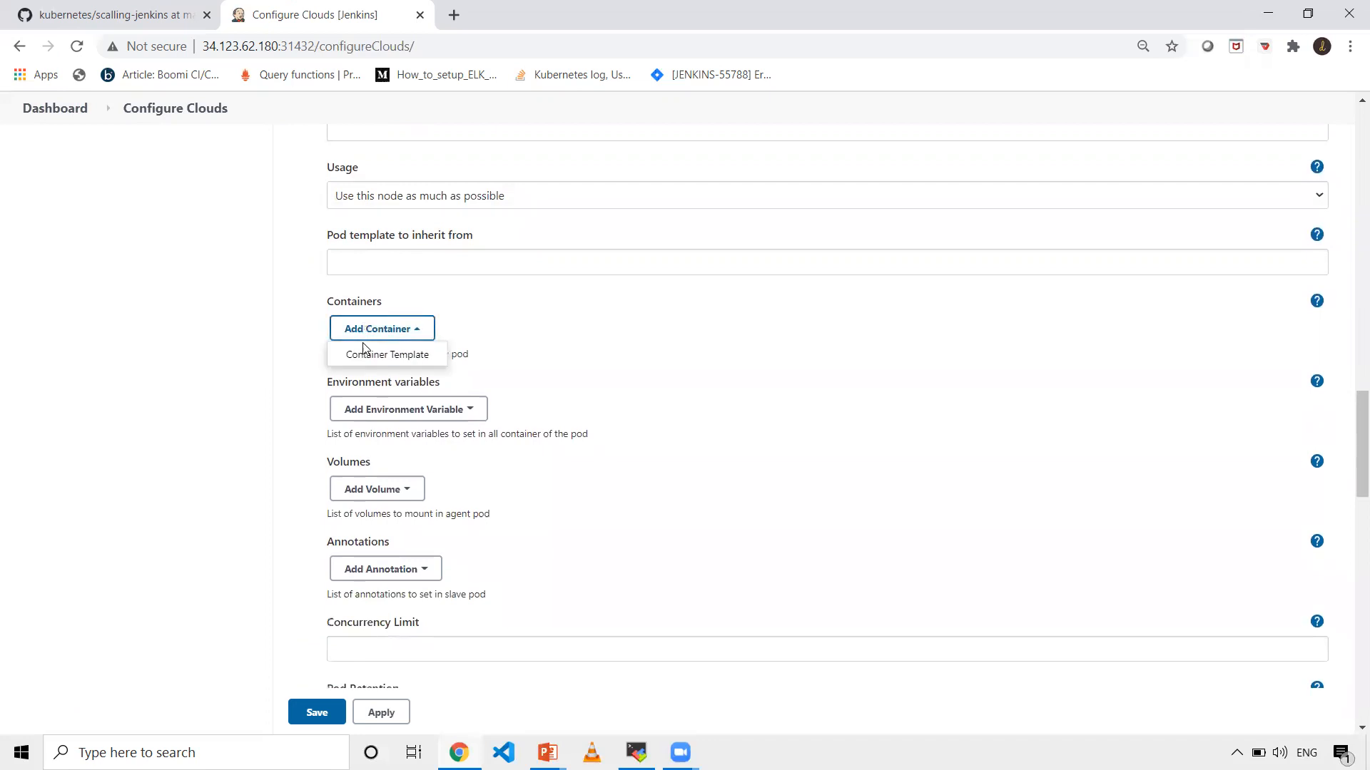
{"action": "left_click", "coordinate": [386, 354]}
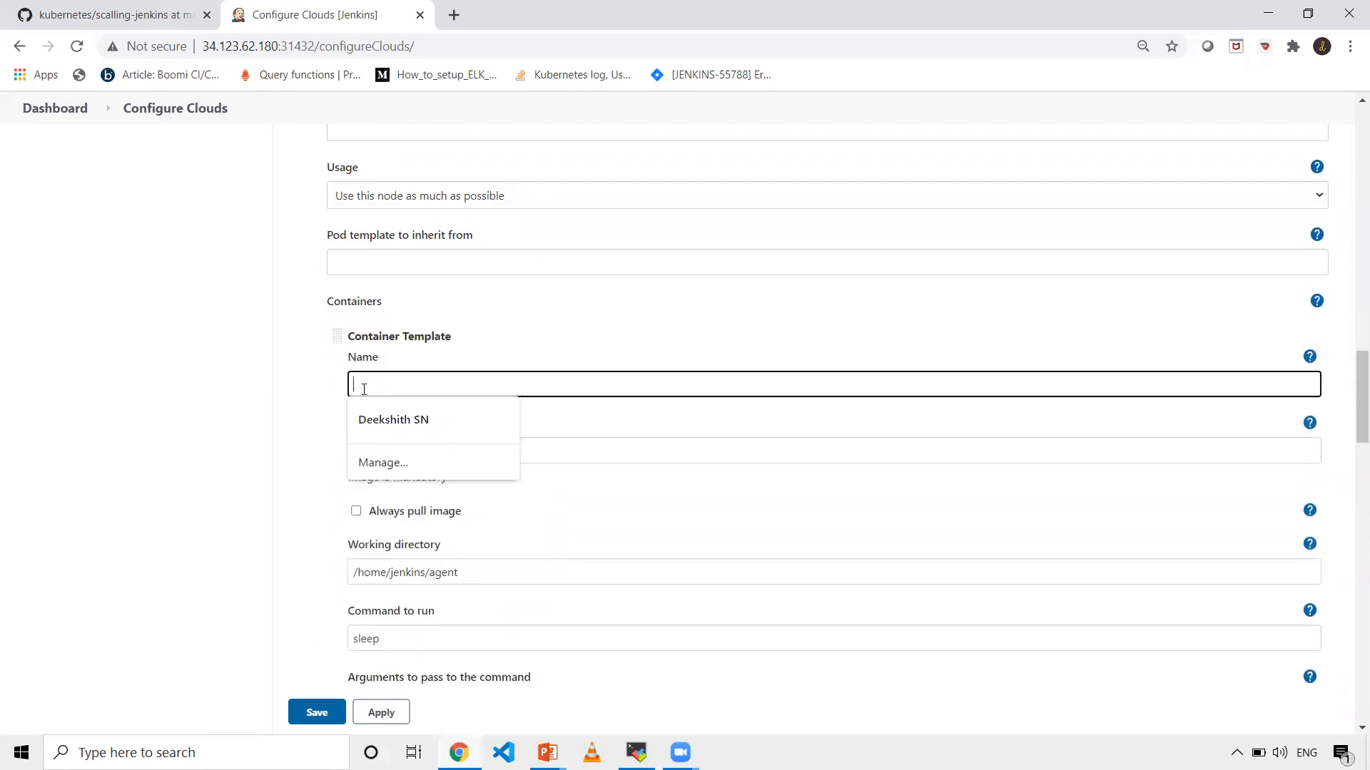
{"action": "type", "text": "jnlp"}
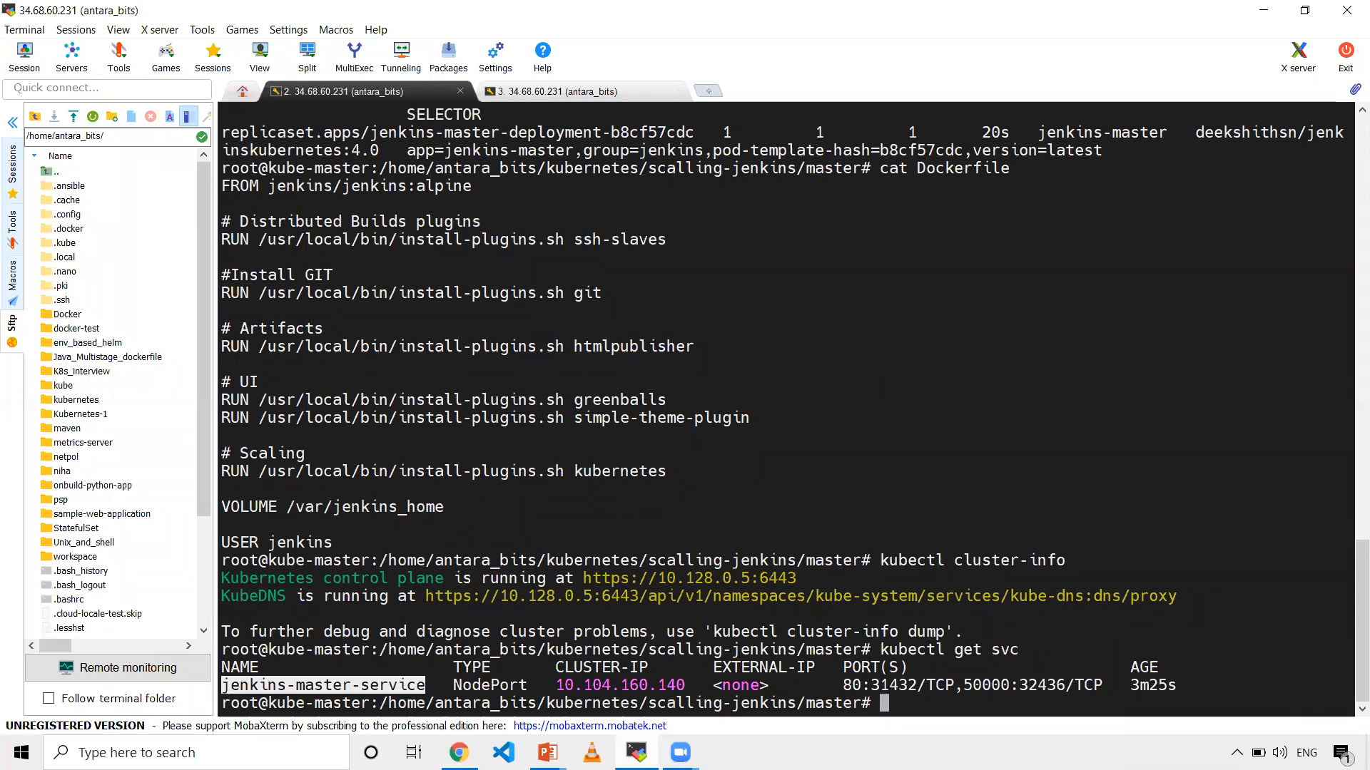
{"action": "type", "text": "cd"}
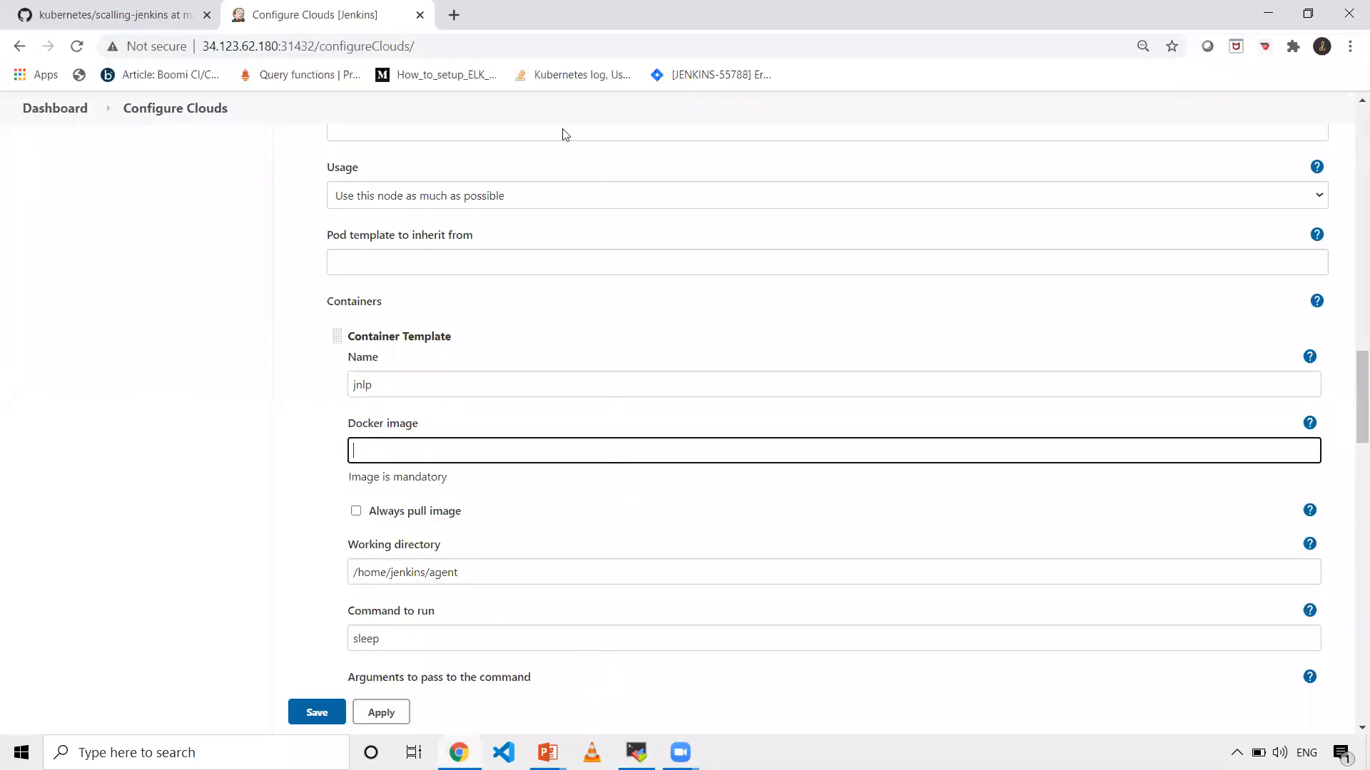
Search hub.docker.com for jenkins, open jenkinsci/jnlp-slave and copy its image name.
{"action": "left_click", "coordinate": [452, 15]}
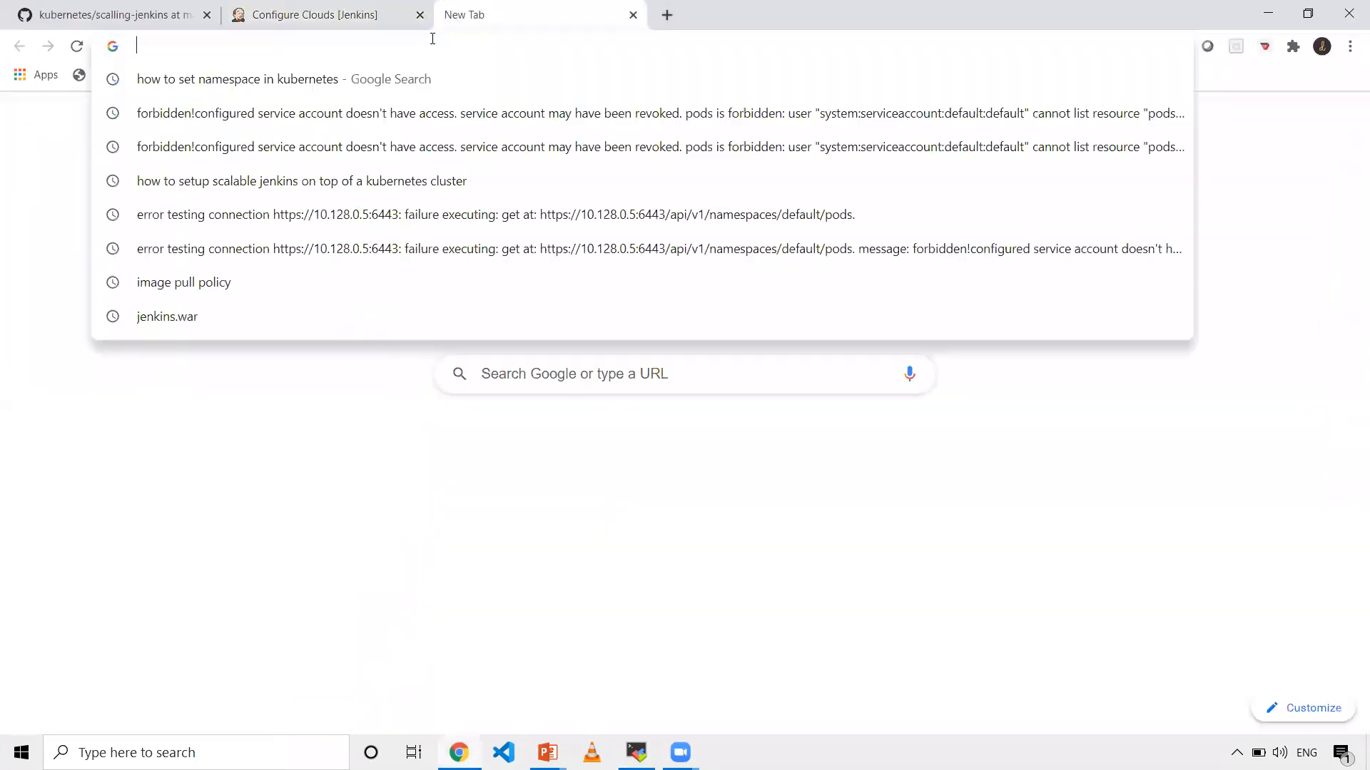
{"action": "type", "text": "hub.docker.com"}
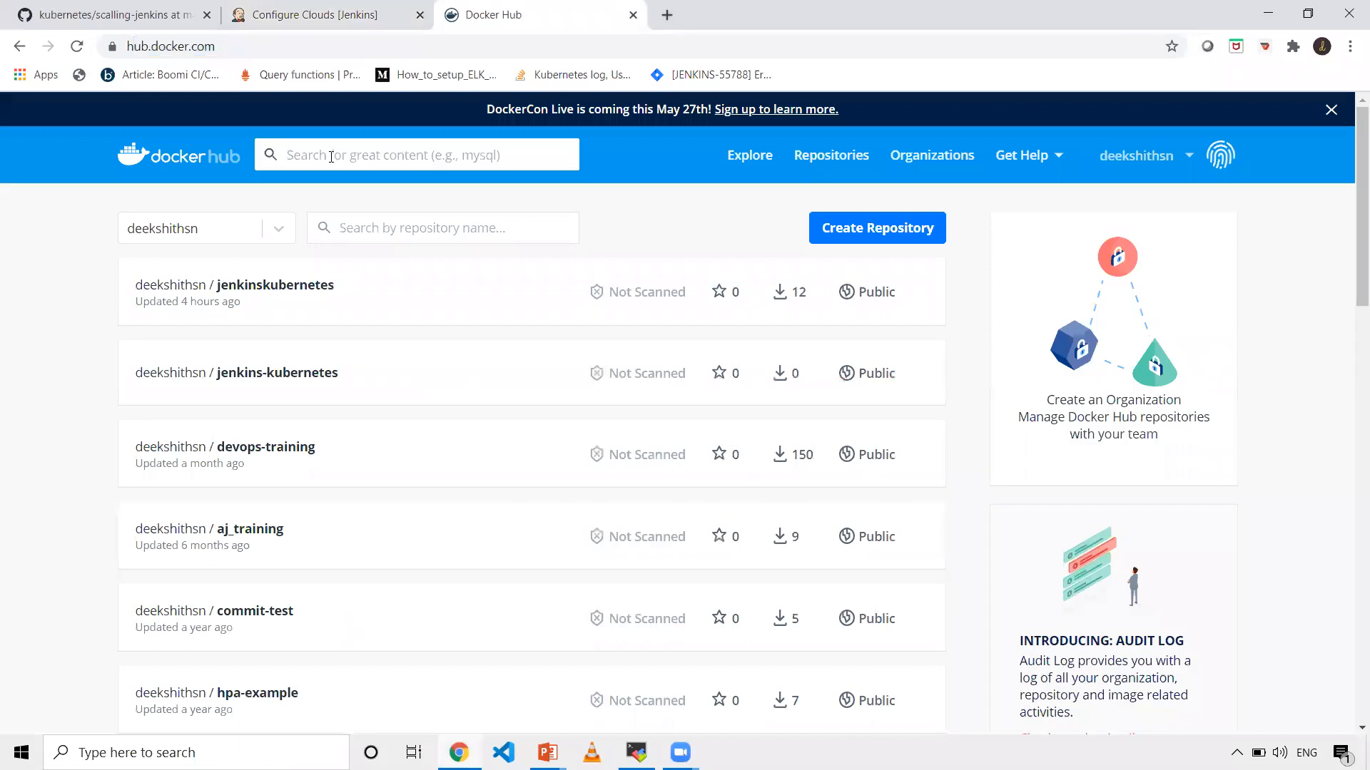
{"action": "type", "text": "jenkins"}
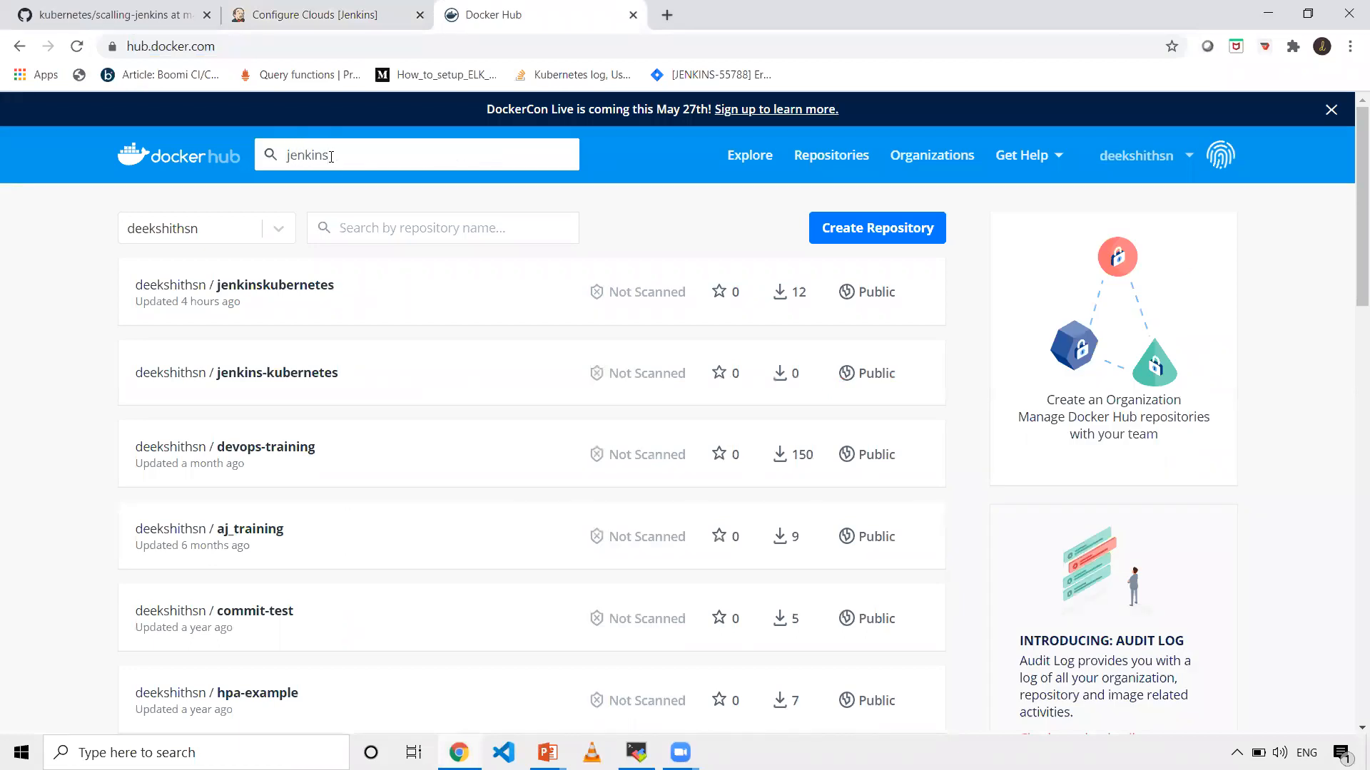
{"action": "key", "text": "Return"}
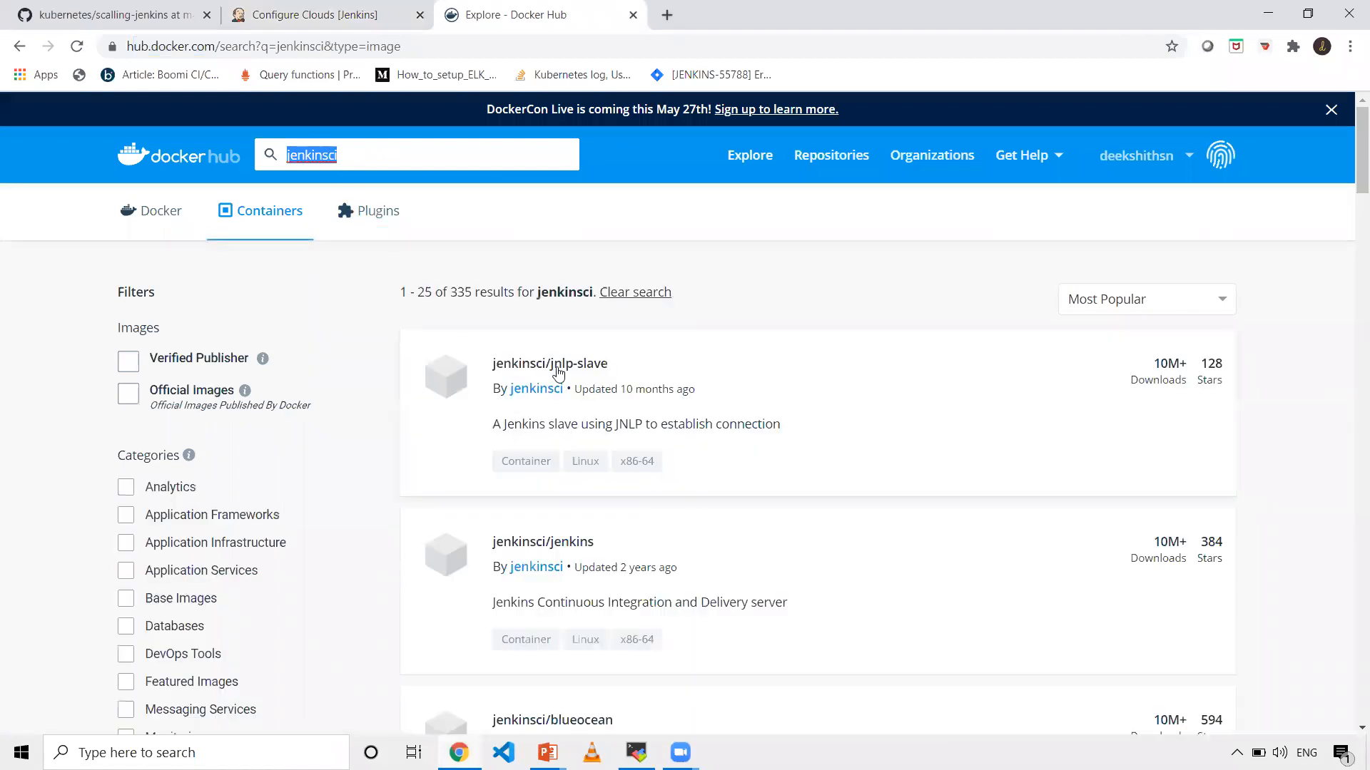
{"action": "left_click", "coordinate": [549, 363]}
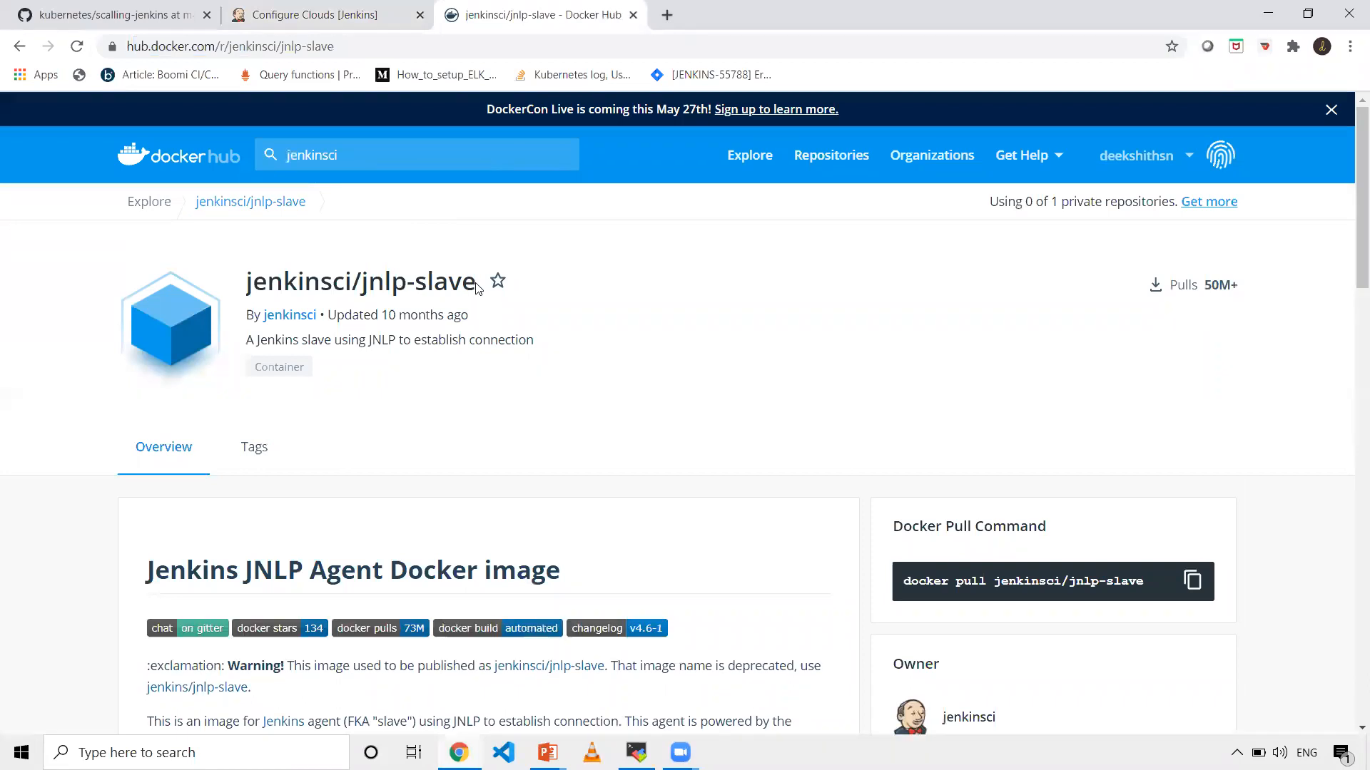
{"action": "mouse_move", "coordinate": [244, 292]}
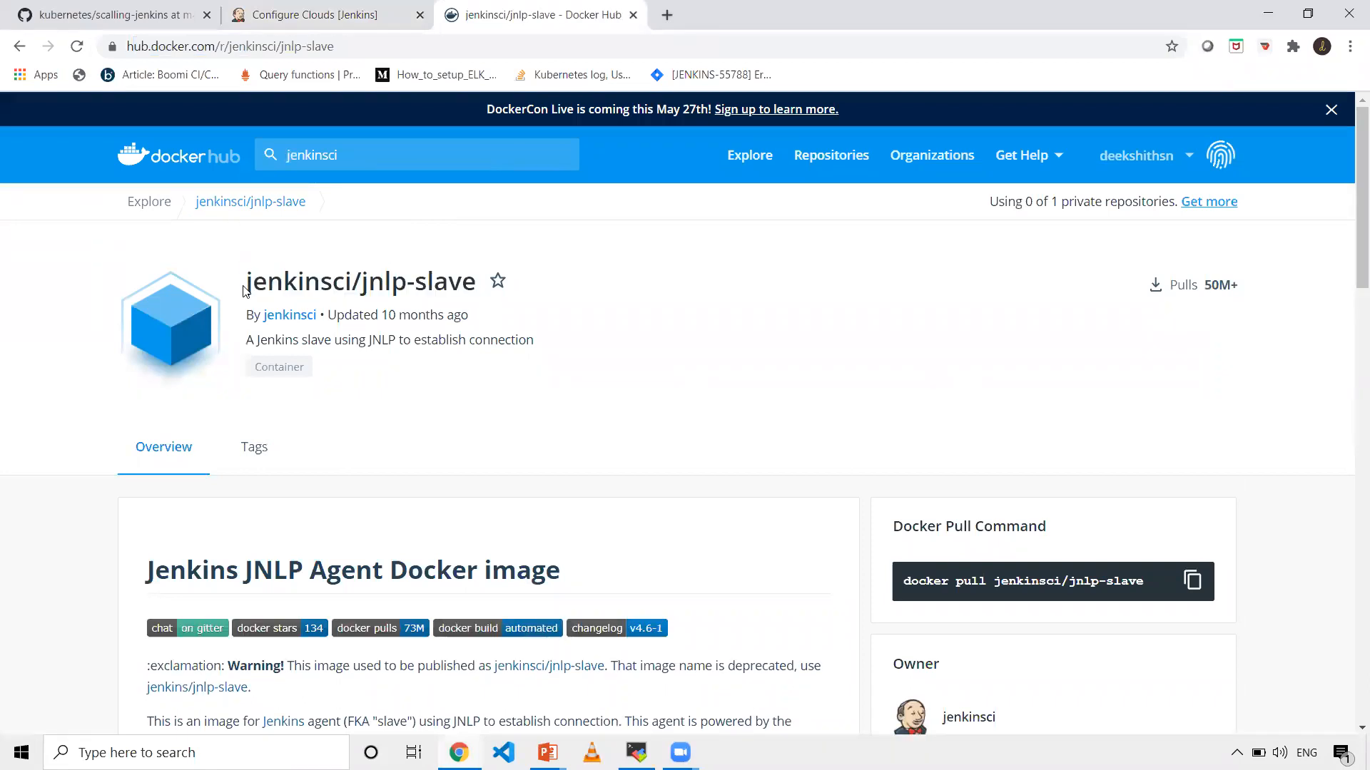
{"action": "double_click", "coordinate": [358, 282]}
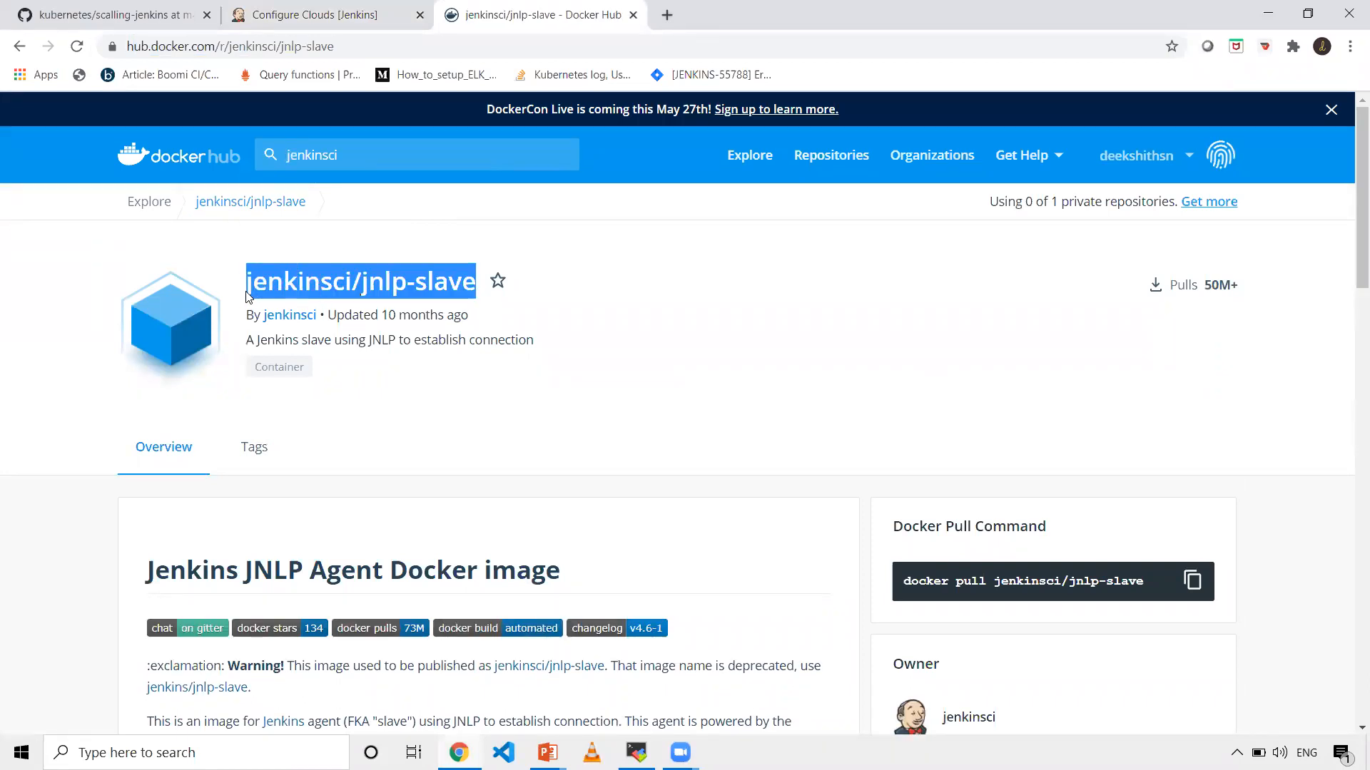
{"action": "left_click", "coordinate": [310, 15]}
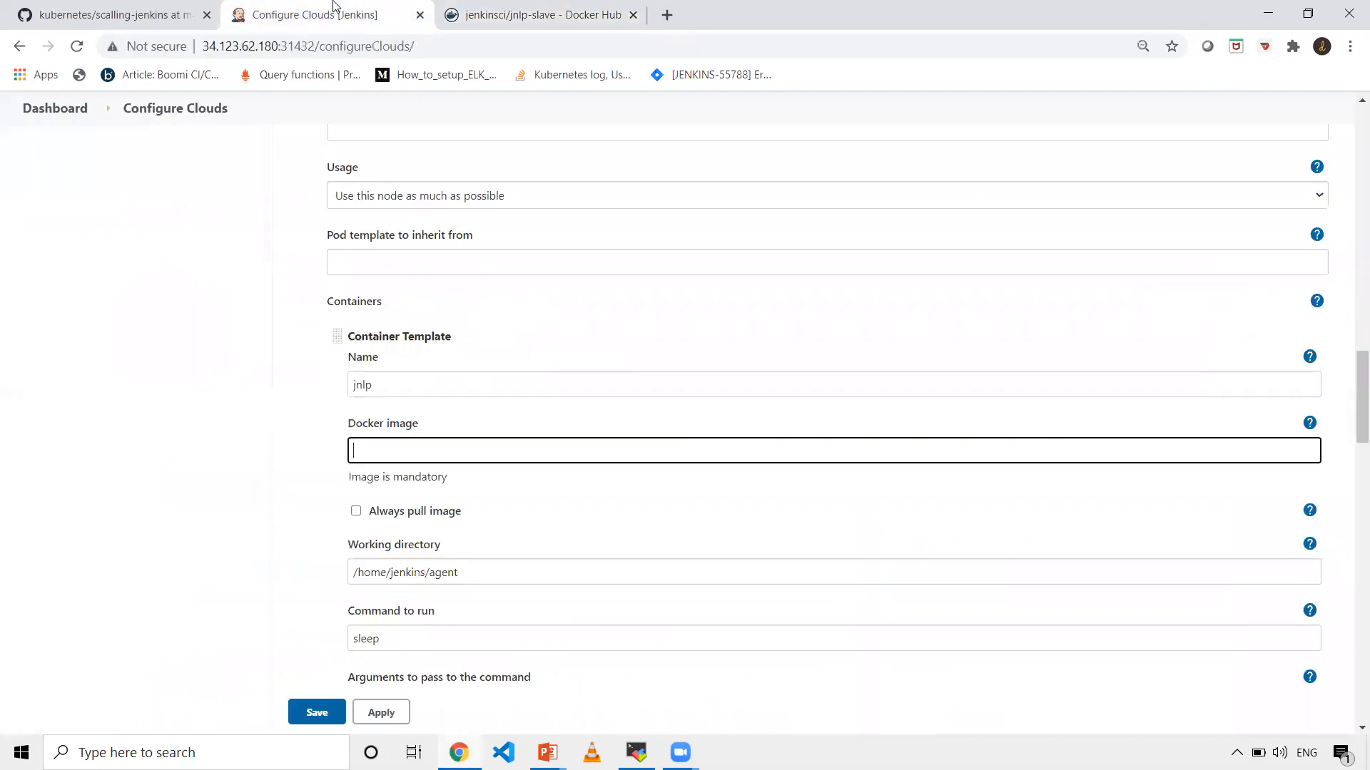
Set the jnlp container image to jenkinsci/jnlp-slave, clear its sleep command and arguments, and save.
{"action": "type", "text": "jenkinsci/jnlp-slave"}
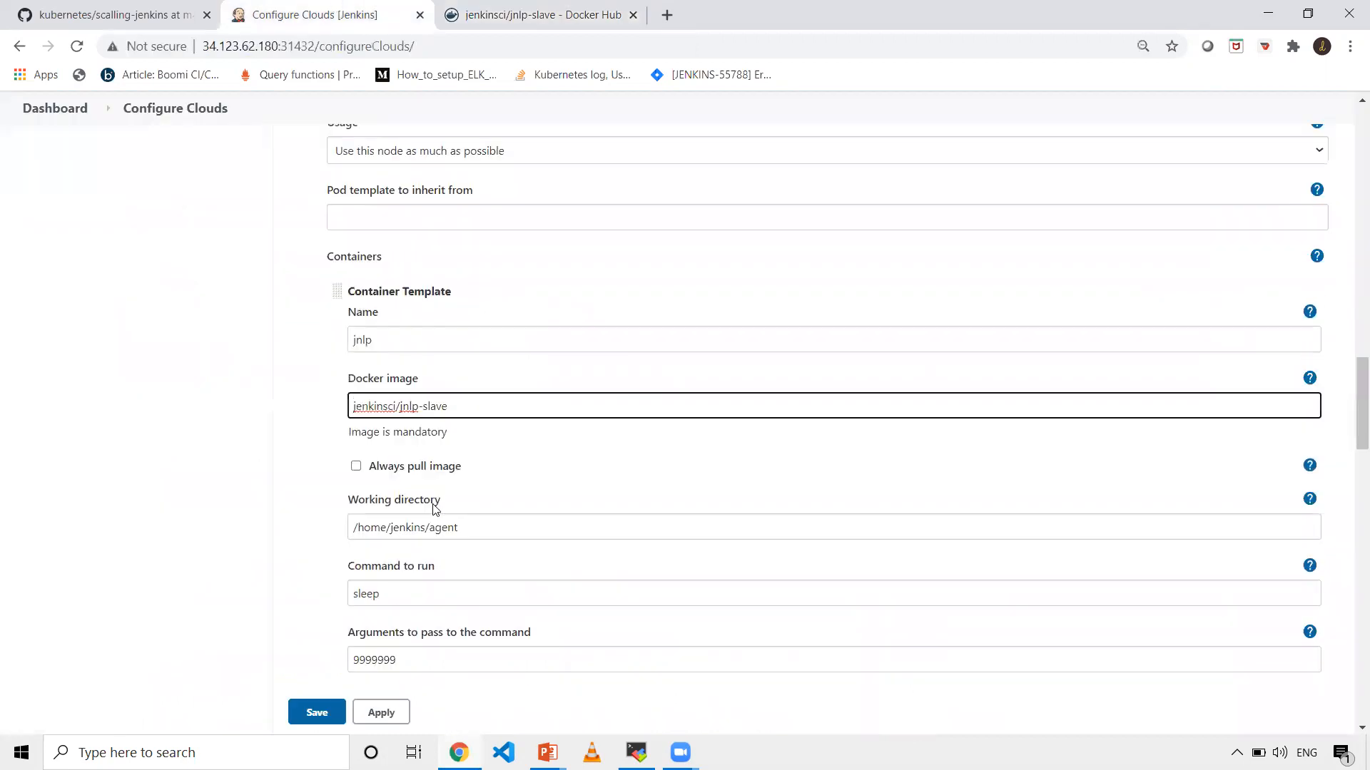
{"action": "scroll", "scroll_direction": "down", "scroll_amount": 3}
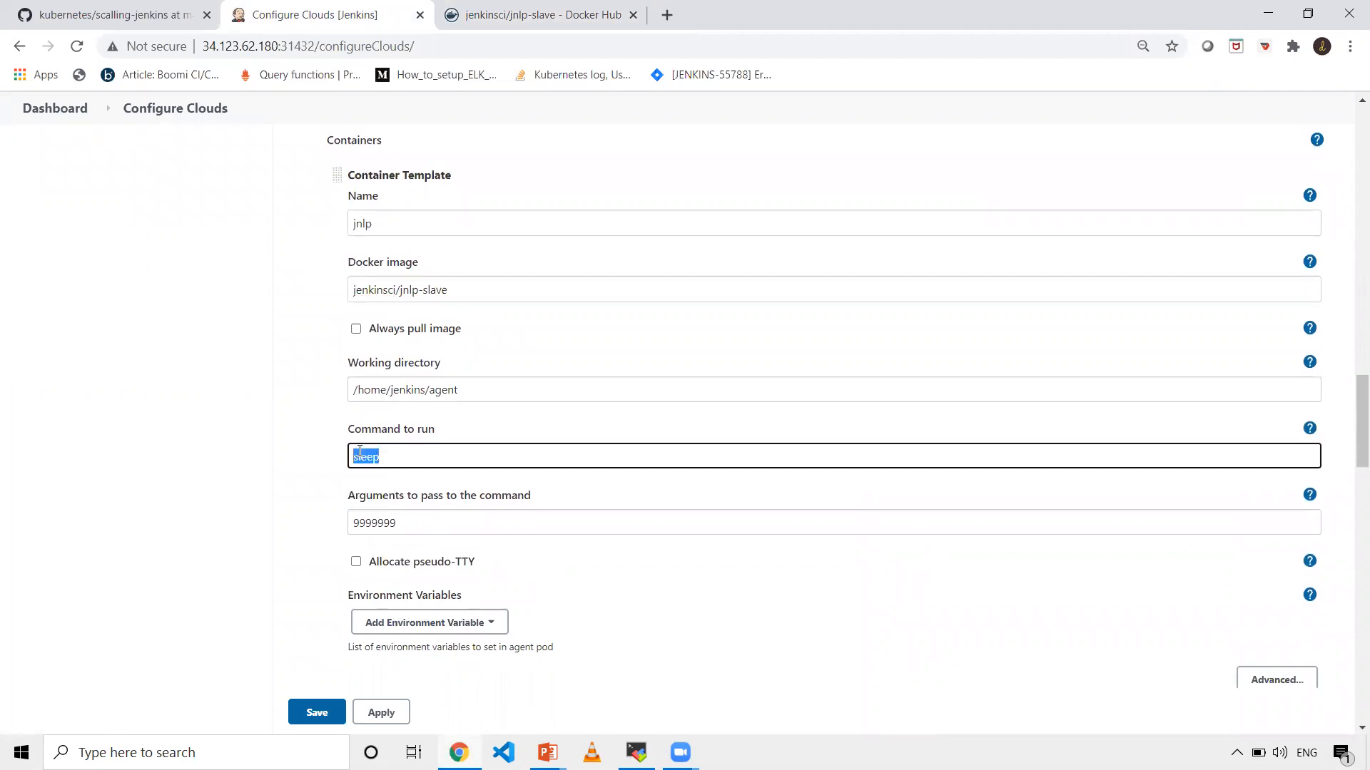
{"action": "key", "text": "Delete"}
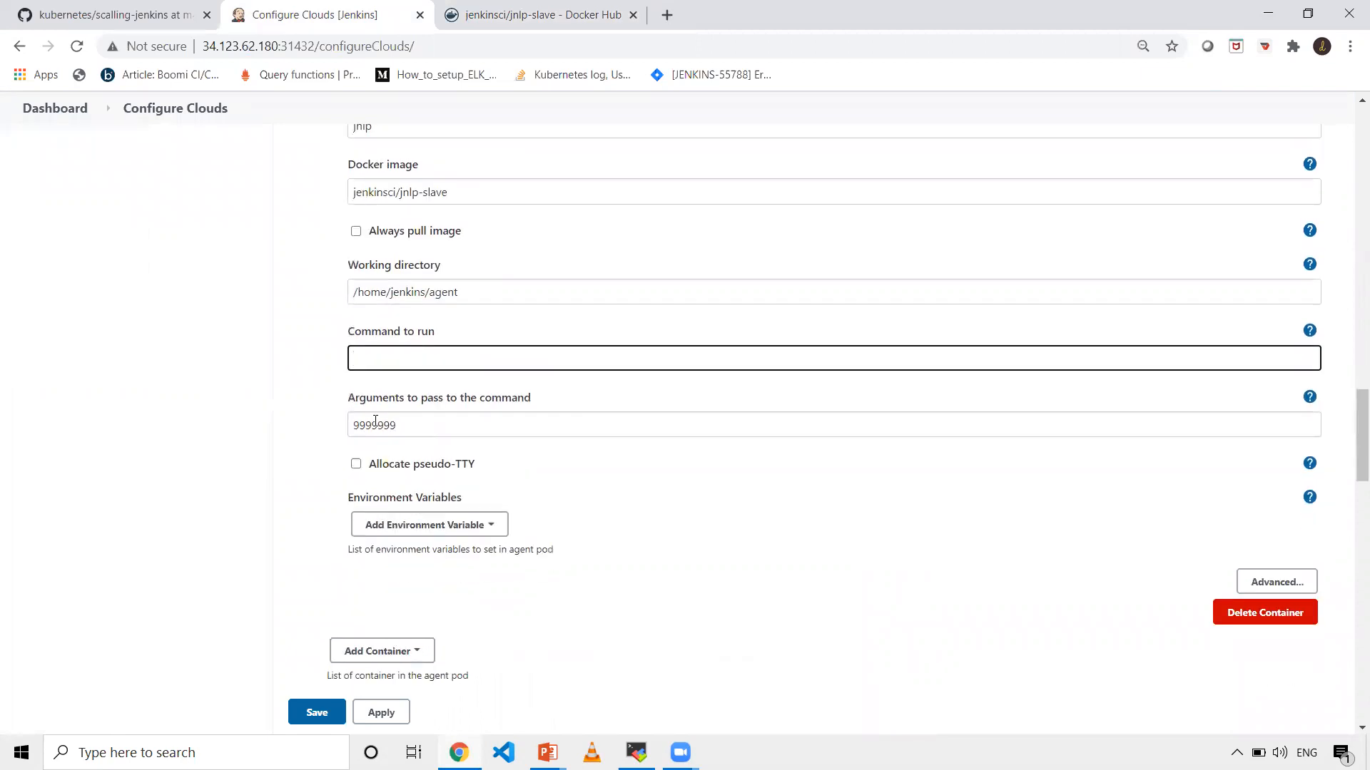
{"action": "scroll", "scroll_direction": "down", "scroll_amount": 3}
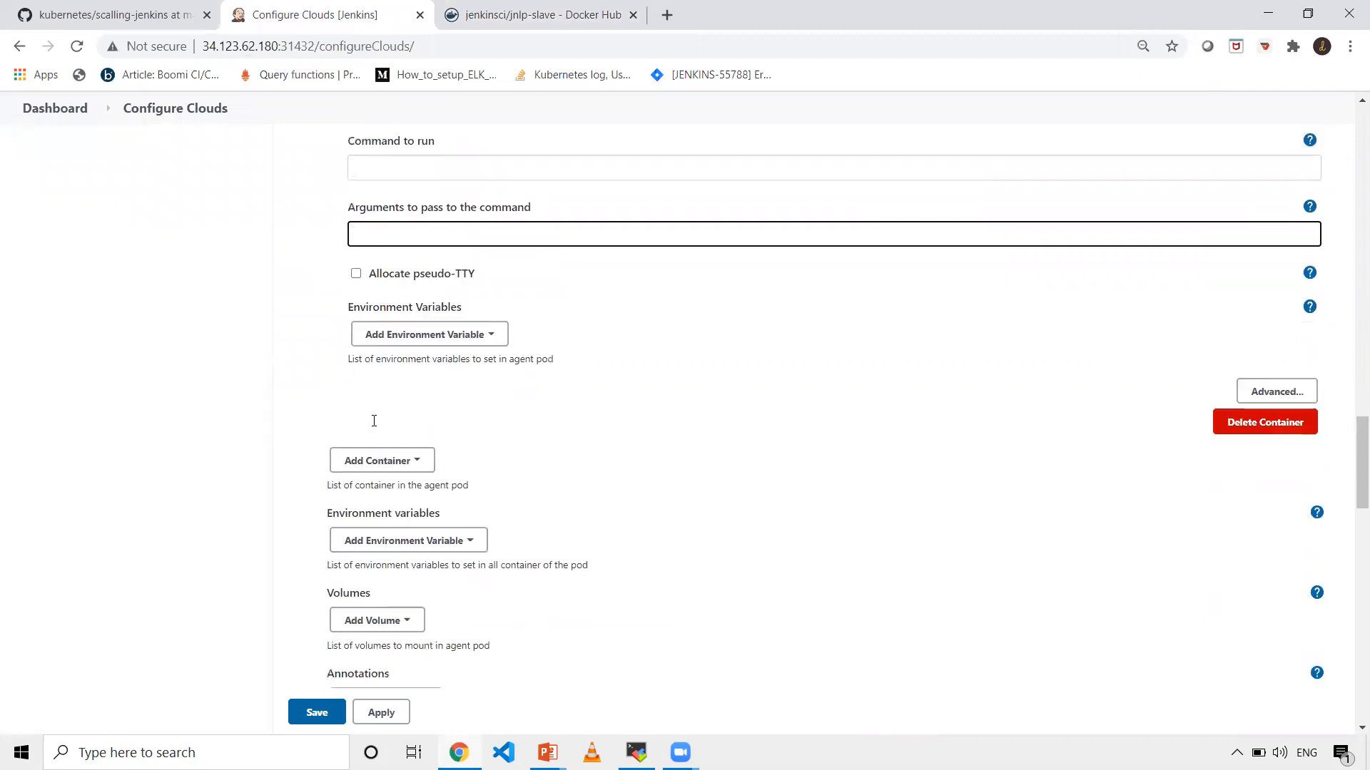
{"action": "scroll", "scroll_direction": "down", "scroll_amount": 3}
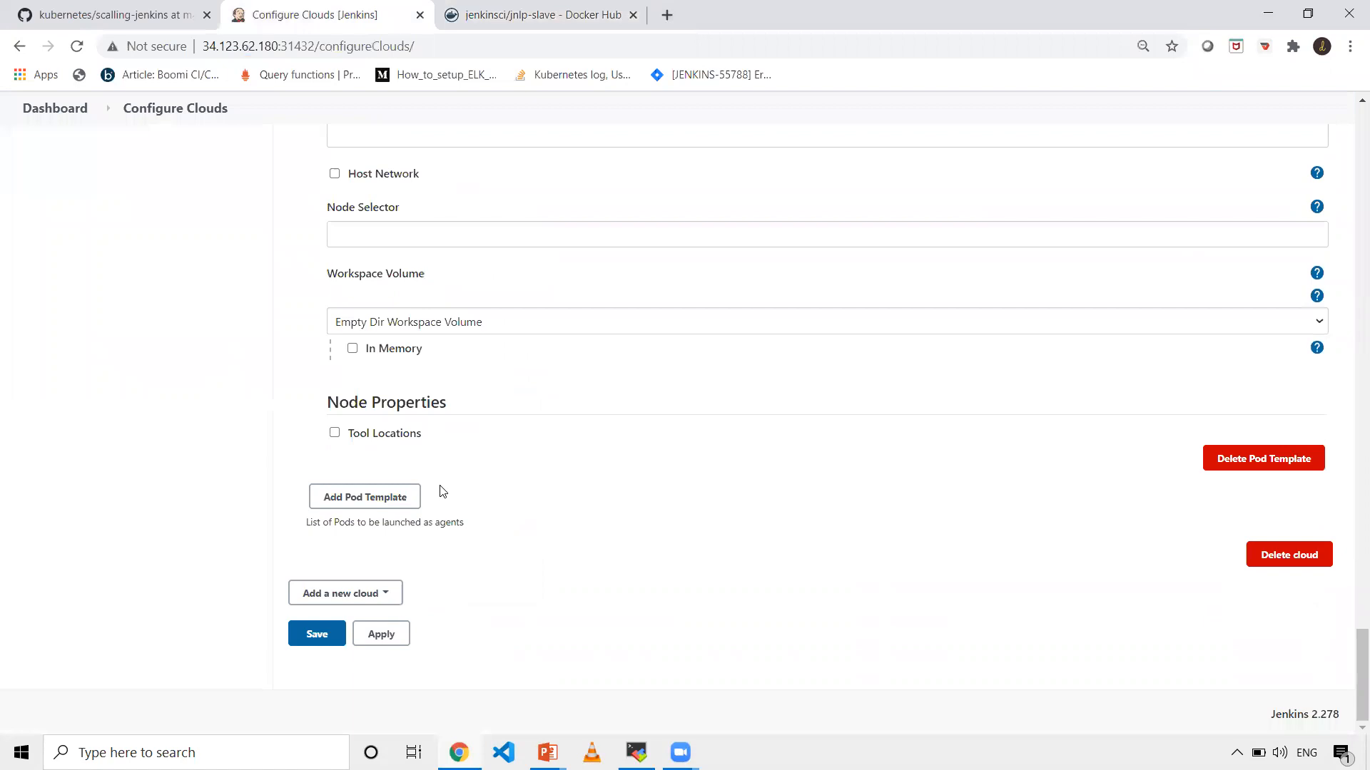
{"action": "mouse_move", "coordinate": [341, 627]}
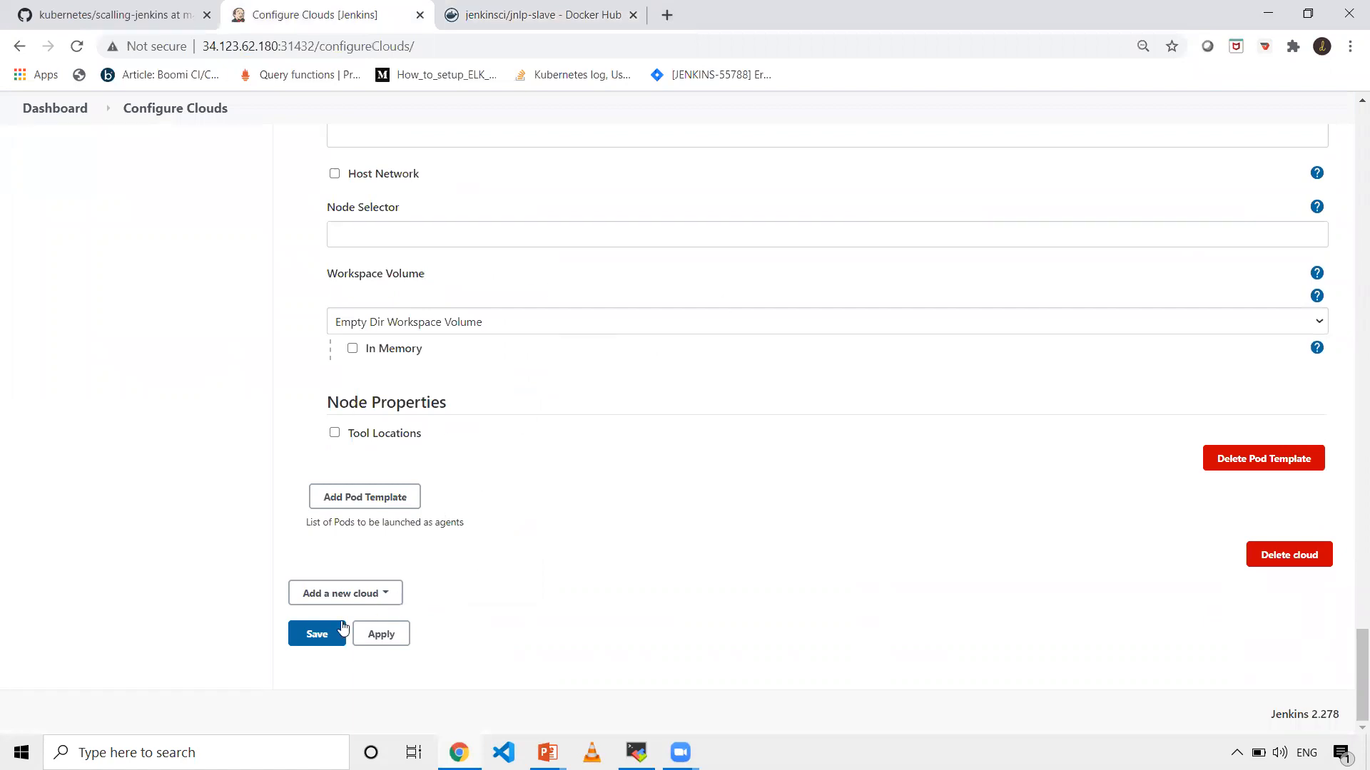
{"action": "left_click", "coordinate": [316, 634]}
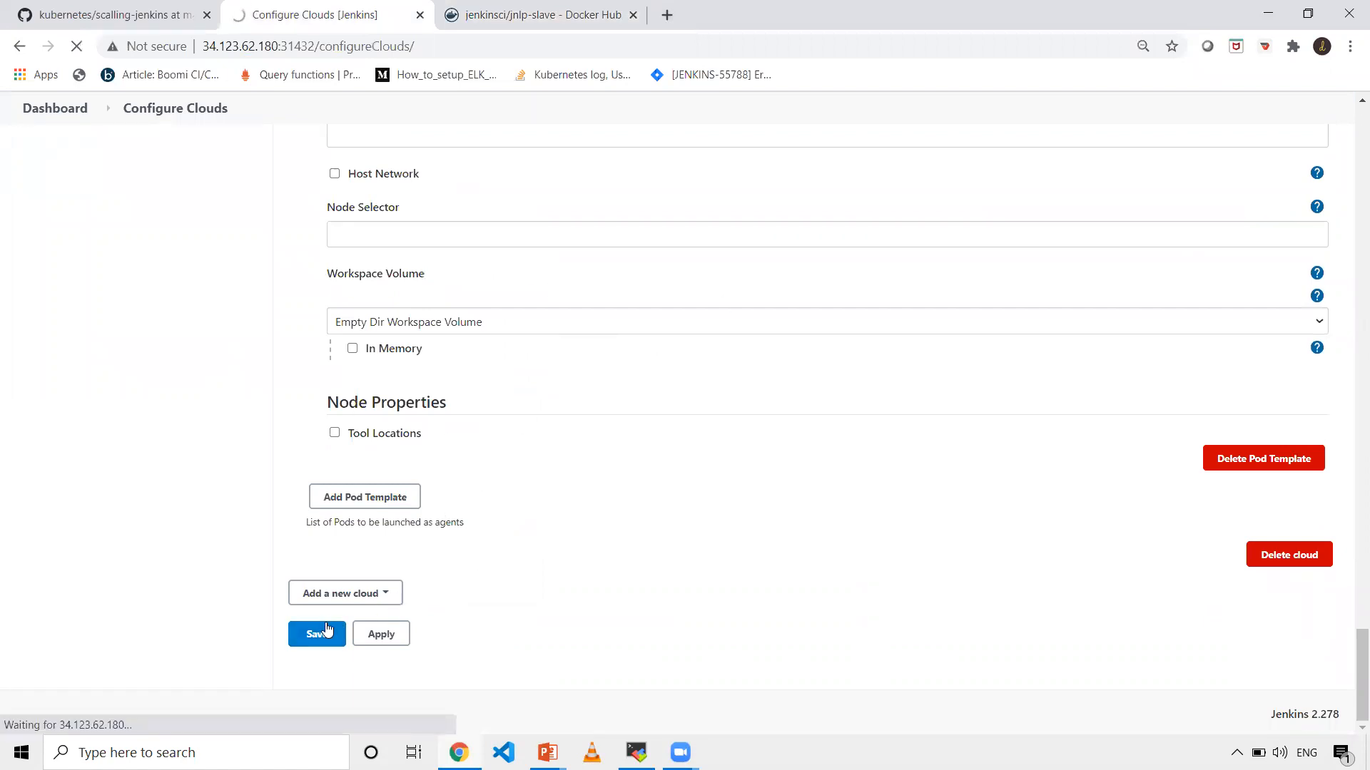
Create a new freestyle project named test.
{"action": "left_click", "coordinate": [316, 634]}
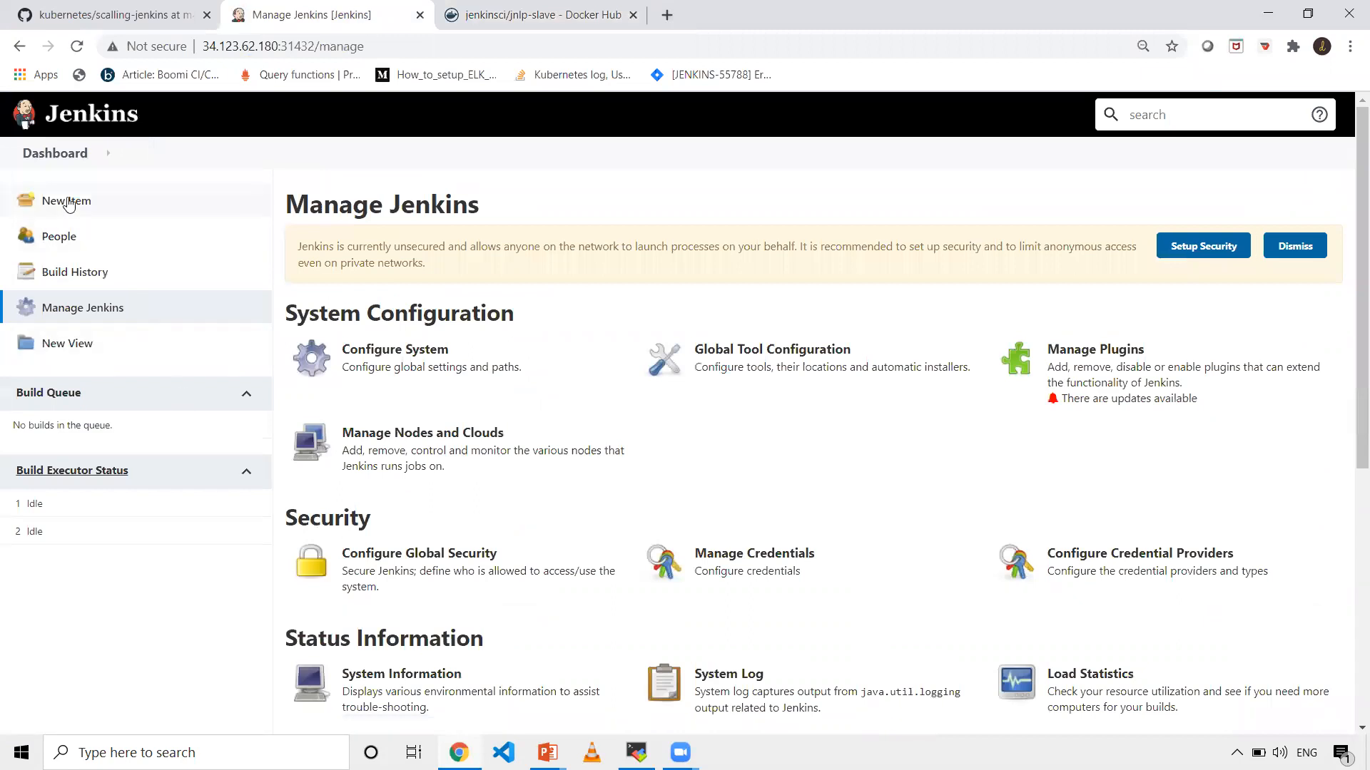
{"action": "left_click", "coordinate": [54, 152]}
{"action": "type", "text": "t"}
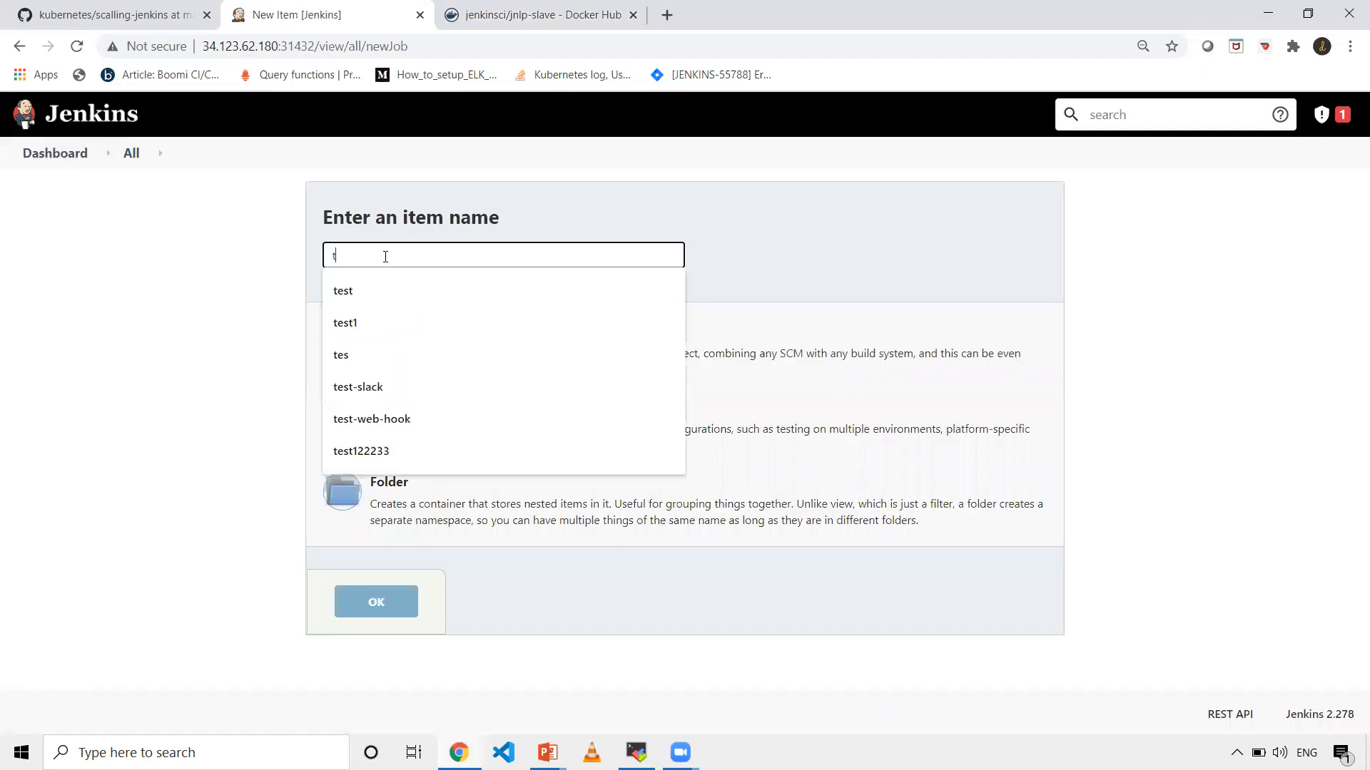
{"action": "type", "text": "est"}
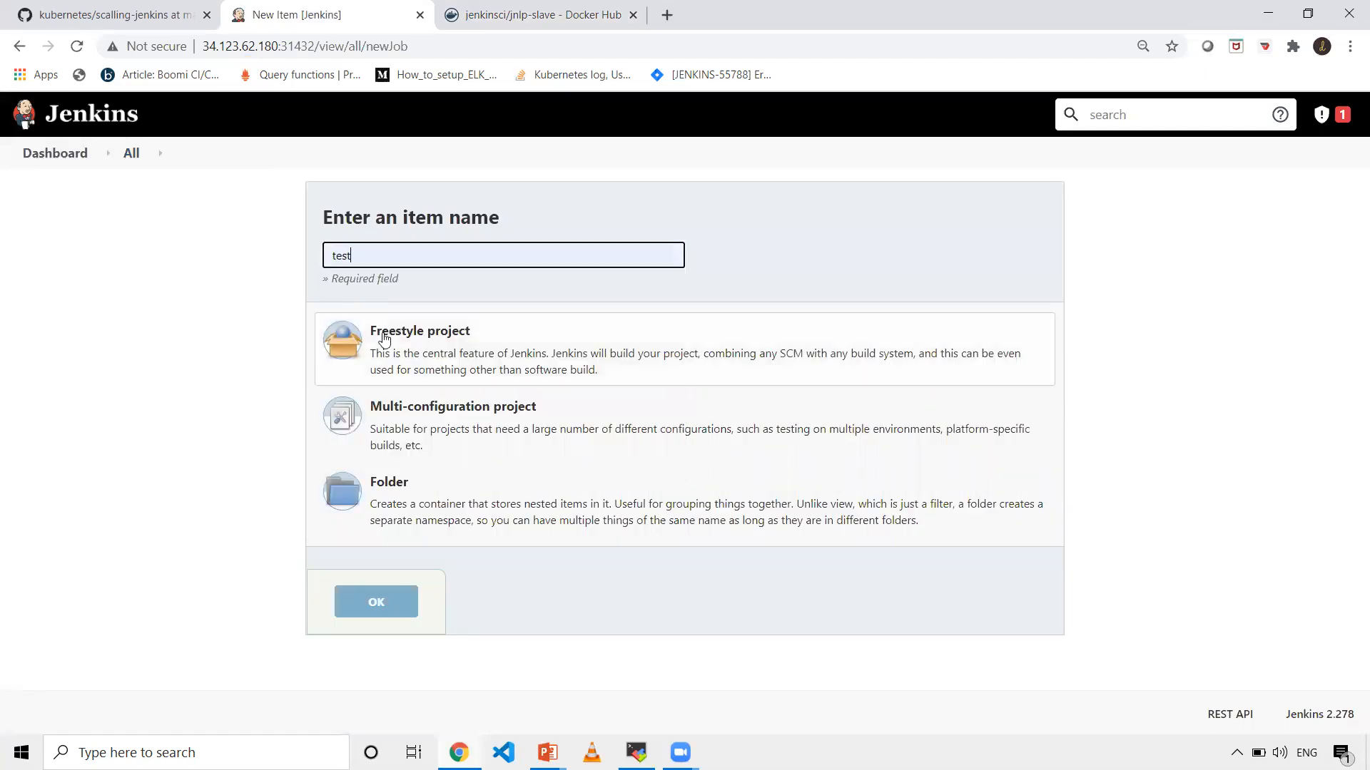
{"action": "left_click", "coordinate": [376, 602]}
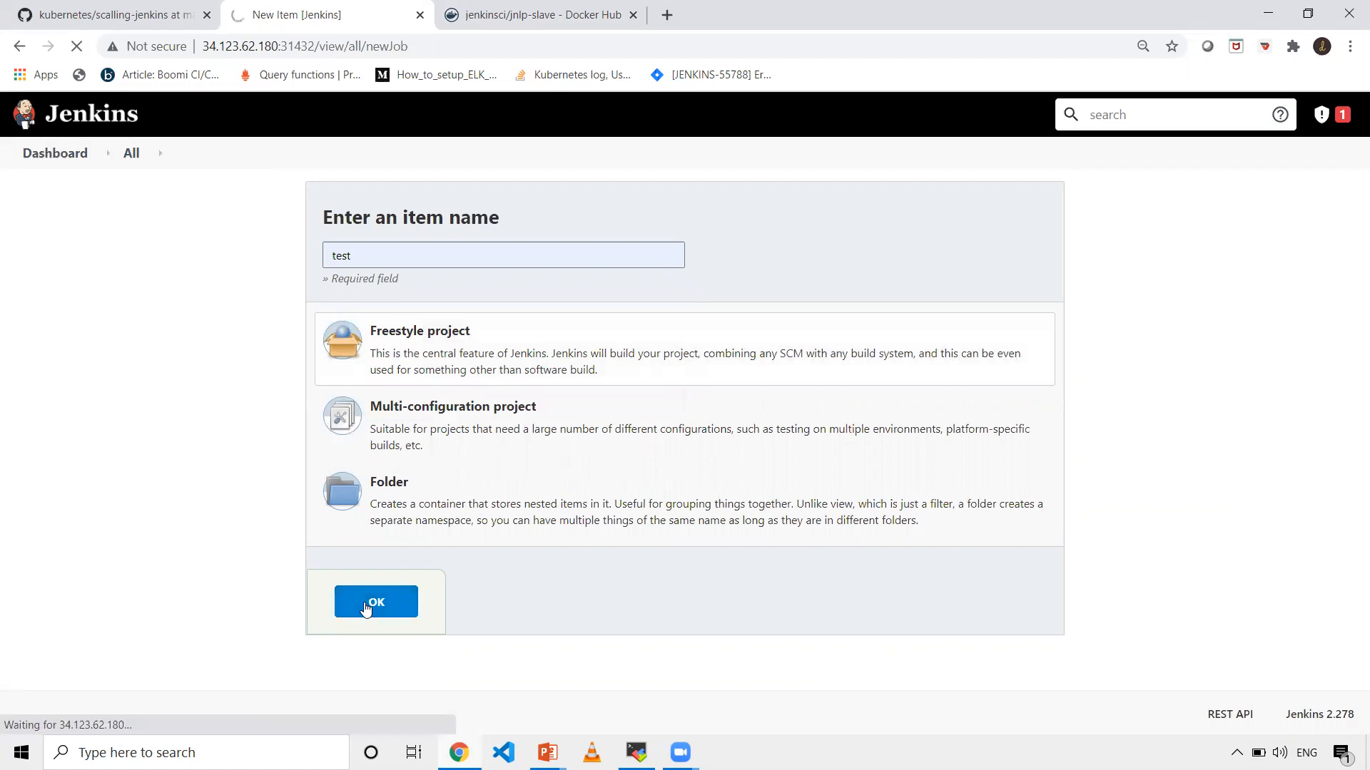
{"action": "left_click", "coordinate": [376, 602]}
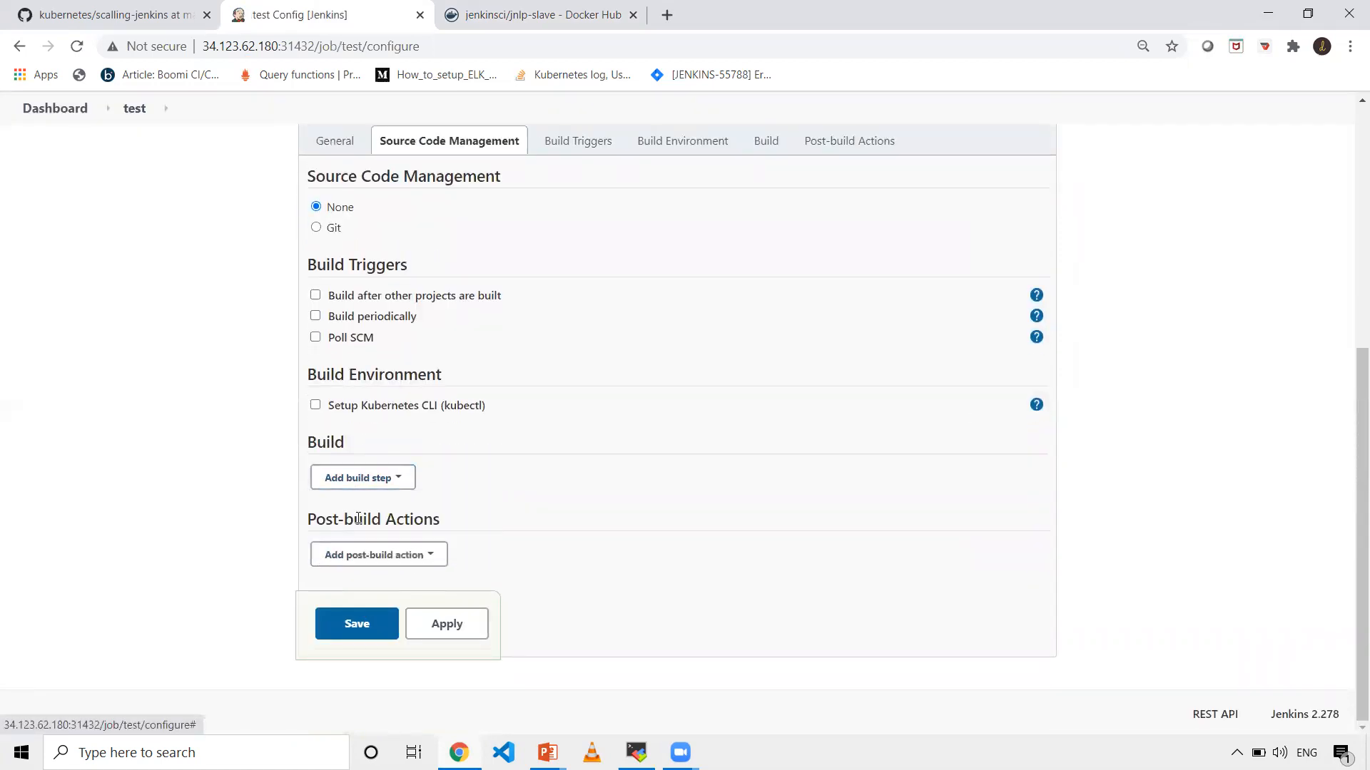
Add an Execute shell build step running 'hostname' and save the project.
{"action": "left_click", "coordinate": [362, 478]}
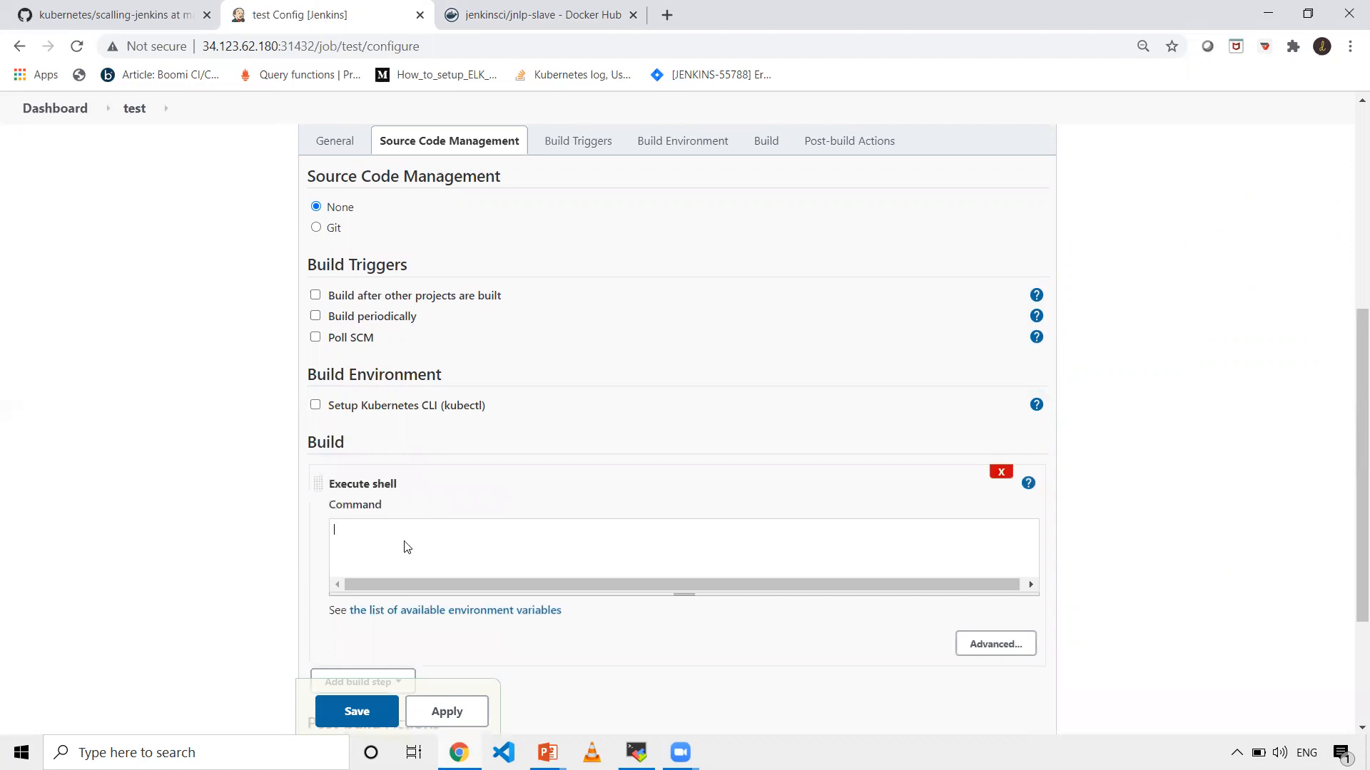
{"action": "type", "text": "hostna"}
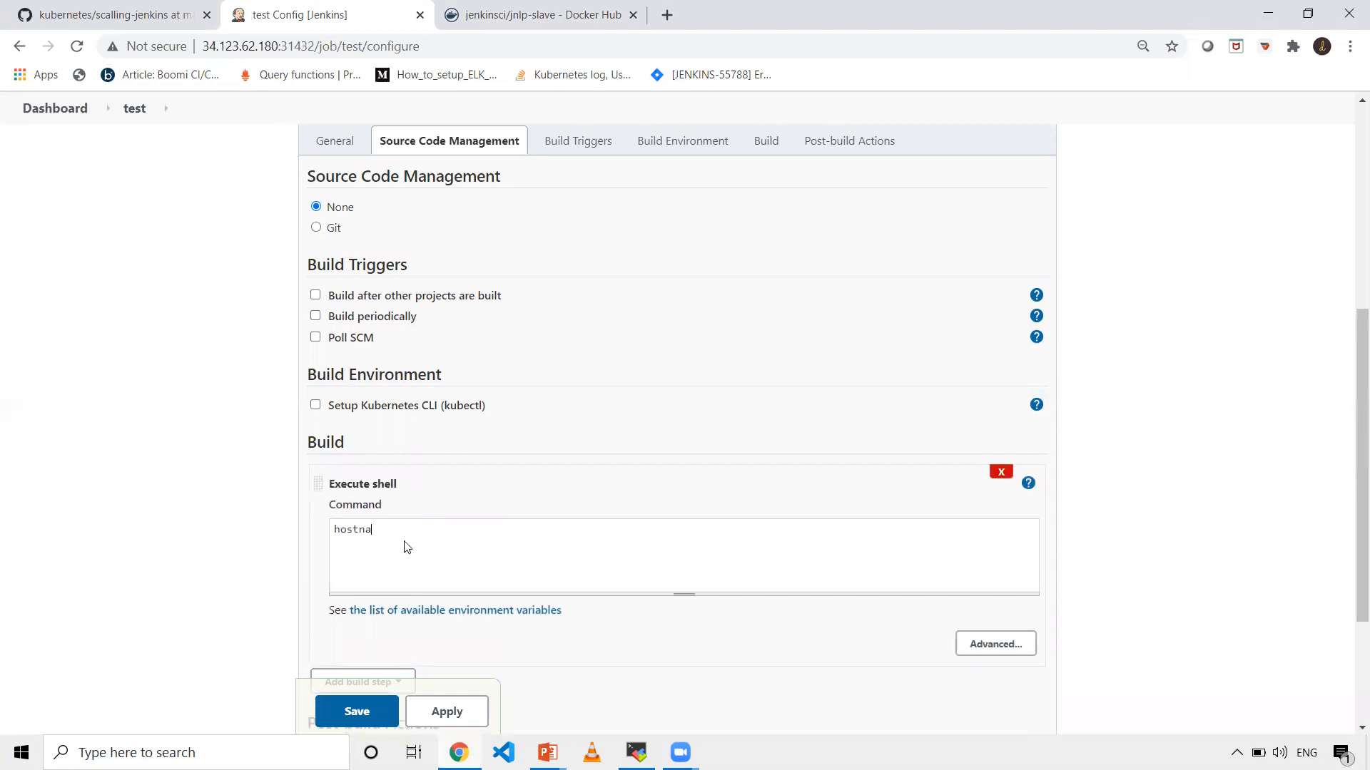
{"action": "type", "text": "me"}
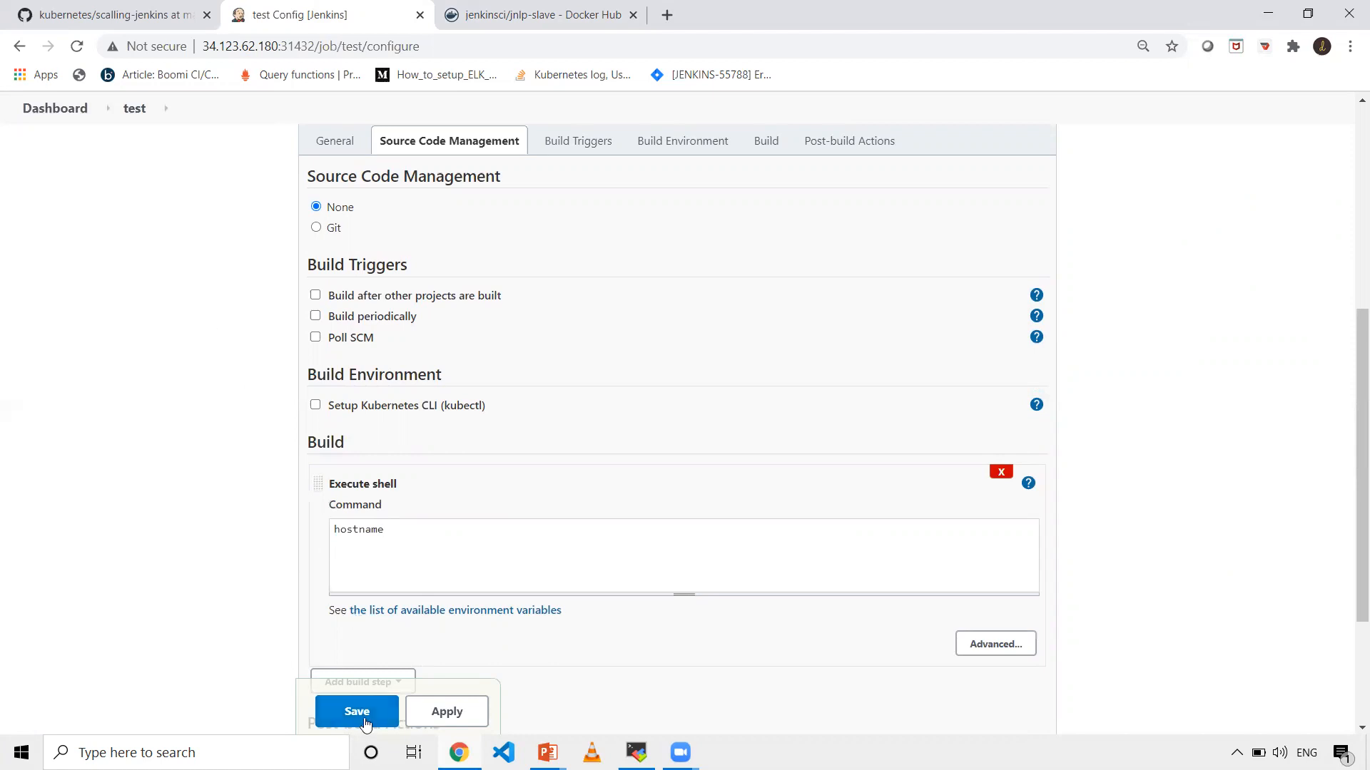
{"action": "left_click", "coordinate": [355, 711]}
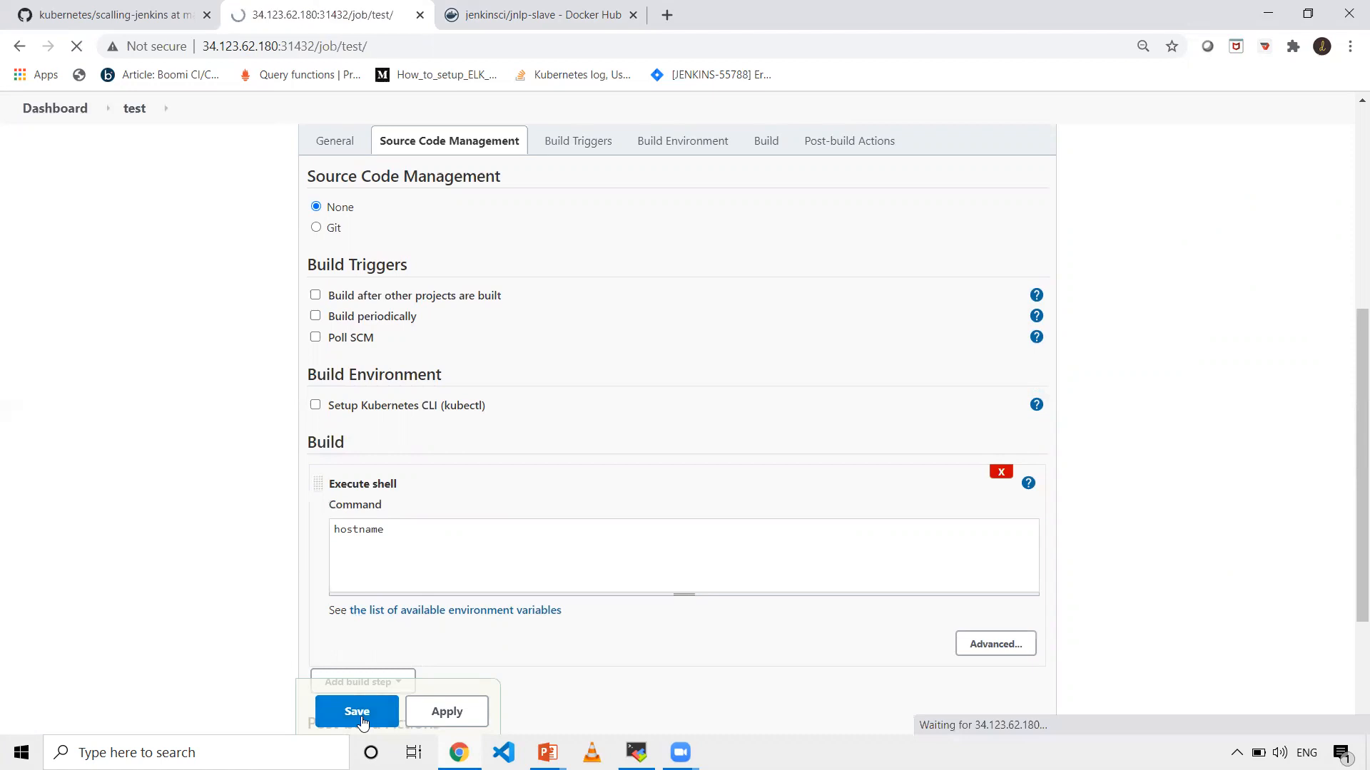
{"action": "left_click", "coordinate": [357, 711]}
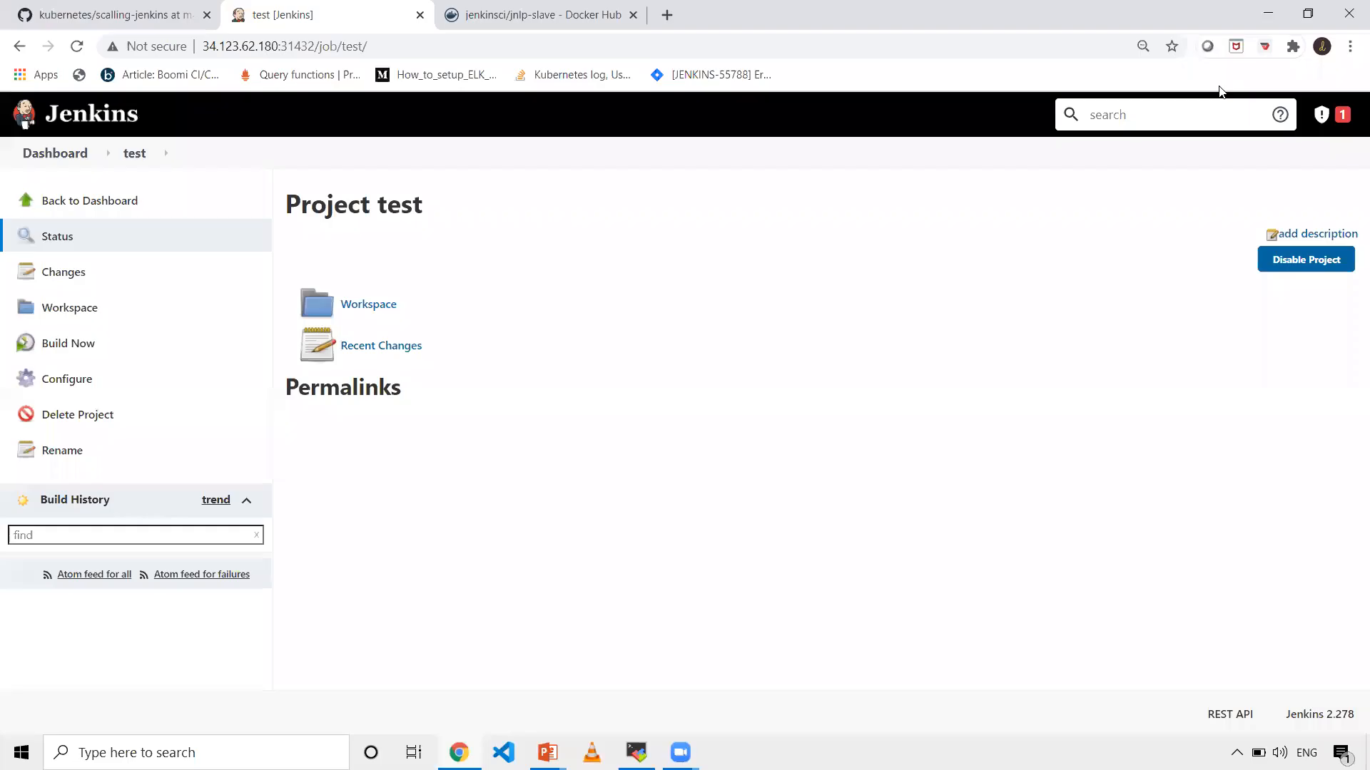
{"action": "mouse_move", "coordinate": [113, 377]}
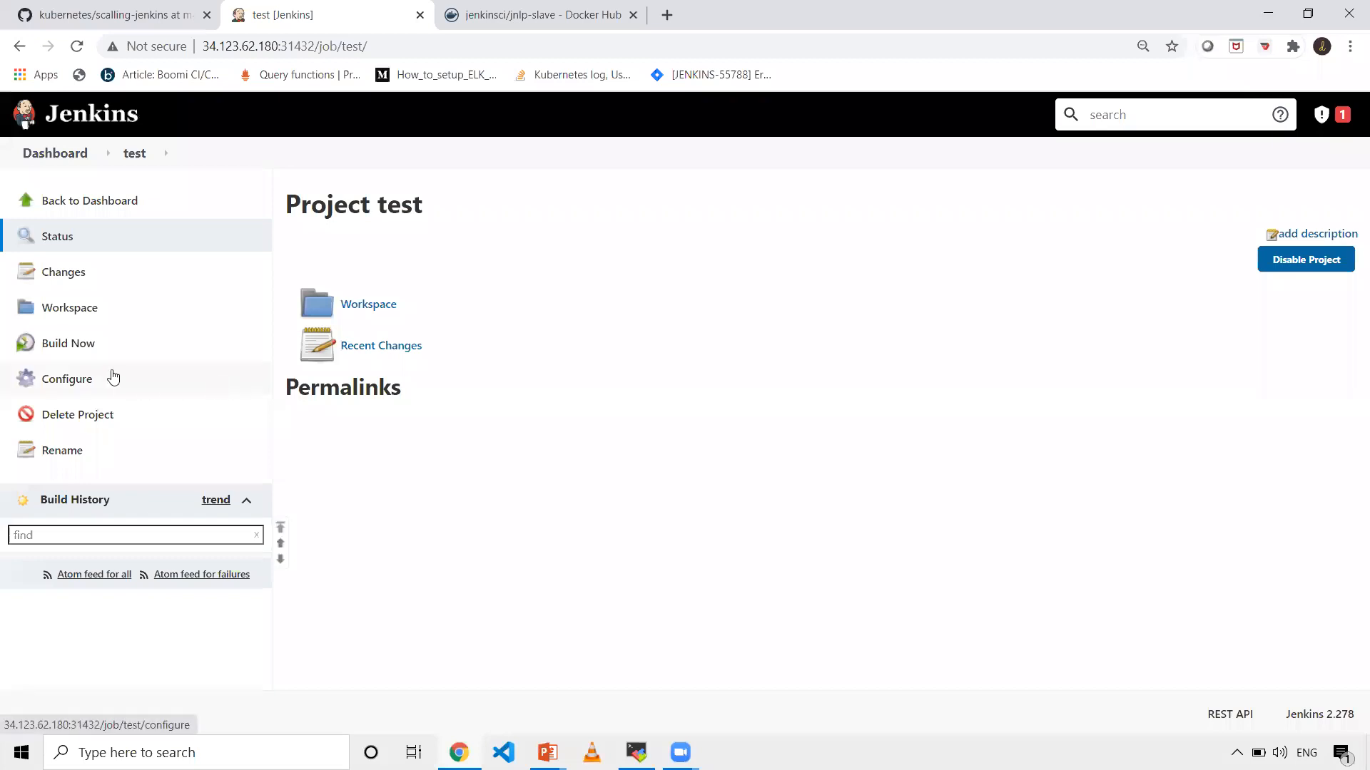
Trigger build #1 of the test project and go to Manage Jenkins while it's pending.
{"action": "left_click", "coordinate": [68, 343]}
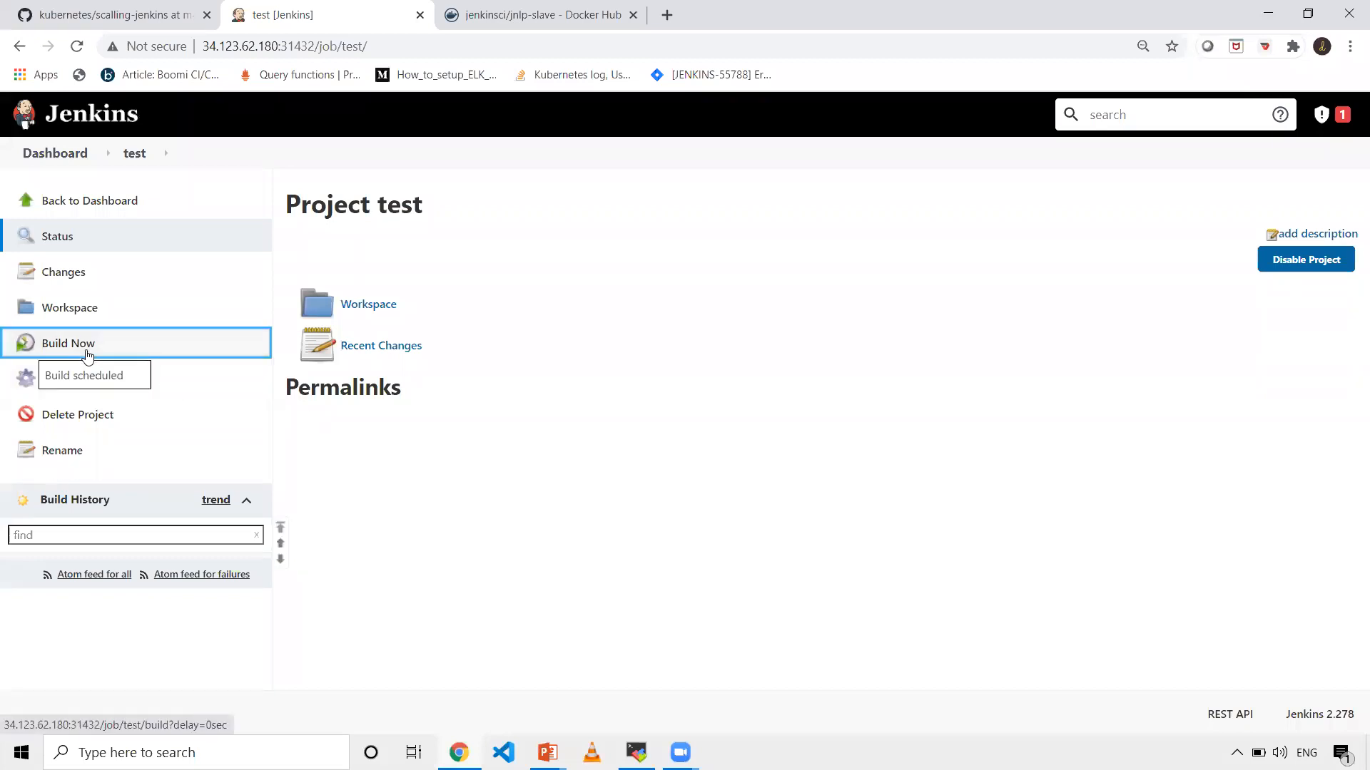
{"action": "left_click", "coordinate": [68, 343]}
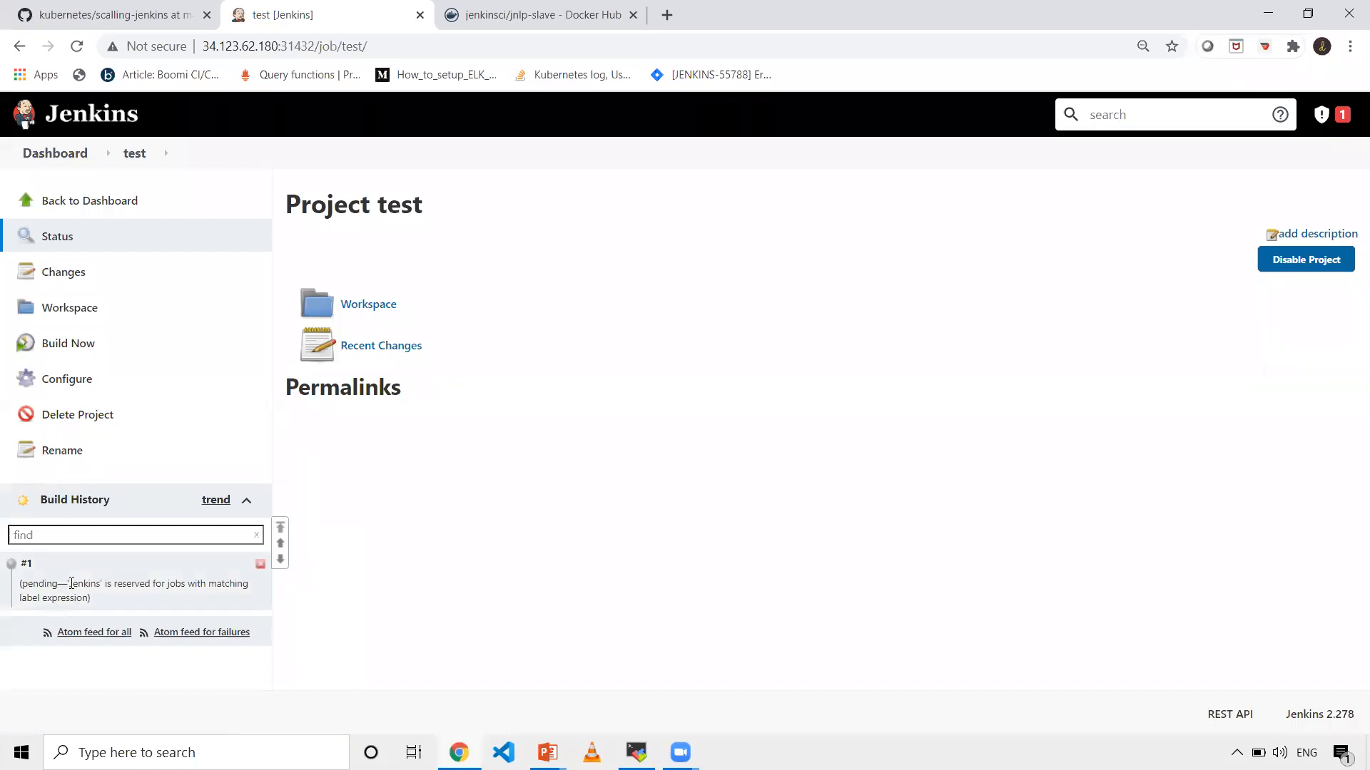
{"action": "mouse_move", "coordinate": [179, 609]}
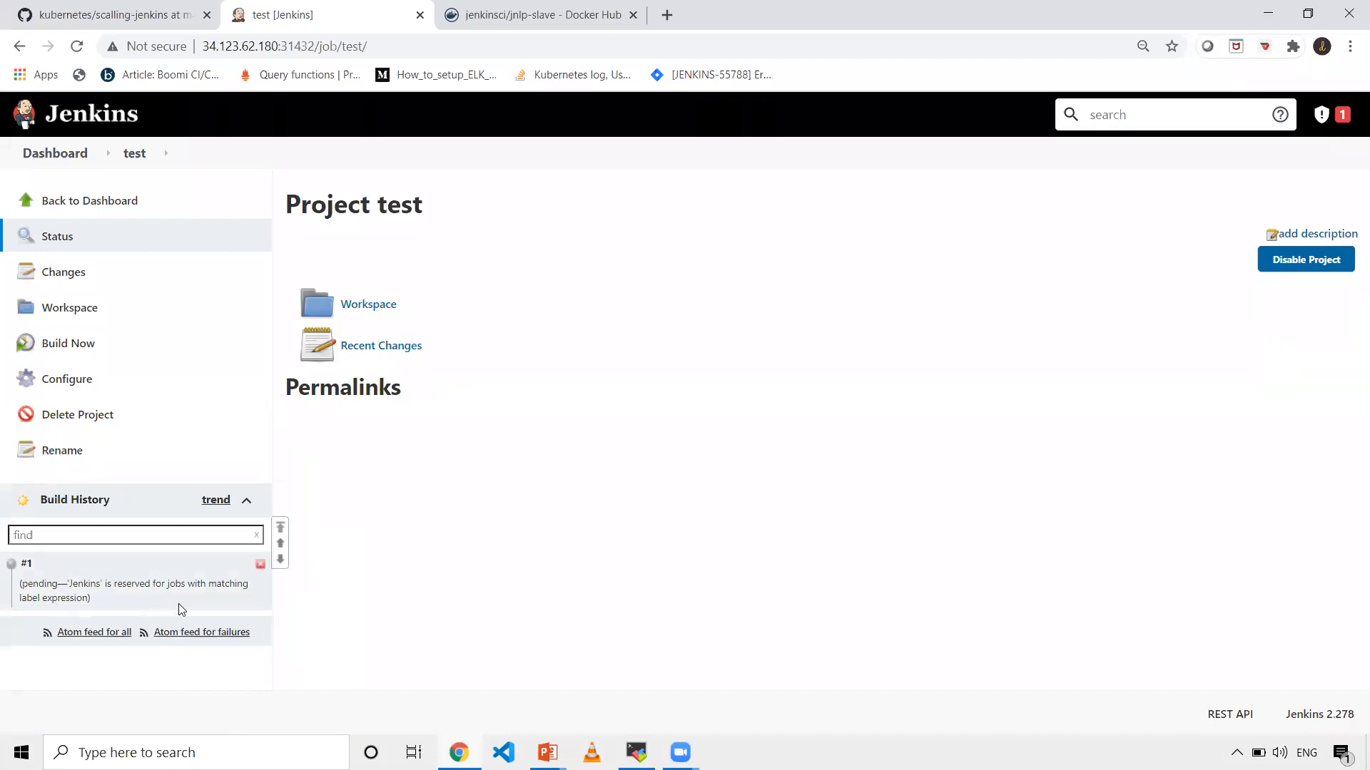
{"action": "mouse_move", "coordinate": [590, 564]}
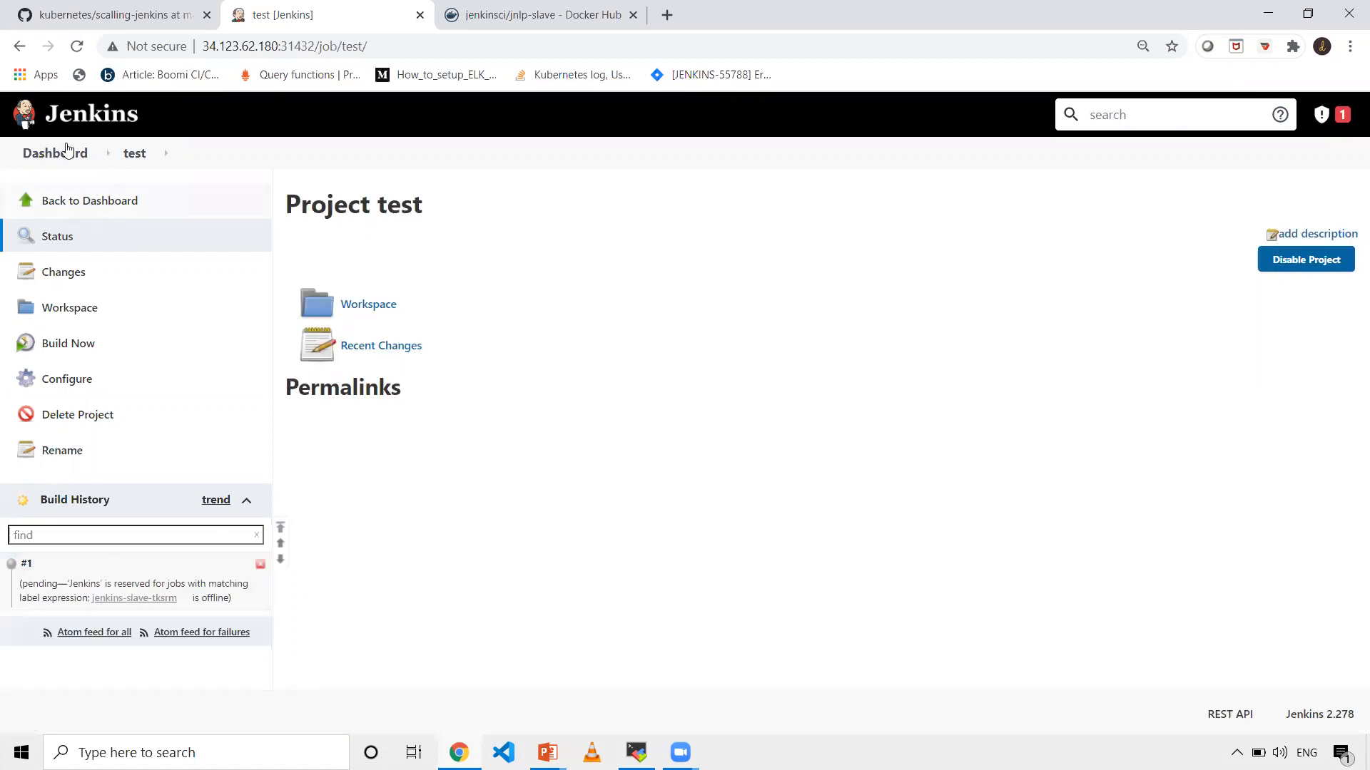
{"action": "left_click", "coordinate": [55, 152]}
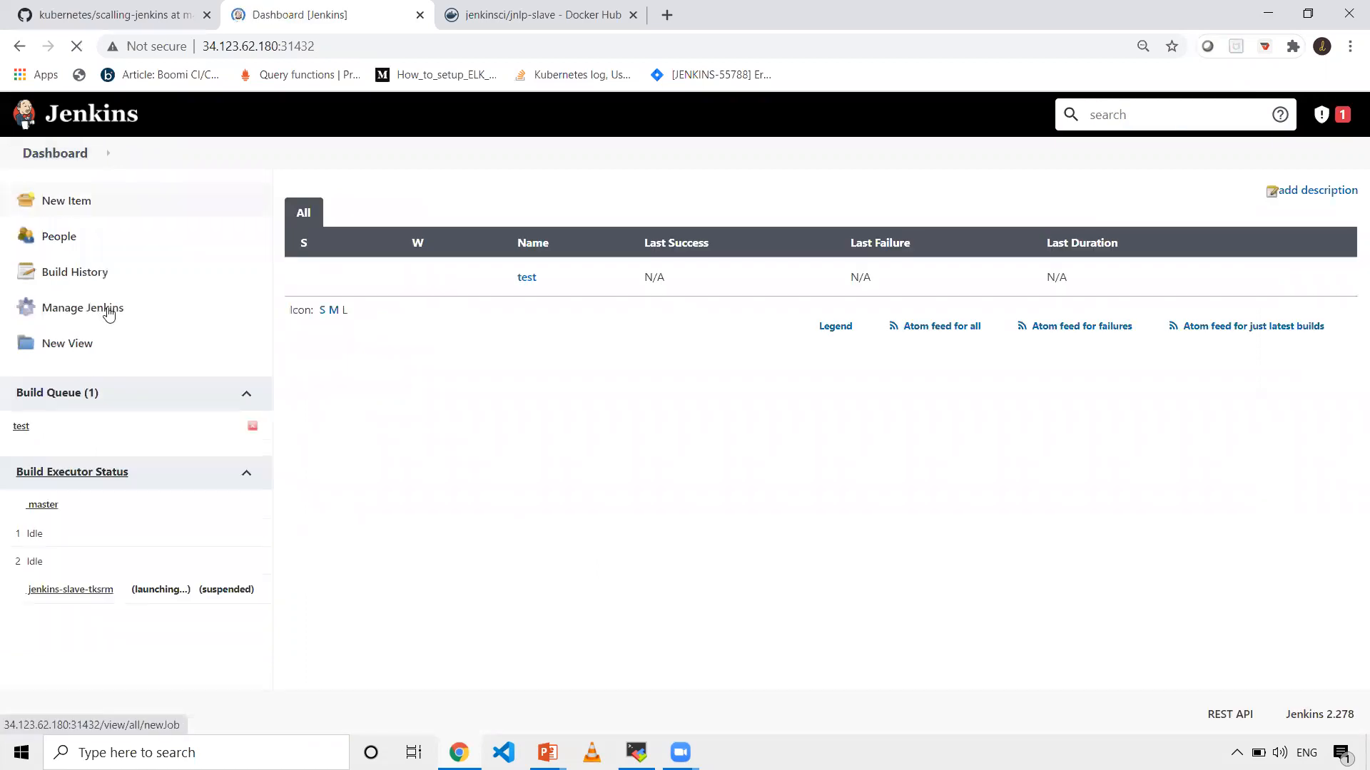
{"action": "left_click", "coordinate": [82, 307]}
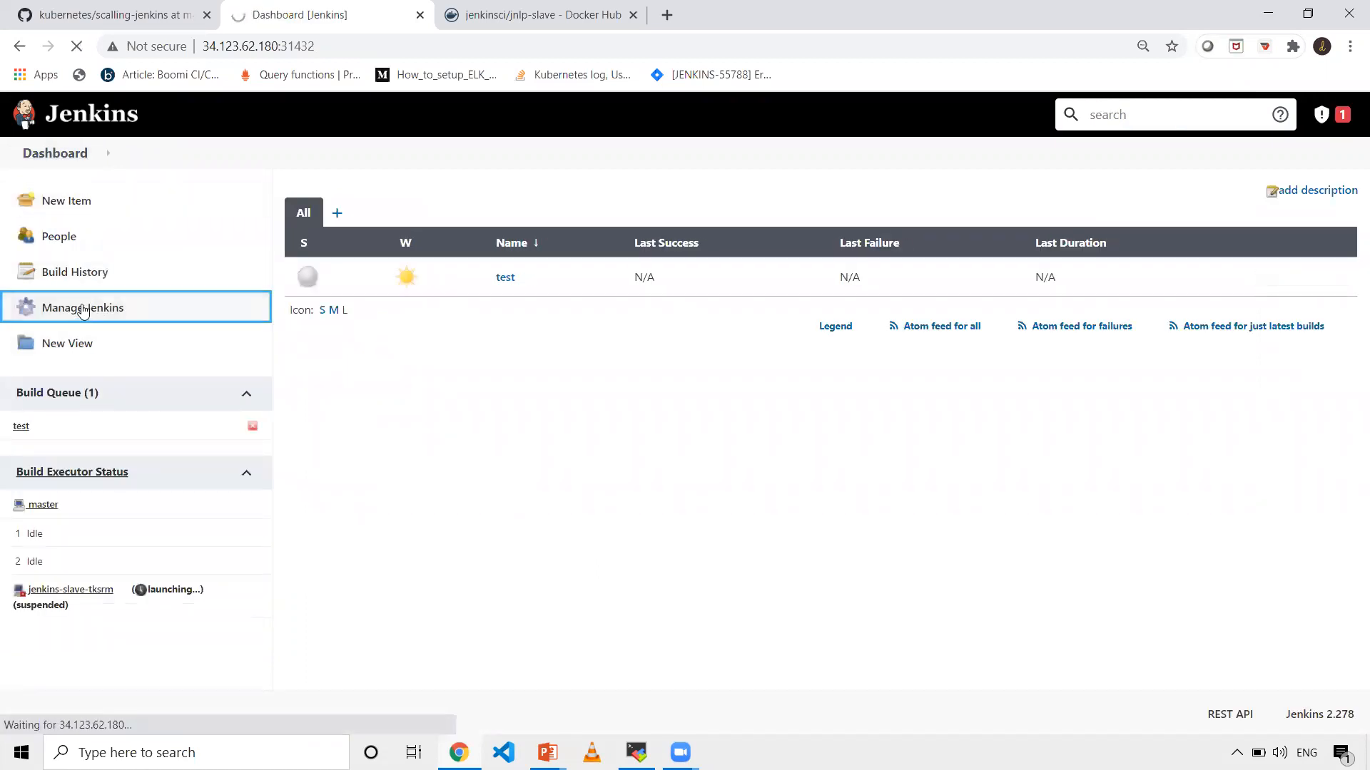
View the jenkins-slave-tksrm agent under nodes, then confirm build #1 succeeded on the dashboard.
{"action": "left_click", "coordinate": [82, 307]}
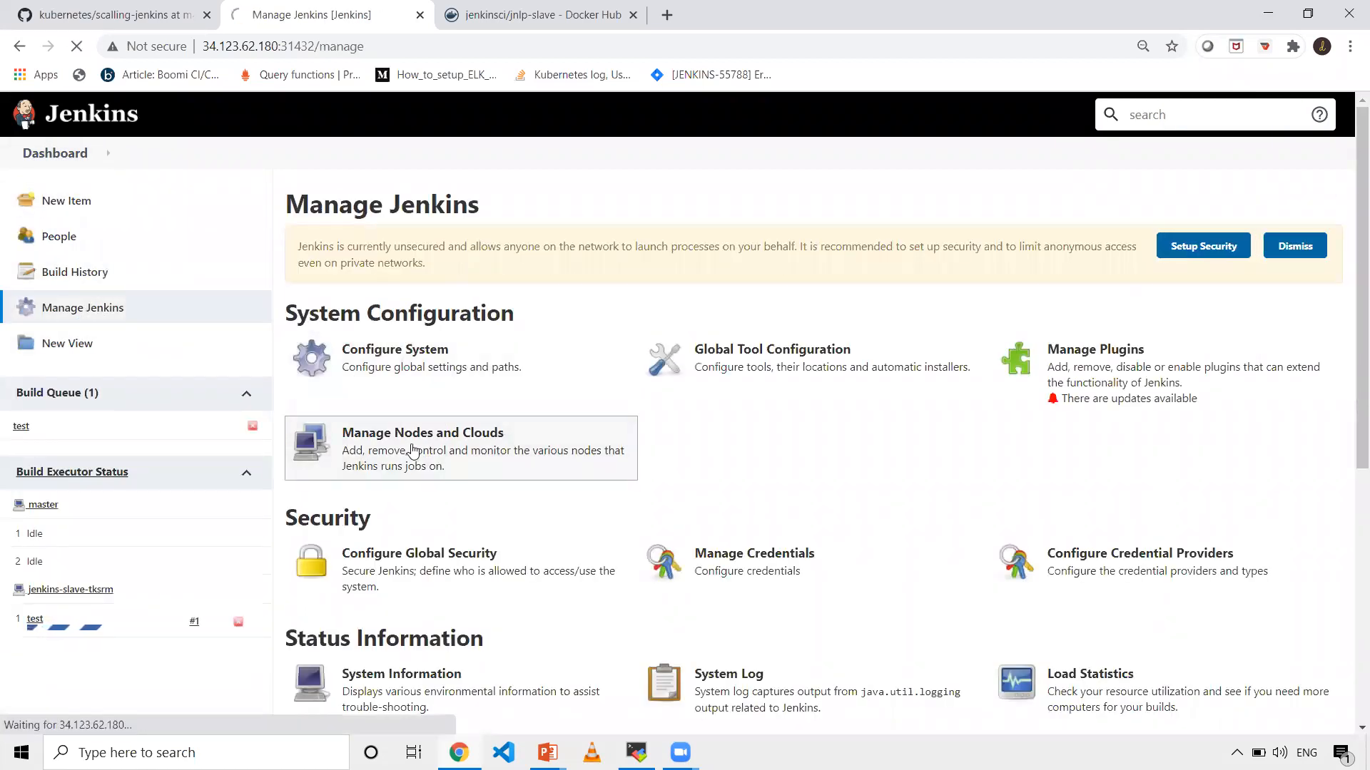
{"action": "left_click", "coordinate": [422, 433]}
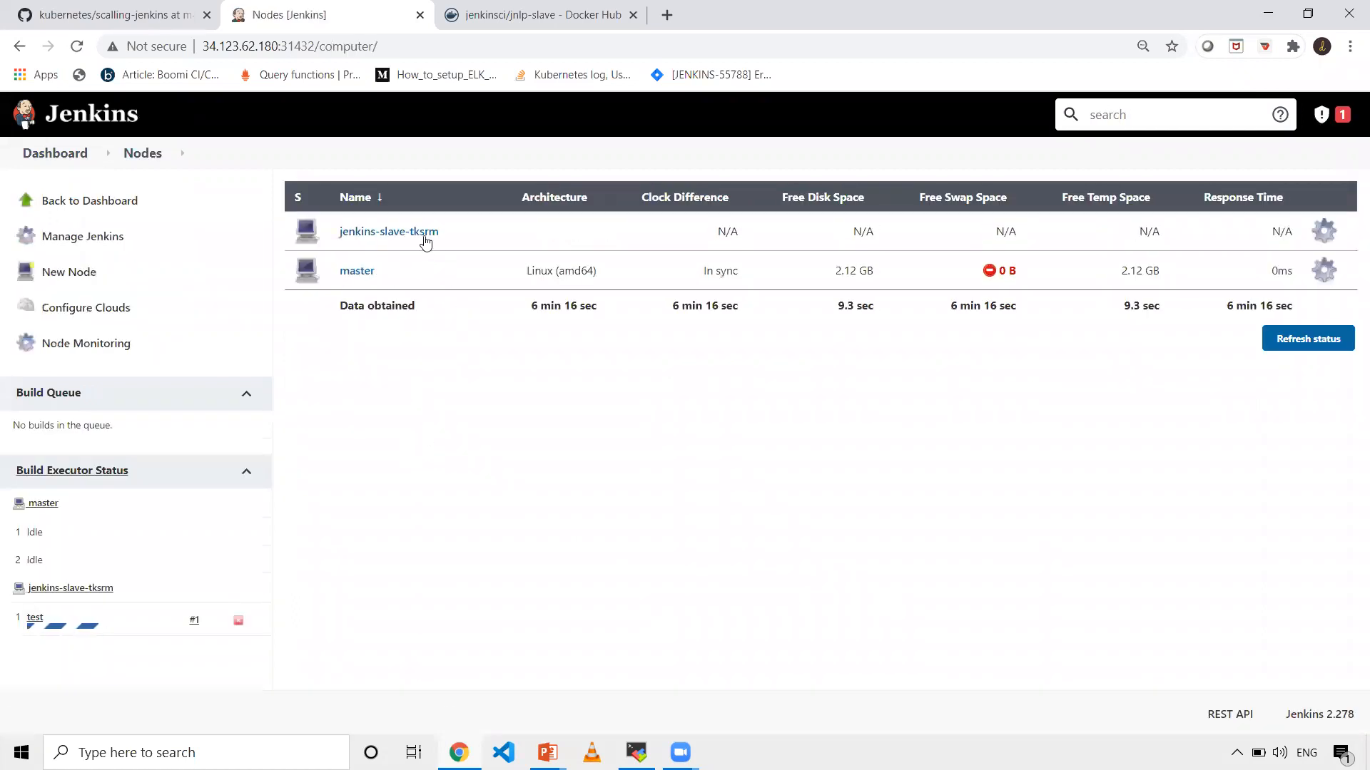
{"action": "mouse_move", "coordinate": [389, 231]}
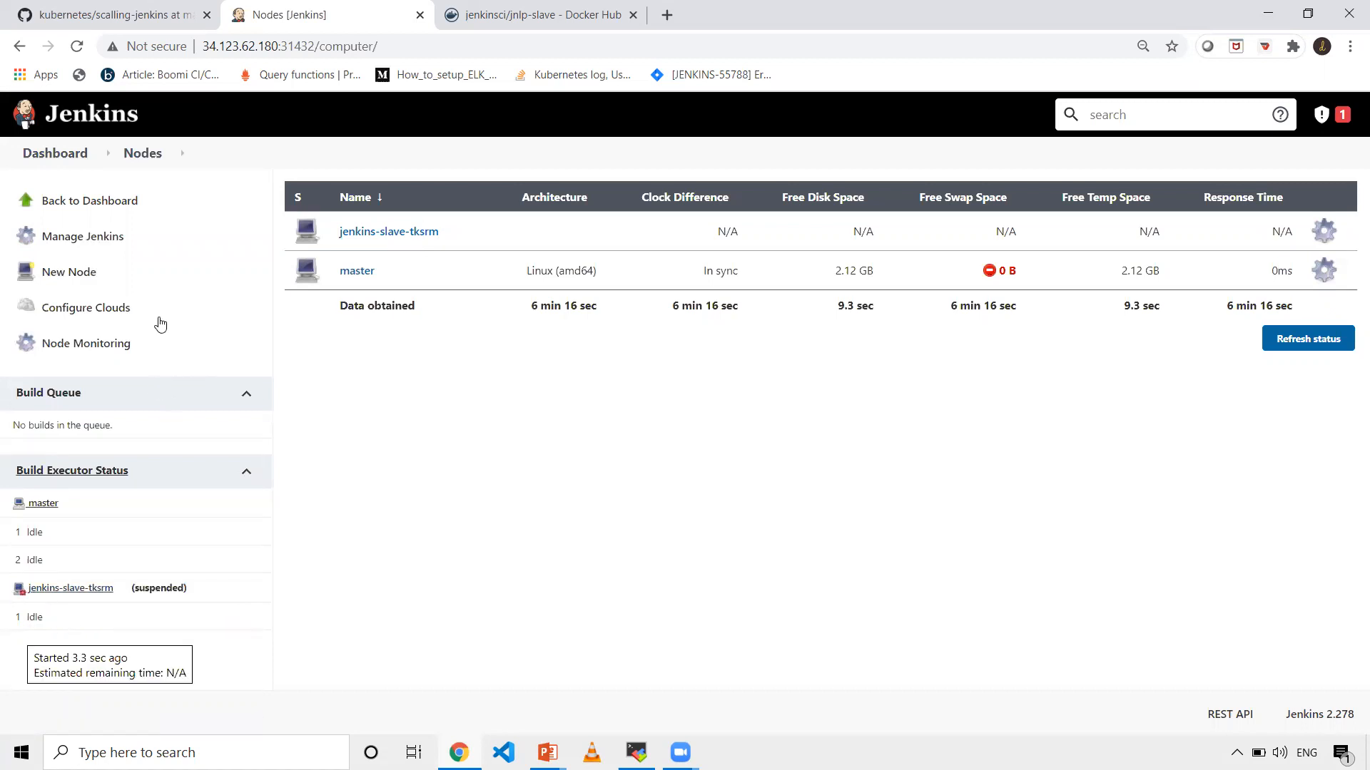
{"action": "left_click", "coordinate": [55, 153]}
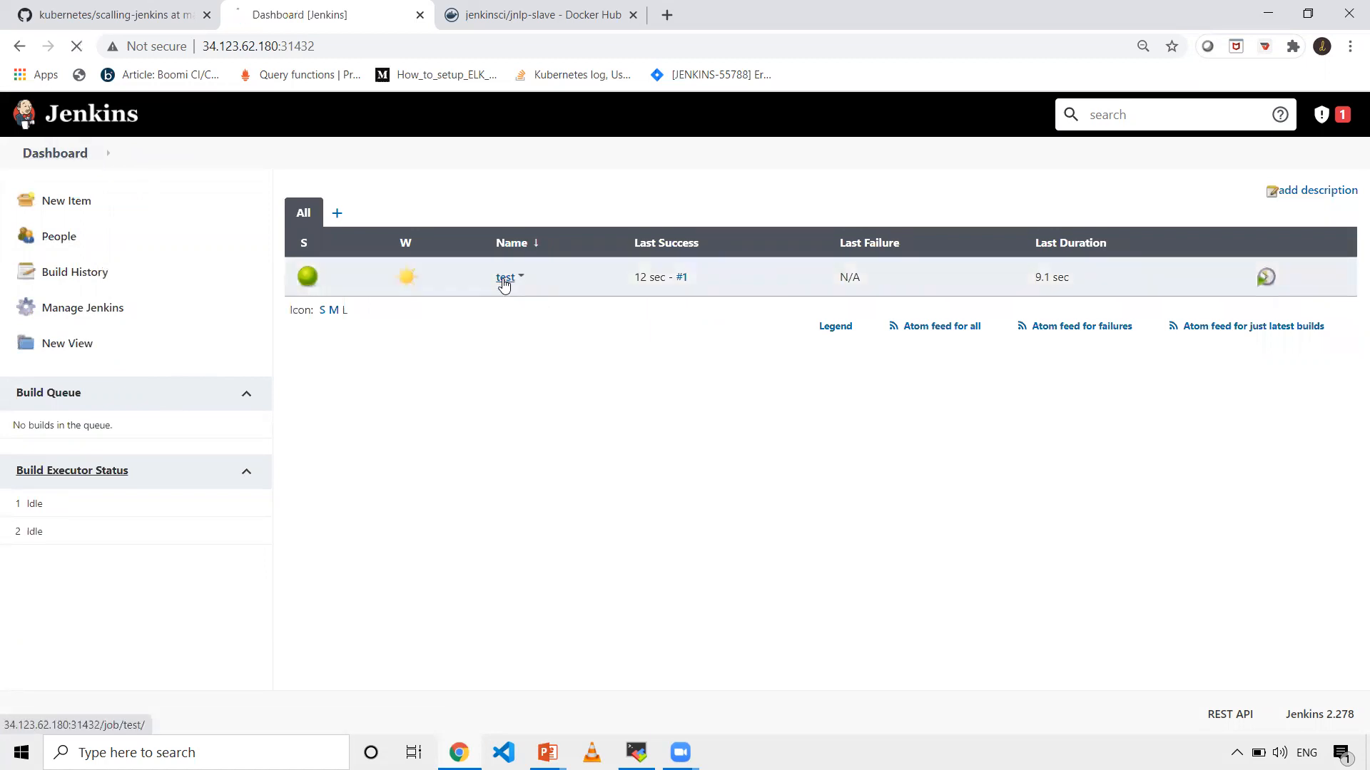
Open build #1's console output and select the printed hostname jenkins-slave-tksrm.
{"action": "left_click", "coordinate": [505, 277]}
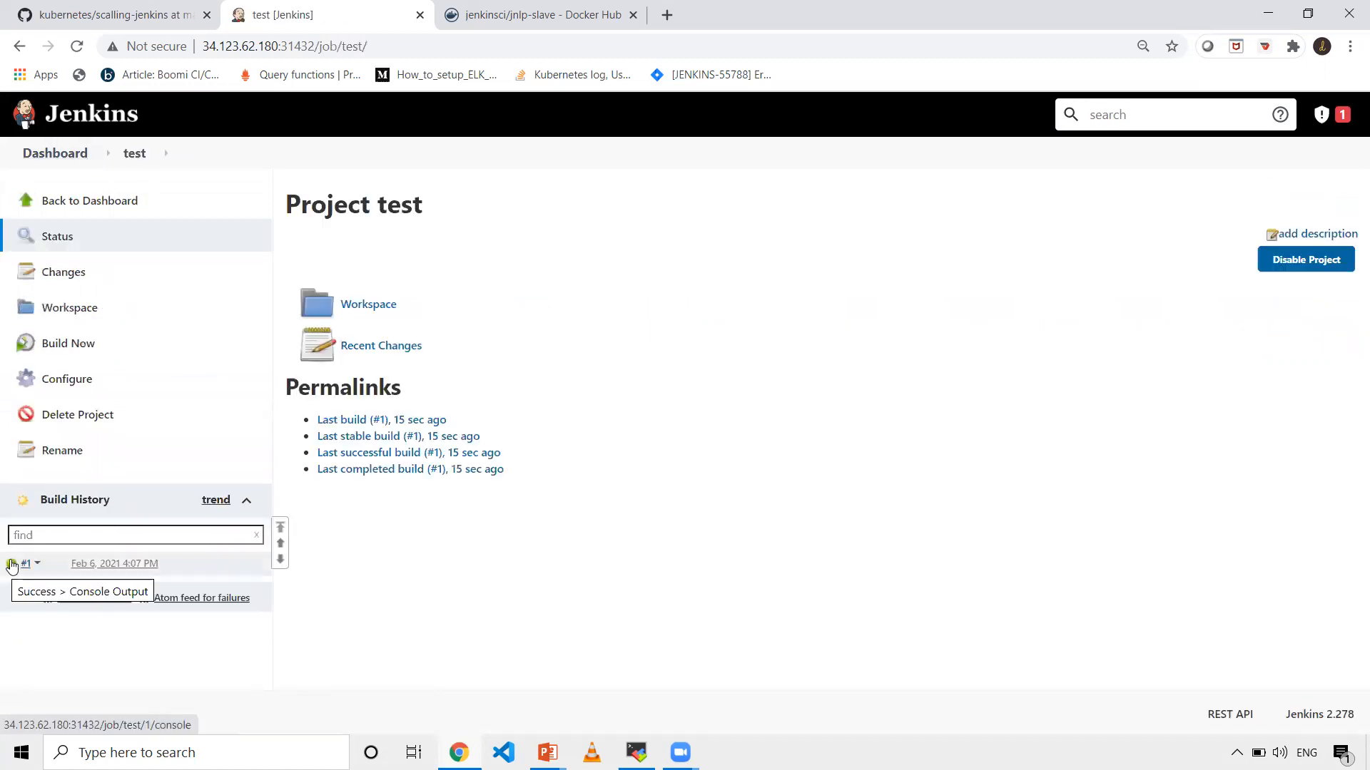
{"action": "left_click", "coordinate": [108, 592]}
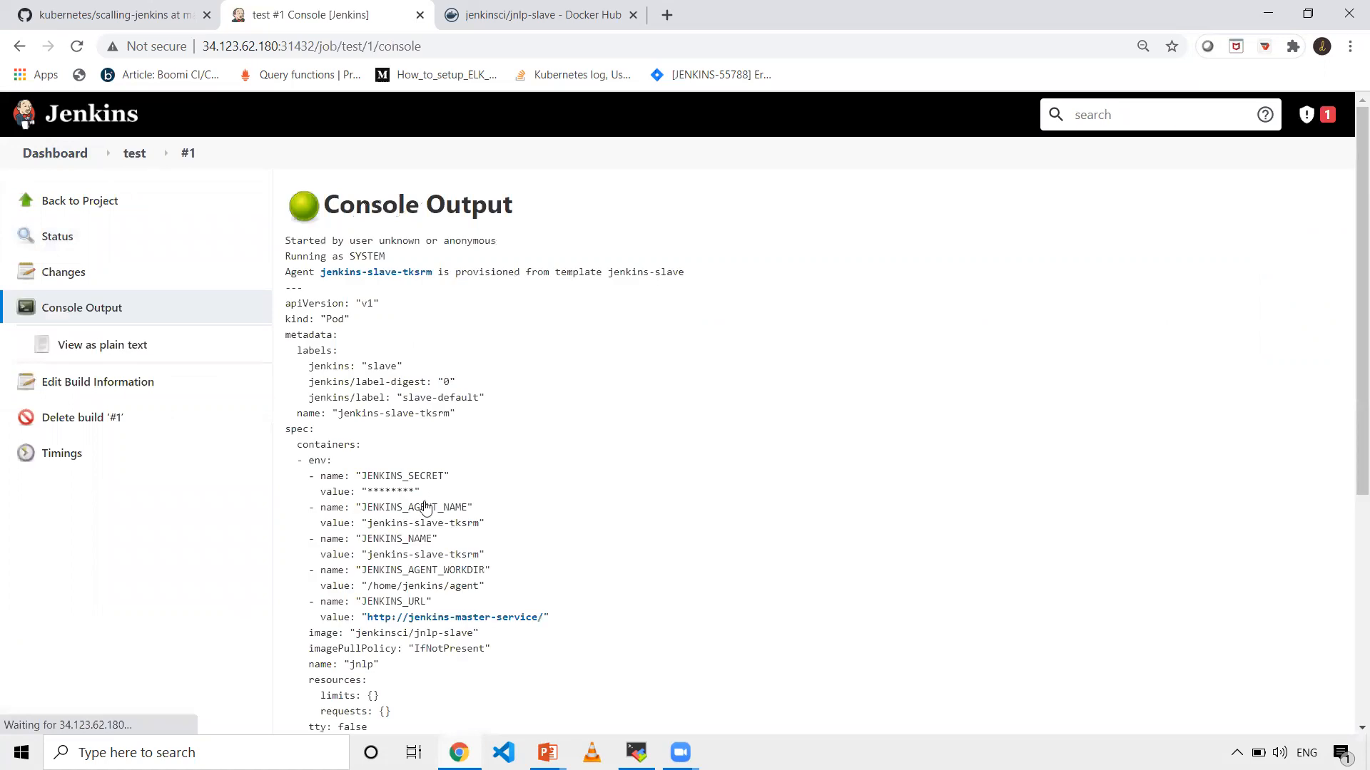
{"action": "scroll", "scroll_direction": "down", "scroll_amount": 3}
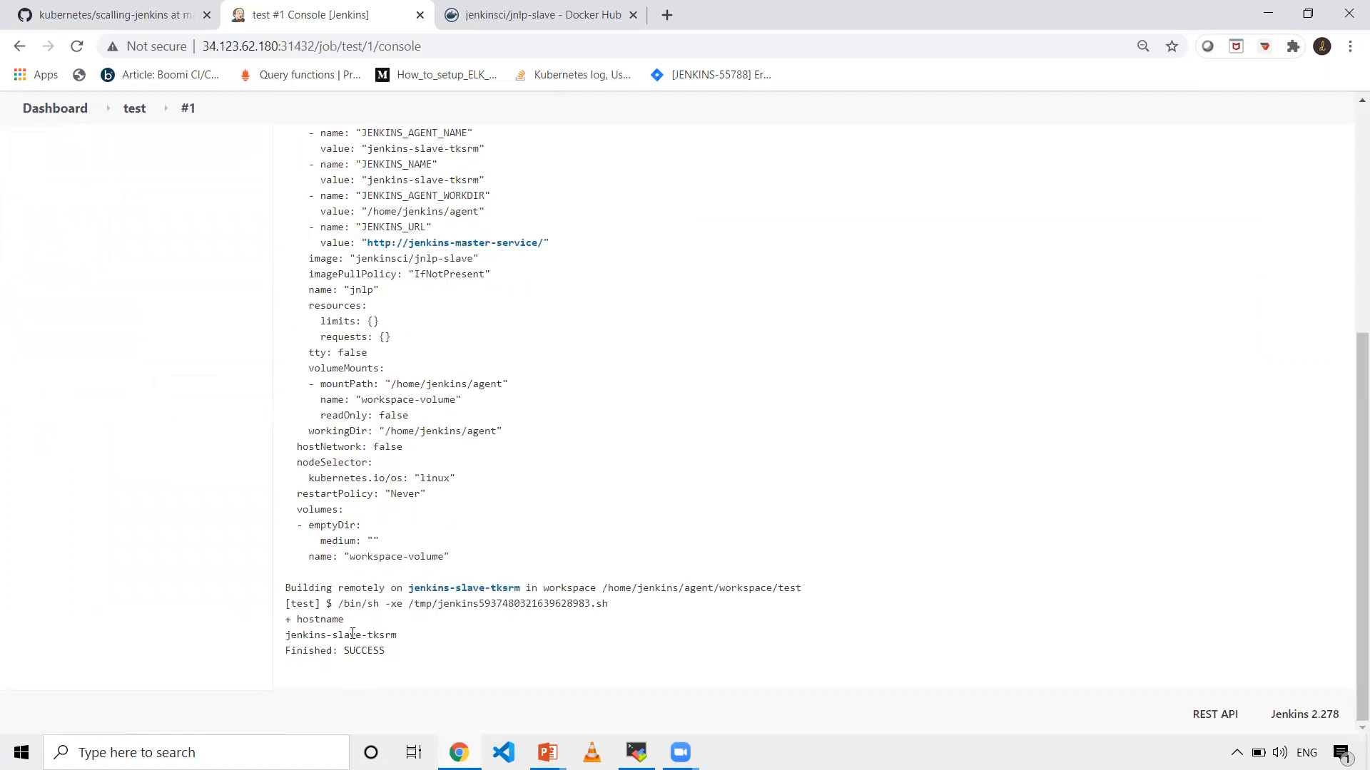
{"action": "double_click", "coordinate": [341, 635]}
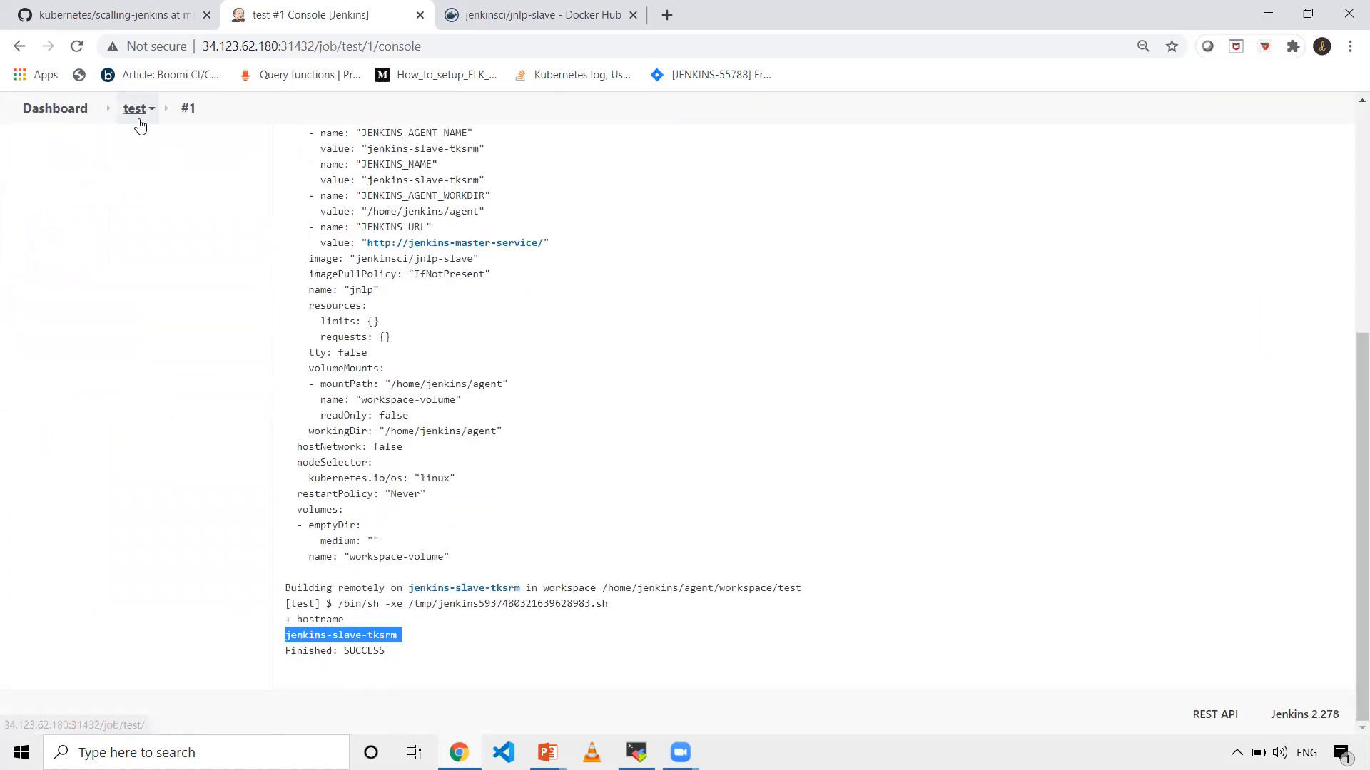
{"action": "left_click", "coordinate": [133, 108]}
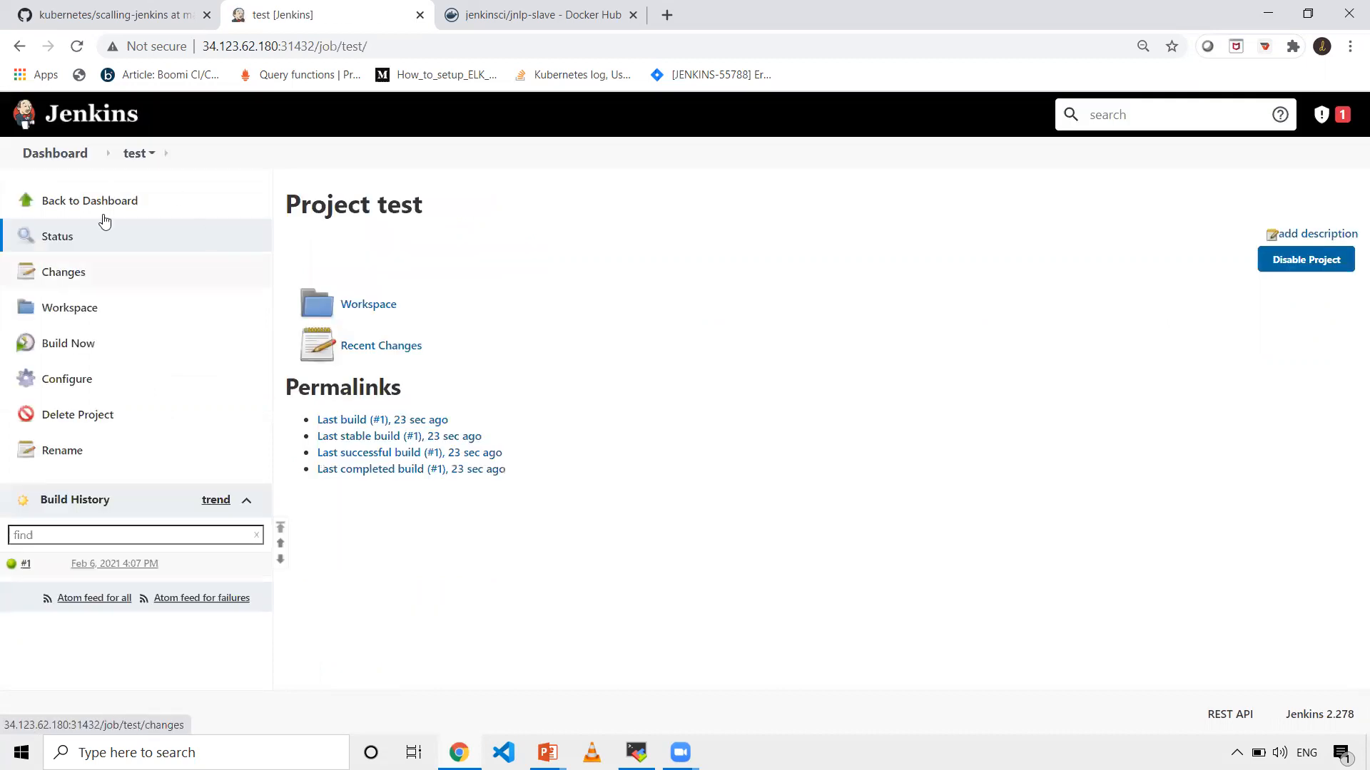
{"action": "mouse_move", "coordinate": [68, 343]}
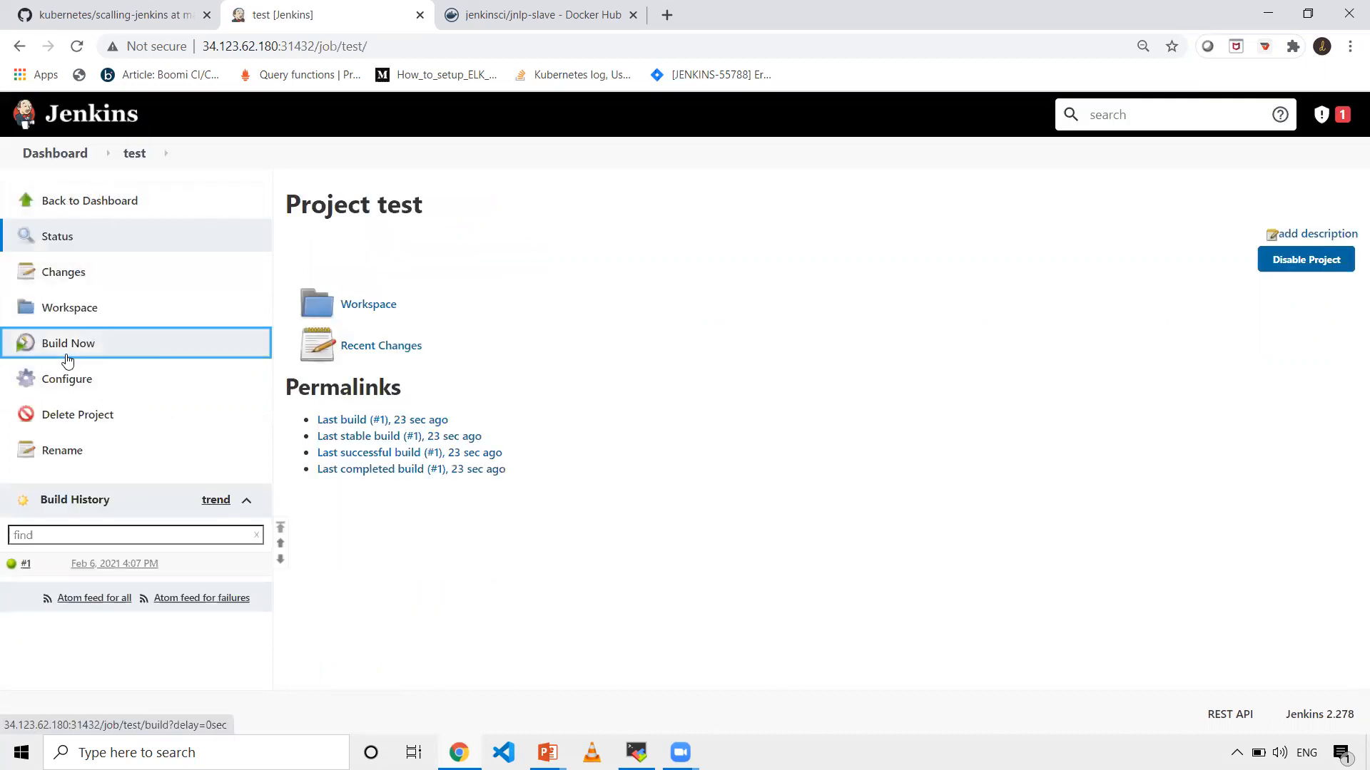
Trigger build #2 of the test project and watch it move from pending to running.
{"action": "left_click", "coordinate": [69, 342]}
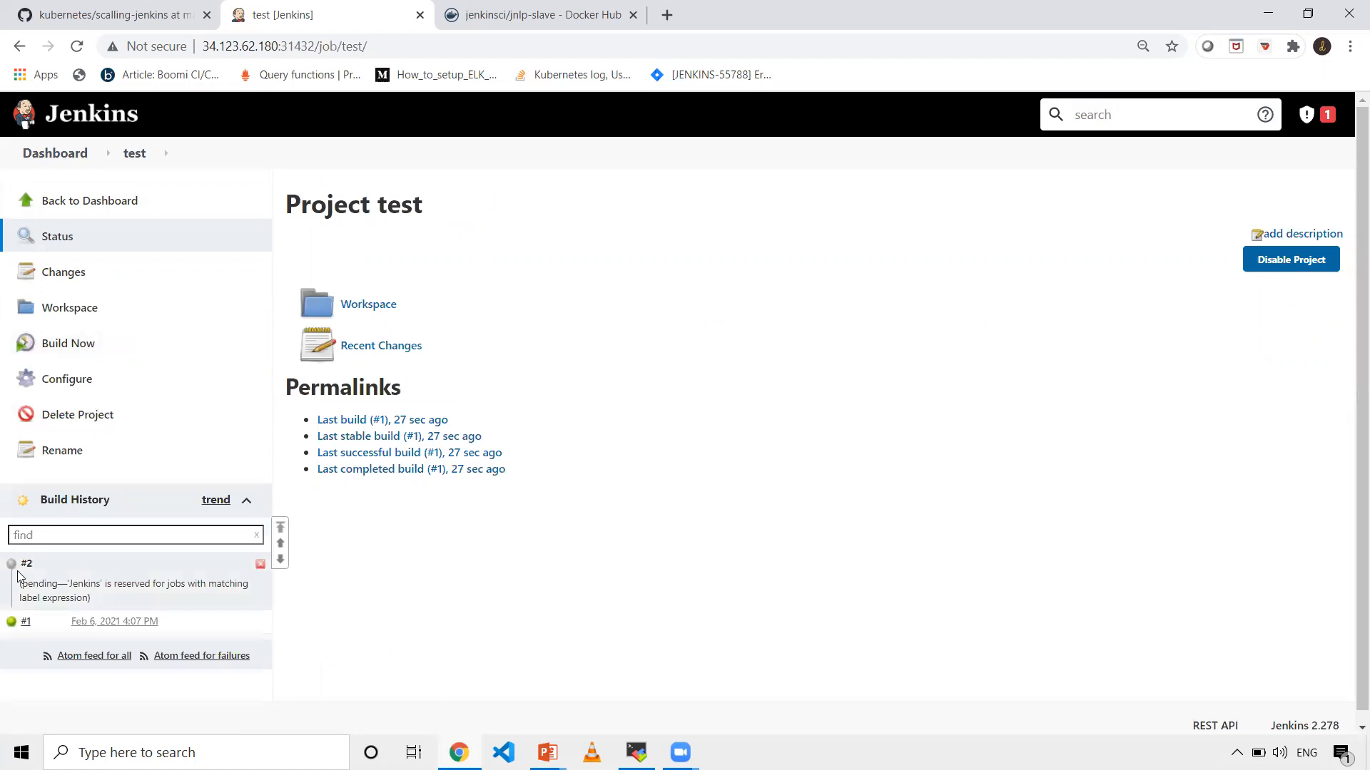
{"action": "mouse_move", "coordinate": [170, 580]}
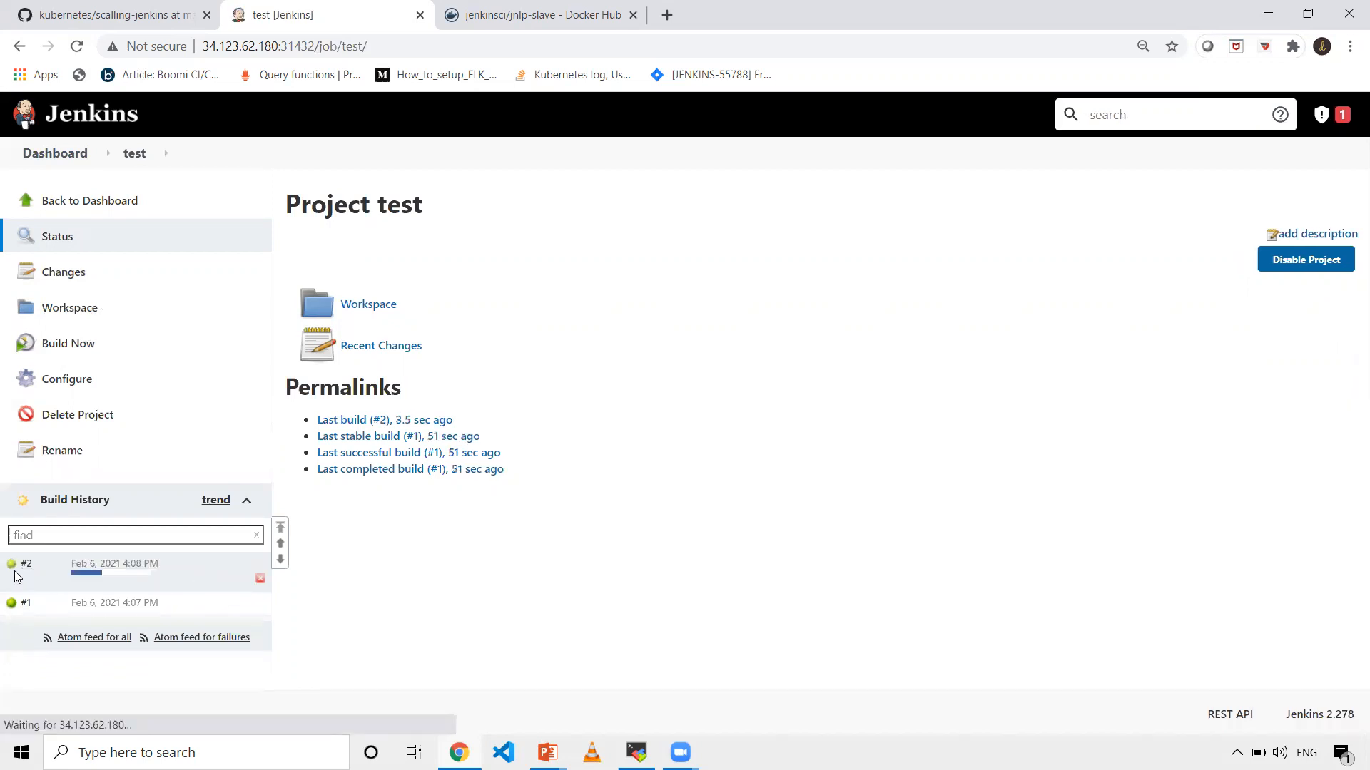
Check build #2's console showing agent jenkins-slave-b7mpn, then build #1's console.
{"action": "left_click", "coordinate": [26, 563]}
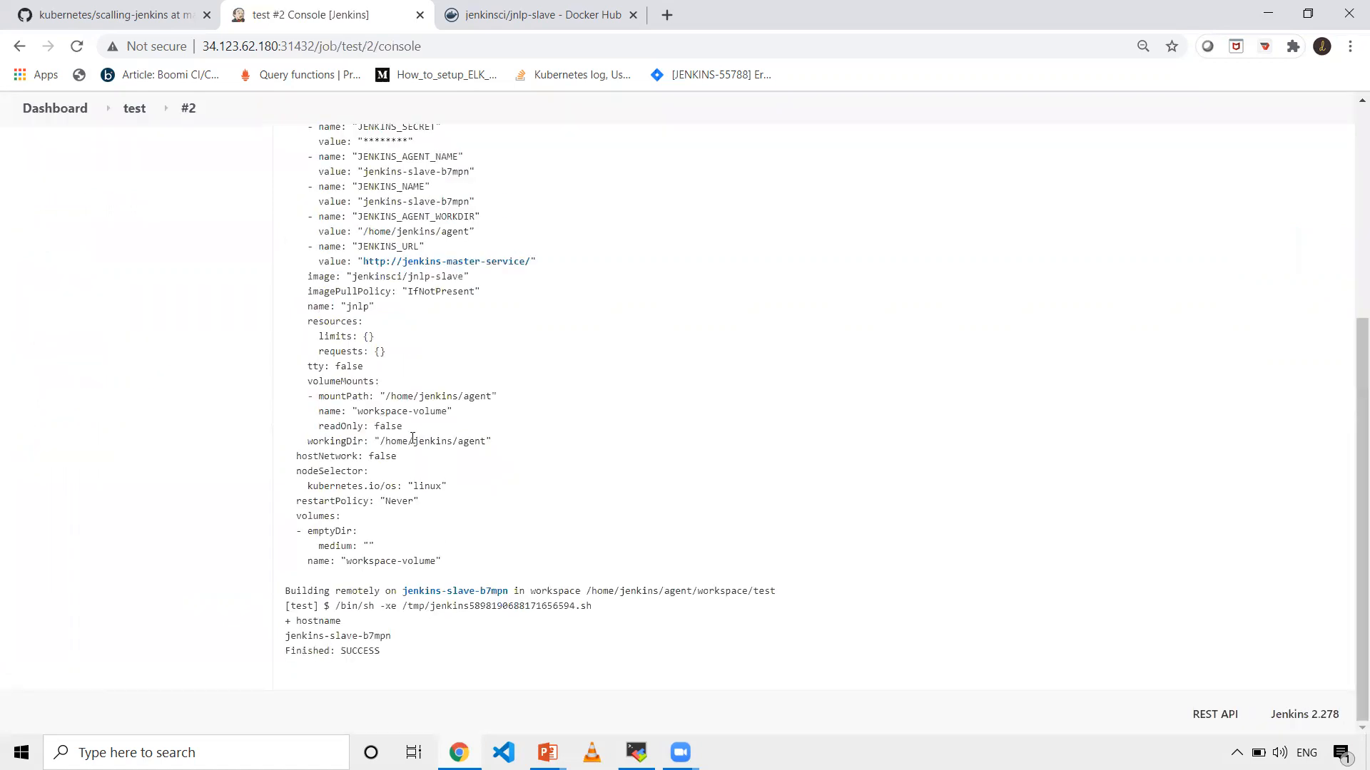
{"action": "mouse_move", "coordinate": [454, 591]}
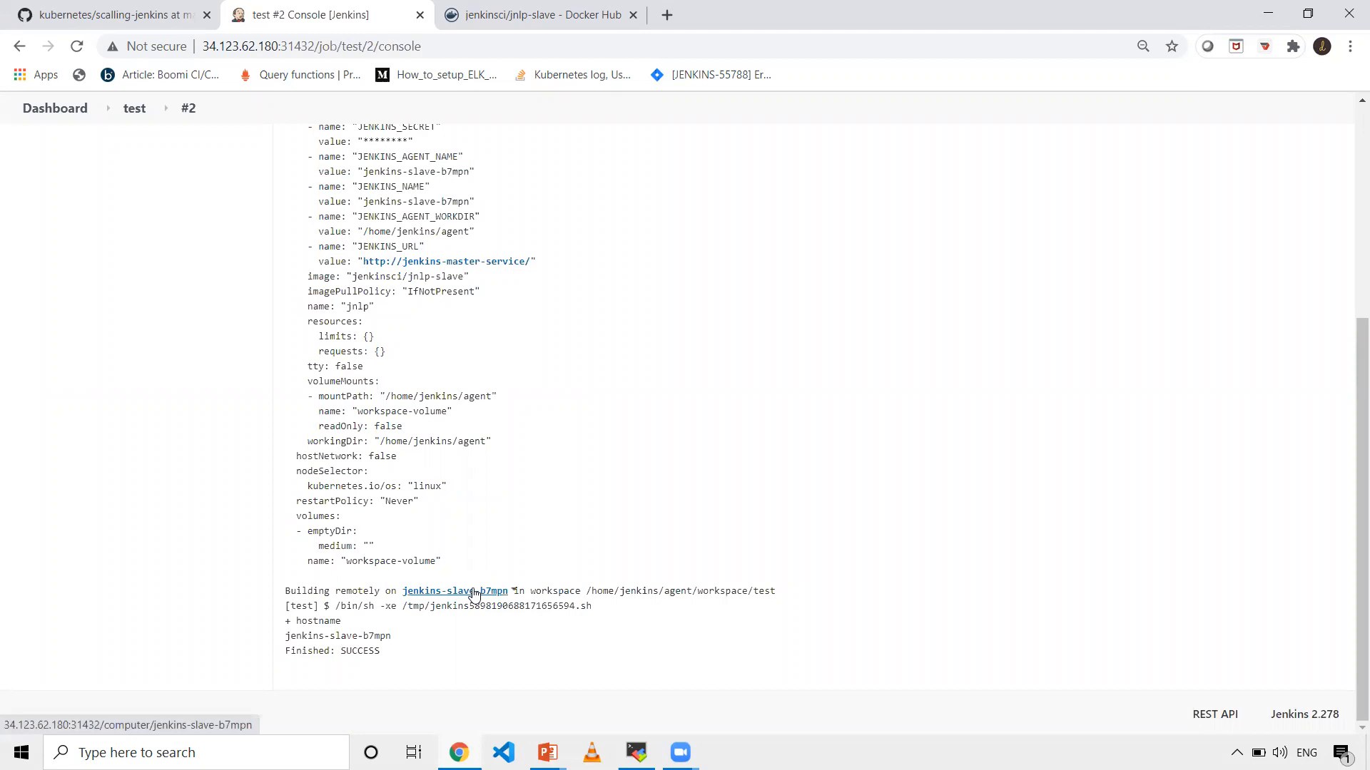
{"action": "double_click", "coordinate": [339, 635]}
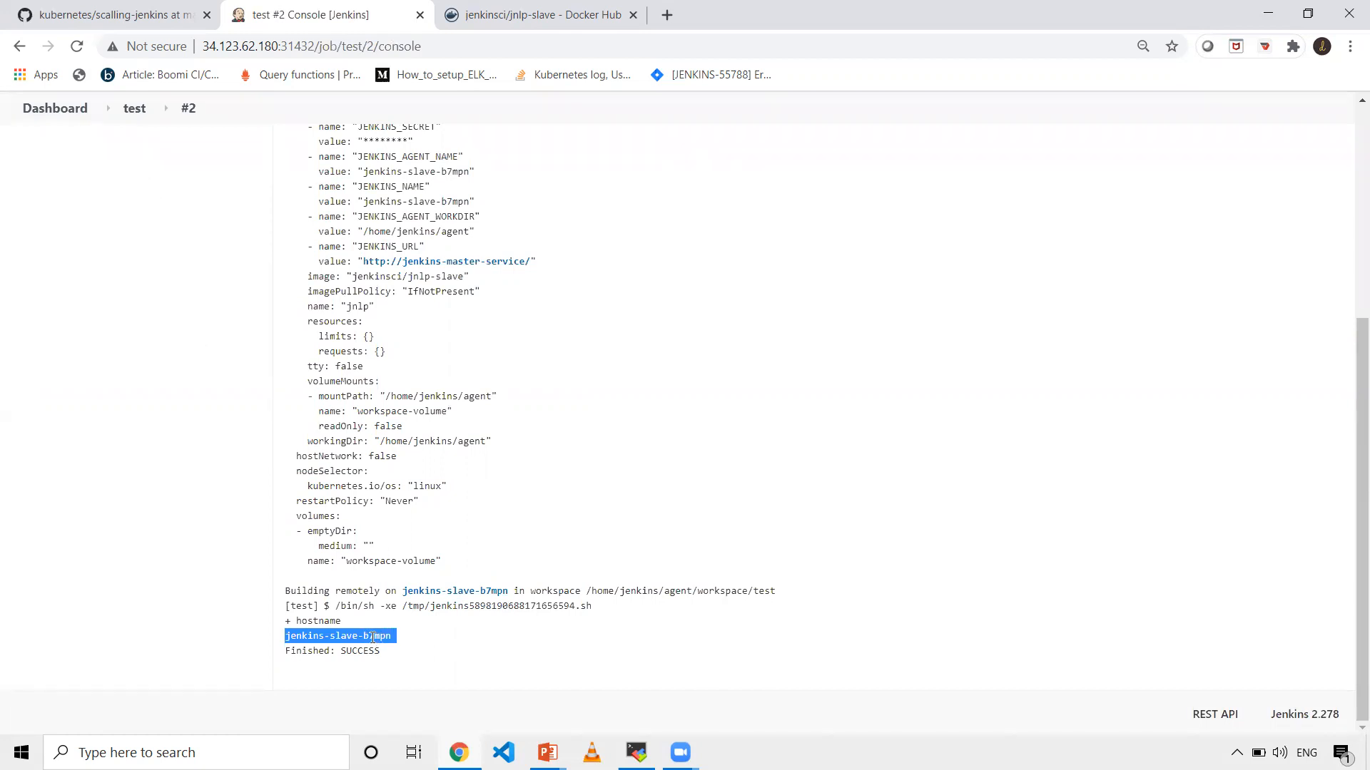
{"action": "mouse_move", "coordinate": [443, 95]}
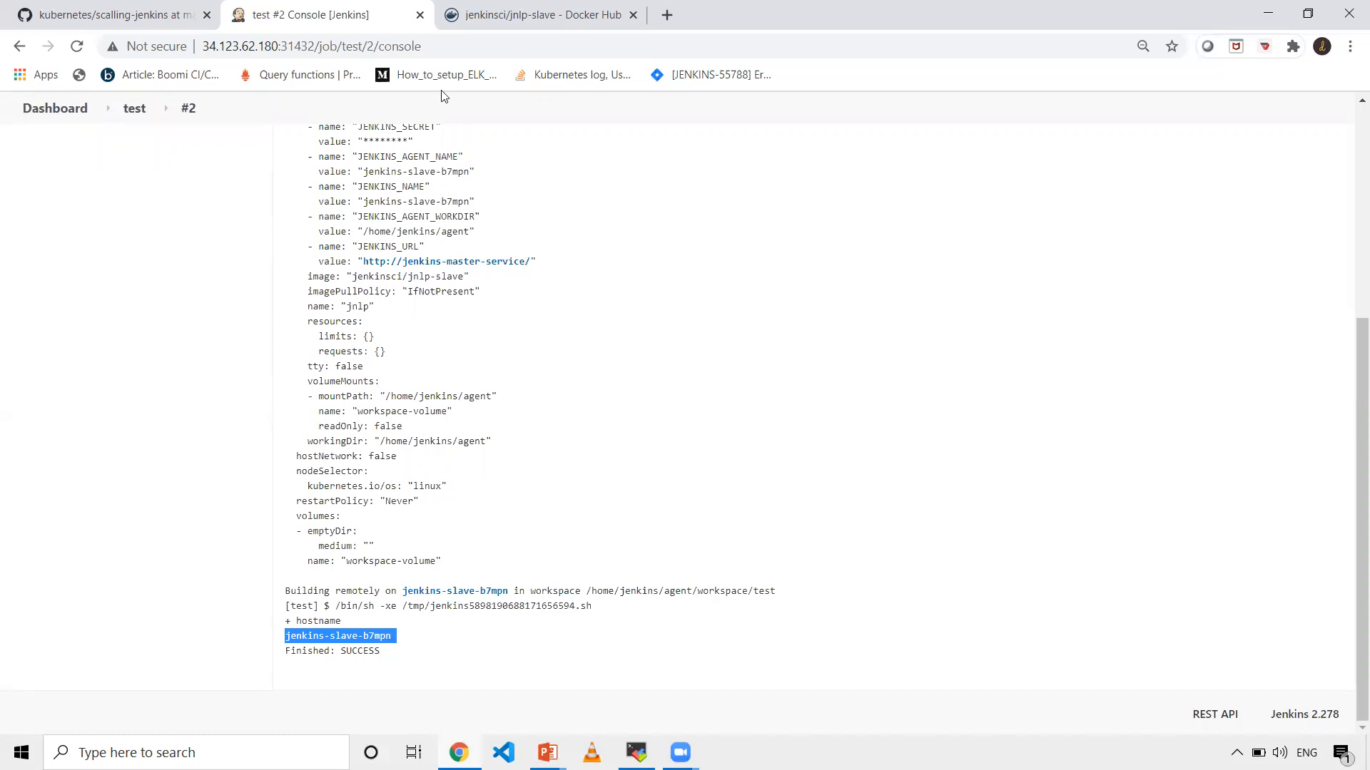
{"action": "left_click", "coordinate": [311, 46]}
{"action": "type", "text": "1"}
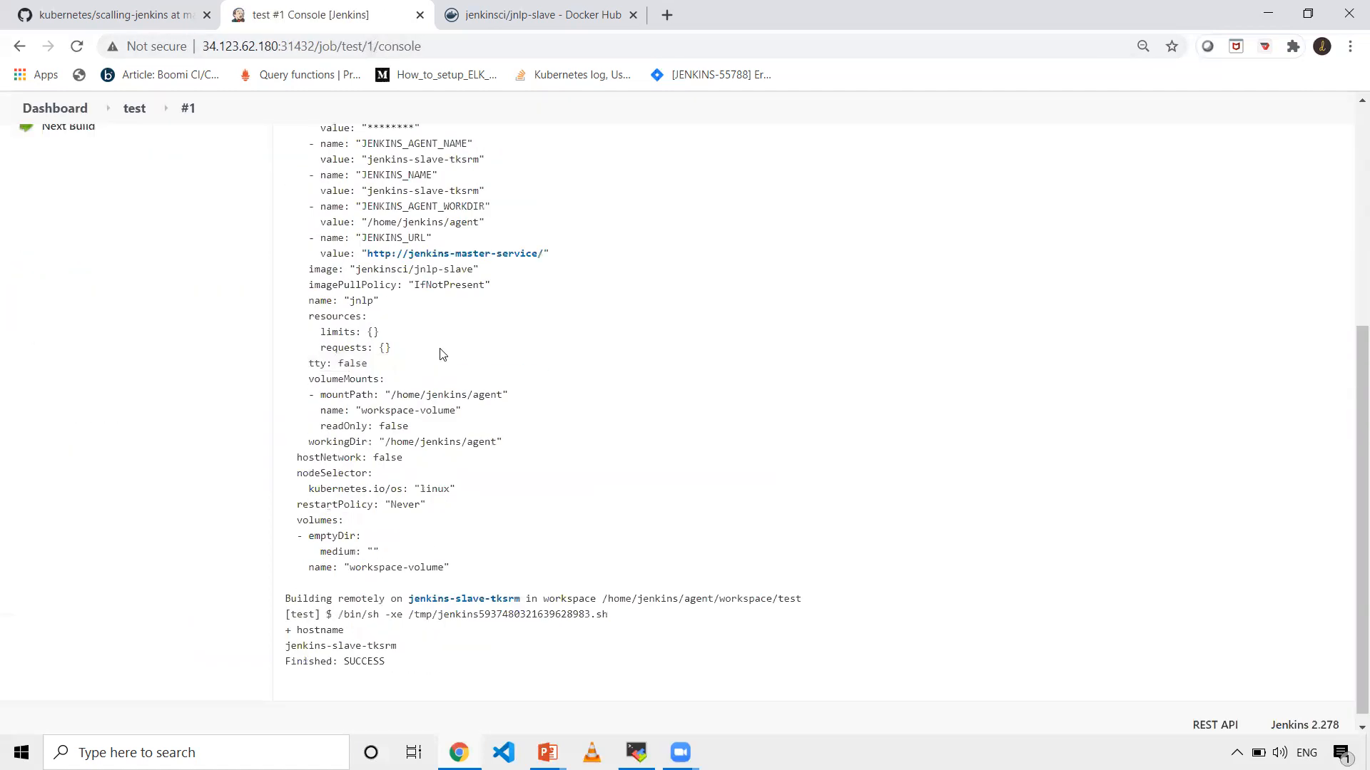
{"action": "mouse_move", "coordinate": [398, 654]}
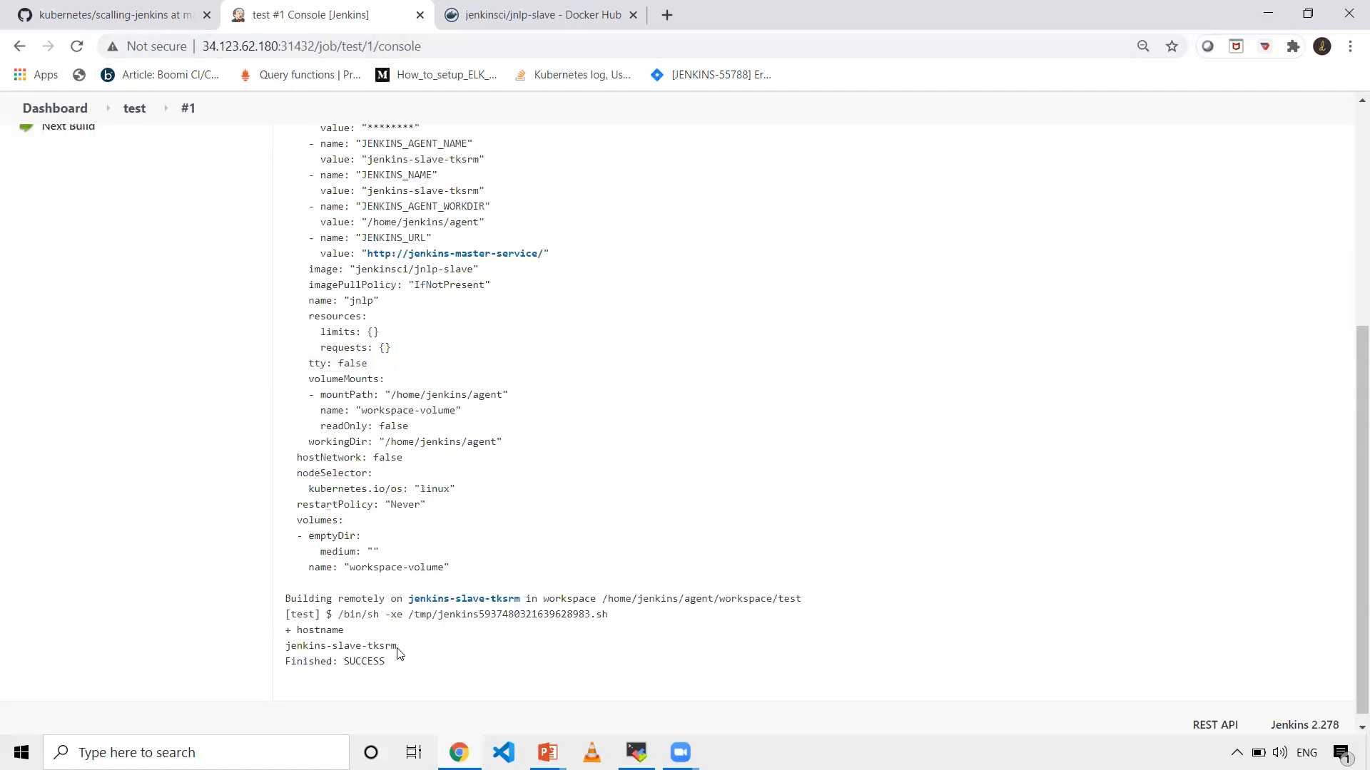
{"action": "left_click", "coordinate": [134, 108]}
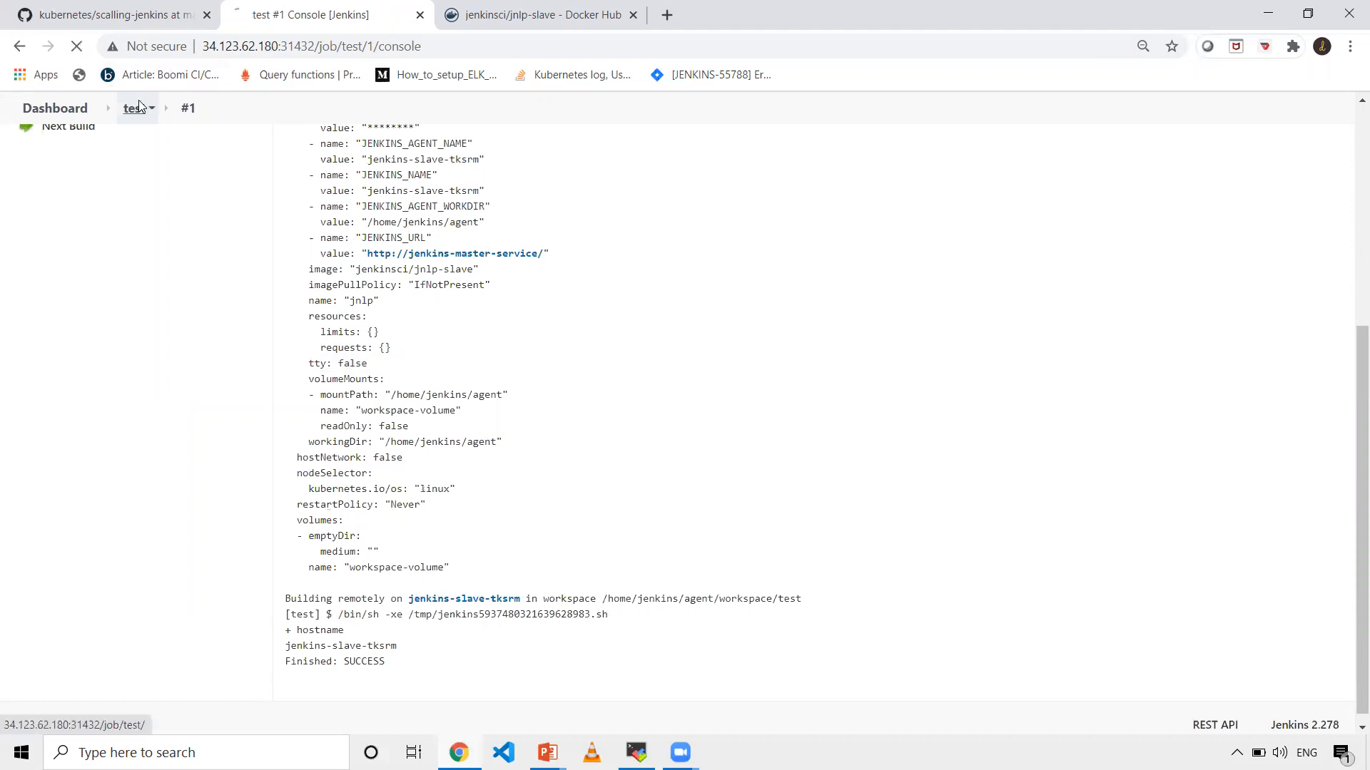
{"action": "left_click", "coordinate": [132, 108]}
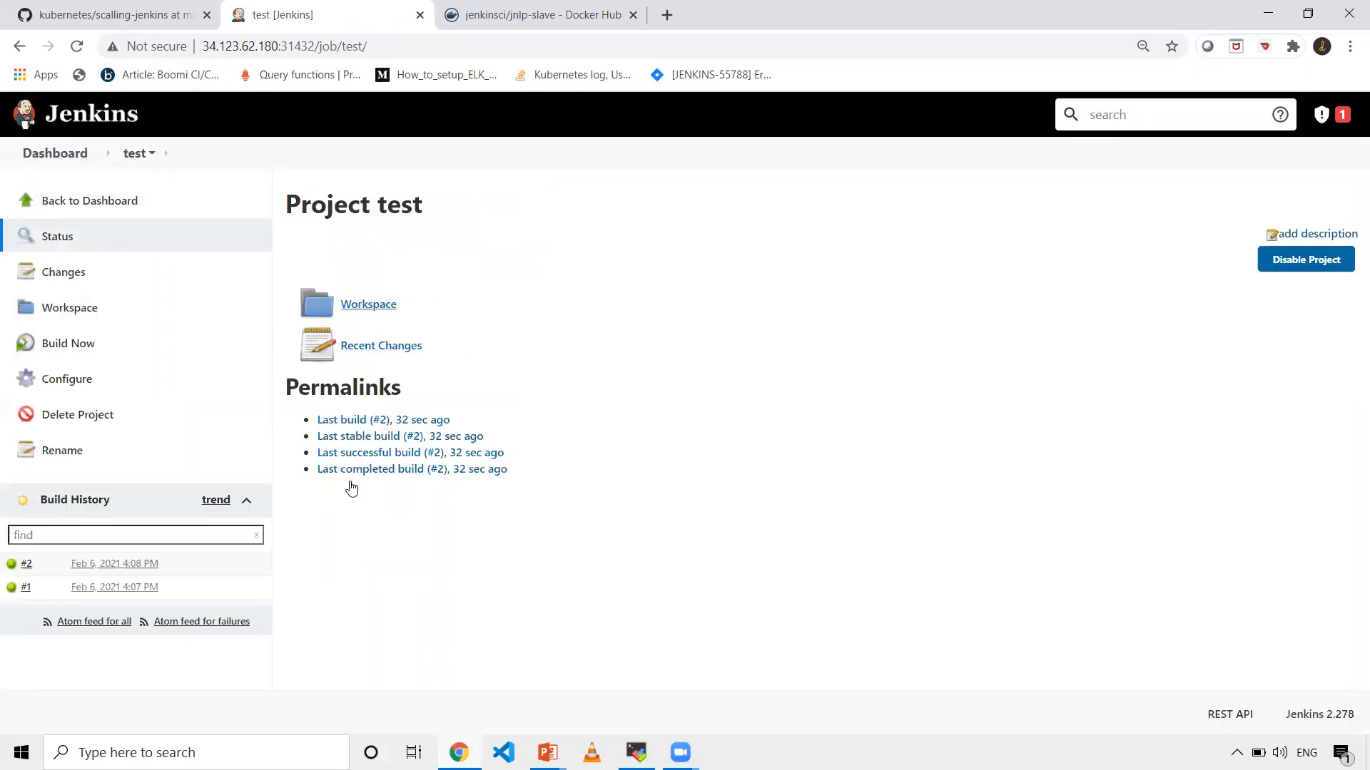
{"action": "mouse_move", "coordinate": [606, 638]}
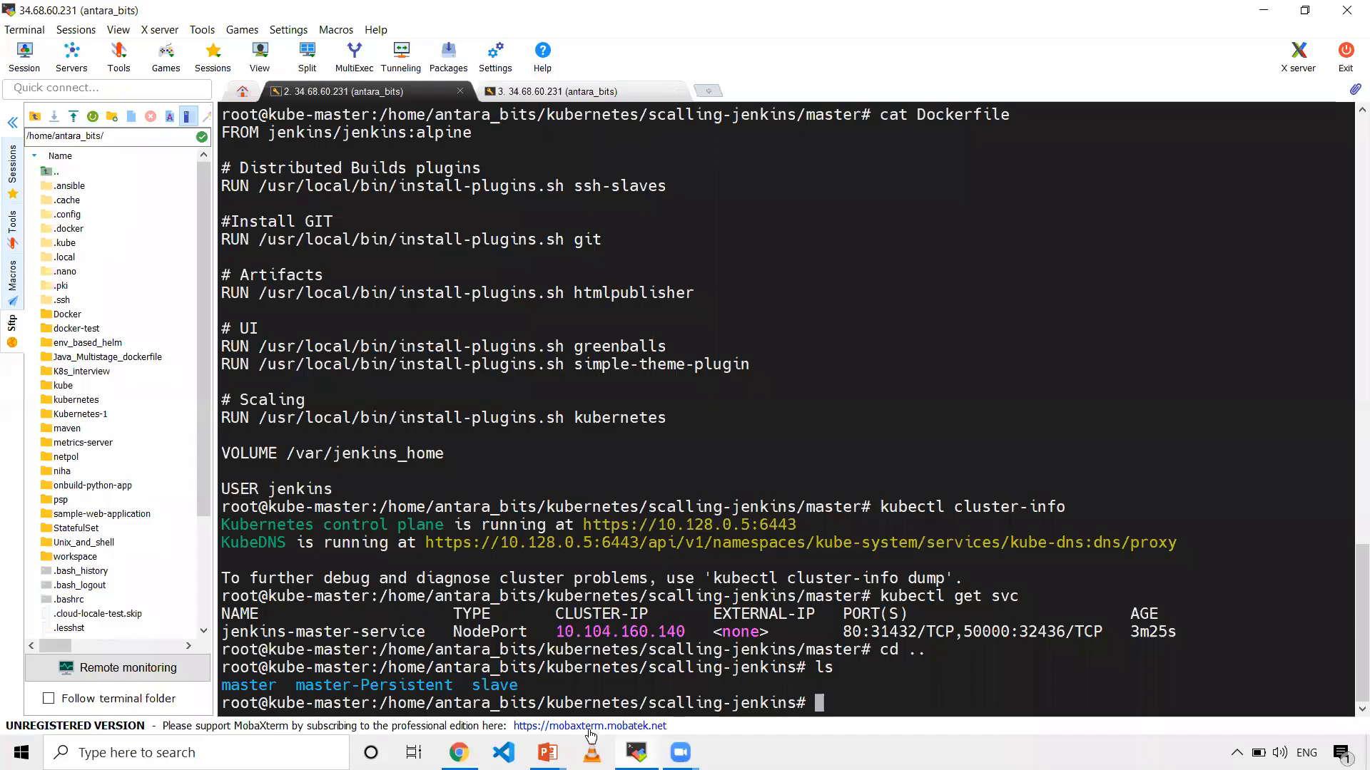
Run 'cat master-Persistent/jenkins-deployment.yaml' and scroll through the Deployment and NodePort Service.
{"action": "type", "text": "ca"}
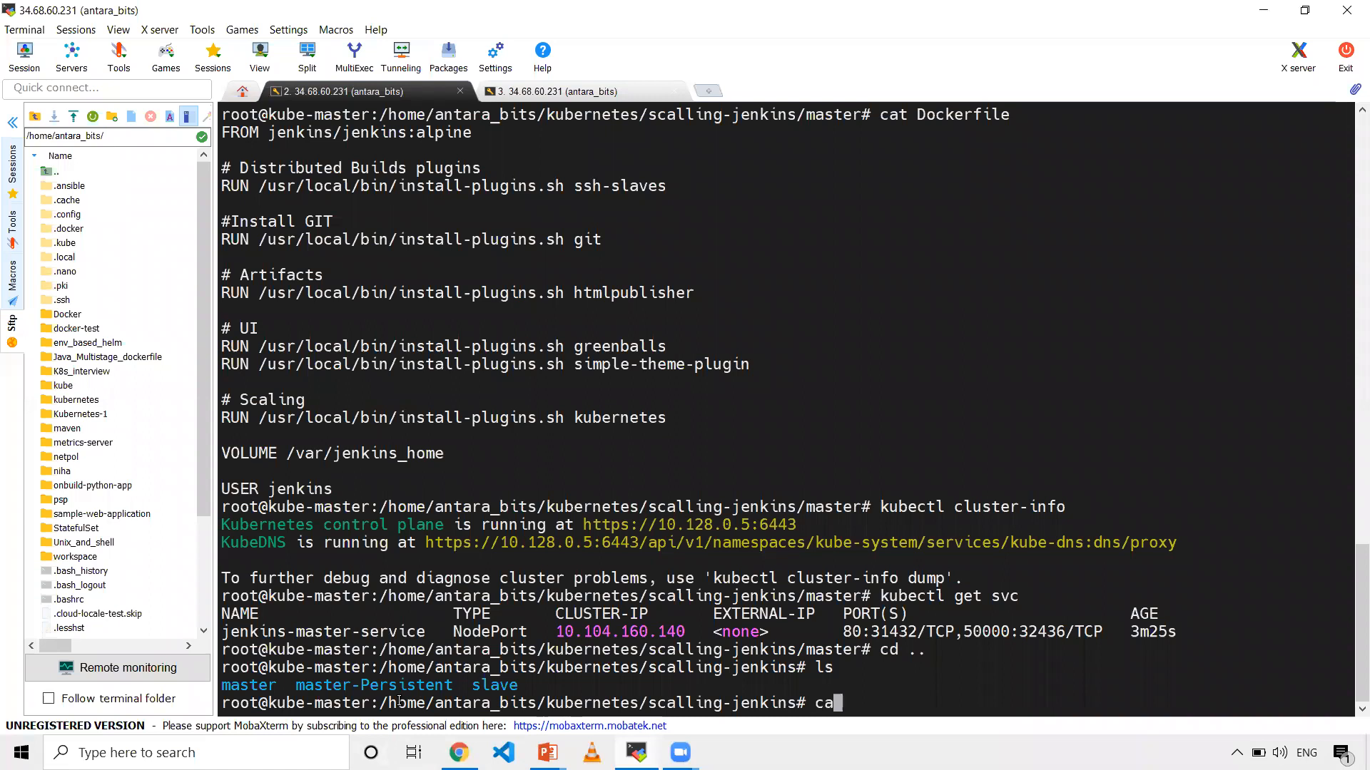
{"action": "type", "text": "t master-Persistent/"}
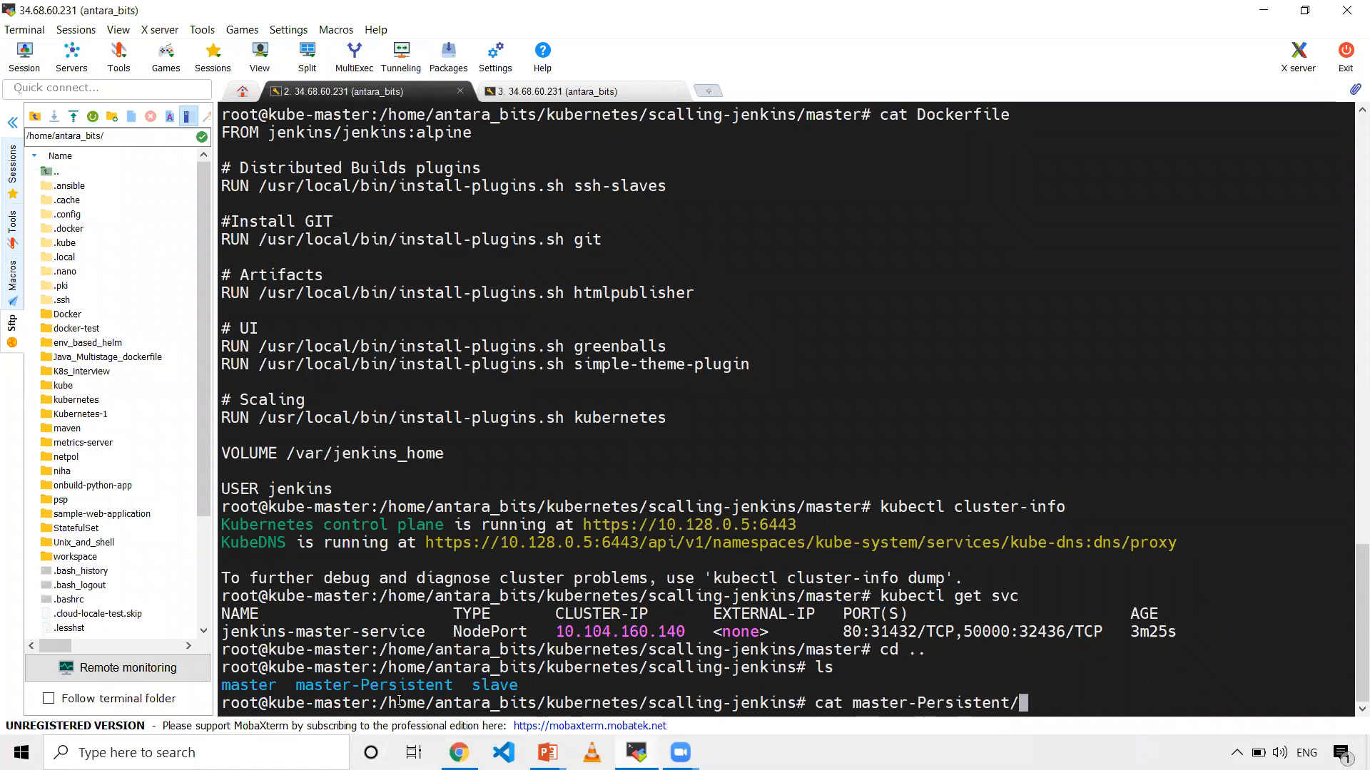
{"action": "type", "text": "d"}
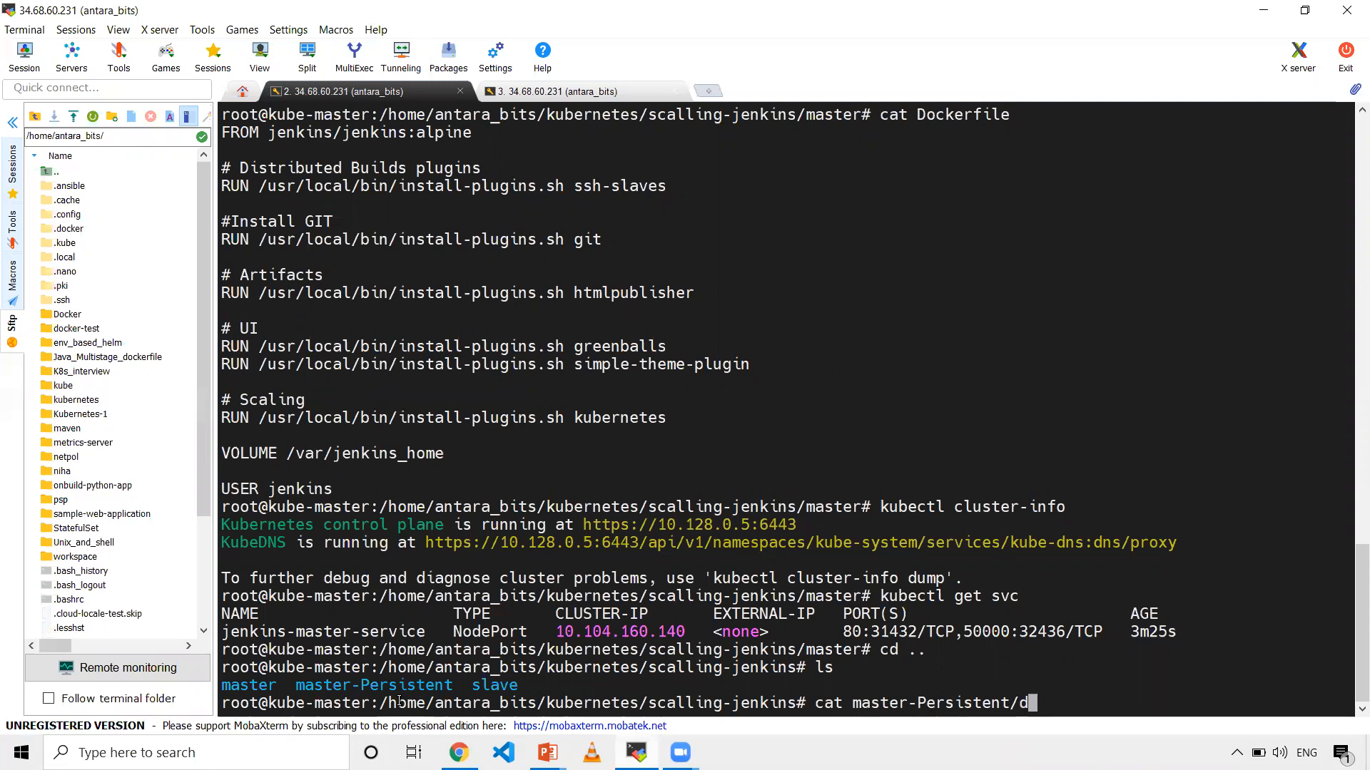
{"action": "type", "text": "jenkins-"}
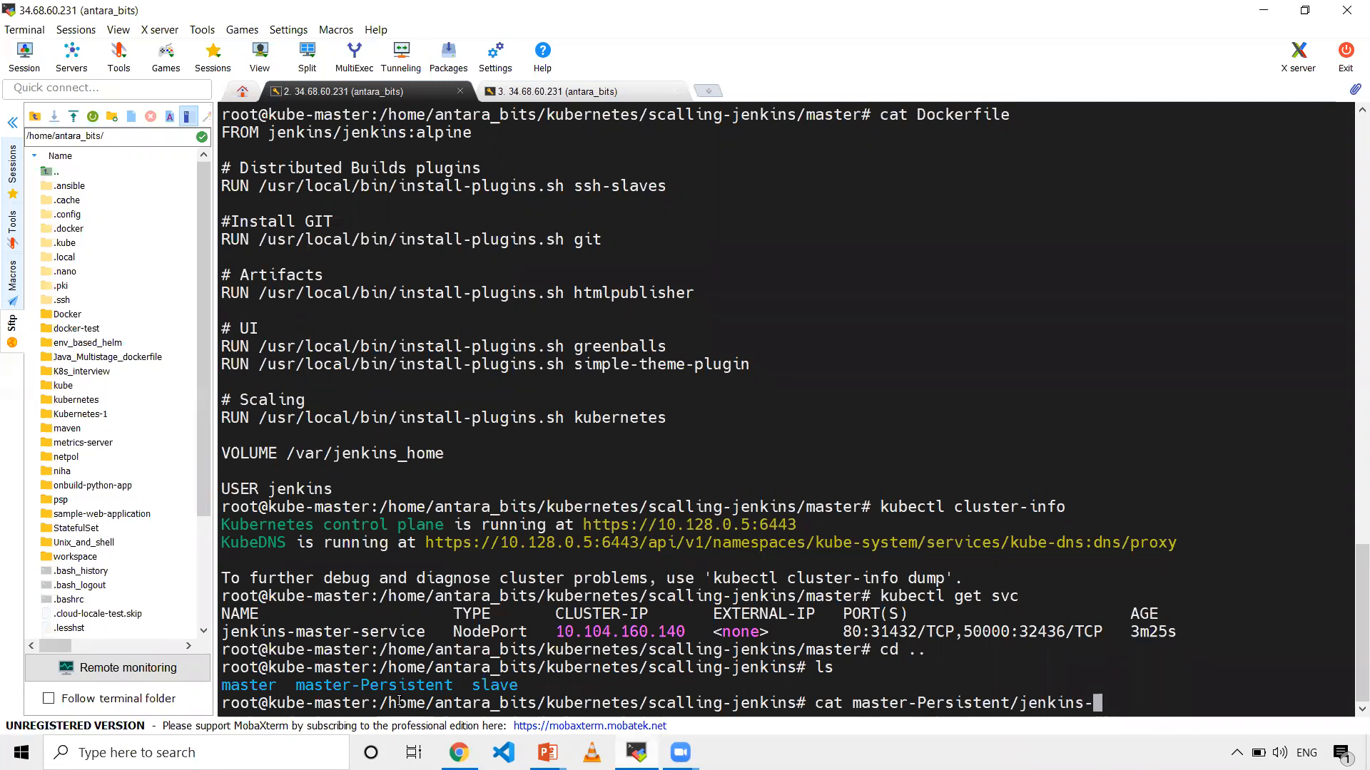
{"action": "key", "text": "Return"}
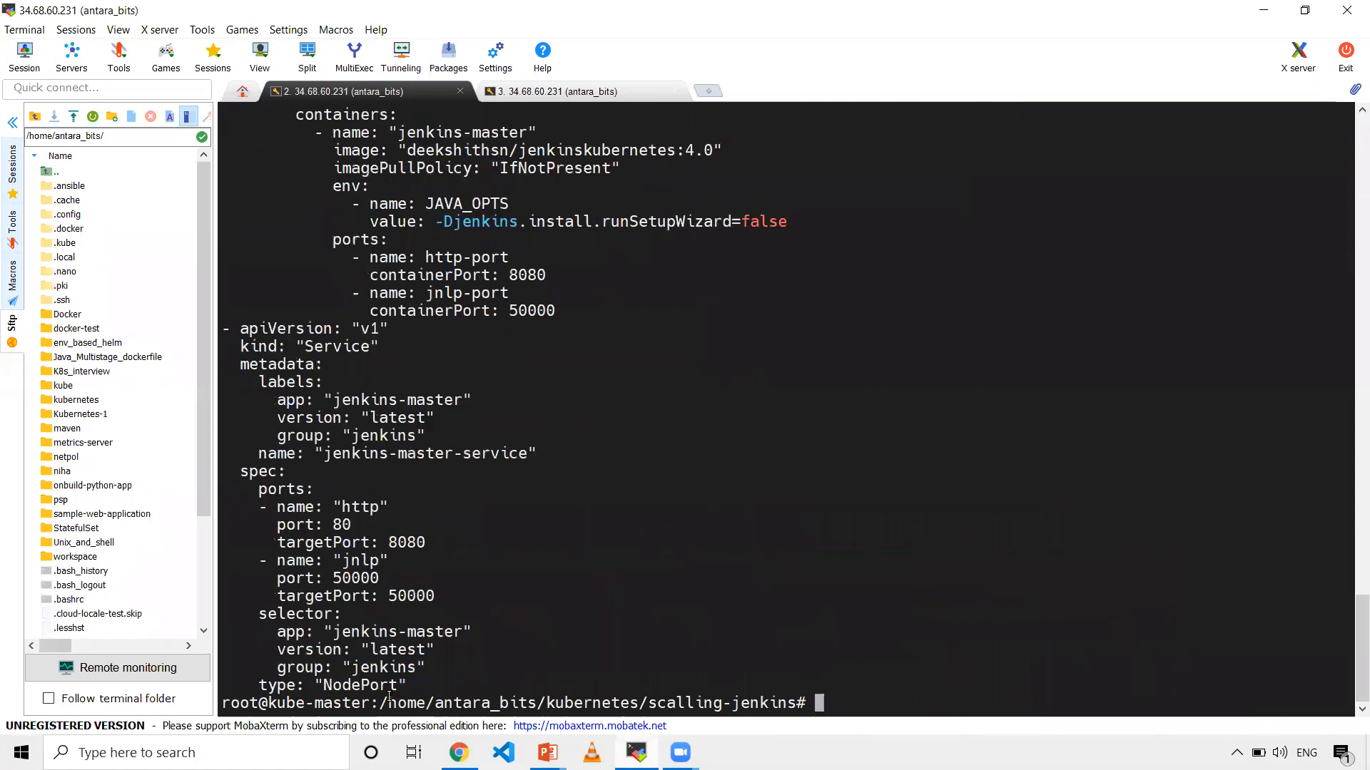
{"action": "scroll", "scroll_direction": "up", "scroll_amount": 3}
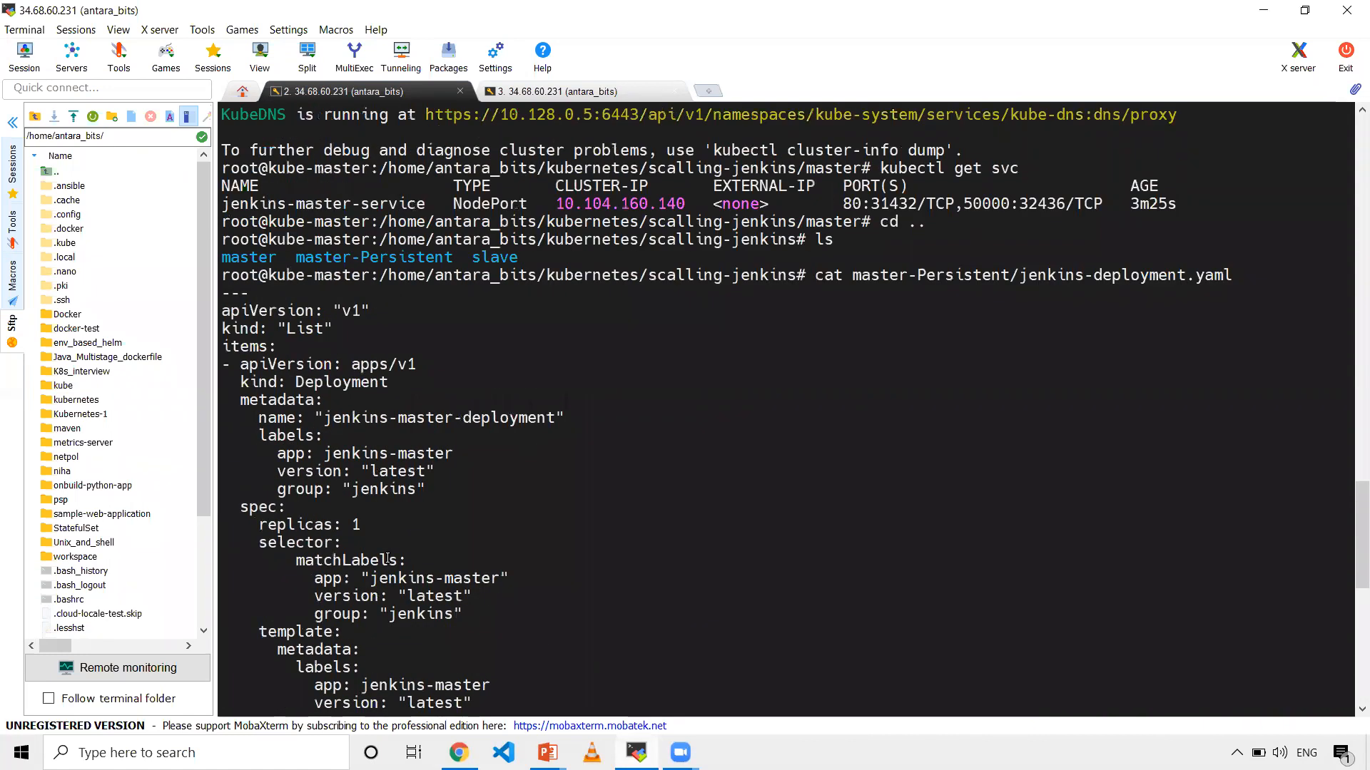
{"action": "scroll", "scroll_direction": "down", "scroll_amount": 3}
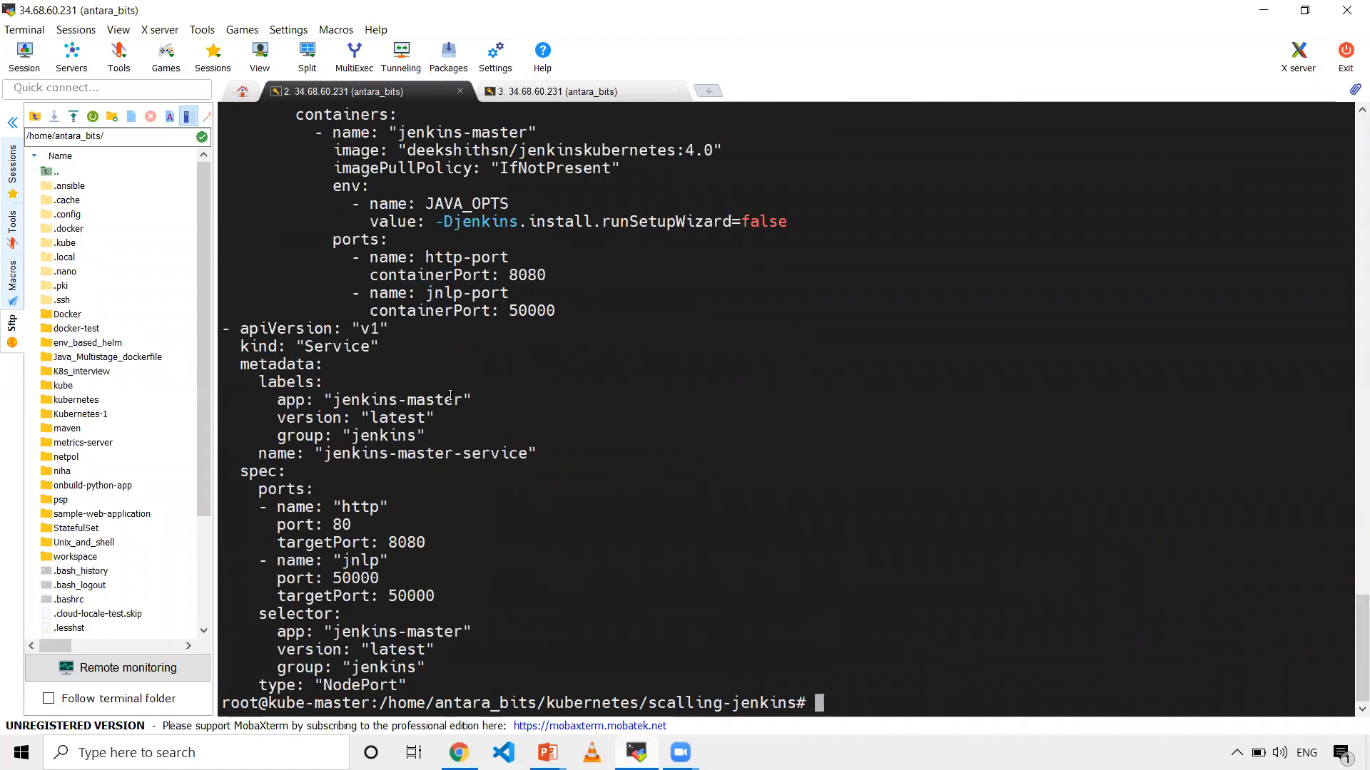
{"action": "mouse_move", "coordinate": [474, 341]}
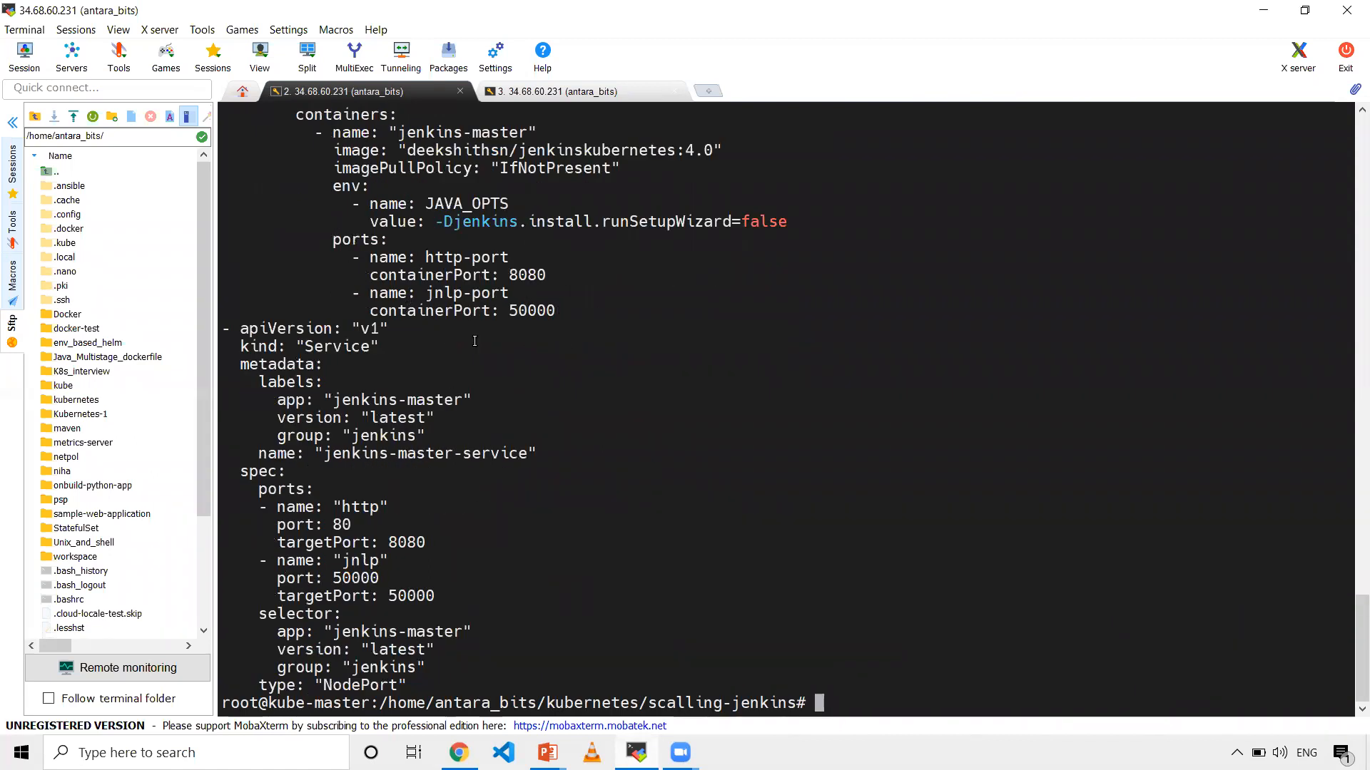
{"action": "mouse_move", "coordinate": [794, 347]}
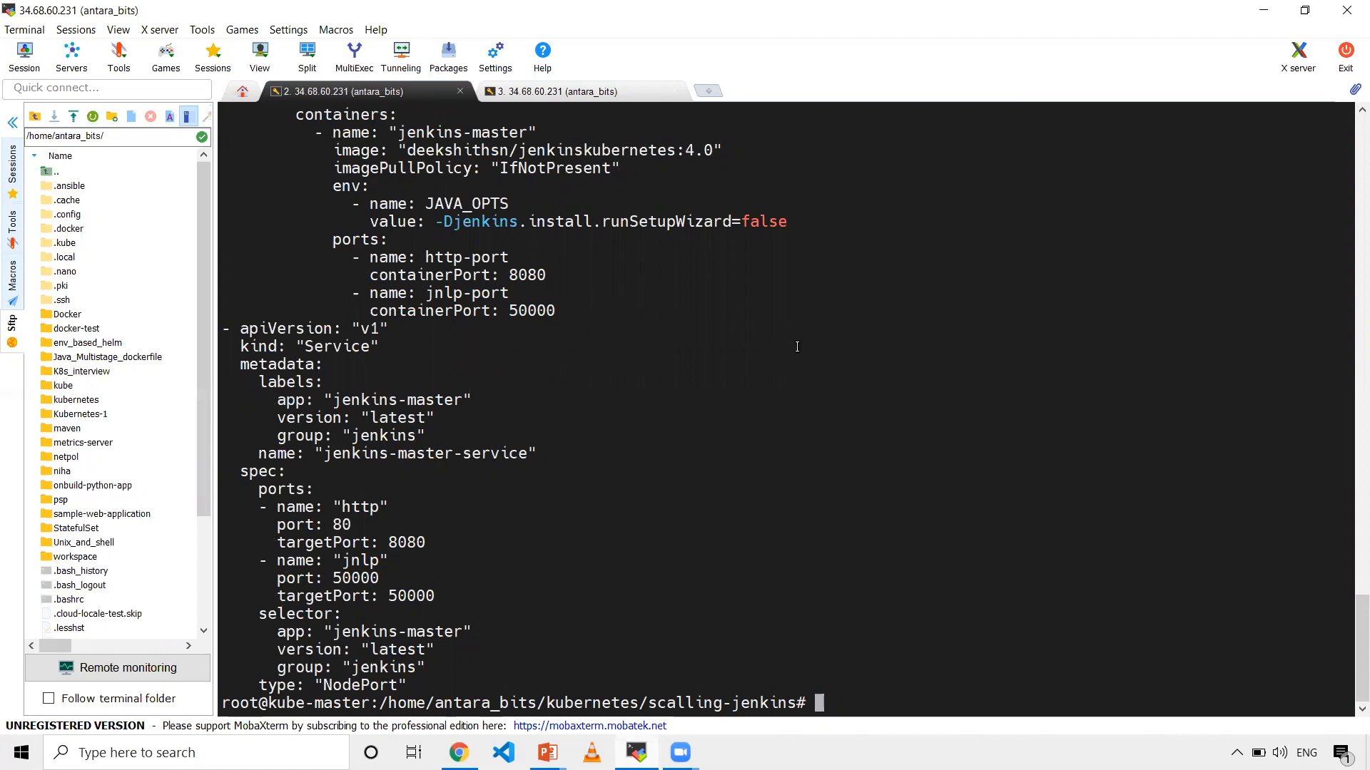
{"action": "mouse_move", "coordinate": [836, 232]}
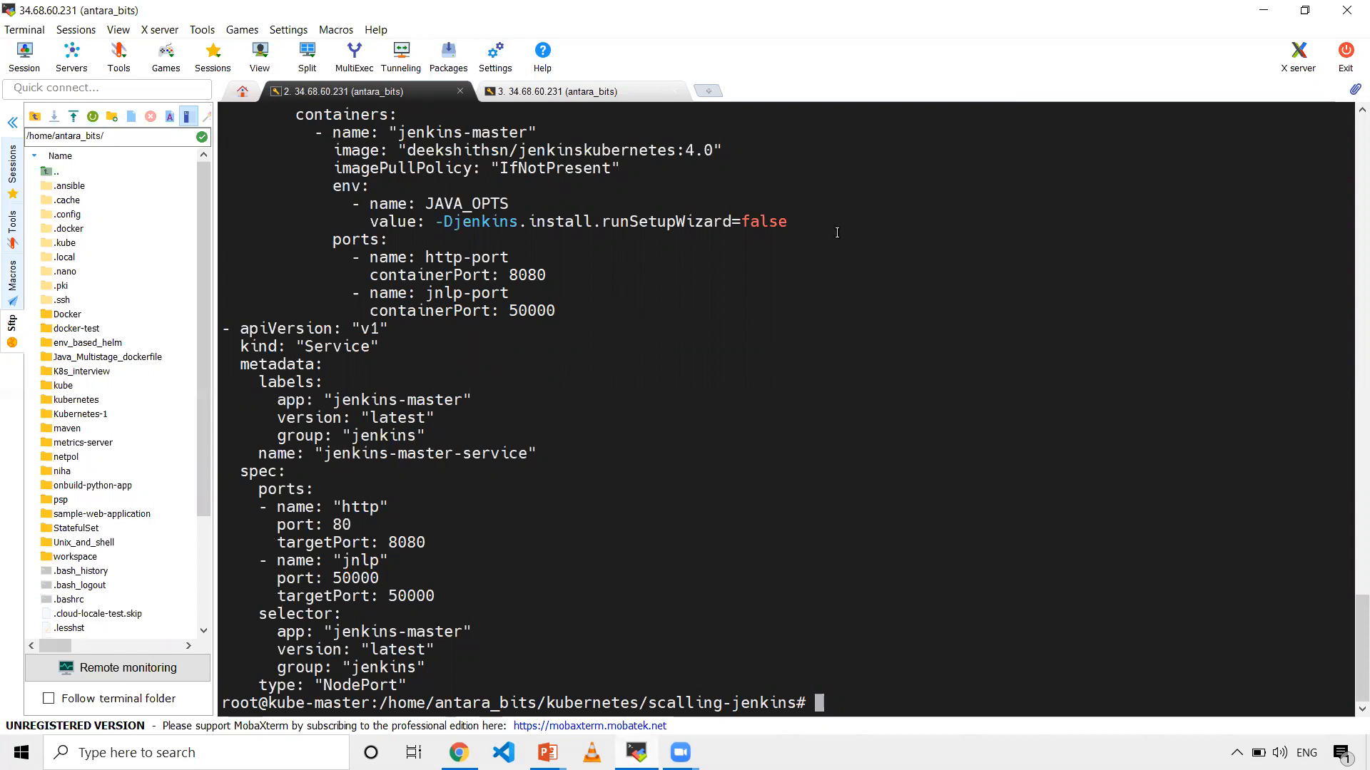
Enter master-Persistent, list its six files, begin a cat command, then switch windows.
{"action": "type", "text": "cd master-Persistent/"}
{"action": "type", "text": "ls"}
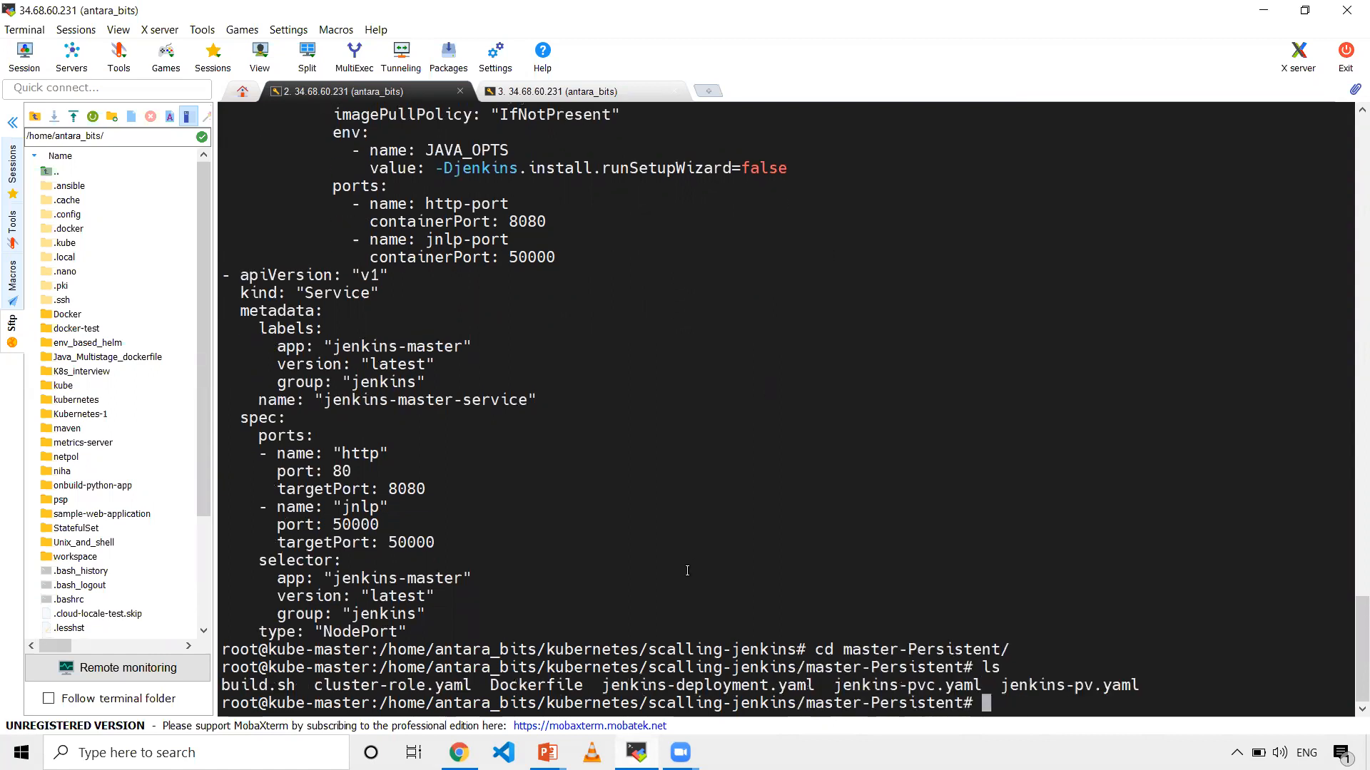
{"action": "type", "text": "cat"}
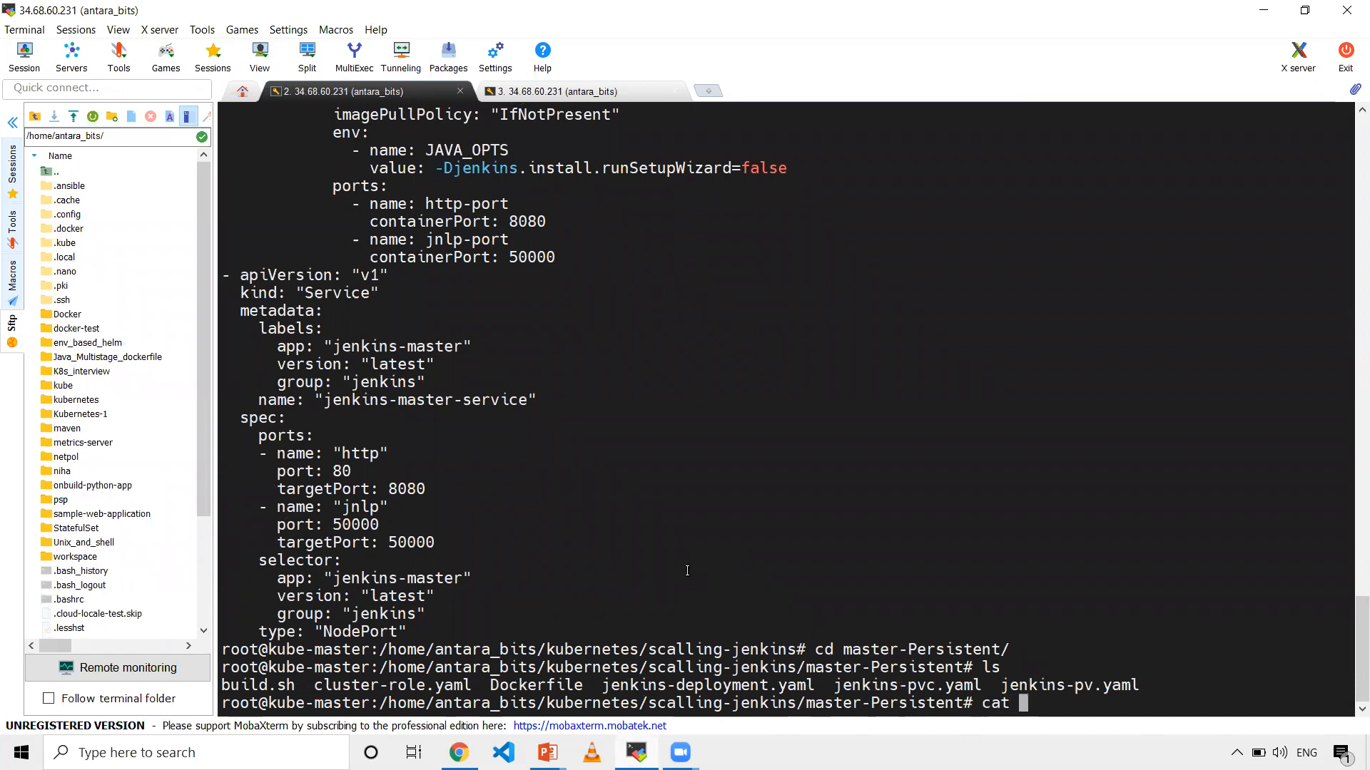
{"action": "type", "text": "jenk"}
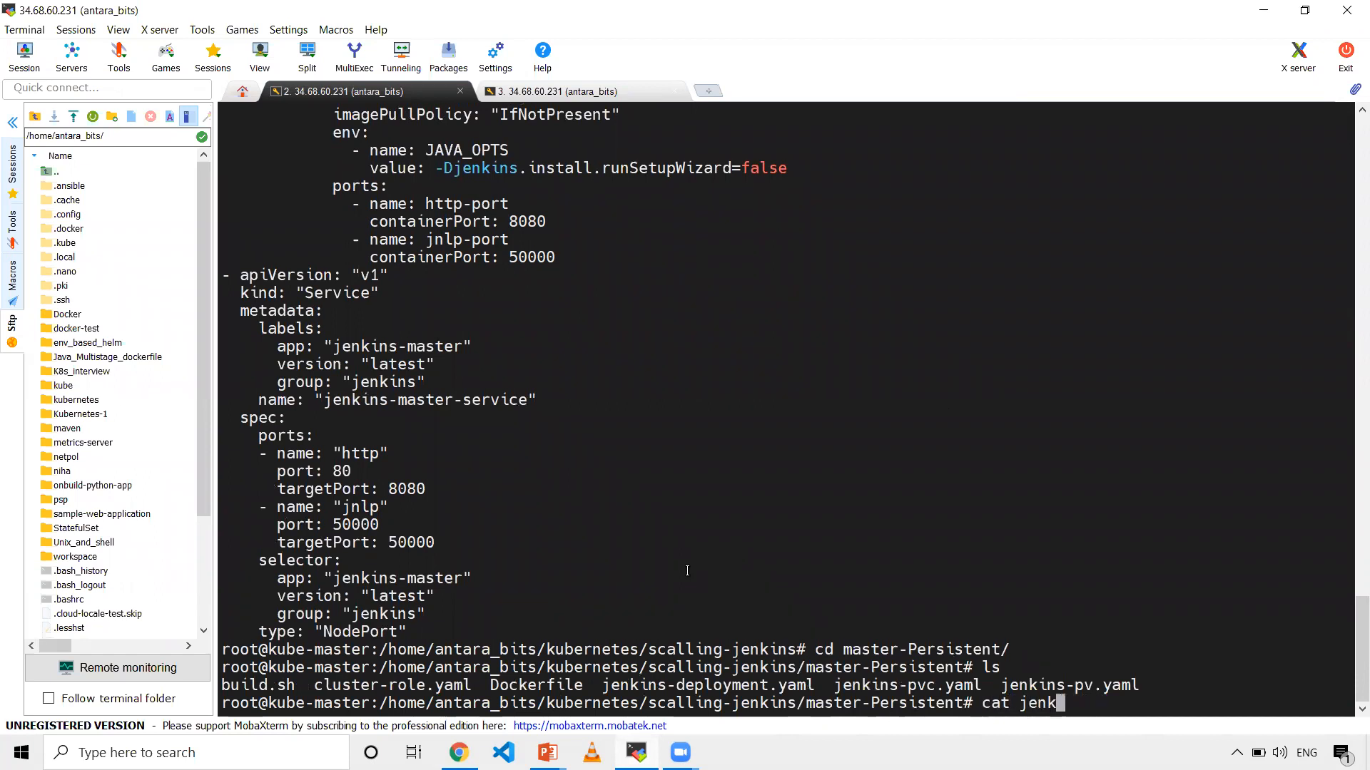
{"action": "key", "text": "BackSpace"}
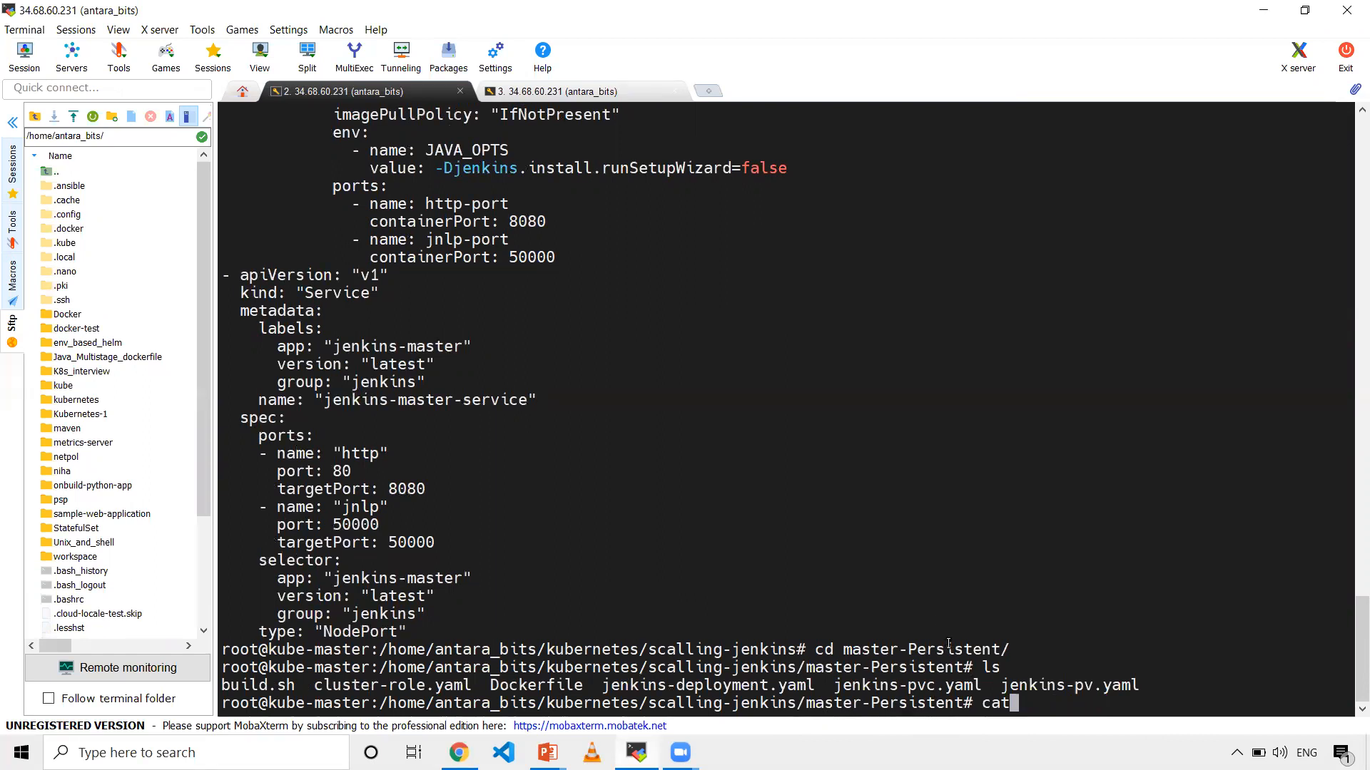
{"action": "mouse_move", "coordinate": [908, 736]}
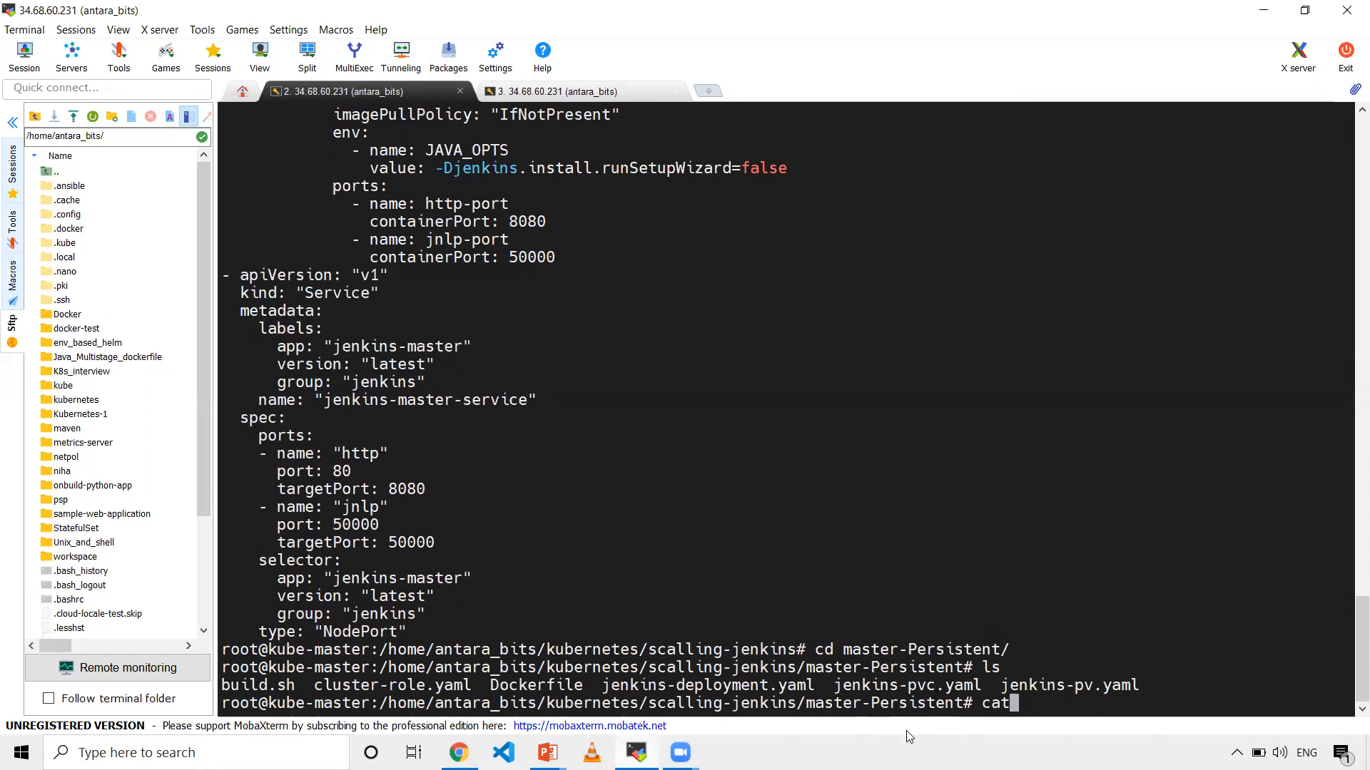
{"action": "mouse_move", "coordinate": [942, 461]}
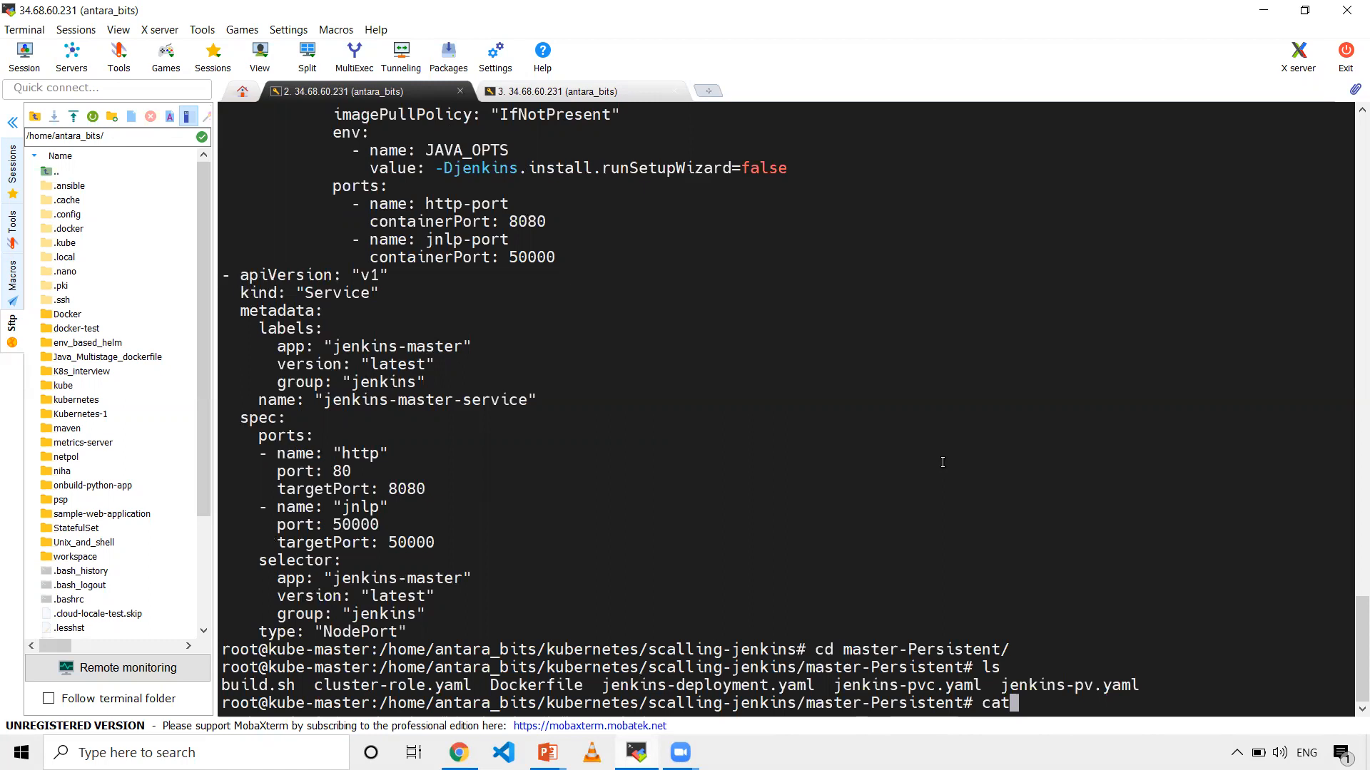
{"action": "mouse_move", "coordinate": [621, 630]}
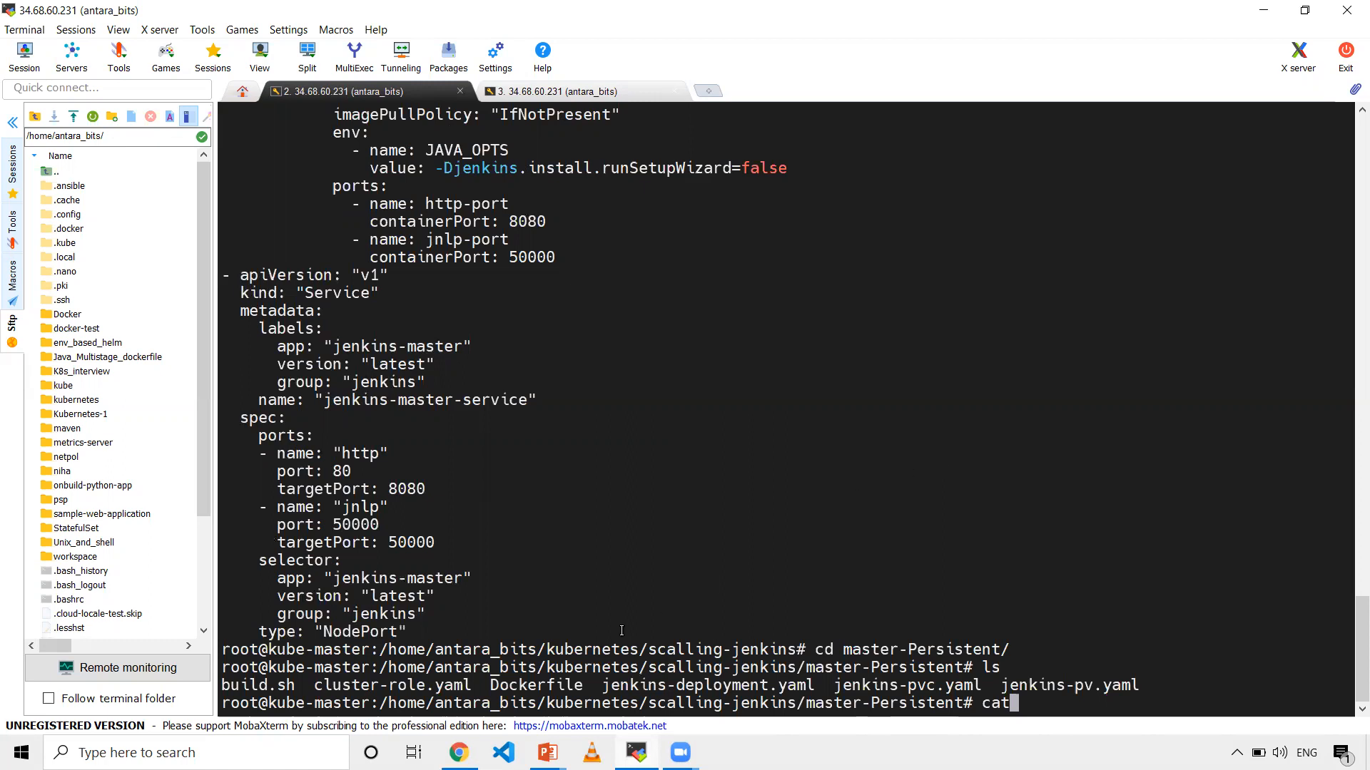
{"action": "key", "text": "alt+tab"}
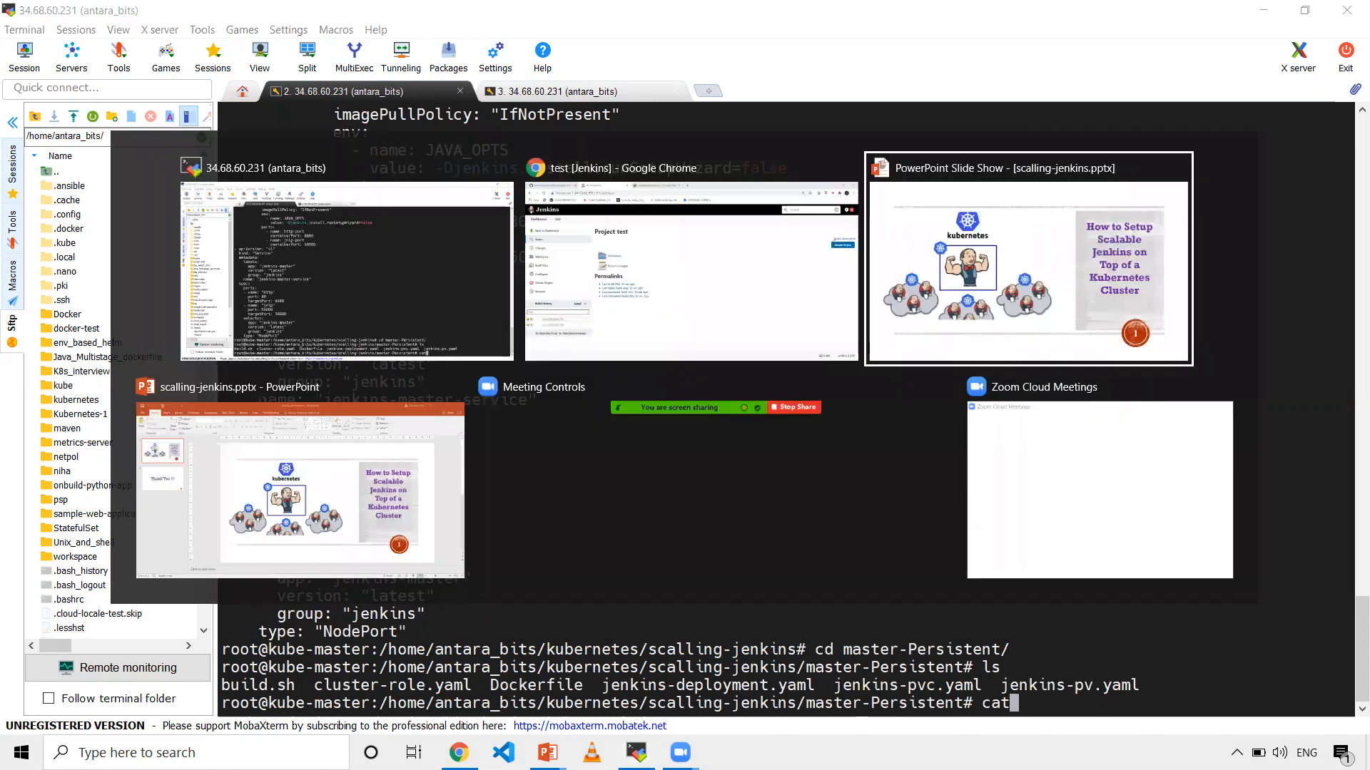